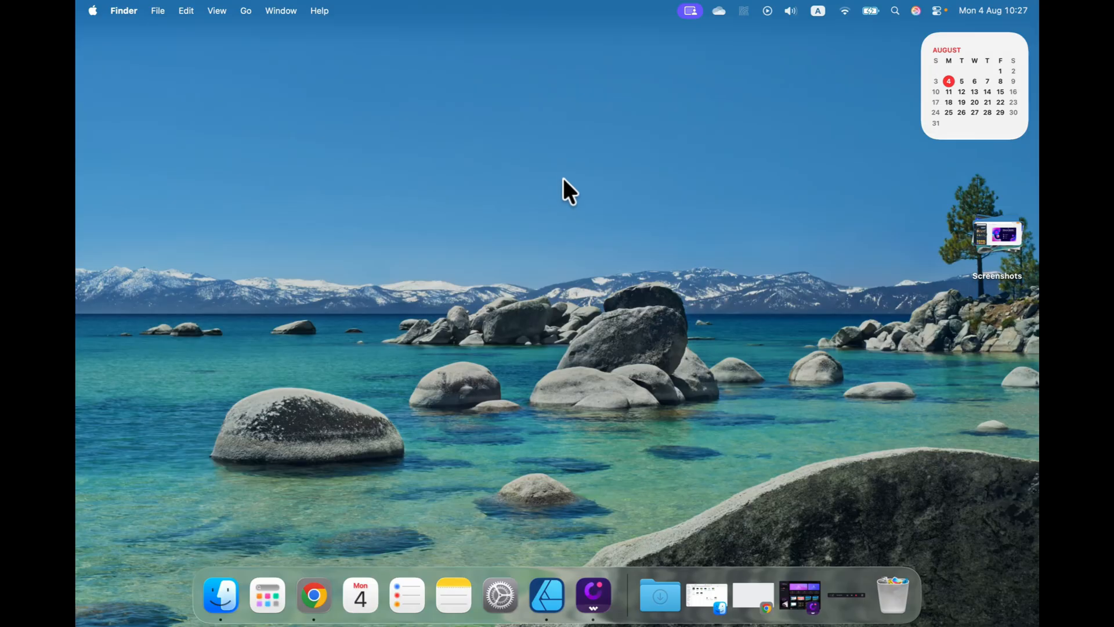
pyautogui.moveTo(262, 470)
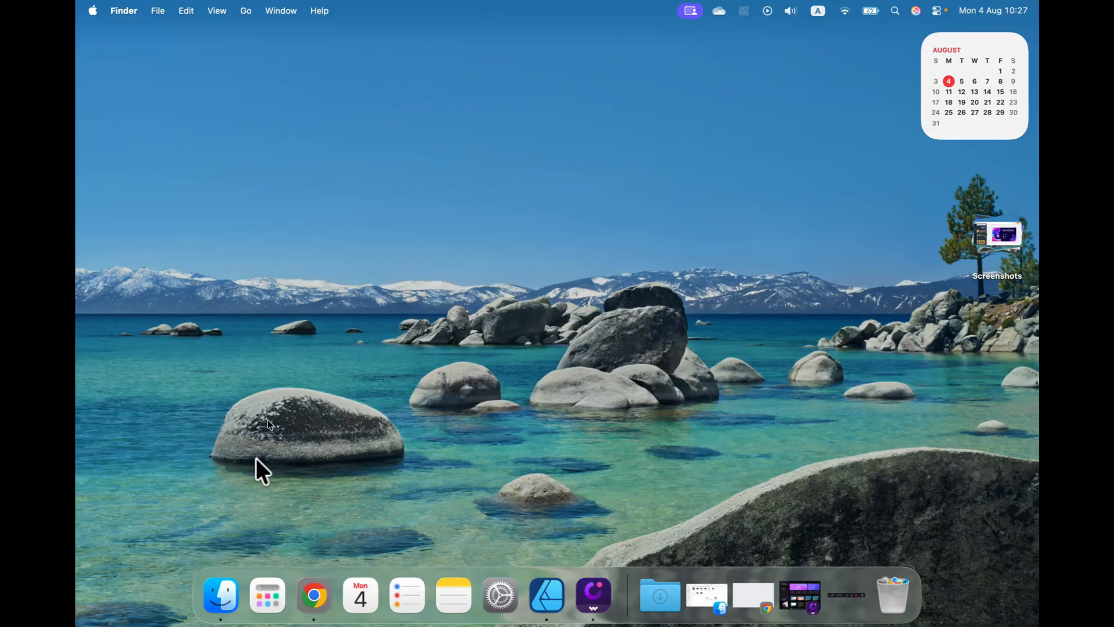
pyautogui.moveTo(267, 594)
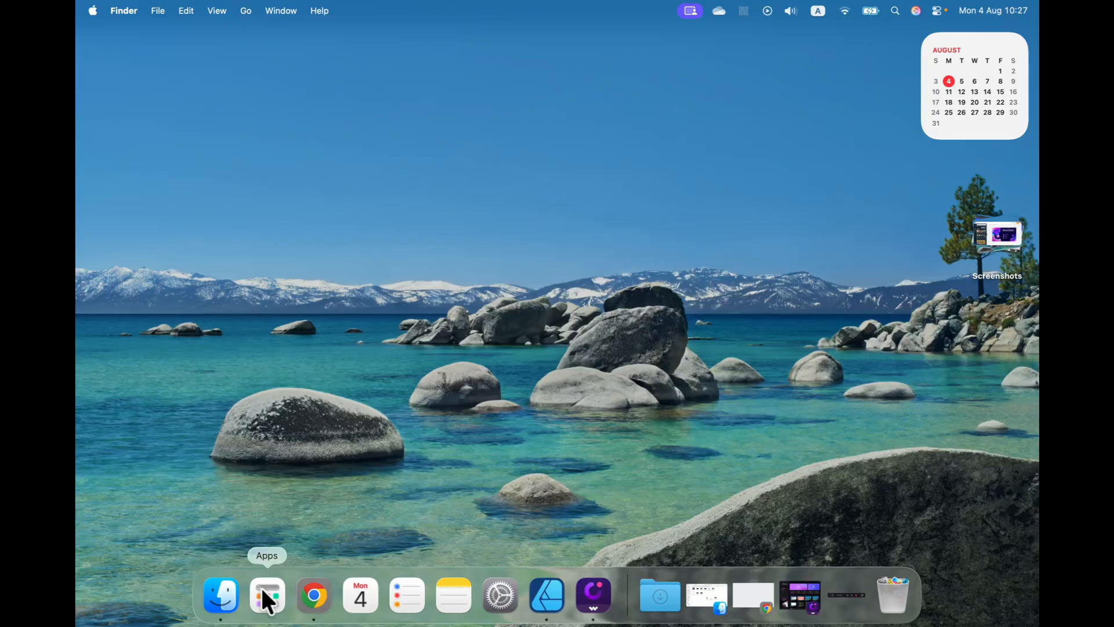
pyautogui.moveTo(277, 601)
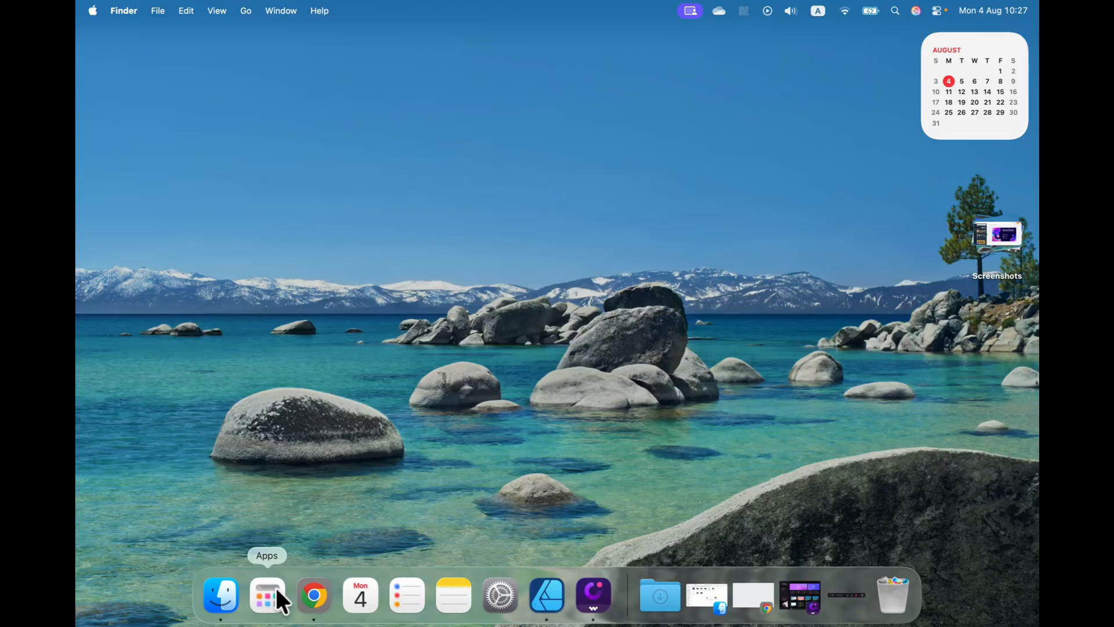
# Step: Open Spotlight's Applications grid, check its viewing options, and scroll through the installed apps
pyautogui.click(267, 595)
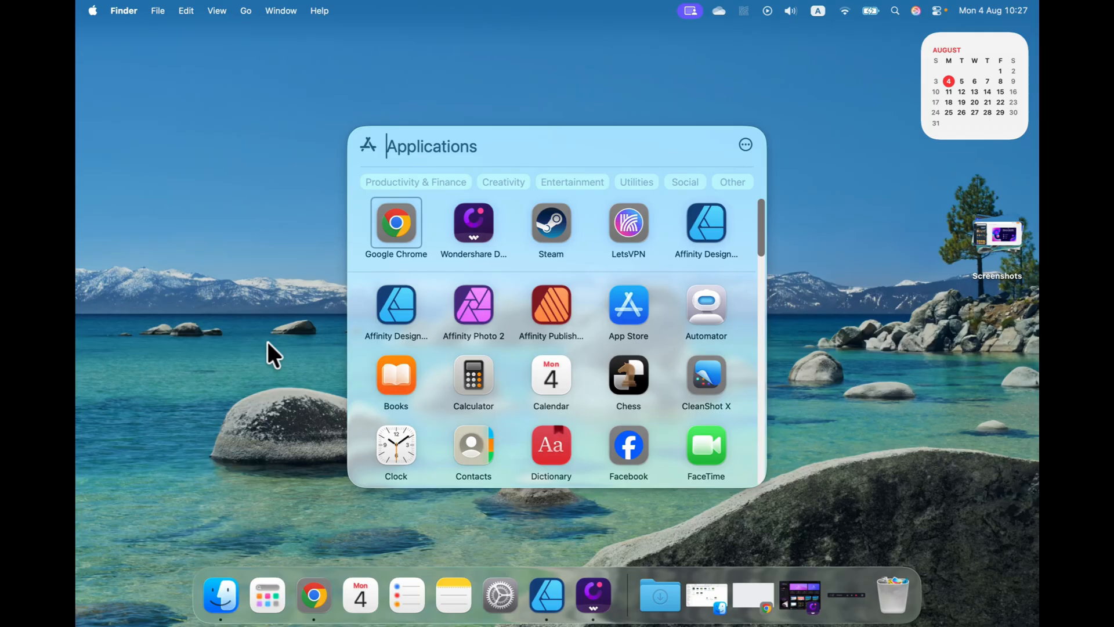
pyautogui.moveTo(550, 140)
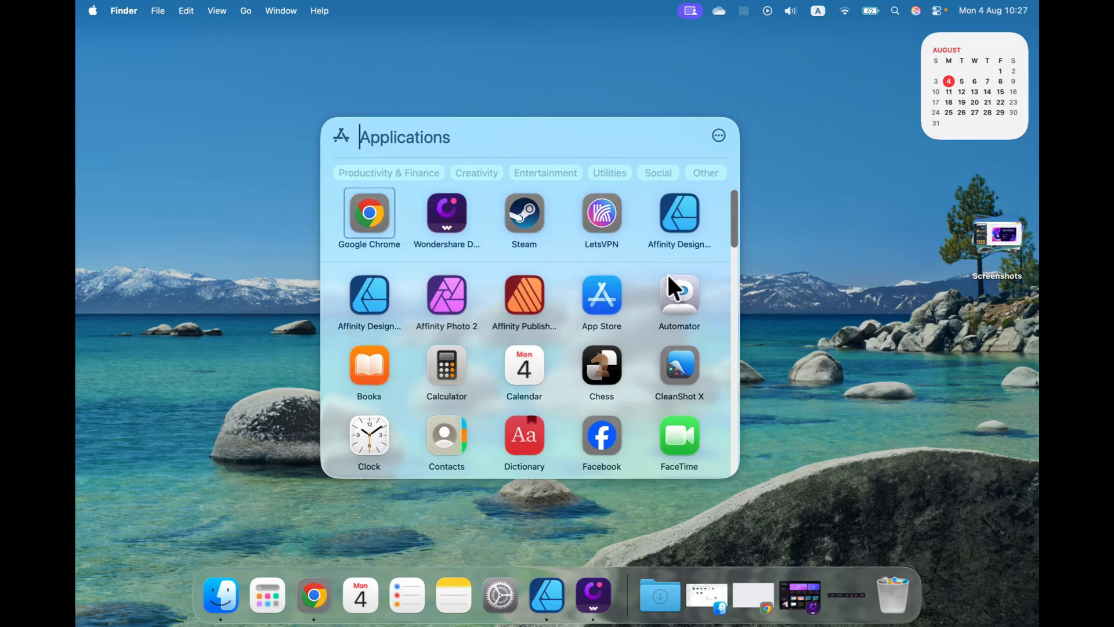
pyautogui.moveTo(525, 158)
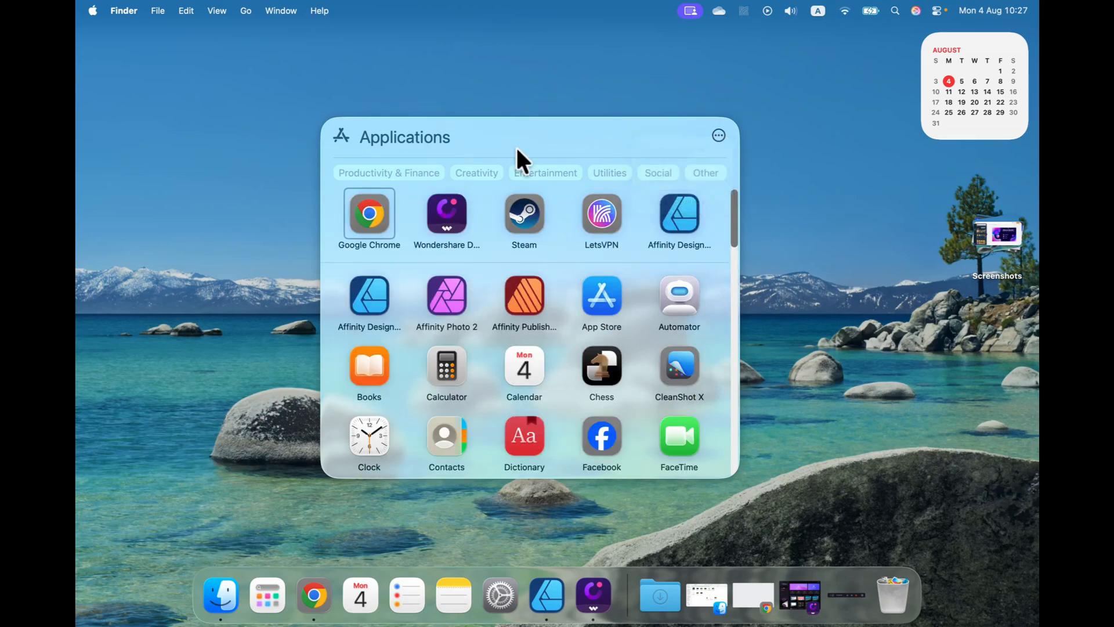
pyautogui.click(718, 135)
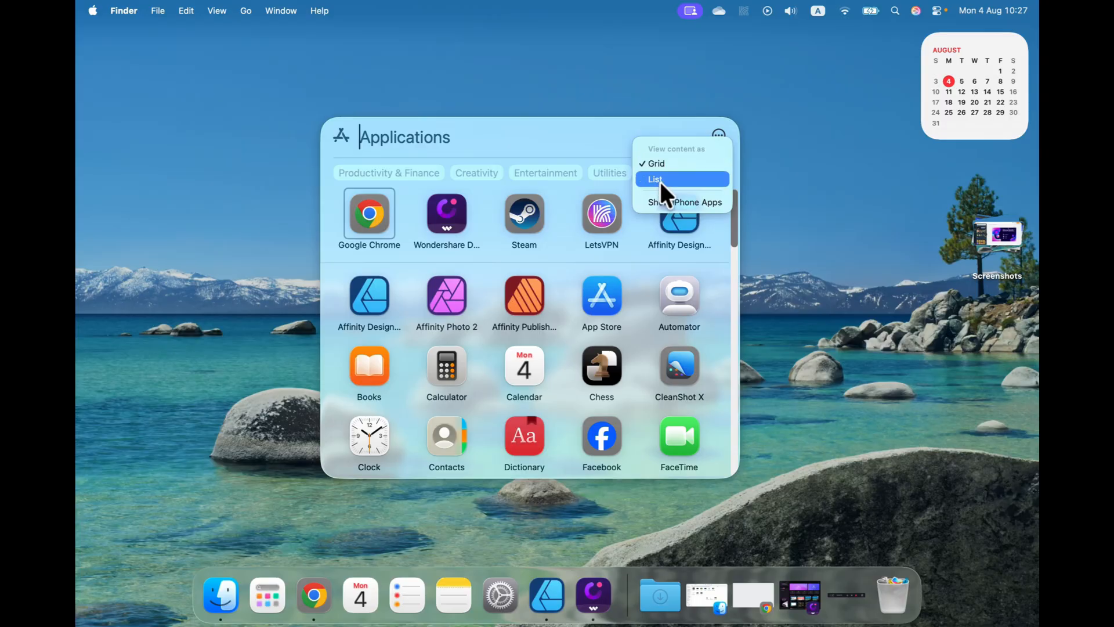
pyautogui.moveTo(681, 206)
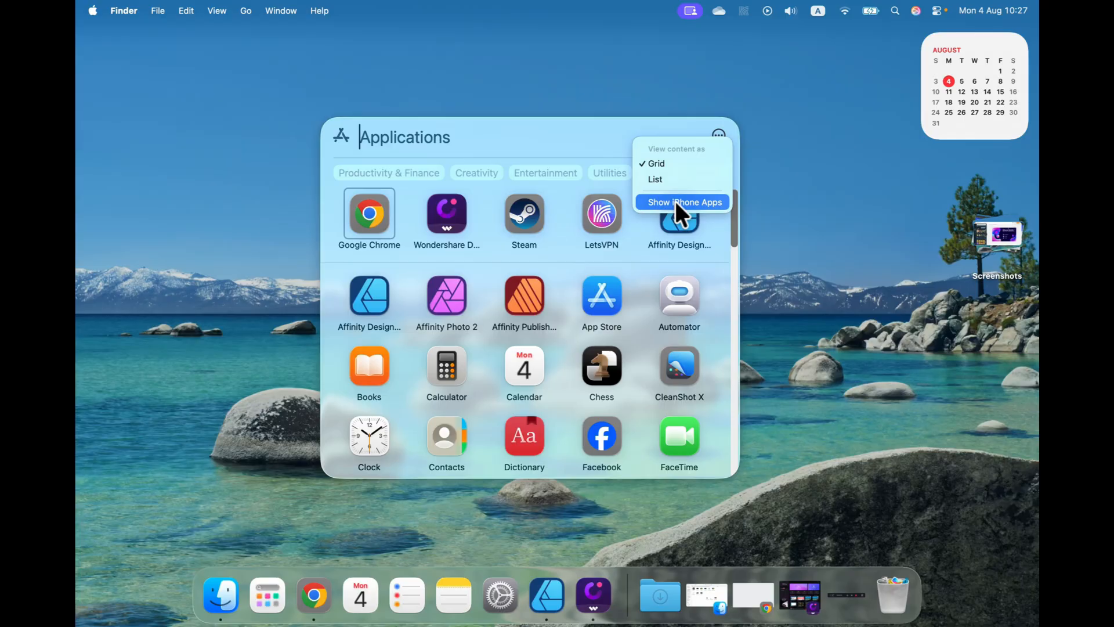
pyautogui.moveTo(667, 186)
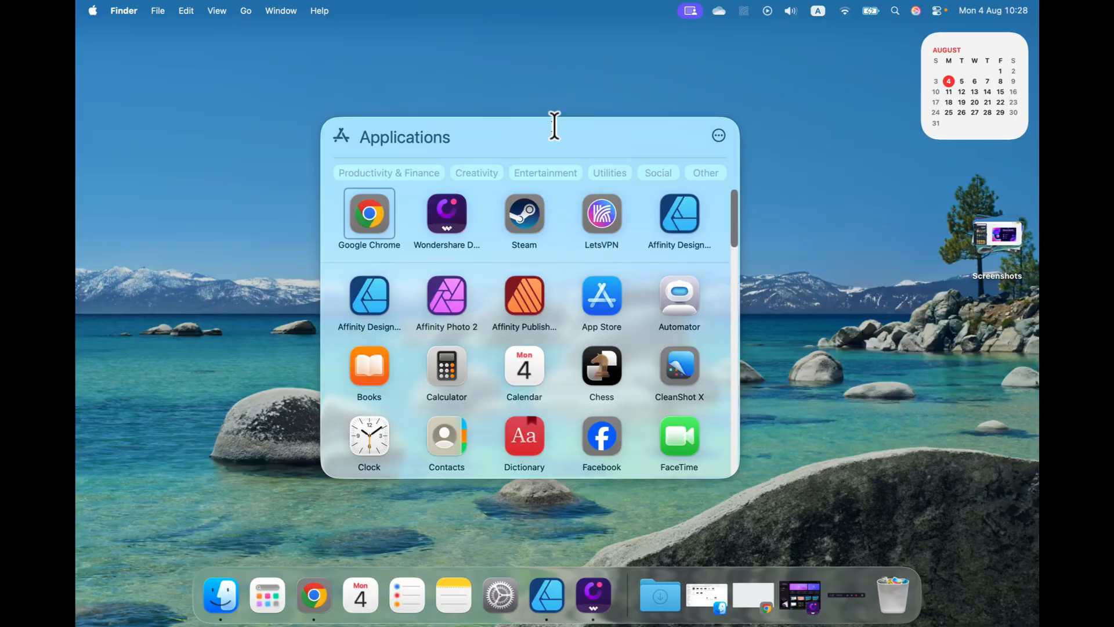
pyautogui.moveTo(742, 484)
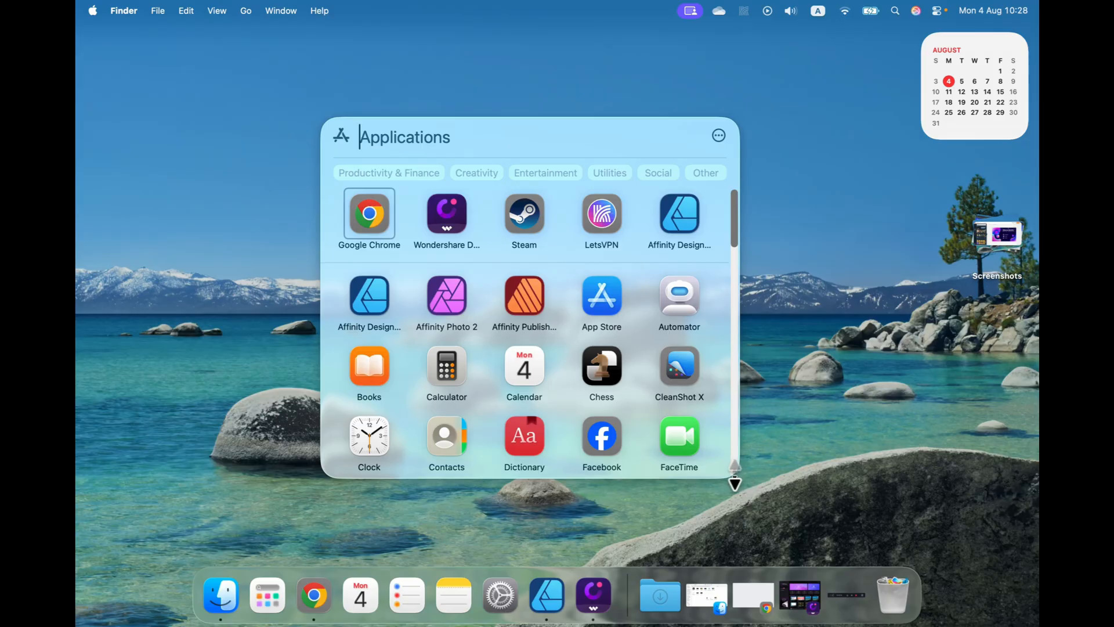
pyautogui.moveTo(739, 487)
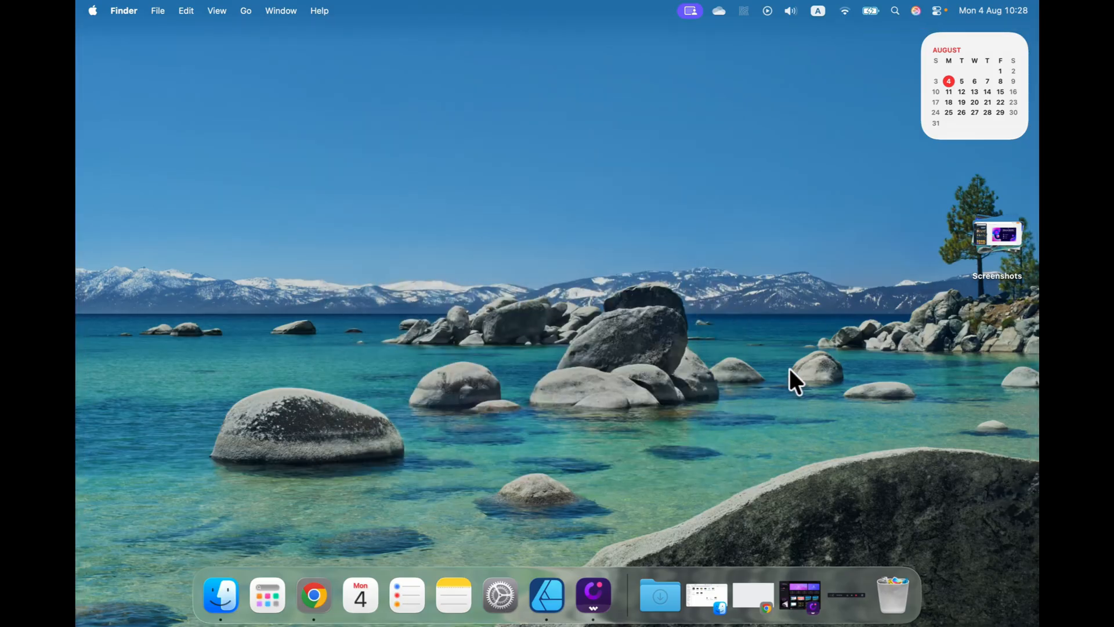
pyautogui.moveTo(603, 177)
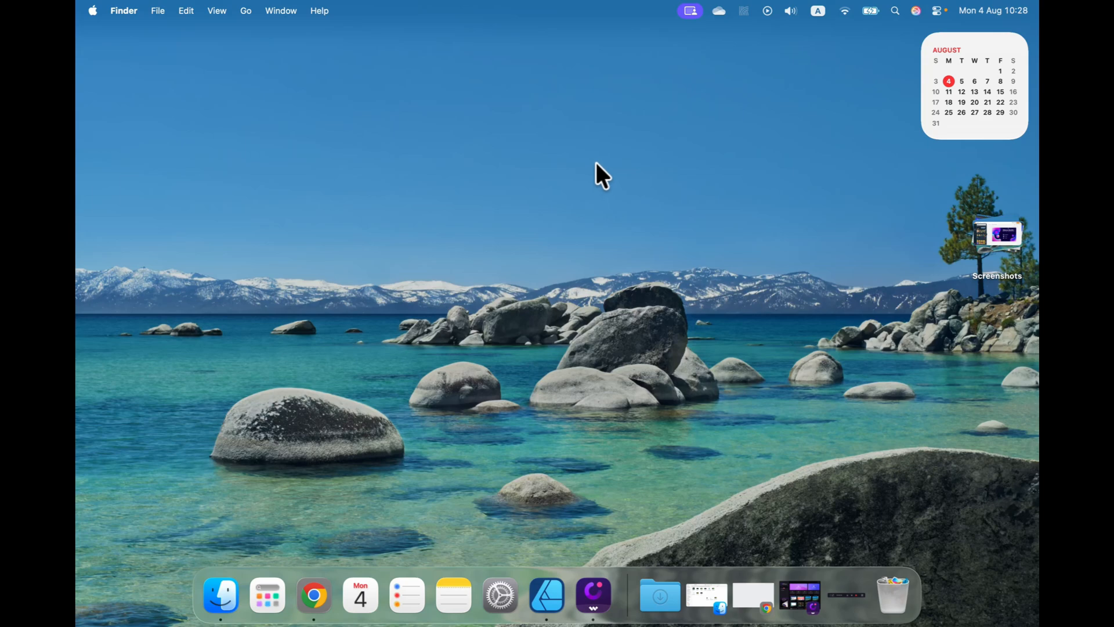
pyautogui.moveTo(650, 158)
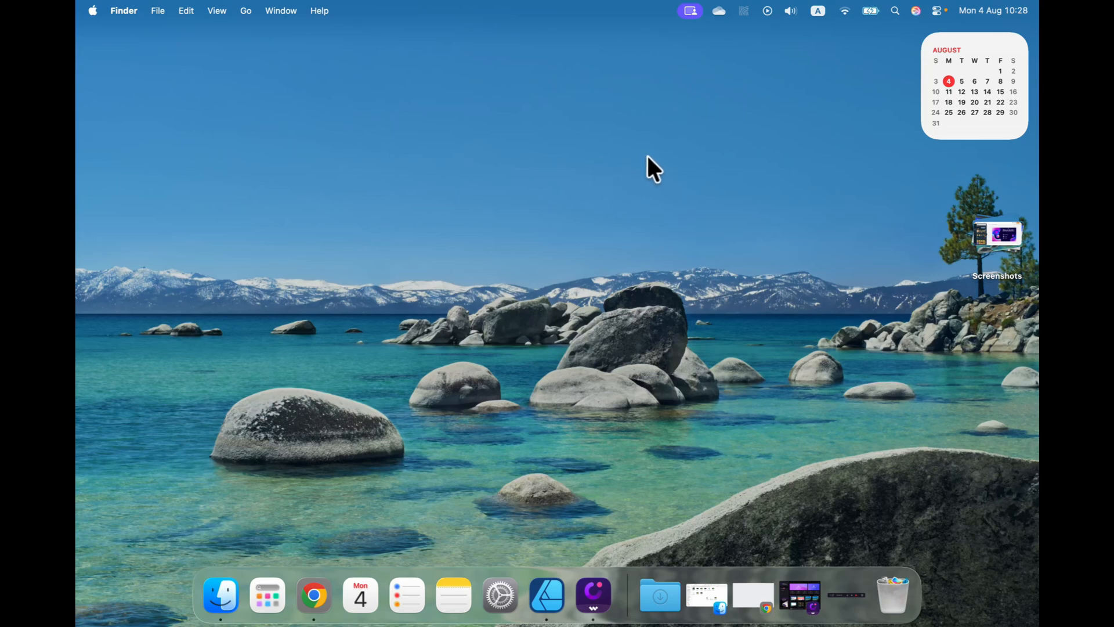
pyautogui.moveTo(903, 25)
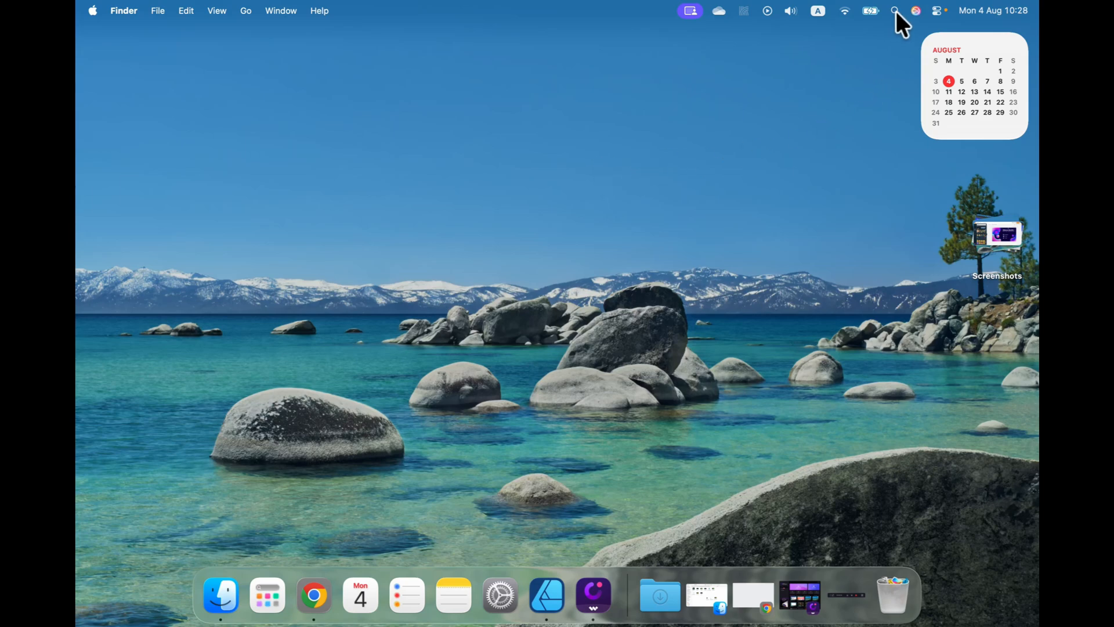
pyautogui.click(895, 10)
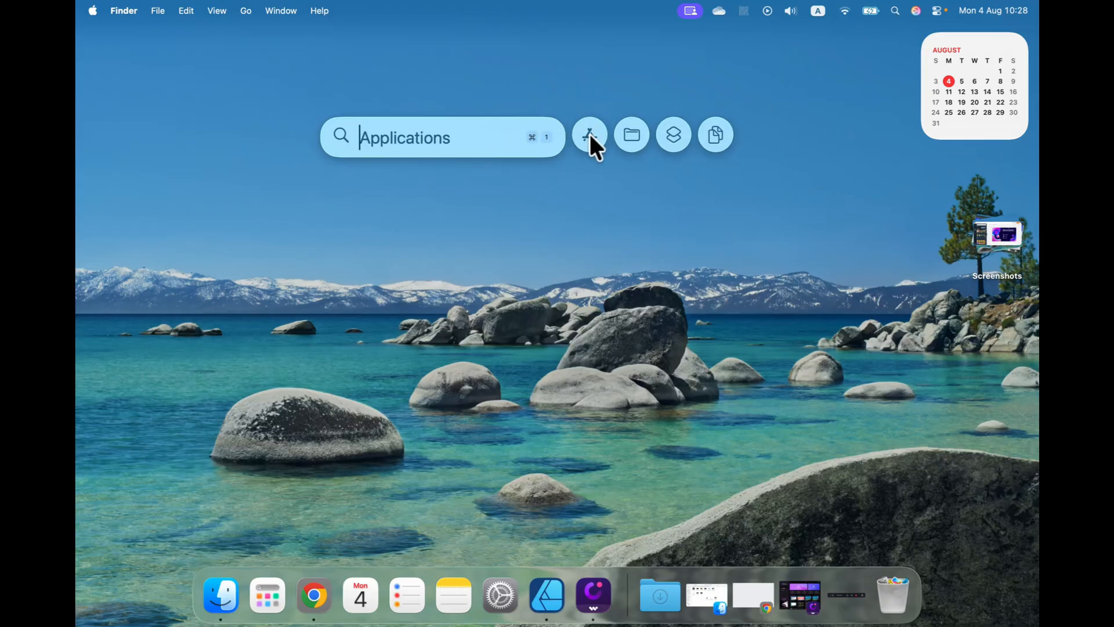
pyautogui.click(589, 134)
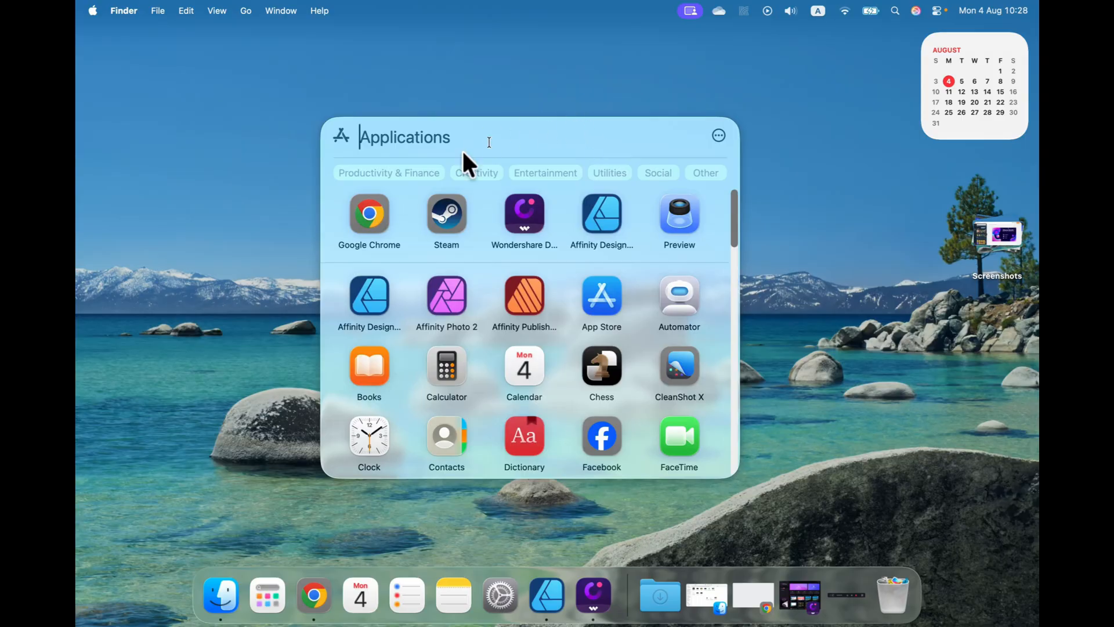
pyautogui.moveTo(489, 184)
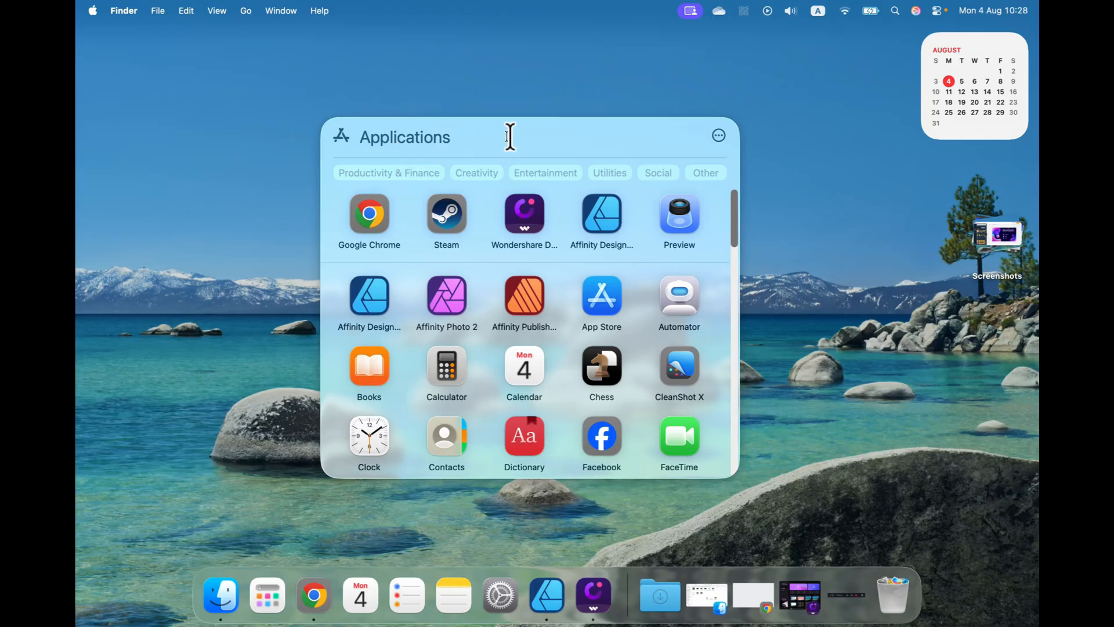
pyautogui.scroll(-3)
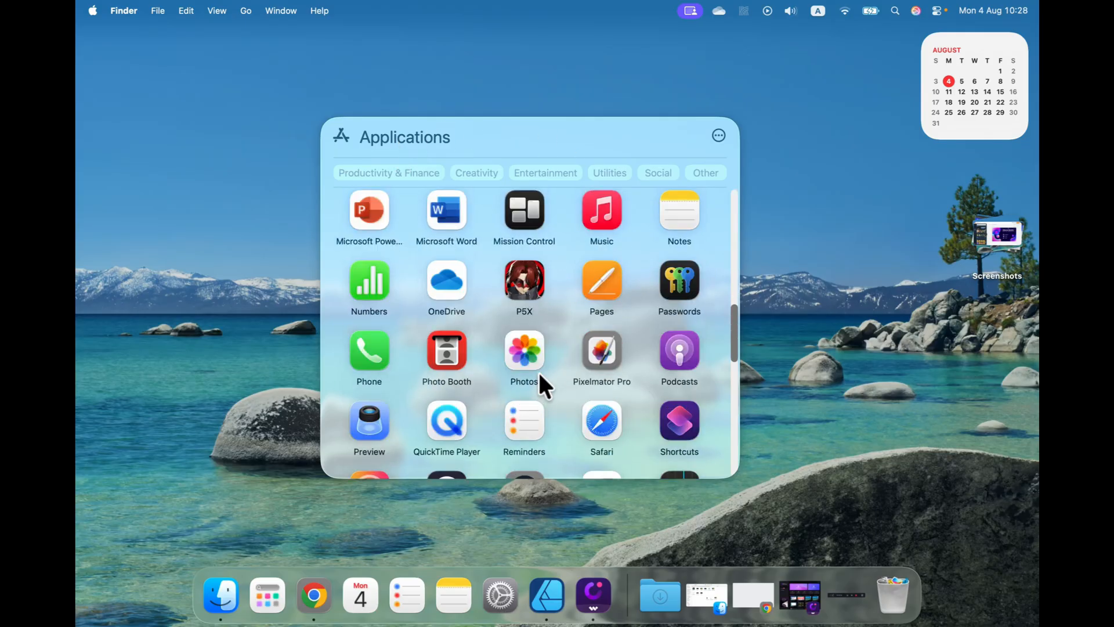
pyautogui.scroll(-3)
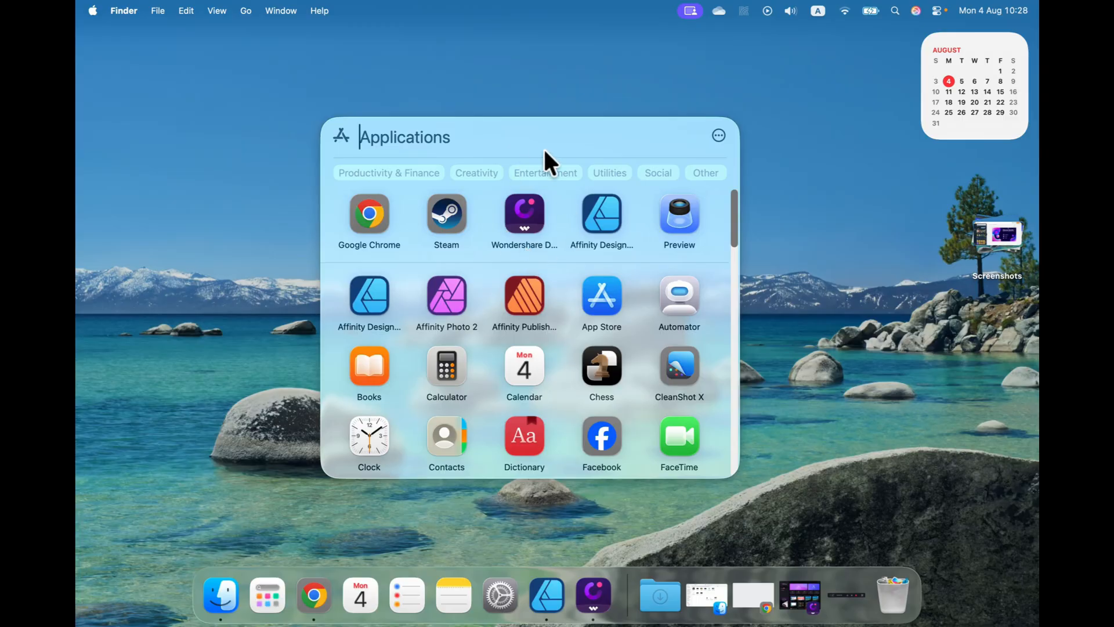
pyautogui.moveTo(565, 238)
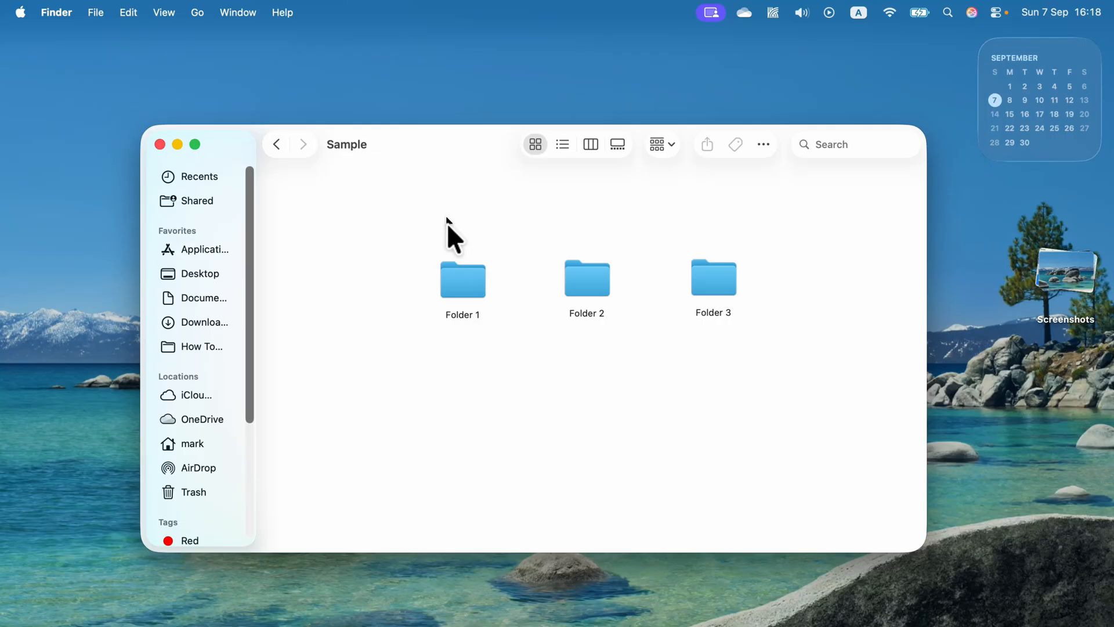
# Step: Move Folder 1 up-left, then tag it blue via Customize Folder, clearing the extra colour
pyautogui.moveTo(462, 277); pyautogui.dragTo(451, 273)
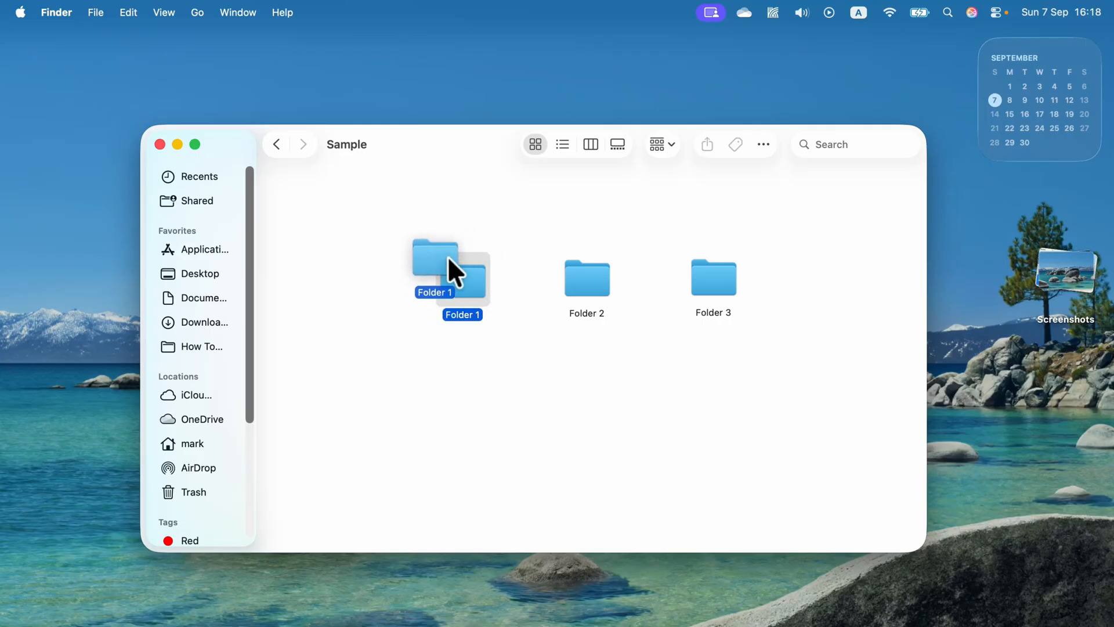
pyautogui.moveTo(450, 266); pyautogui.dragTo(423, 259)
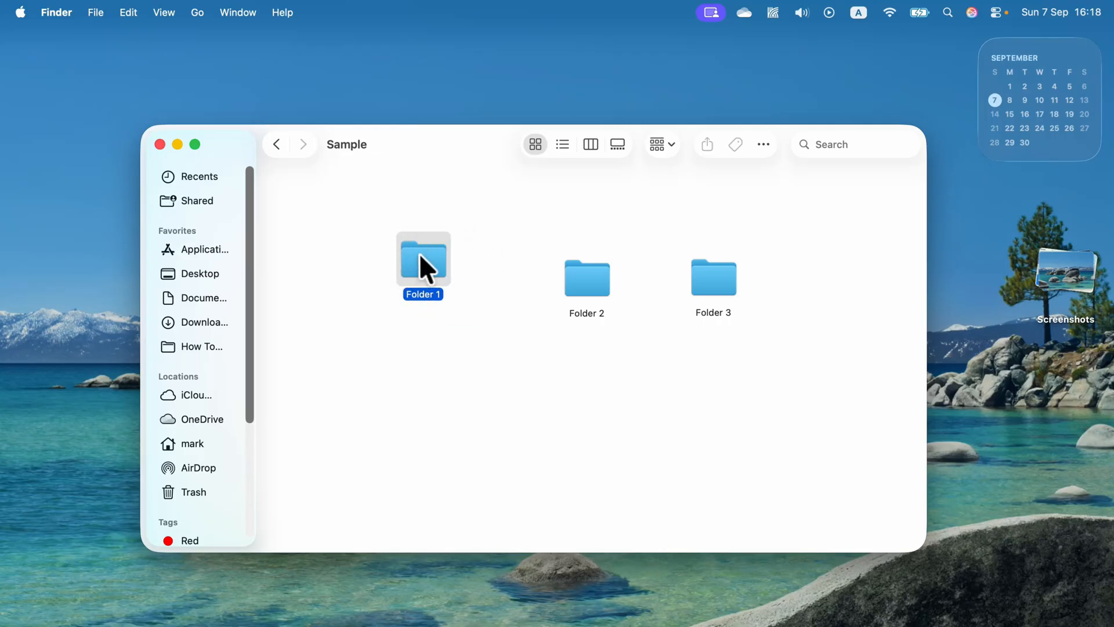
pyautogui.rightClick(422, 258)
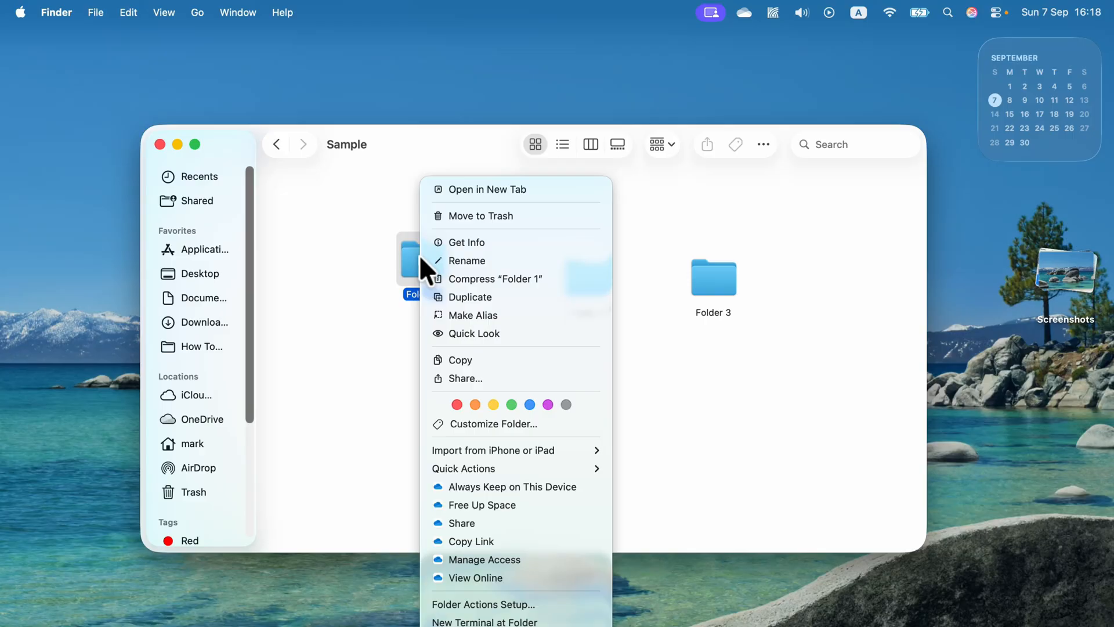
pyautogui.moveTo(493, 424)
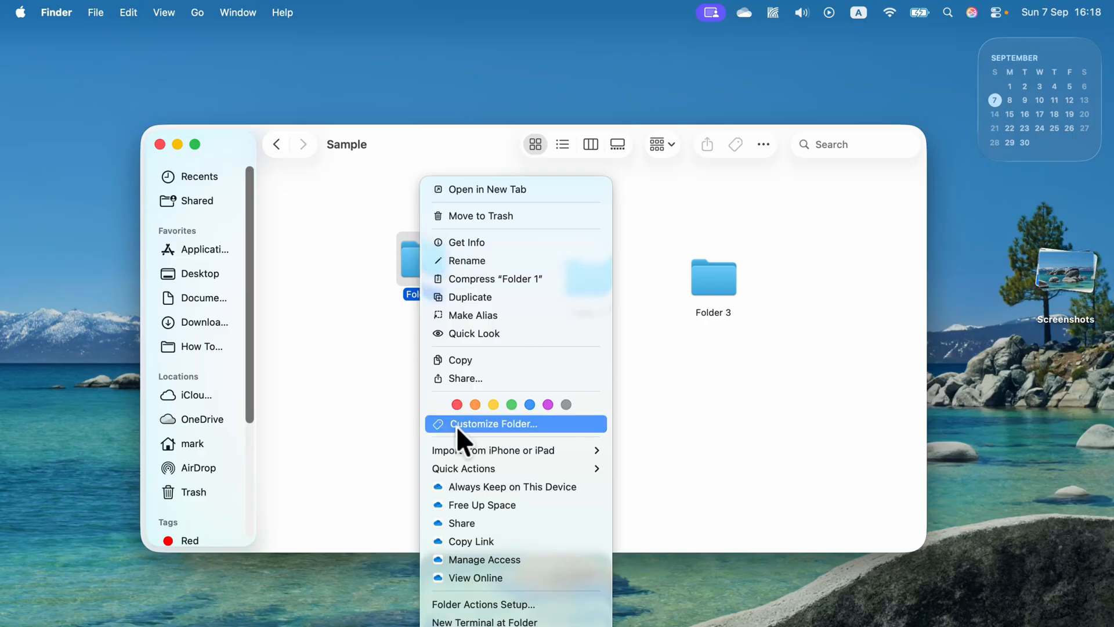
pyautogui.moveTo(525, 440)
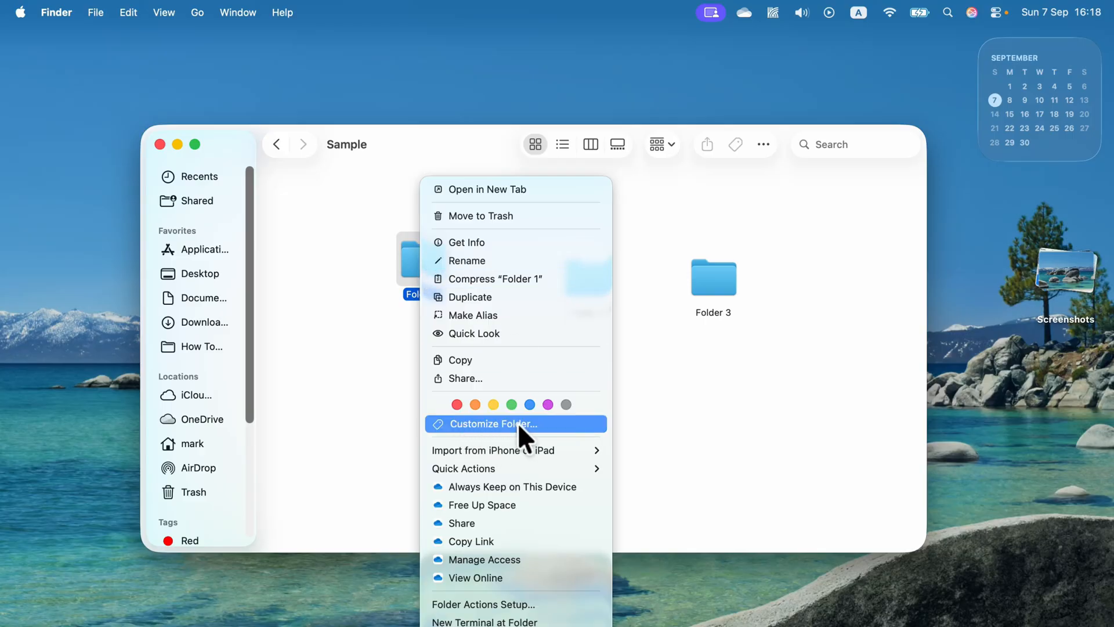
pyautogui.click(500, 424)
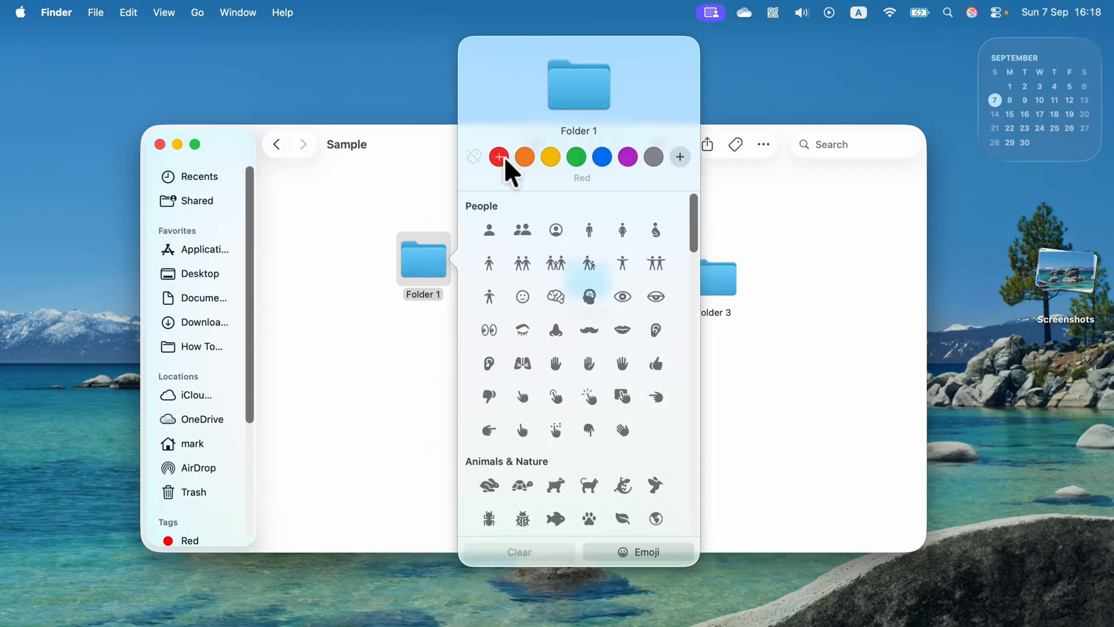
pyautogui.click(525, 158)
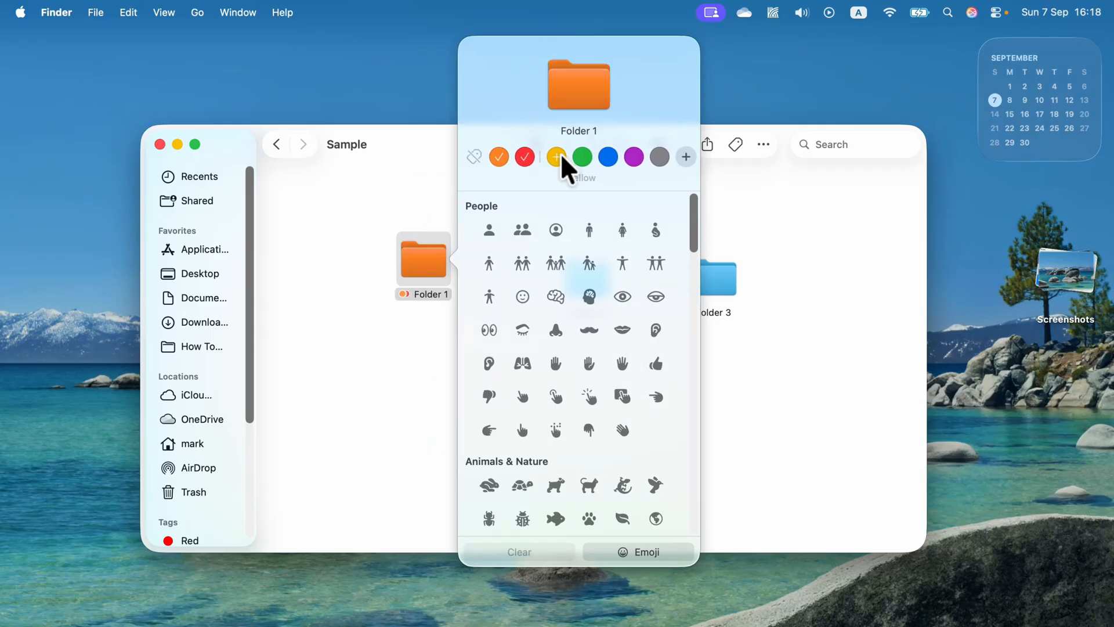
pyautogui.click(581, 158)
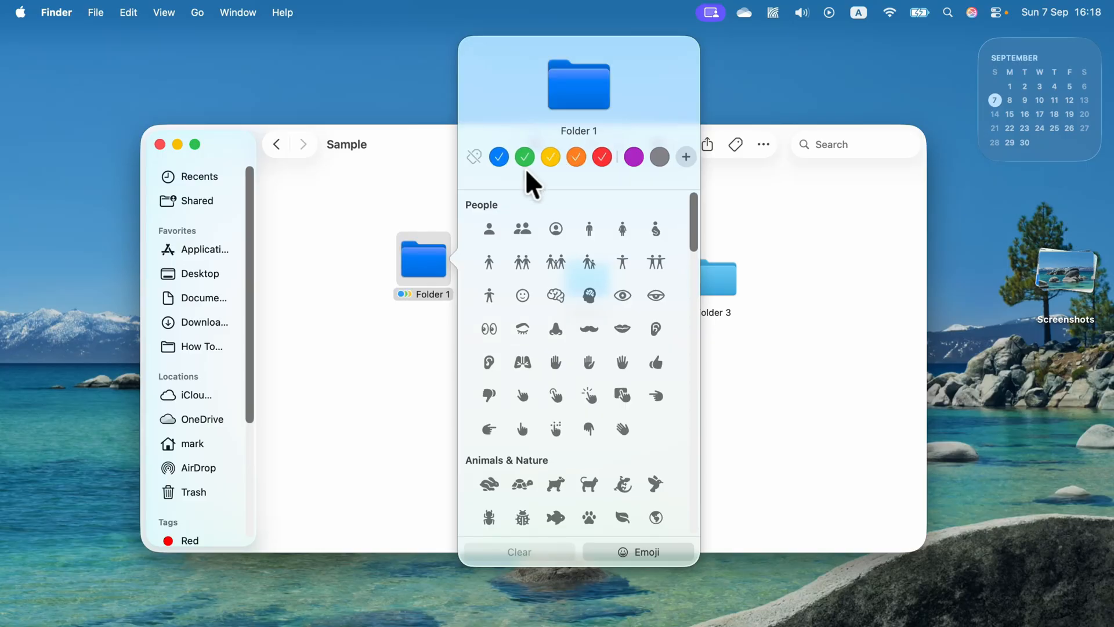
pyautogui.click(525, 157)
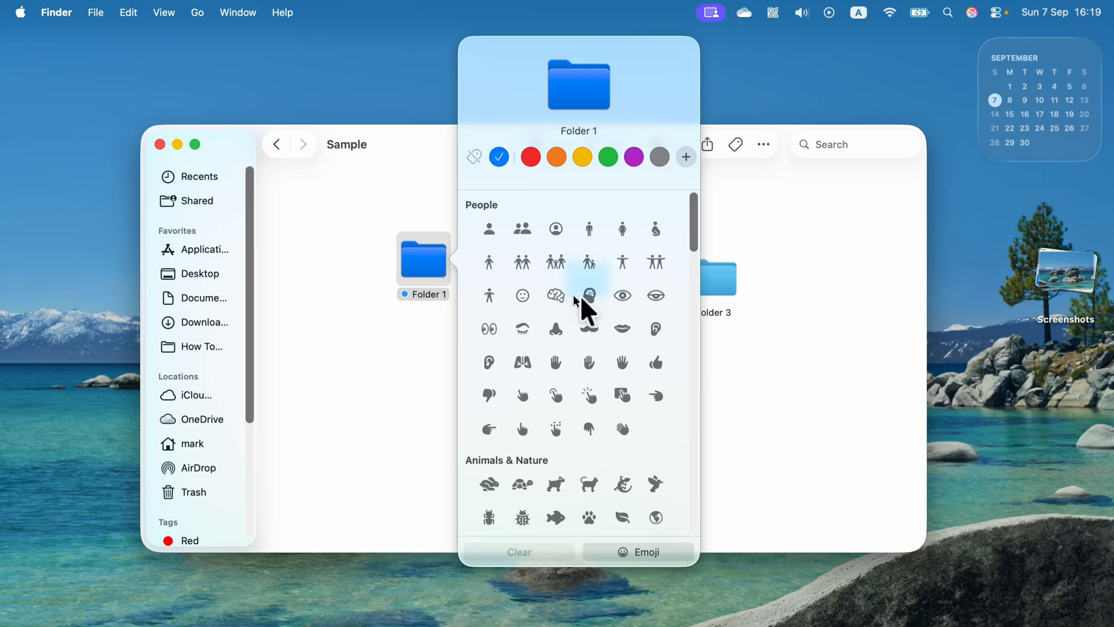
pyautogui.moveTo(578, 445)
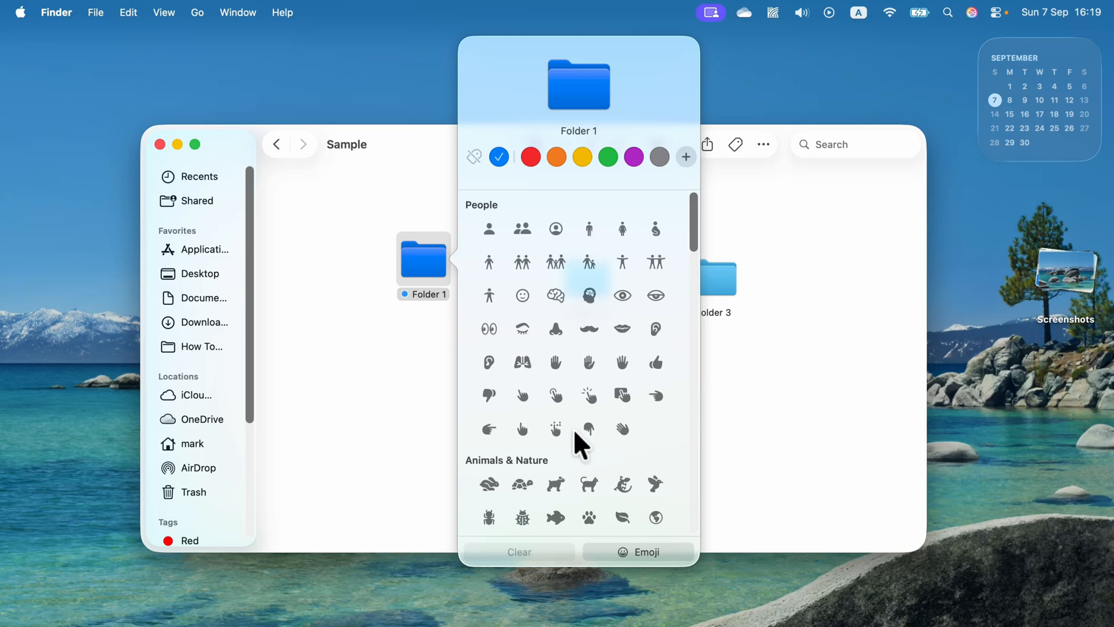
# Step: Add the two-people symbol to Folder 1 and scroll through the symbol list
pyautogui.click(521, 228)
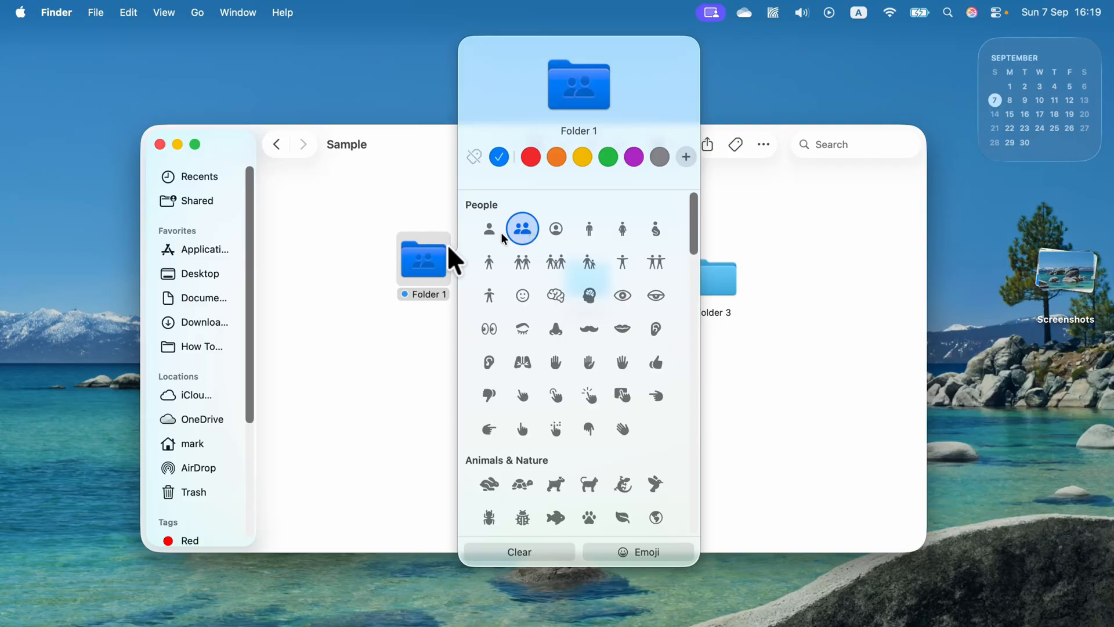
pyautogui.moveTo(557, 114)
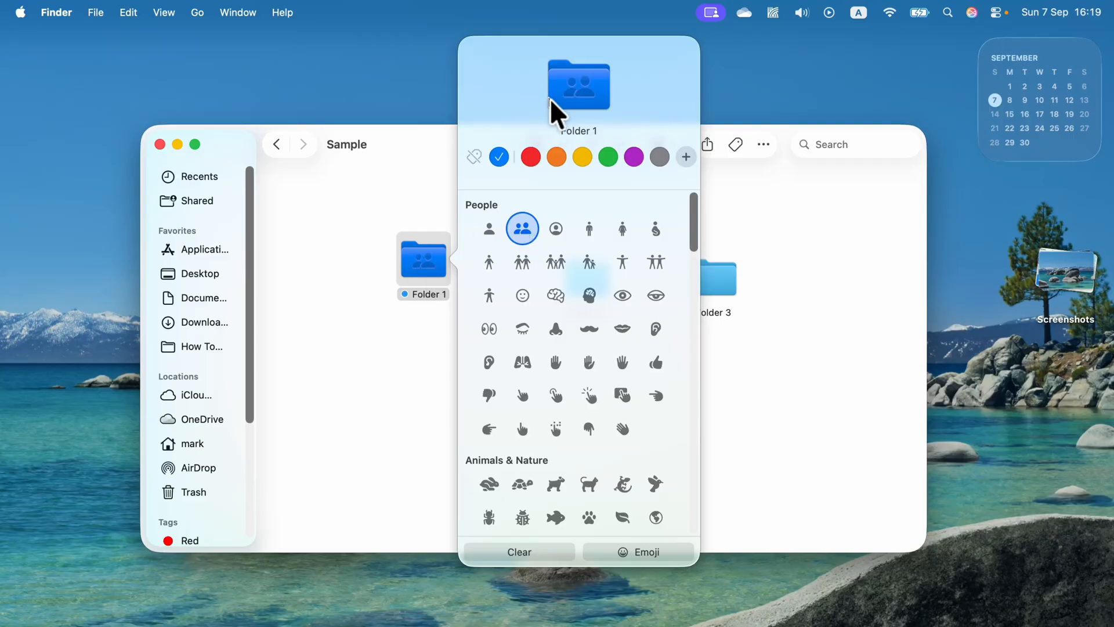
pyautogui.moveTo(700, 220)
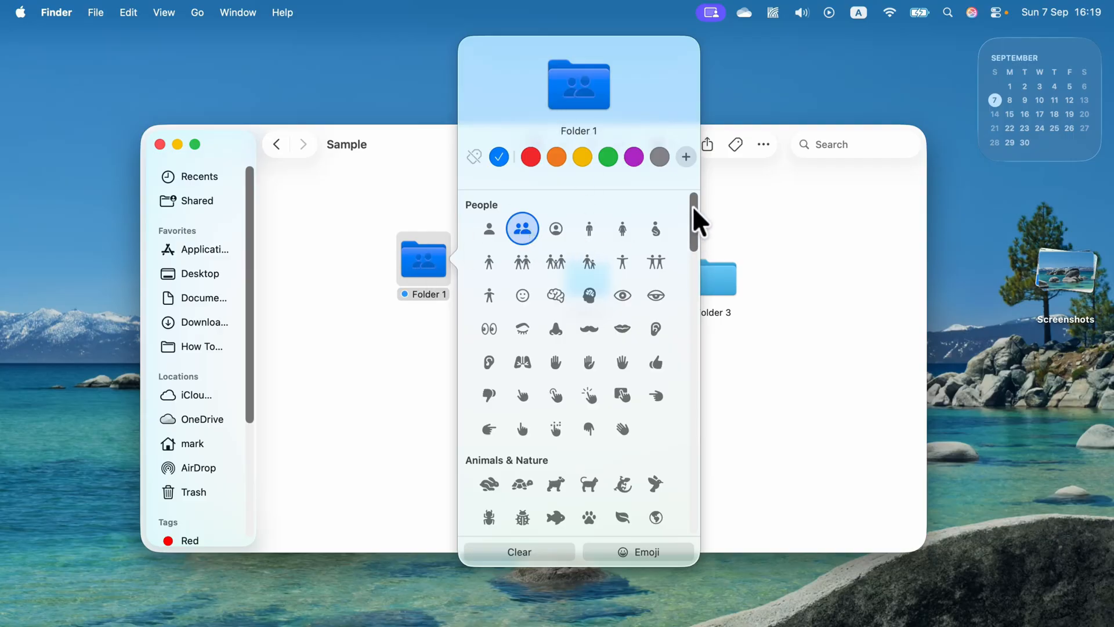
pyautogui.scroll(-3)
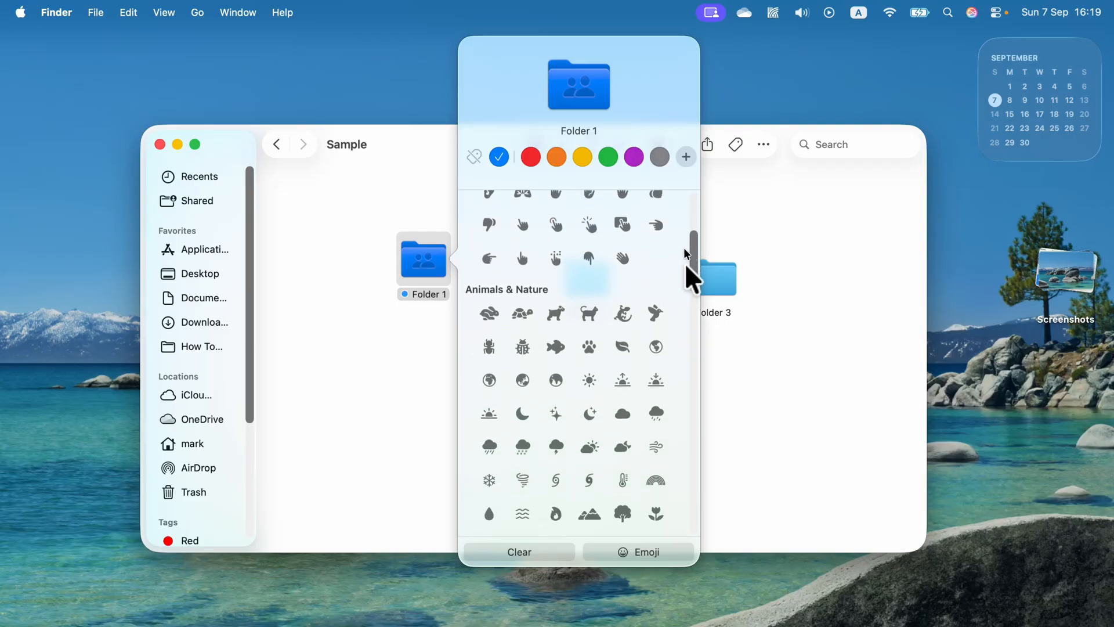
pyautogui.scroll(-3)
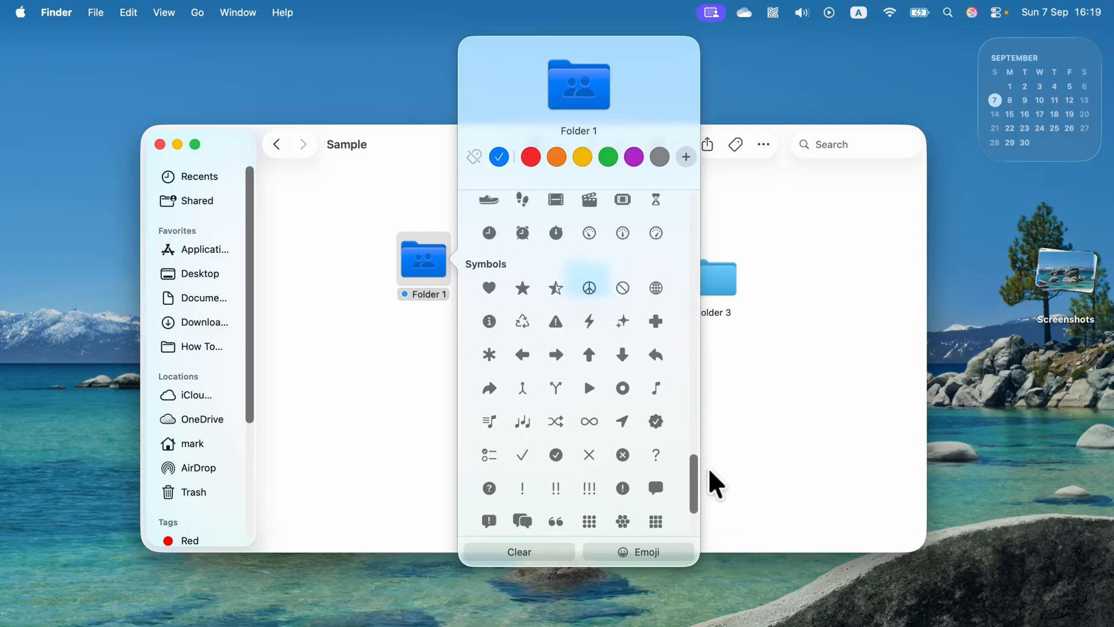
pyautogui.scroll(-3)
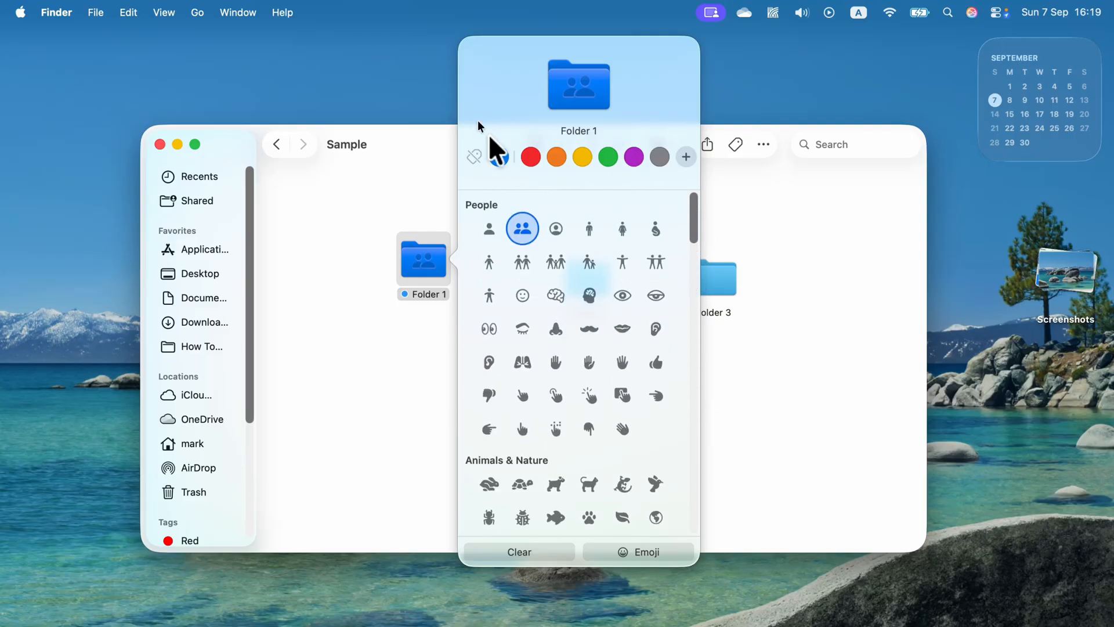
# Step: Try red and blue on Folder 1, then settle on a green tag
pyautogui.click(498, 156)
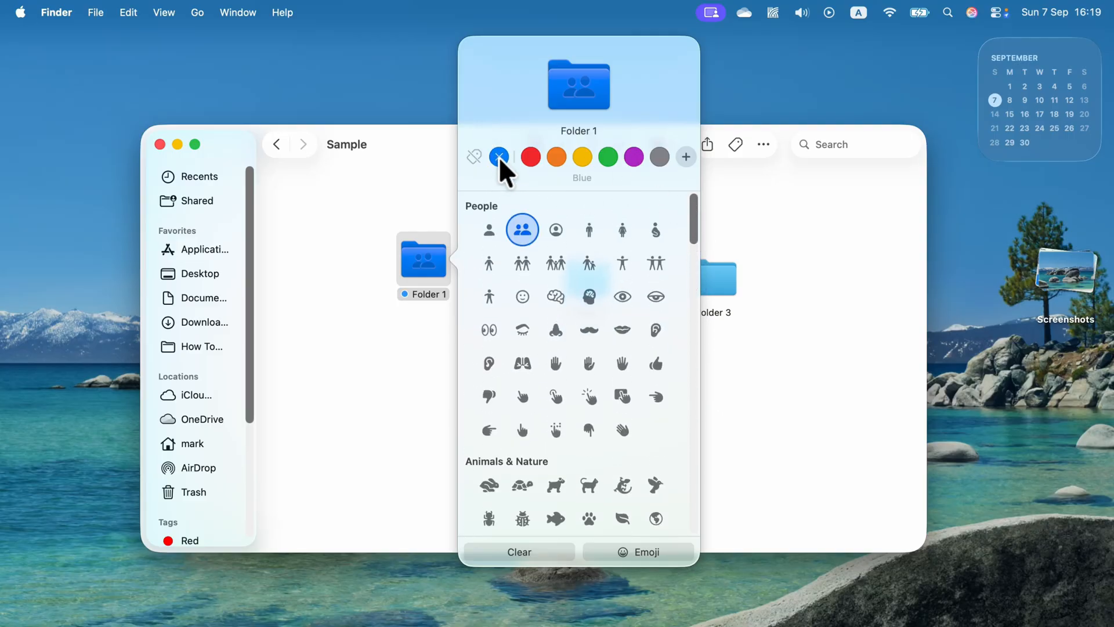
pyautogui.click(529, 157)
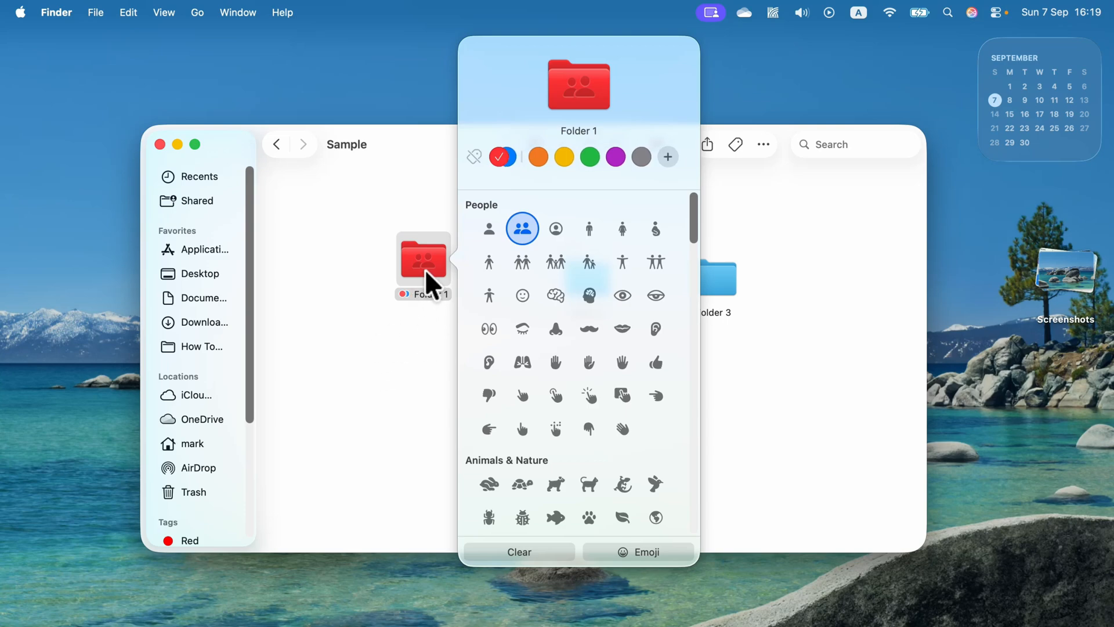
pyautogui.click(503, 157)
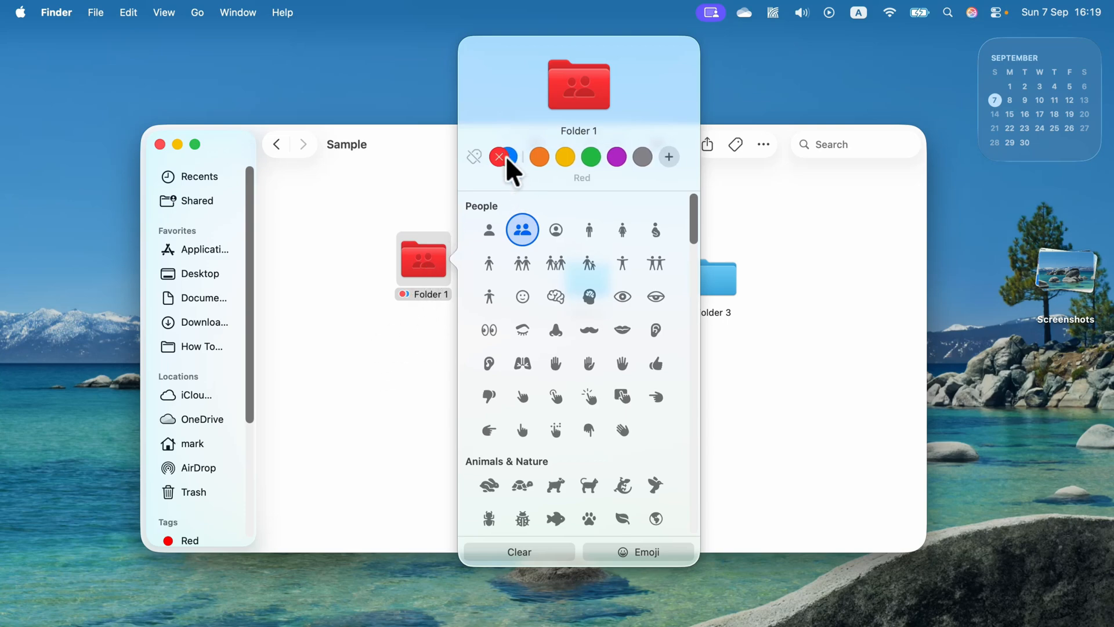
pyautogui.click(525, 157)
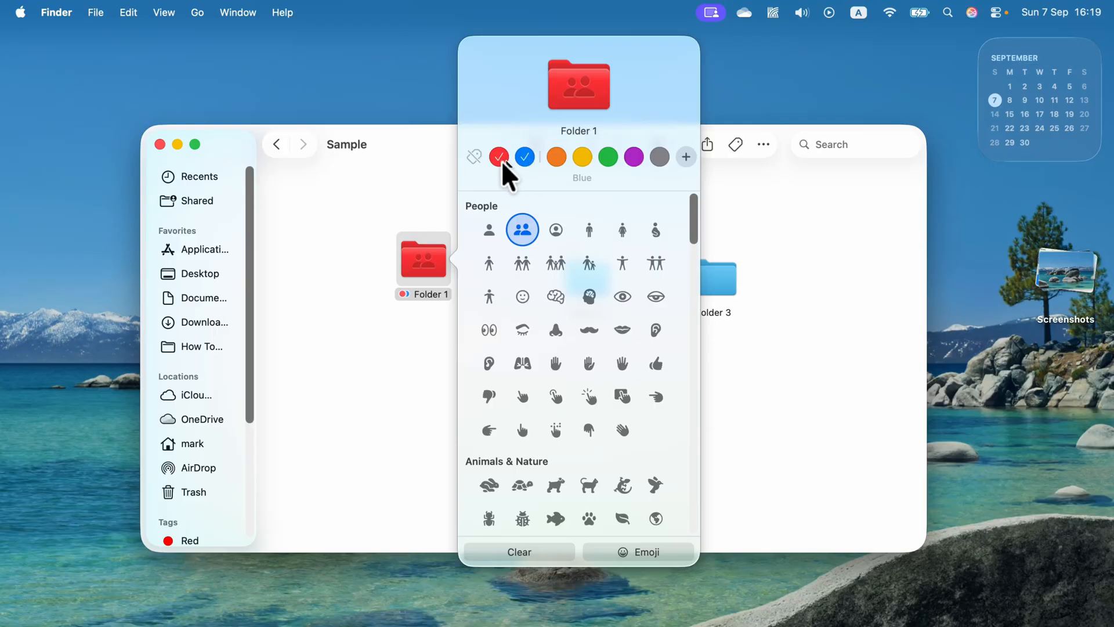
pyautogui.click(498, 156)
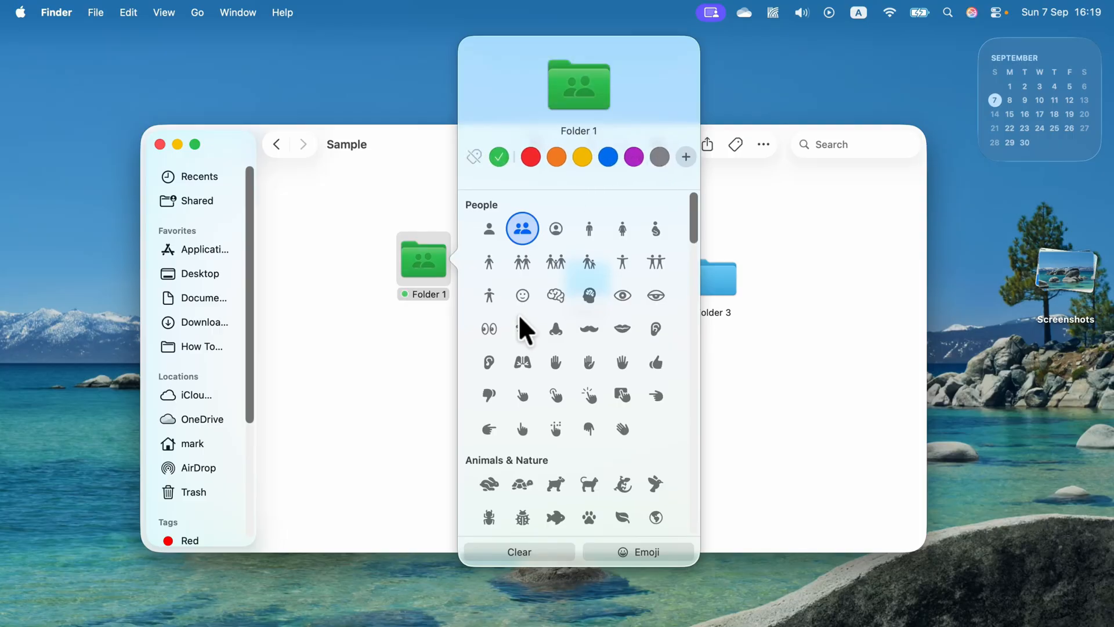
pyautogui.moveTo(414, 373)
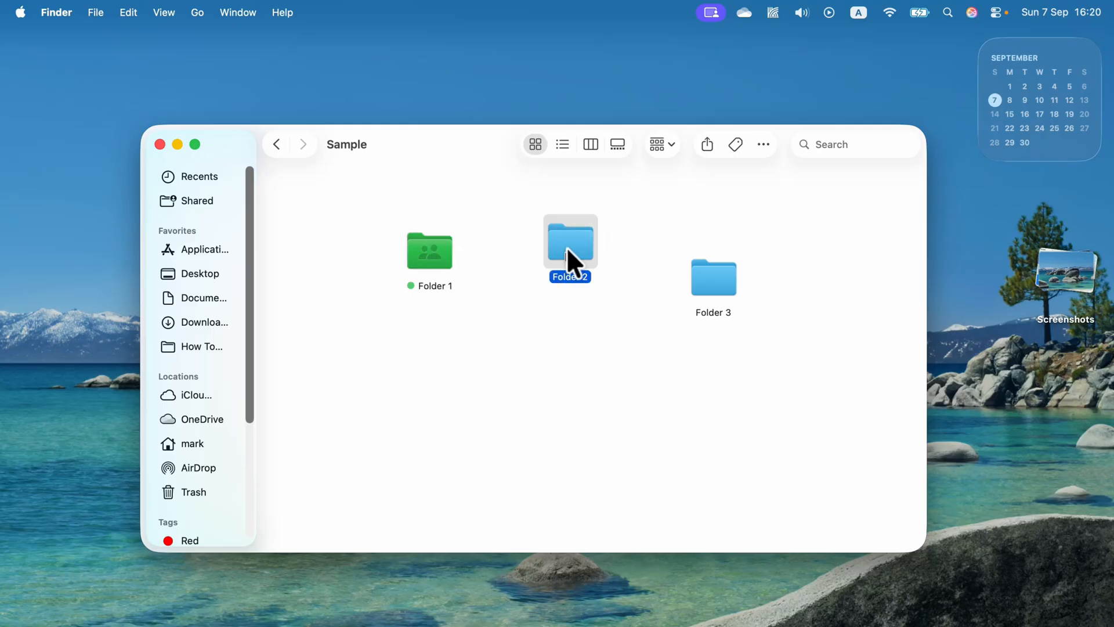
pyautogui.moveTo(593, 338)
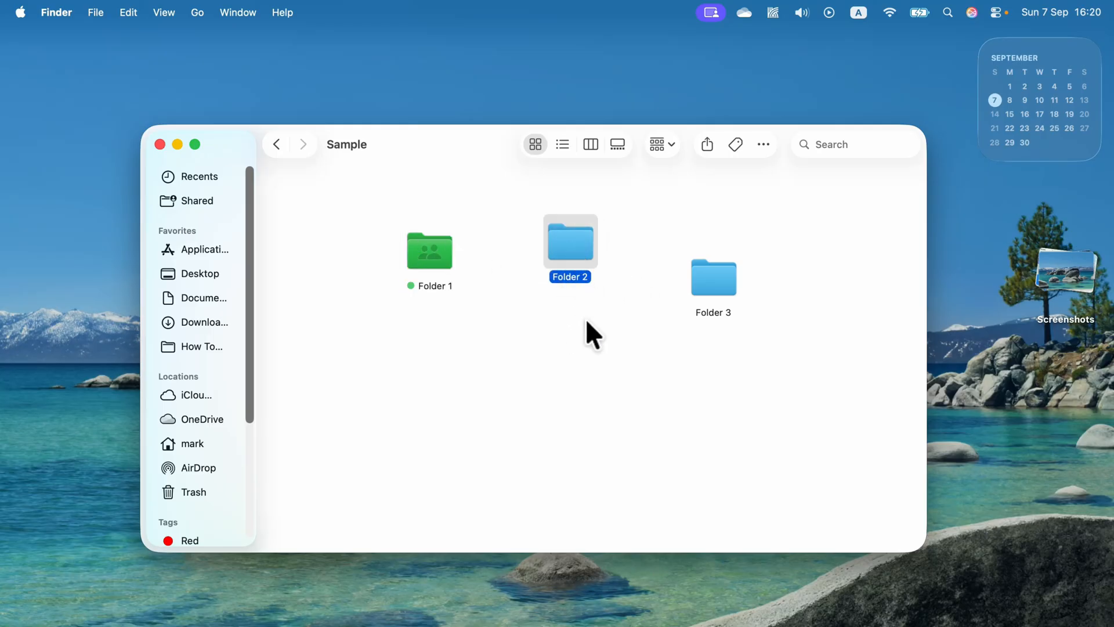
# Step: Tag Folder 2 orange and nudge it back near its original spot
pyautogui.rightClick(570, 242)
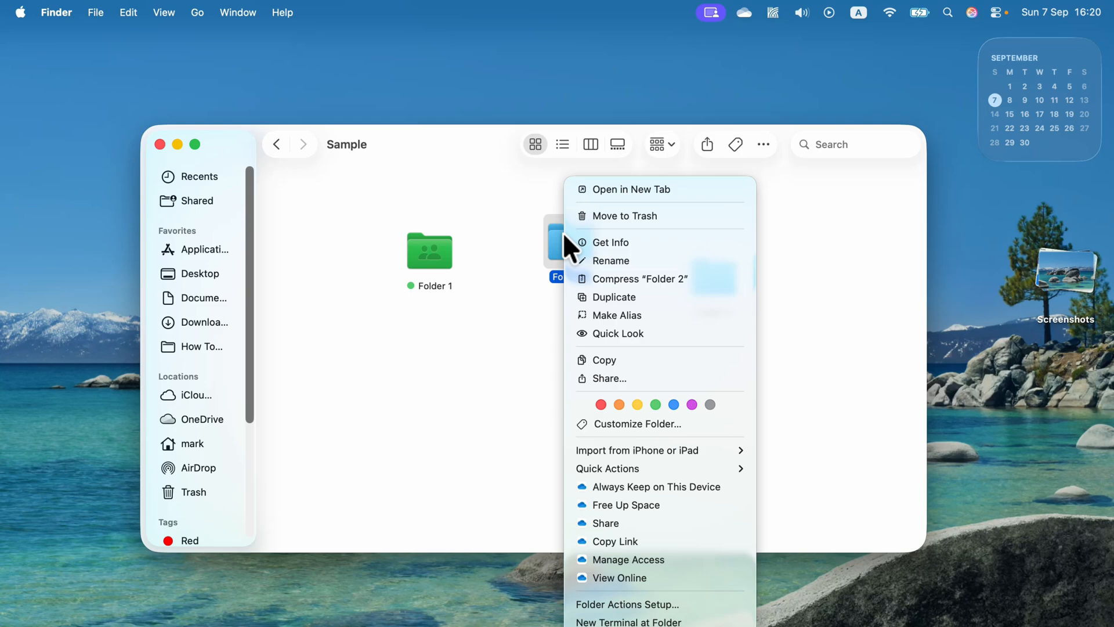
pyautogui.moveTo(637, 424)
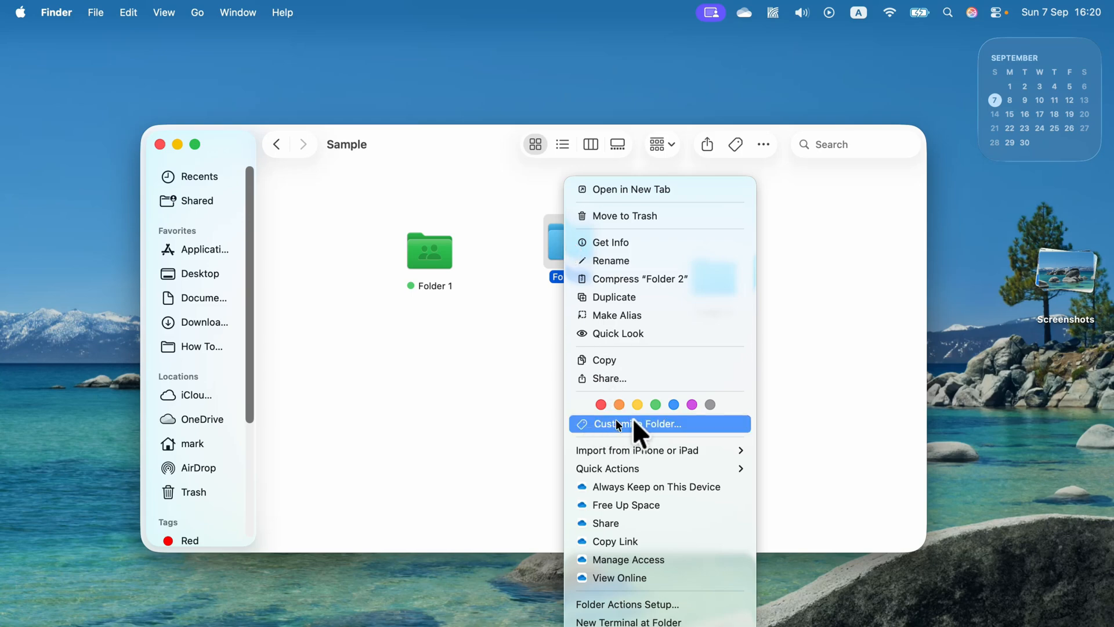
pyautogui.moveTo(620, 405)
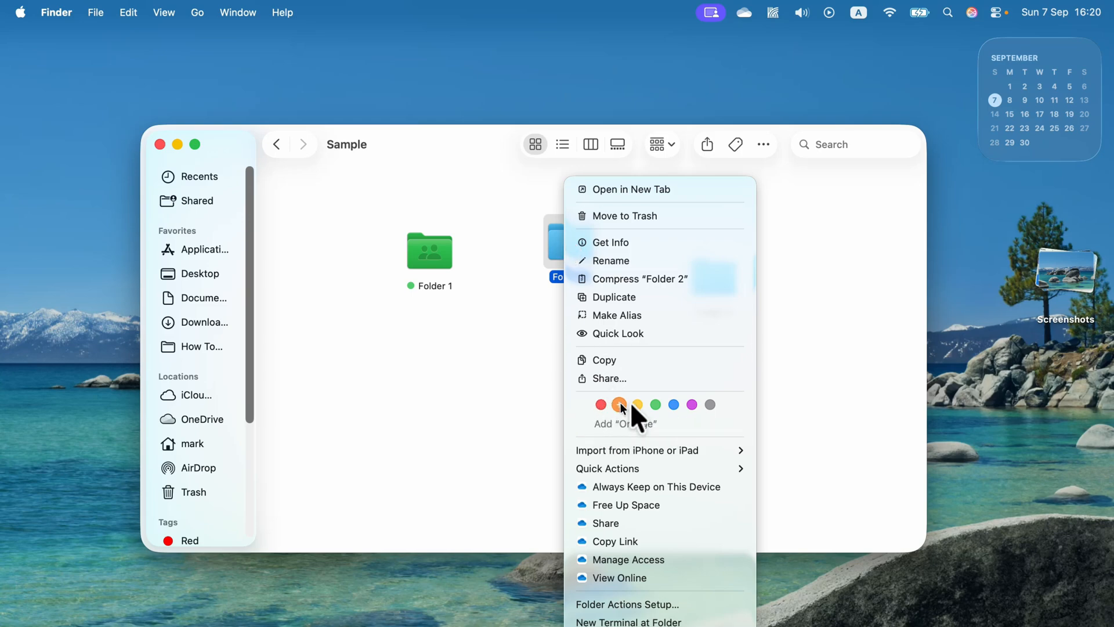
pyautogui.click(619, 404)
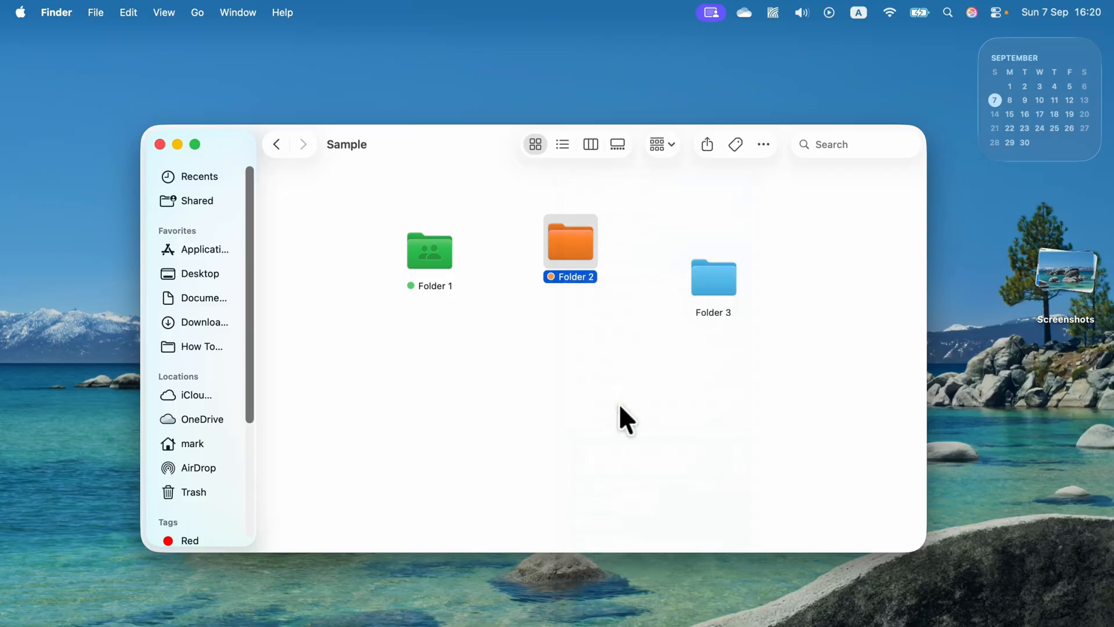
pyautogui.moveTo(570, 249); pyautogui.dragTo(531, 246)
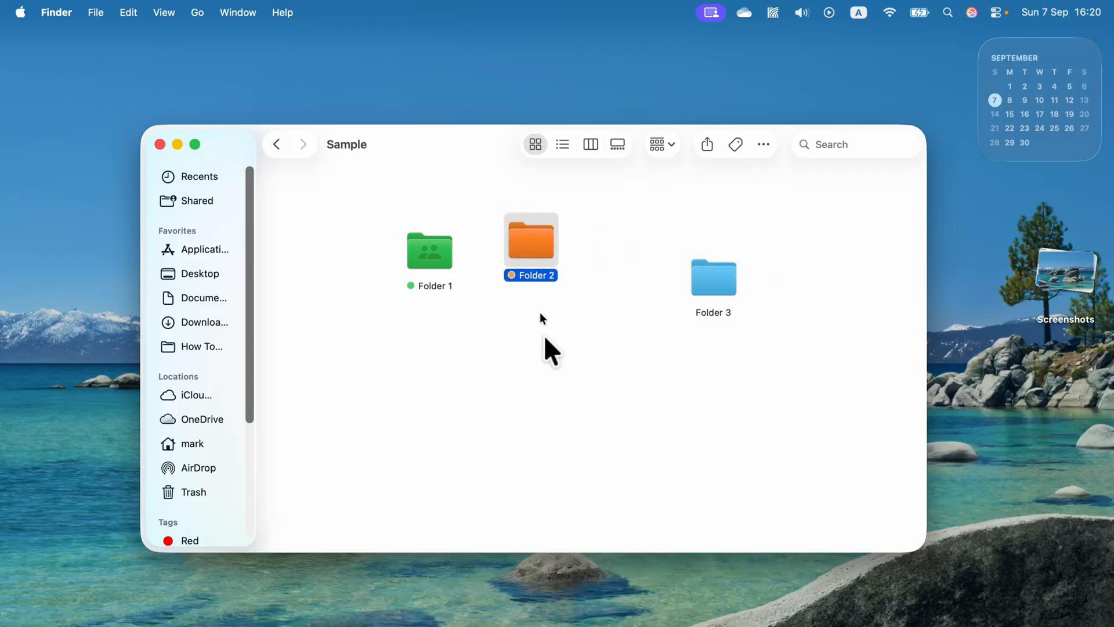
pyautogui.moveTo(531, 238); pyautogui.dragTo(579, 277)
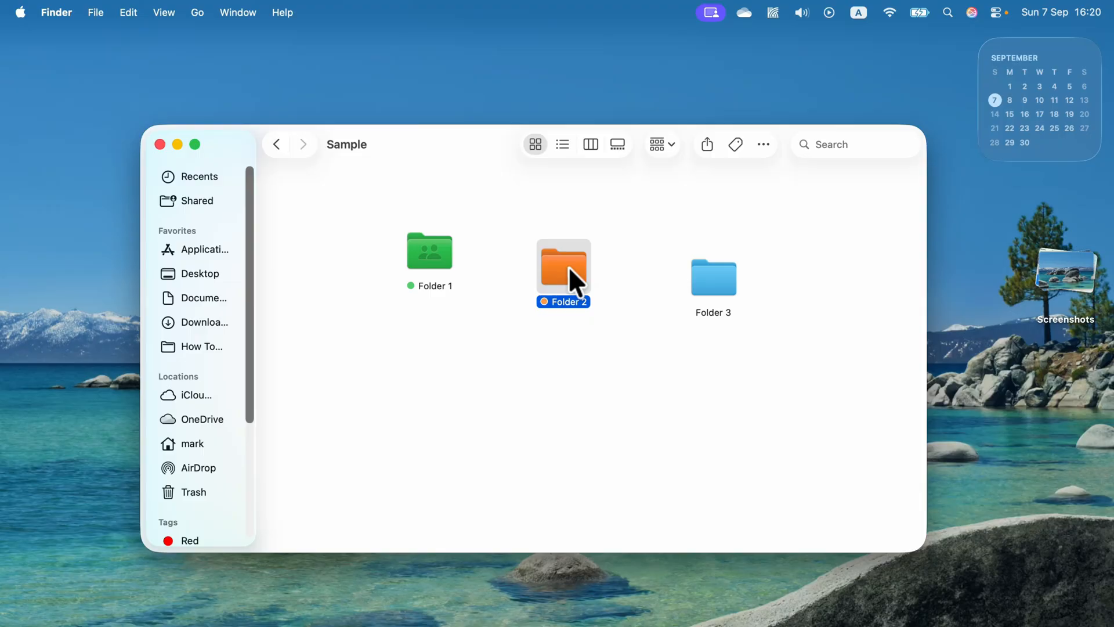
pyautogui.moveTo(563, 278)
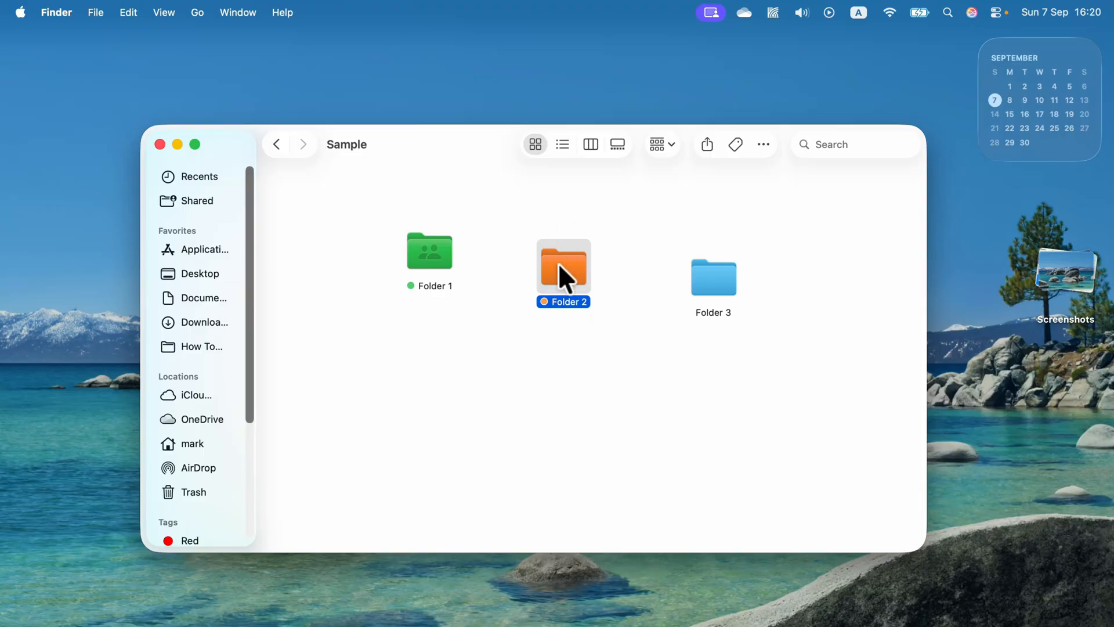
# Step: Remove the orange tag from Folder 2
pyautogui.rightClick(563, 272)
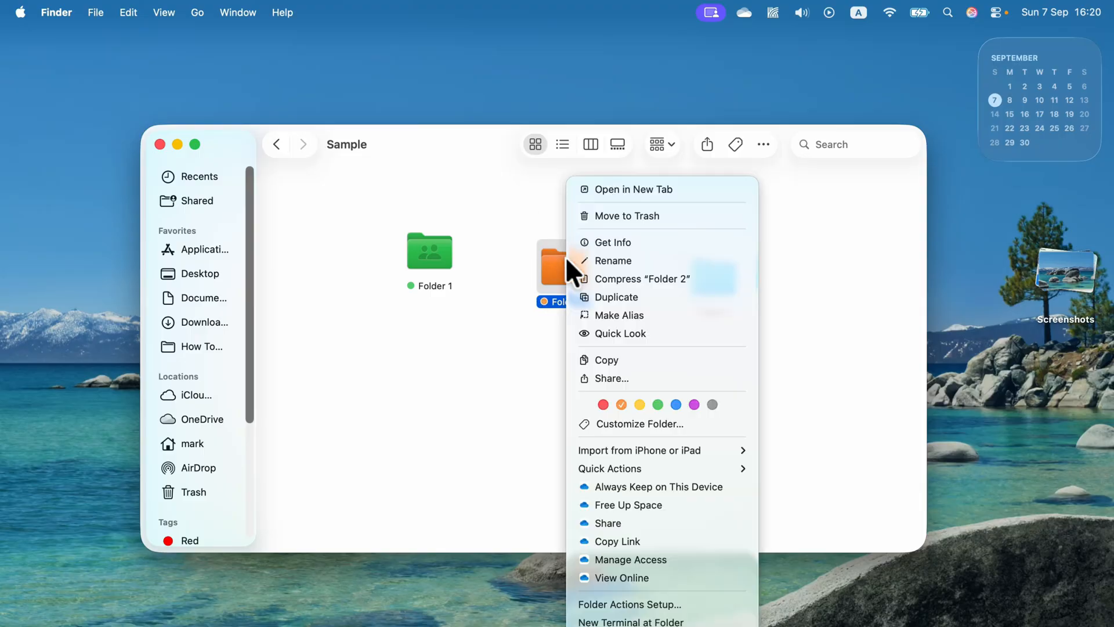
pyautogui.click(621, 405)
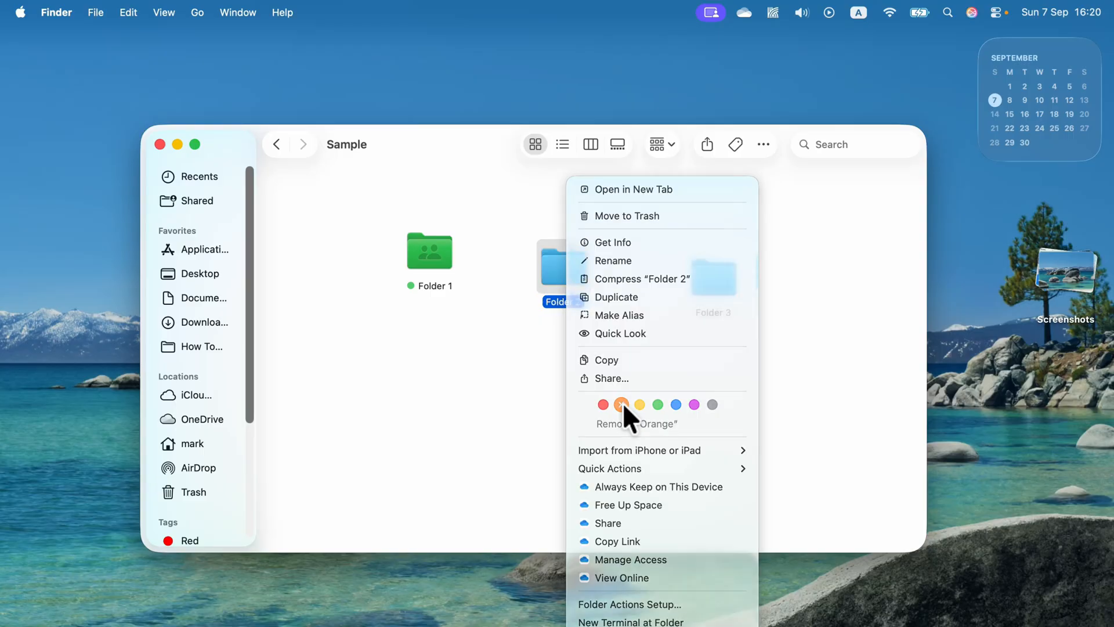
pyautogui.click(621, 404)
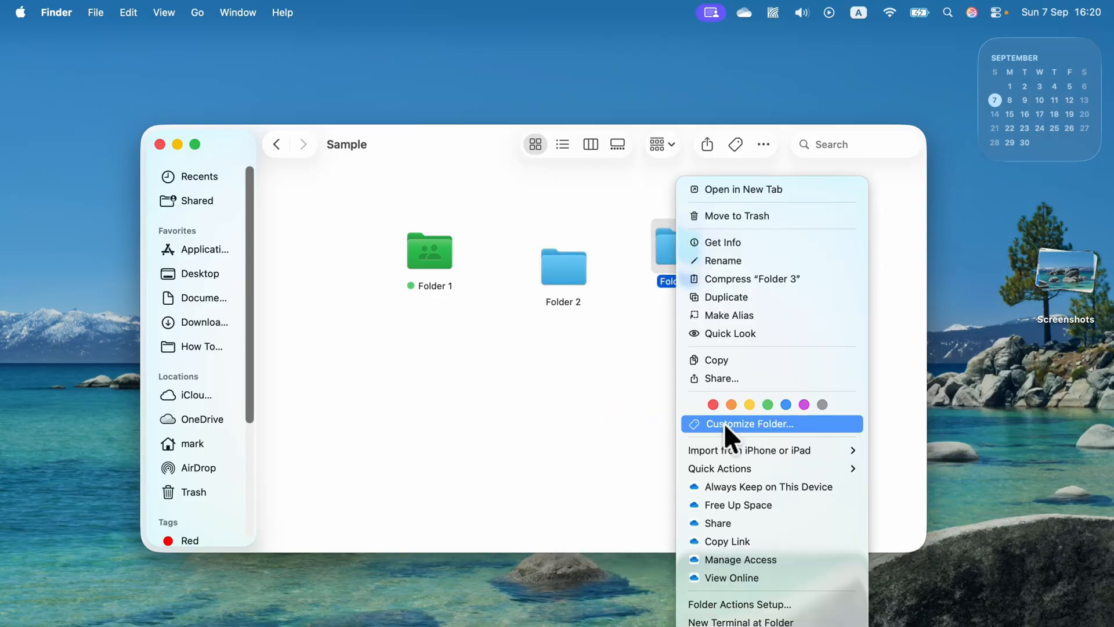
# Step: Open Folder 3's customization panel and browse its named tags and symbol list
pyautogui.click(753, 424)
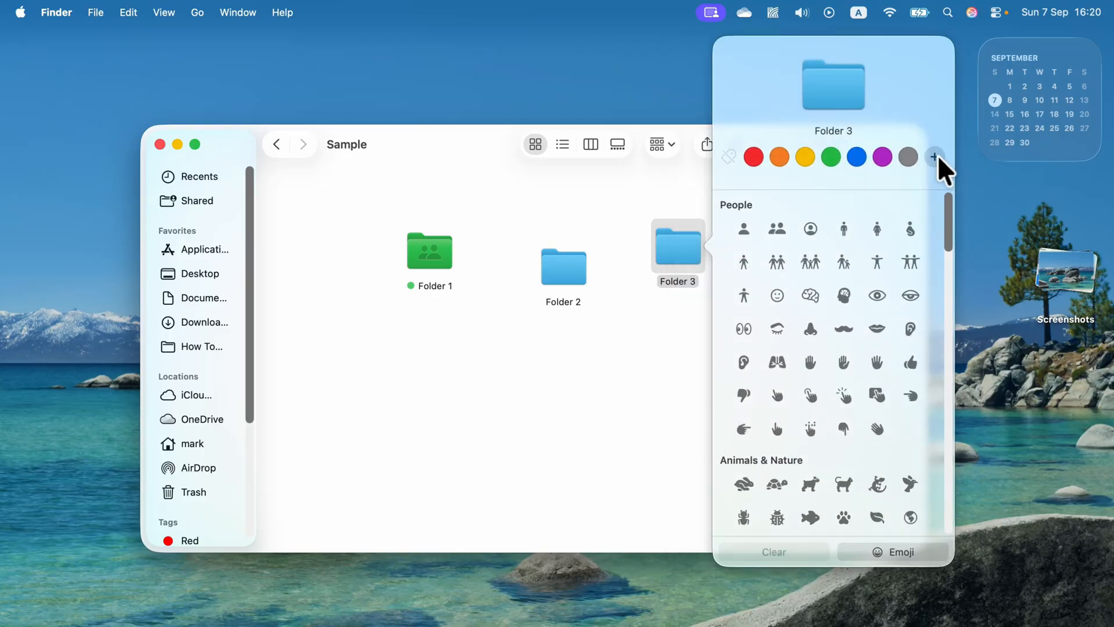
pyautogui.click(934, 156)
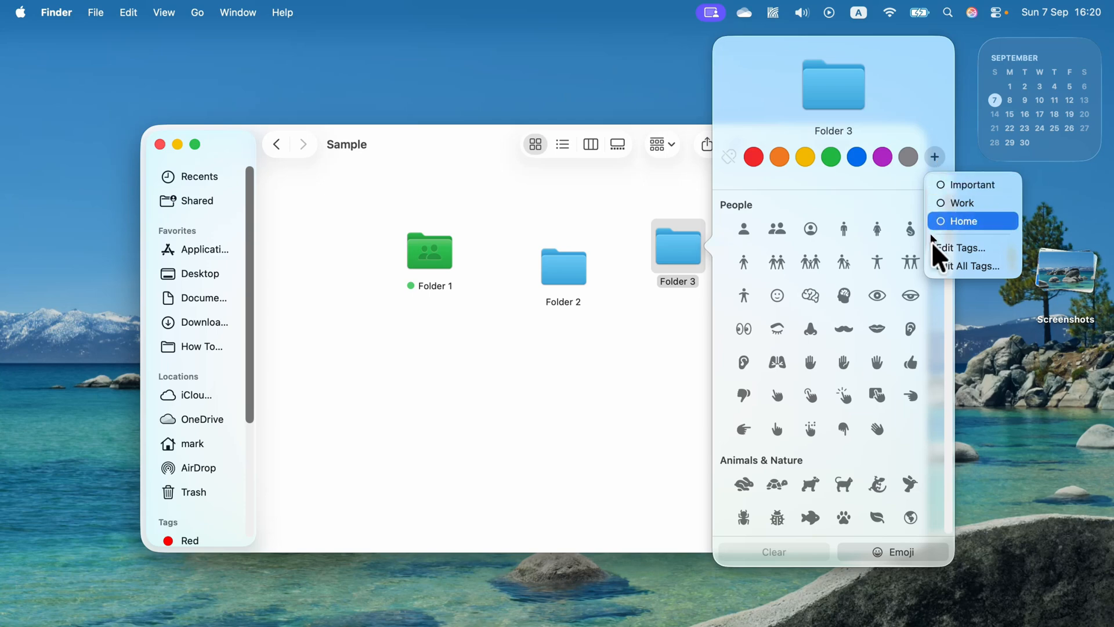
pyautogui.moveTo(933, 165)
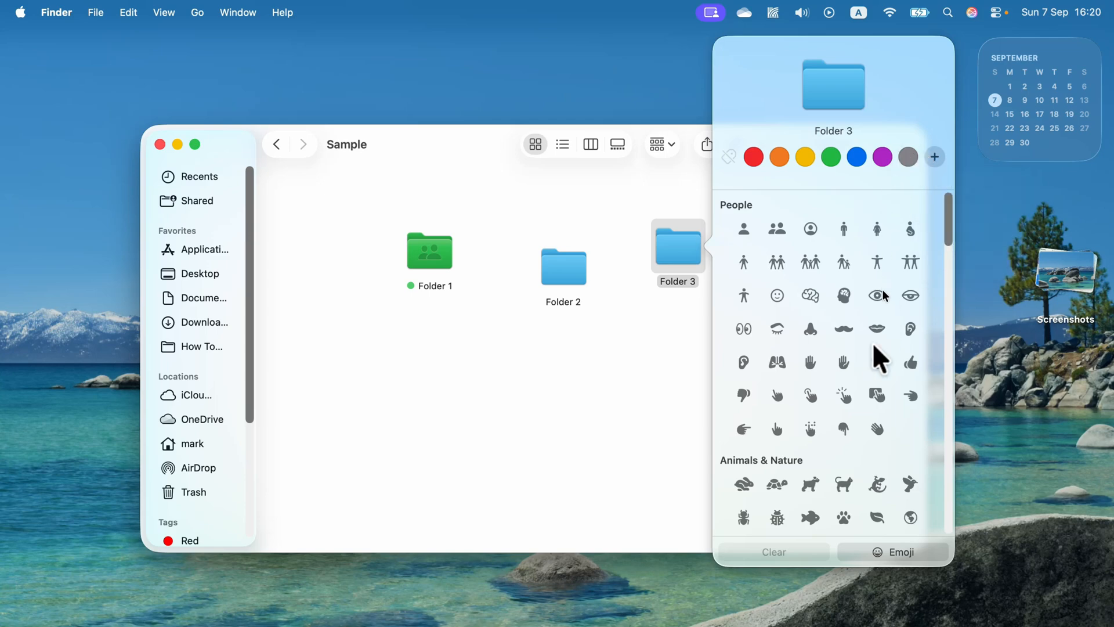
pyautogui.scroll(-3)
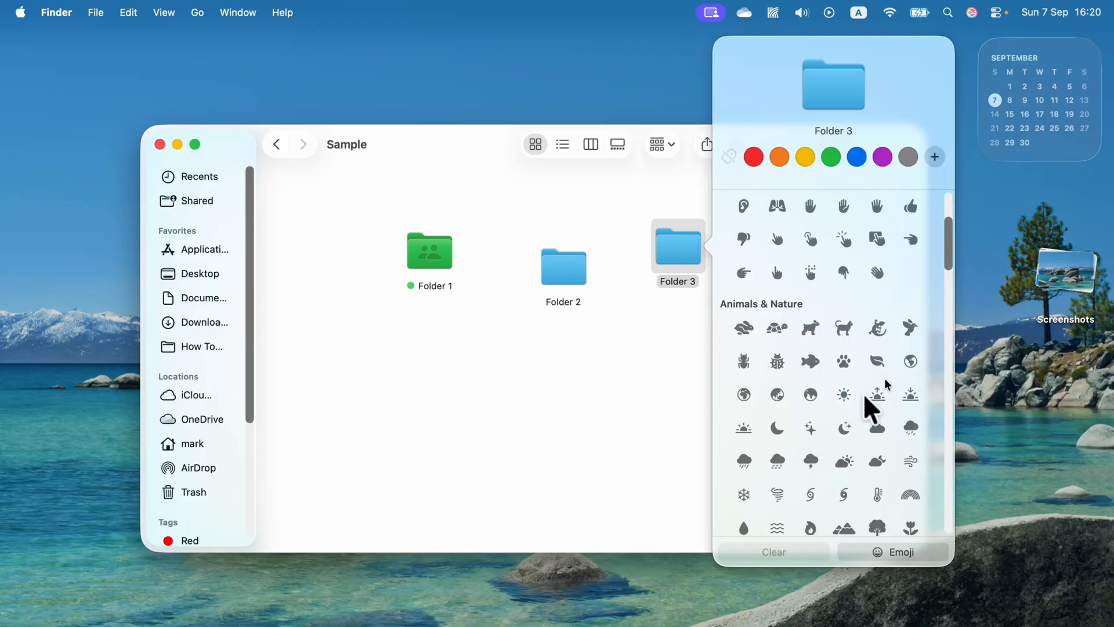
pyautogui.scroll(-3)
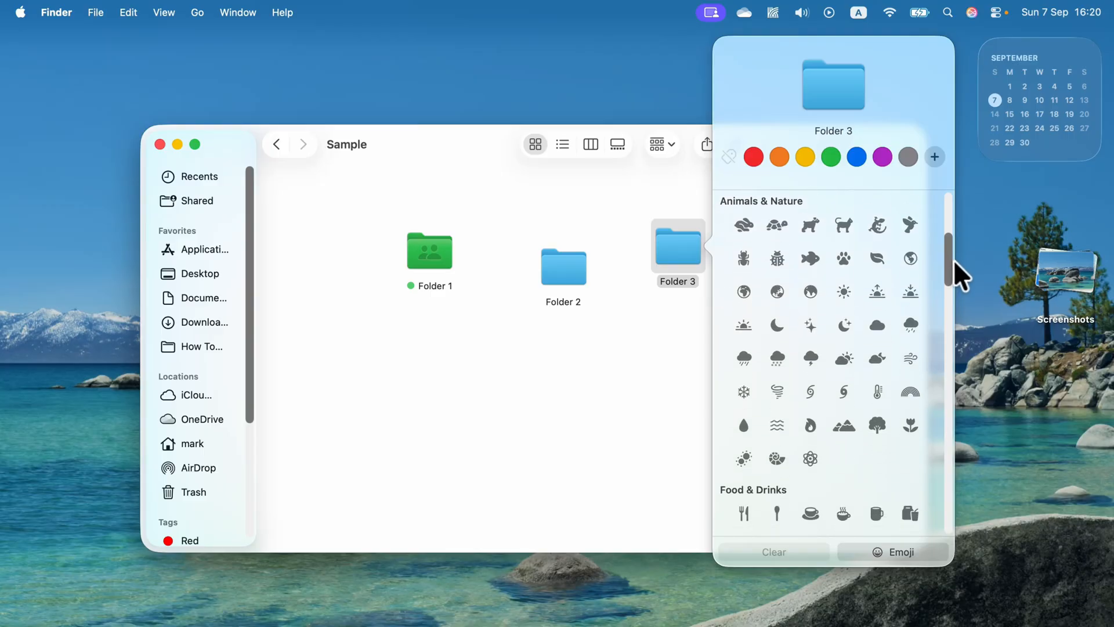
pyautogui.scroll(-3)
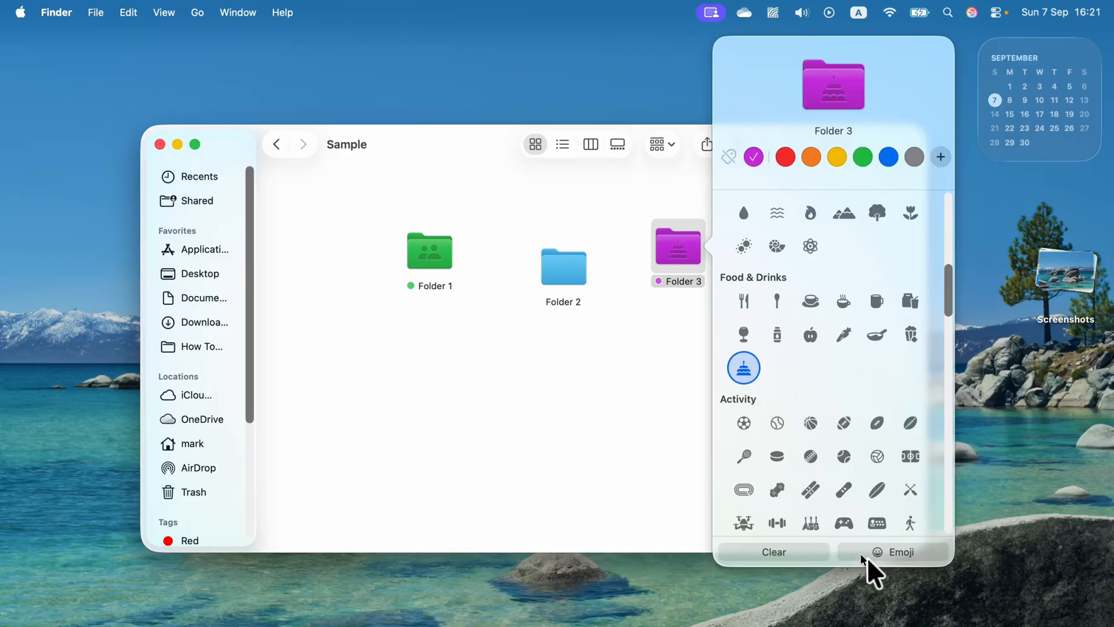
pyautogui.click(894, 551)
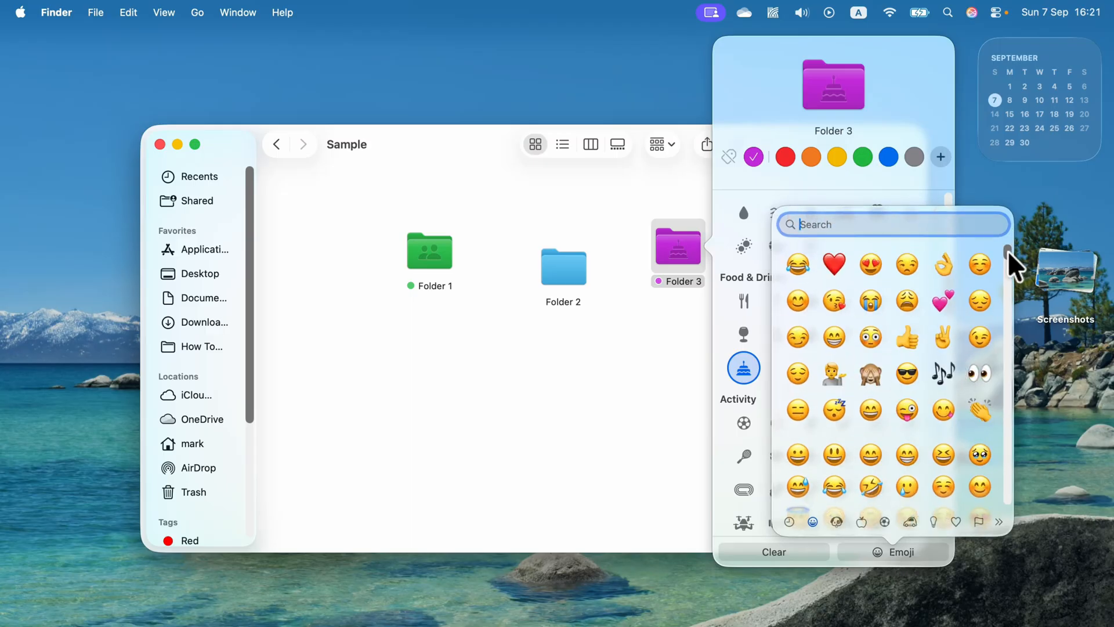
pyautogui.scroll(-3)
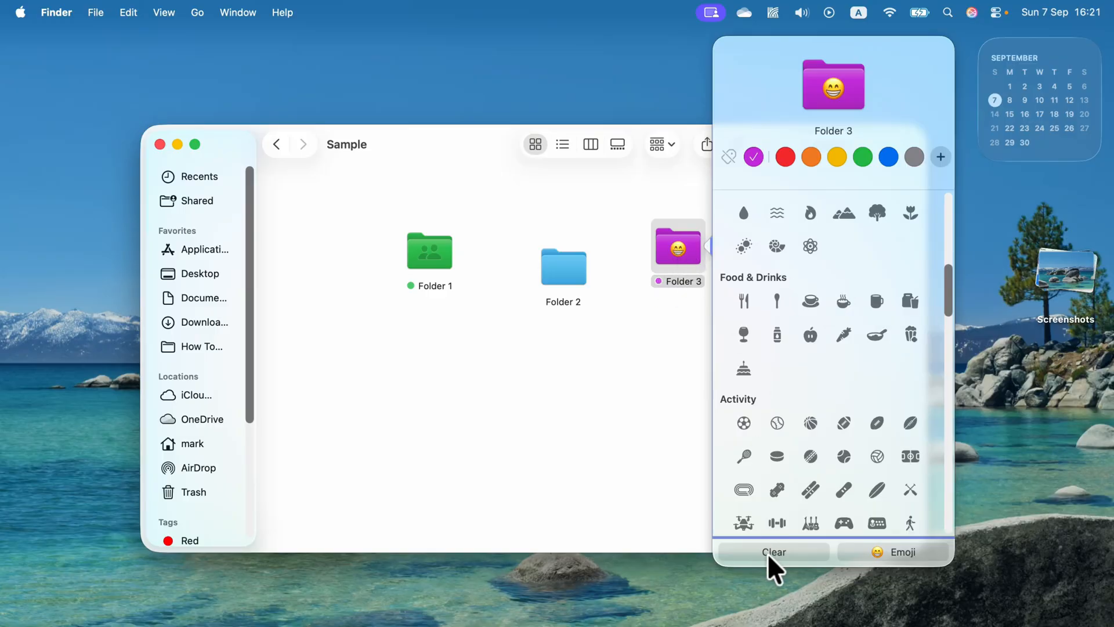
# Step: Clear the emoji from Folder 3's icon, close the panel, and reopen Customize Folder
pyautogui.click(774, 552)
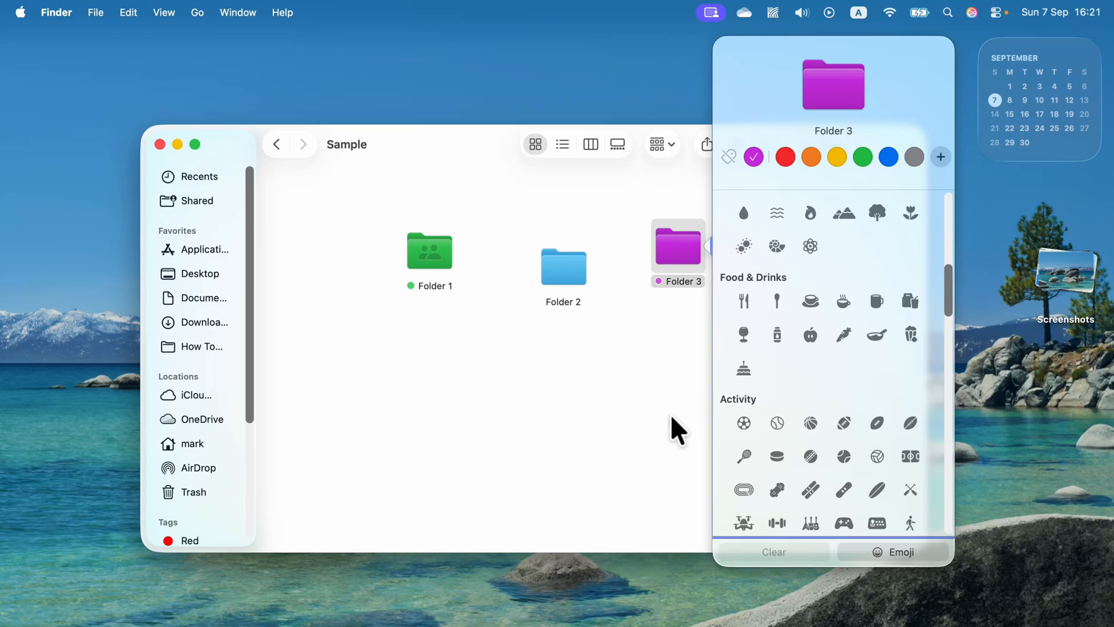
pyautogui.click(657, 370)
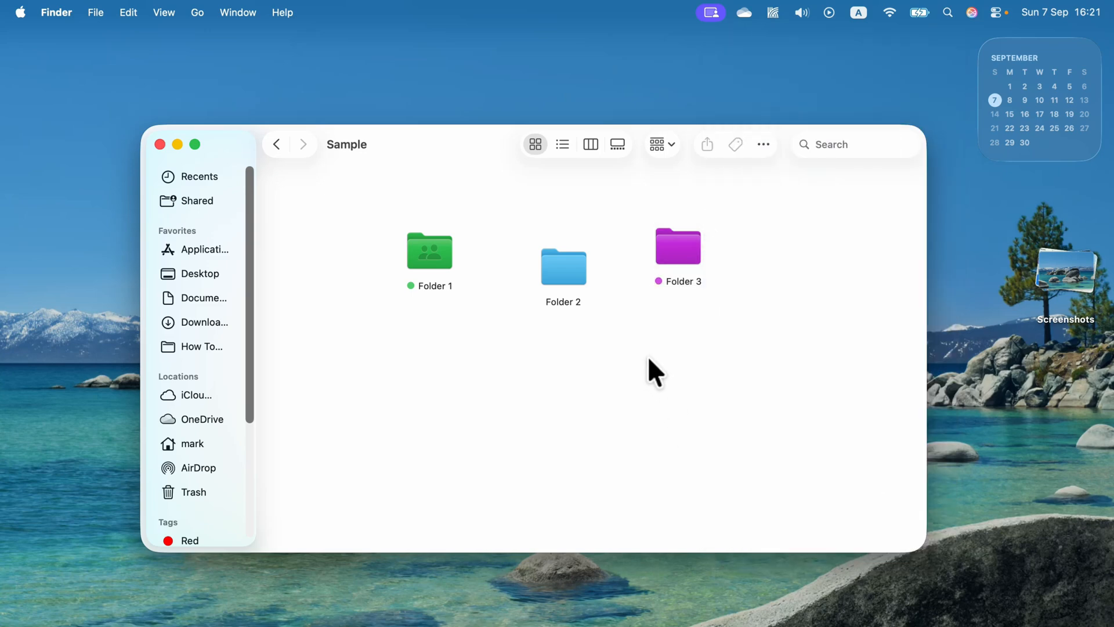
pyautogui.rightClick(677, 245)
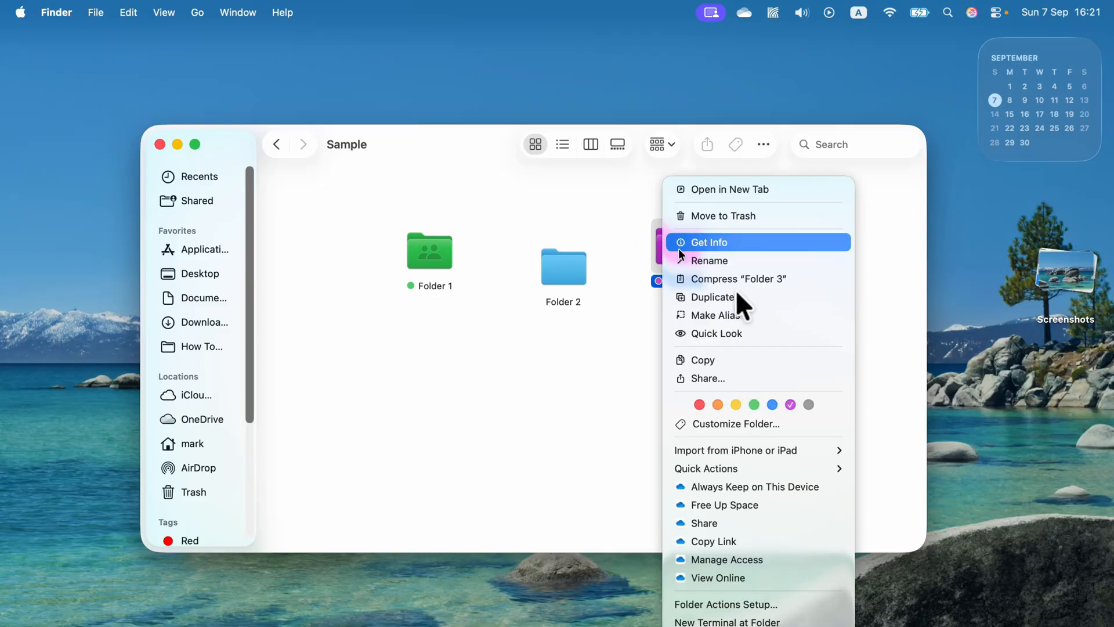
pyautogui.moveTo(770, 424)
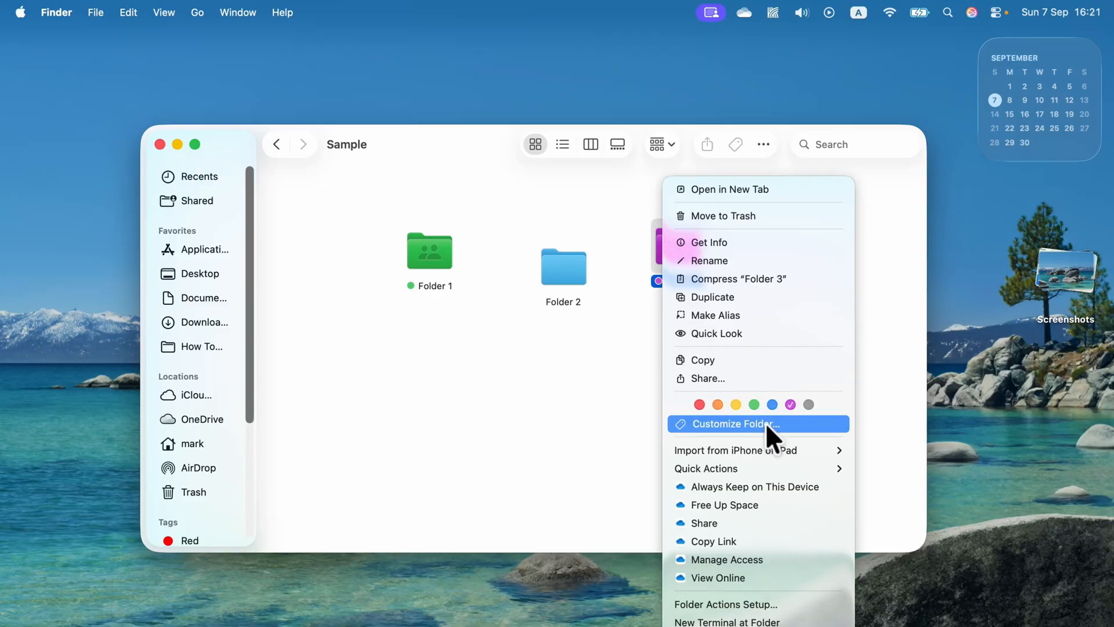
pyautogui.click(790, 405)
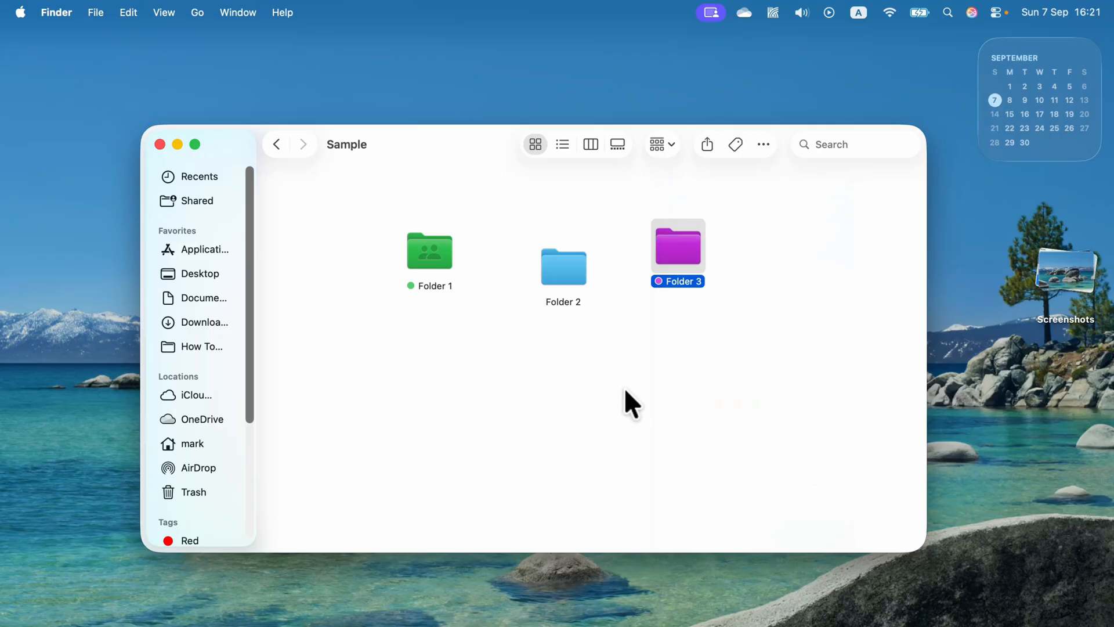
pyautogui.press('cmd+space')
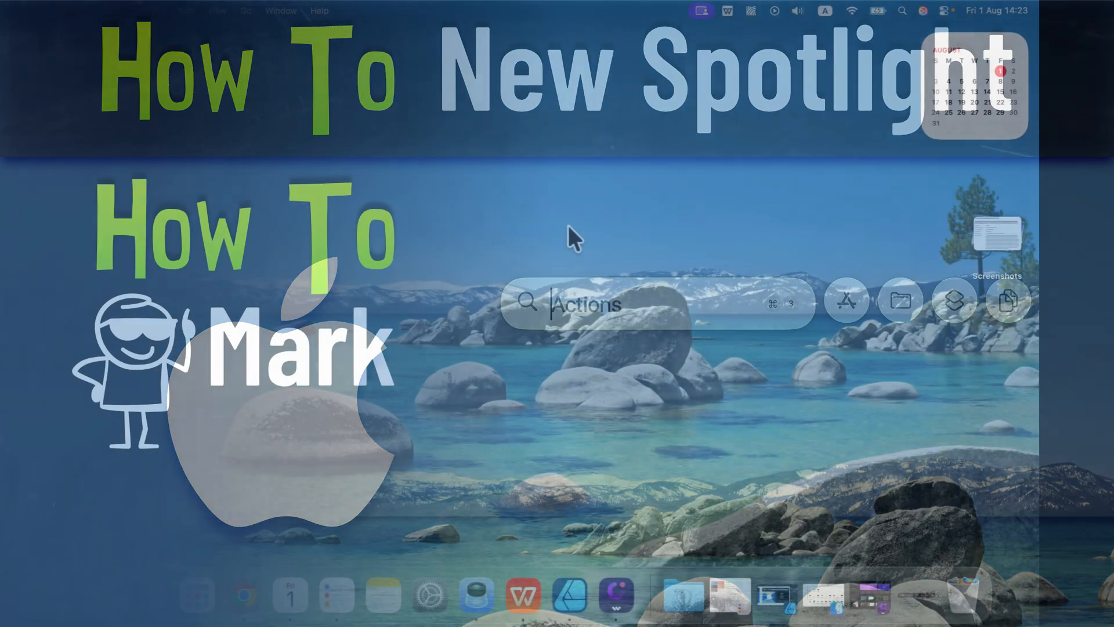
pyautogui.press('Escape')
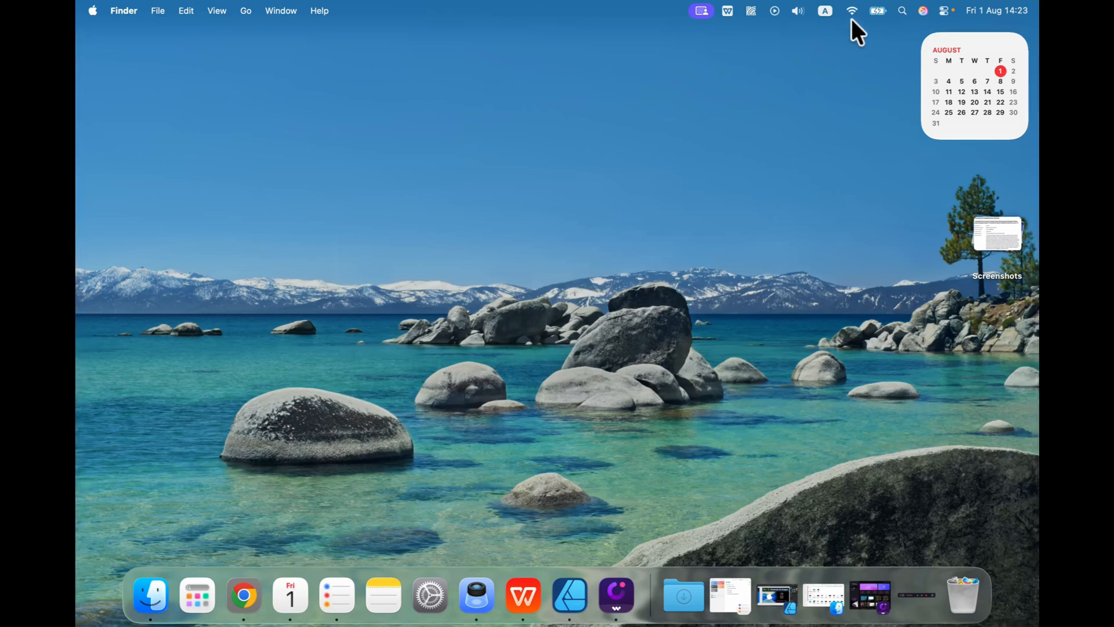
pyautogui.moveTo(910, 22)
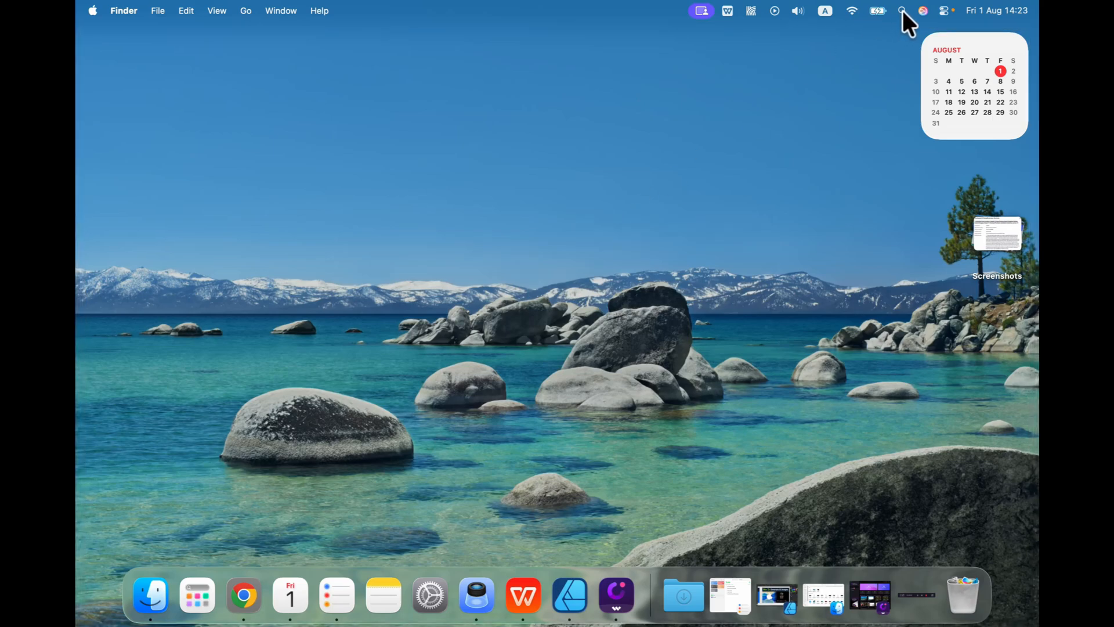
# Step: Open Spotlight, dismiss the welcome tips, and show the installed Applications grid
pyautogui.click(901, 10)
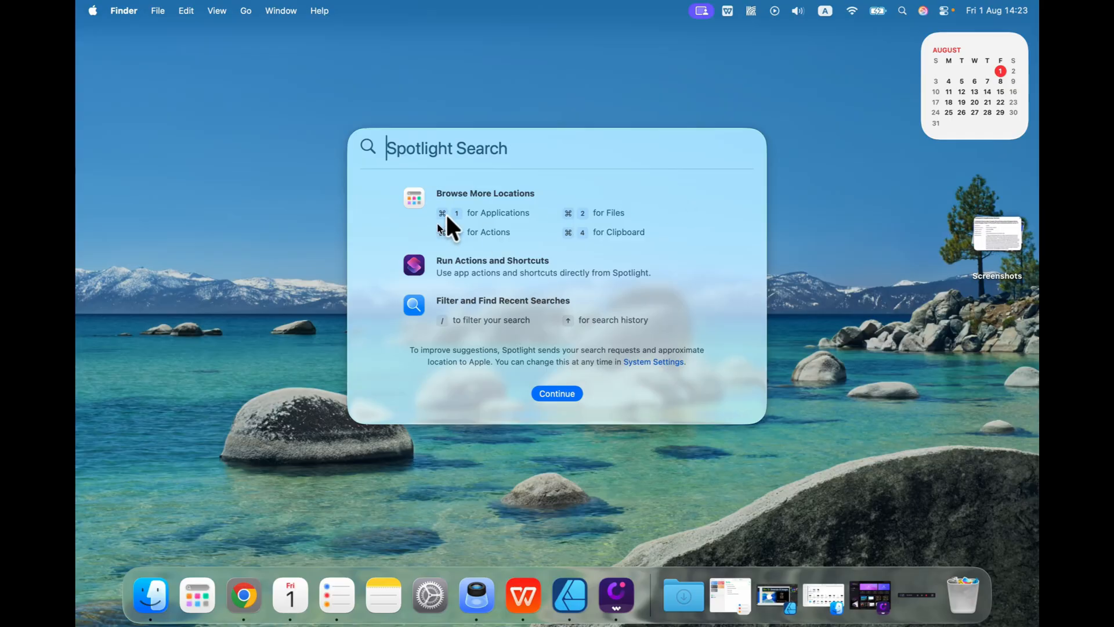
pyautogui.moveTo(601, 253)
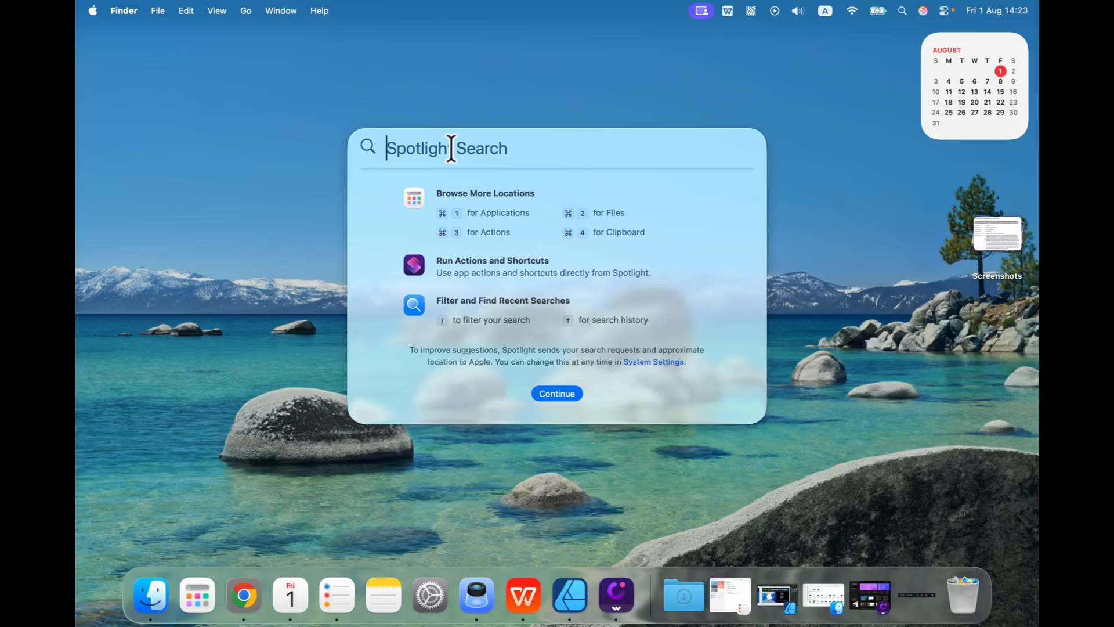
pyautogui.click(557, 393)
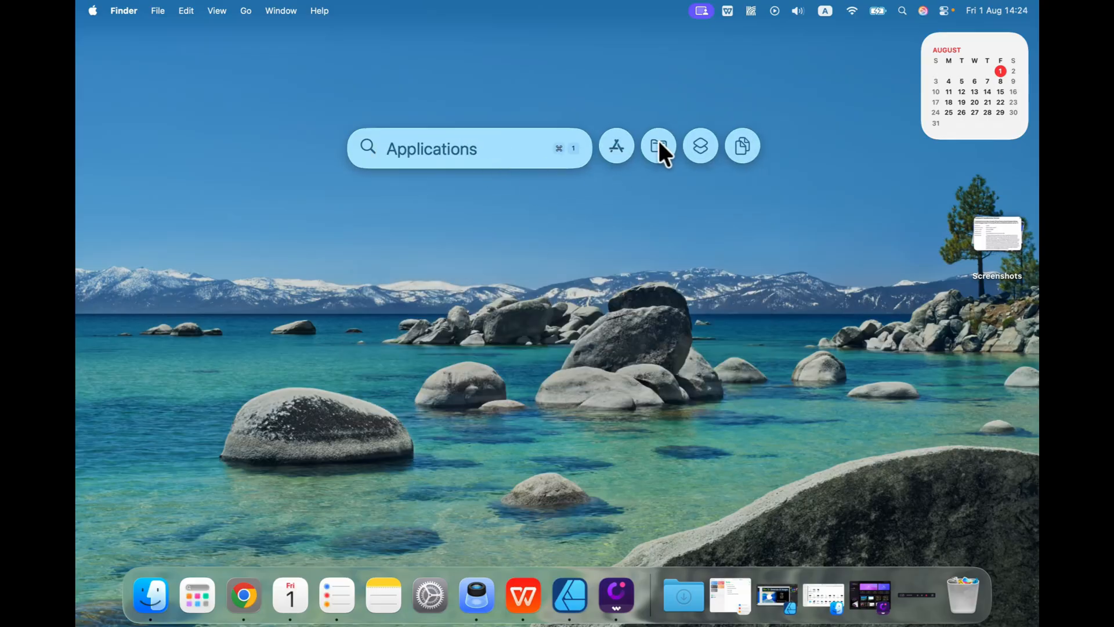
pyautogui.click(657, 146)
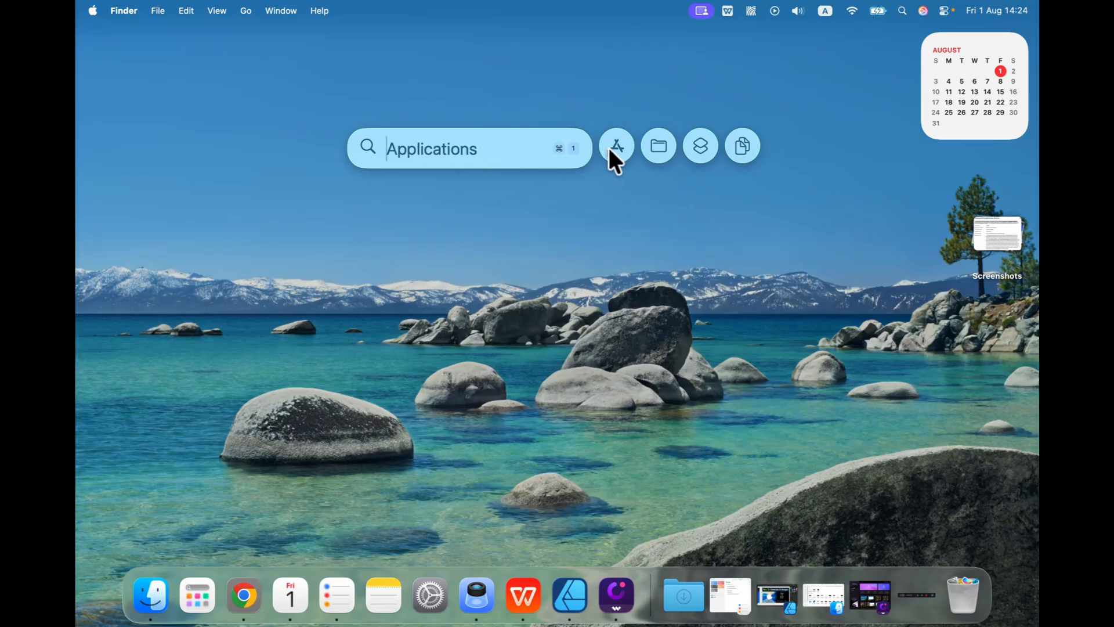
pyautogui.click(615, 146)
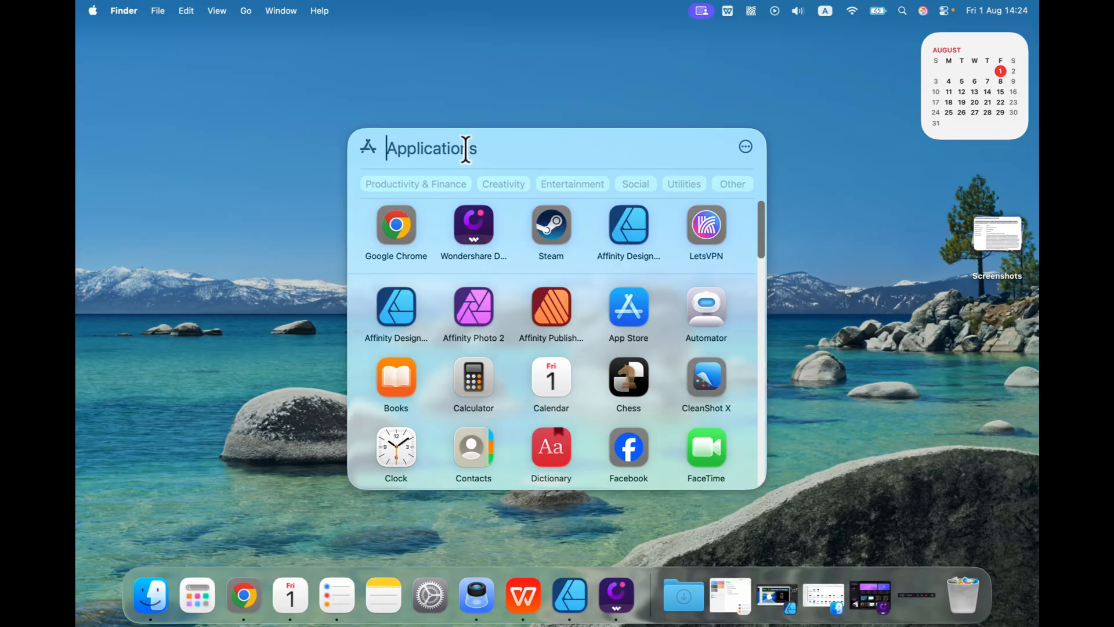
# Step: Switch Spotlight to its suggested and recent files view
pyautogui.click(657, 146)
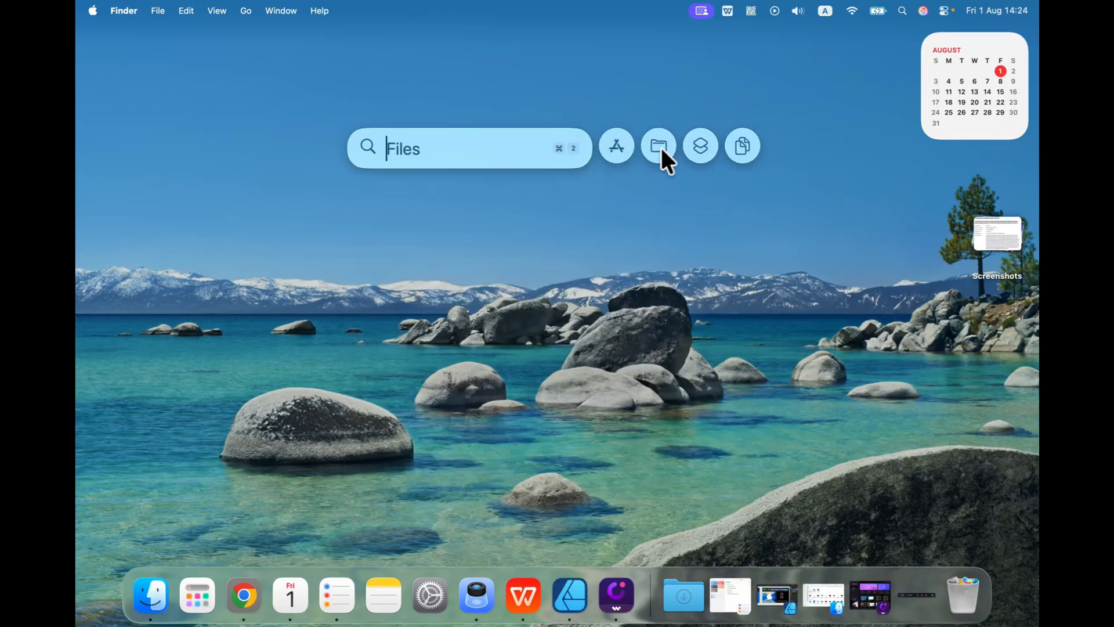
pyautogui.click(657, 146)
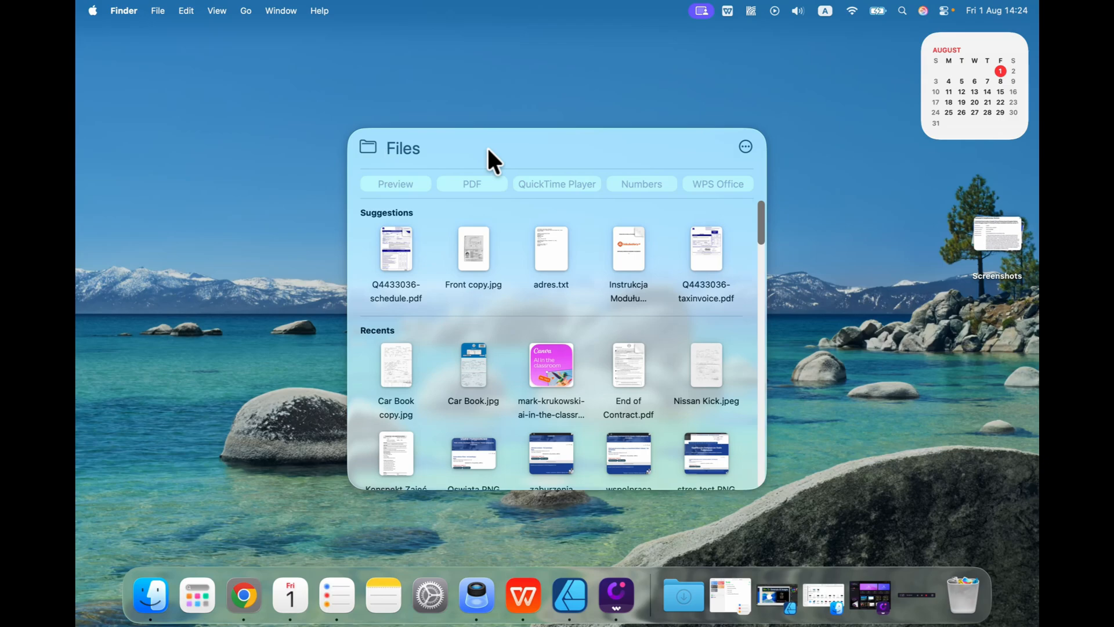
pyautogui.click(471, 183)
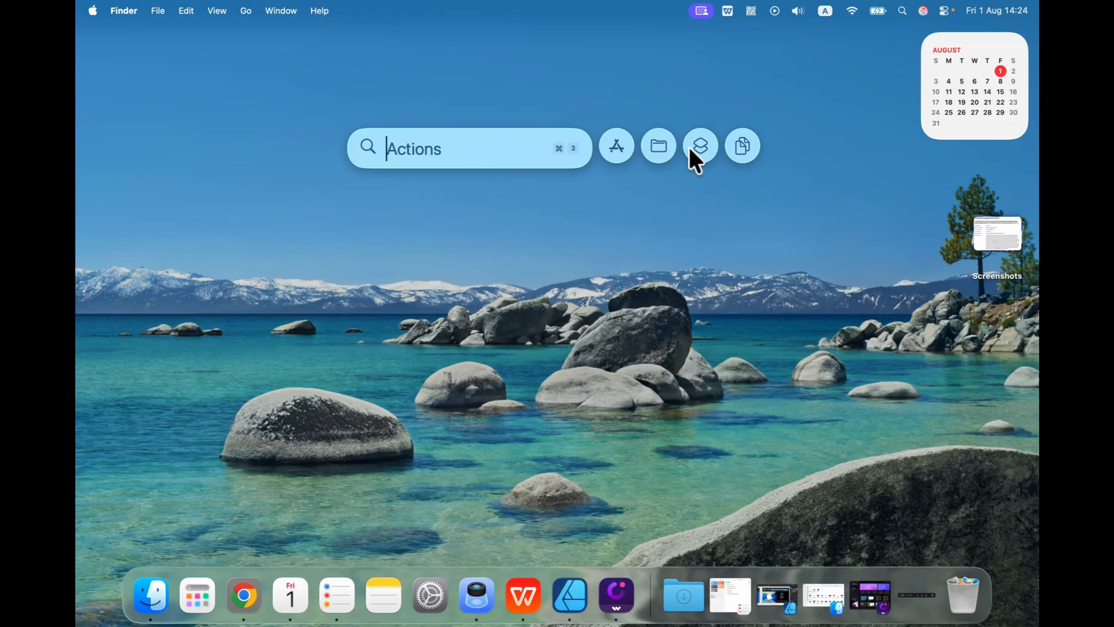
# Step: Pick the Create Note action so it awaits note contents and folder
pyautogui.click(700, 146)
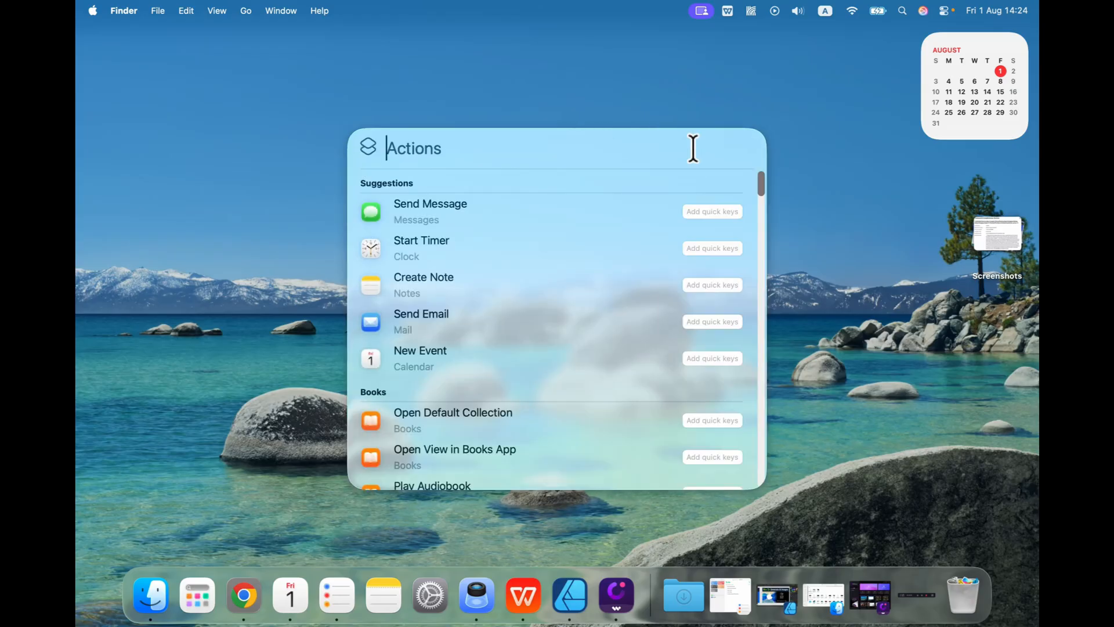
pyautogui.moveTo(483, 279)
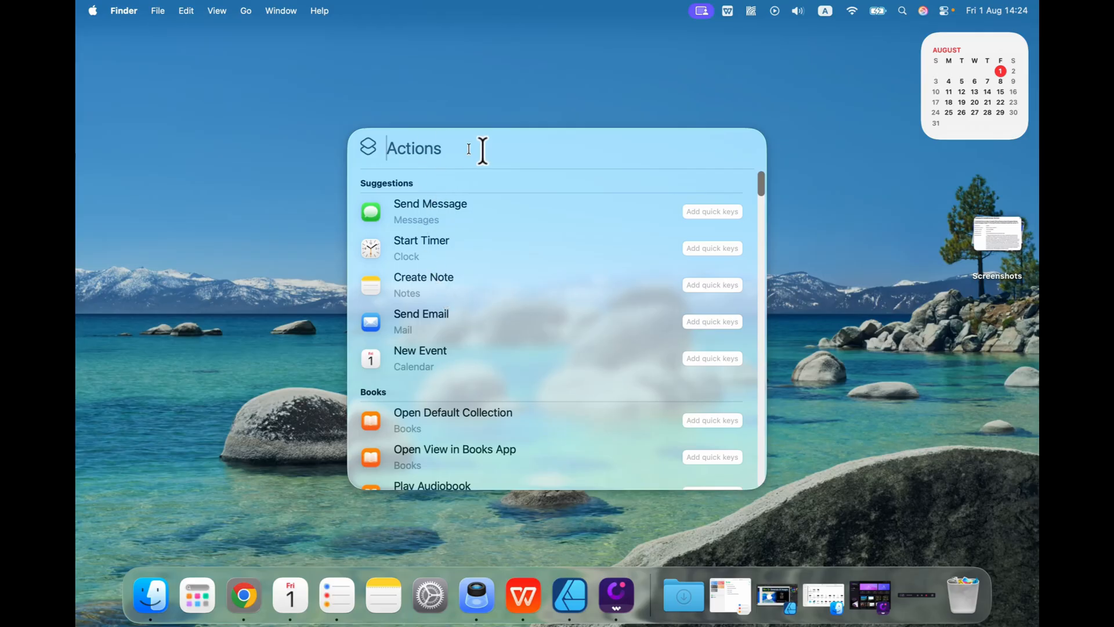
pyautogui.click(440, 285)
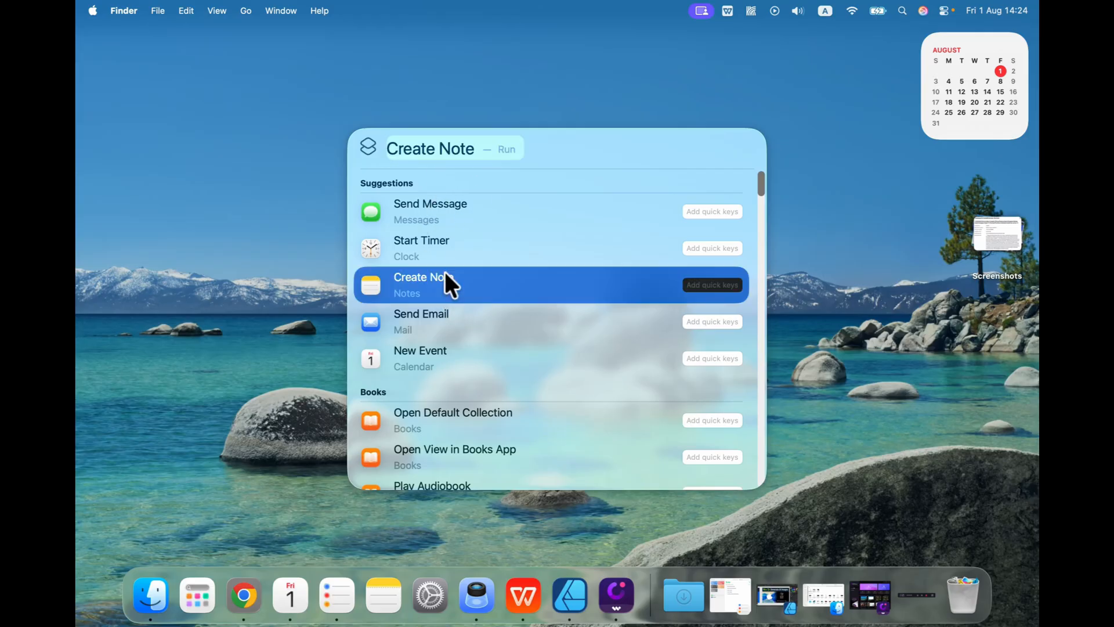
pyautogui.click(426, 284)
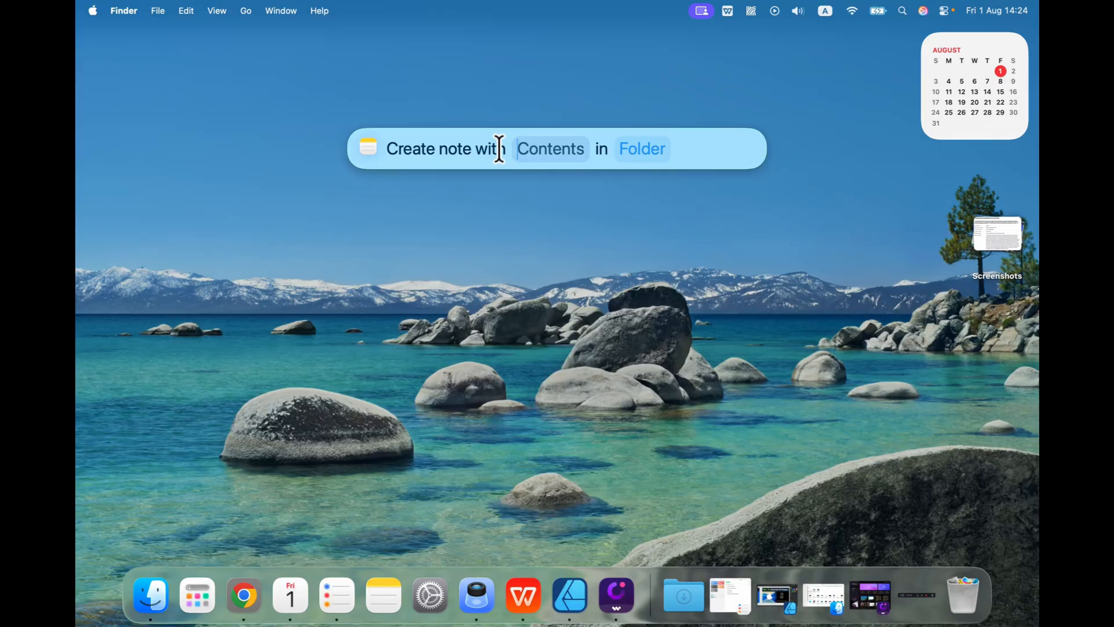
pyautogui.moveTo(513, 149)
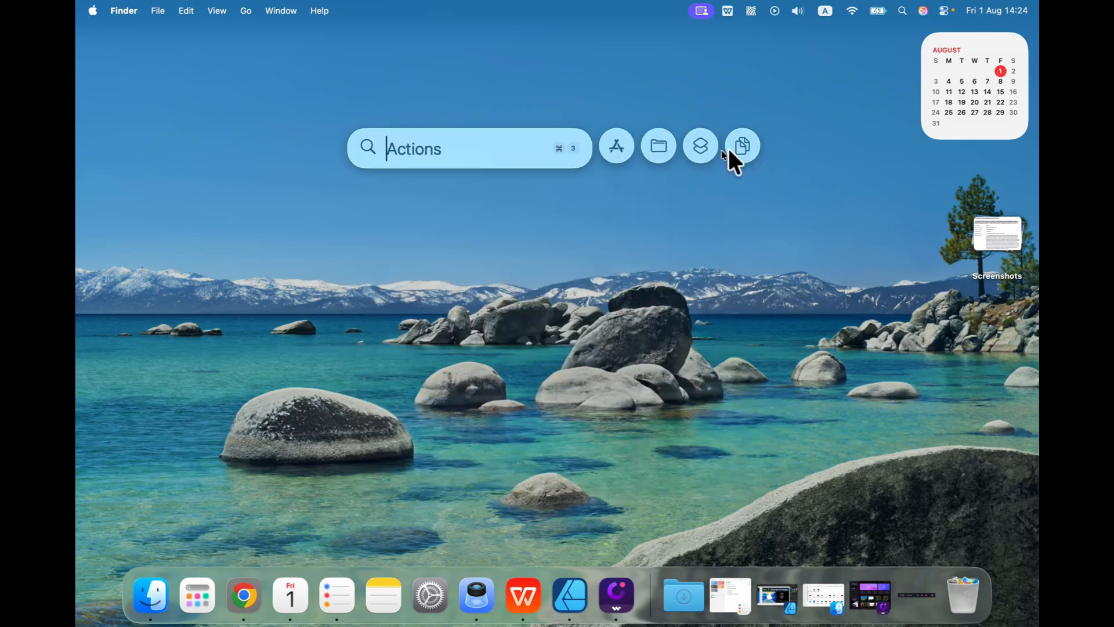
# Step: Show Spotlight's Clipboard view and enable clipboard history search
pyautogui.click(742, 146)
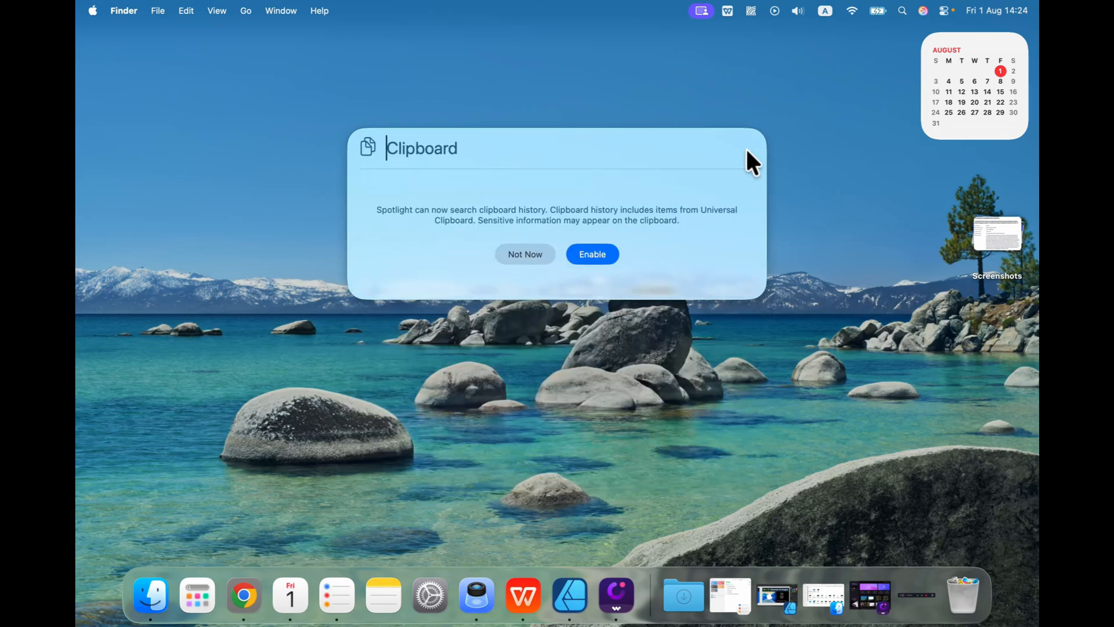
pyautogui.moveTo(550, 181)
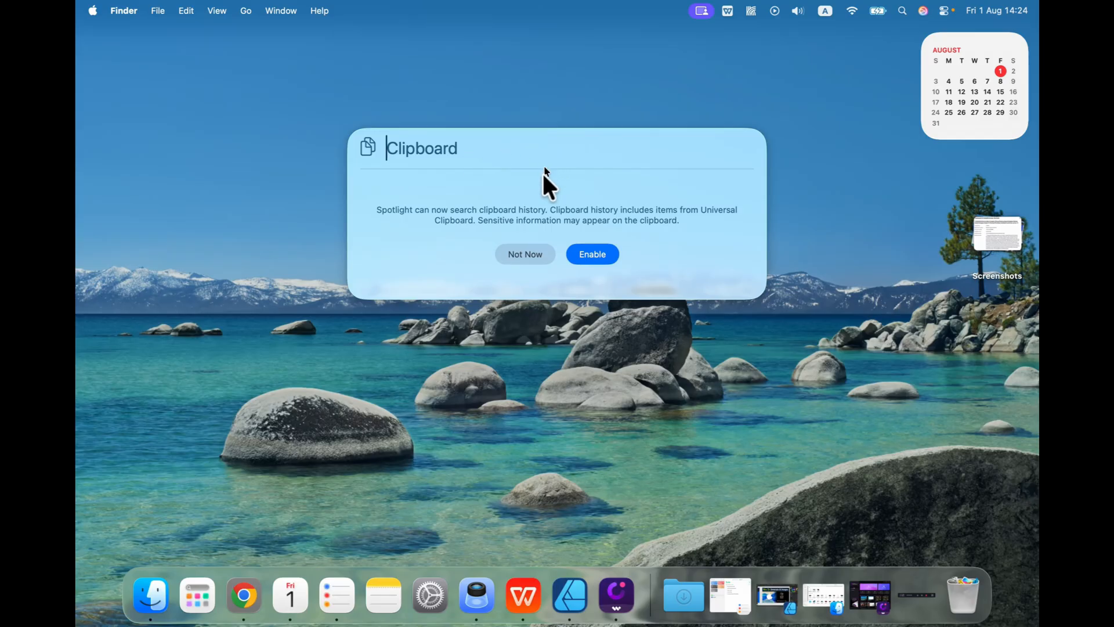
pyautogui.moveTo(575, 234)
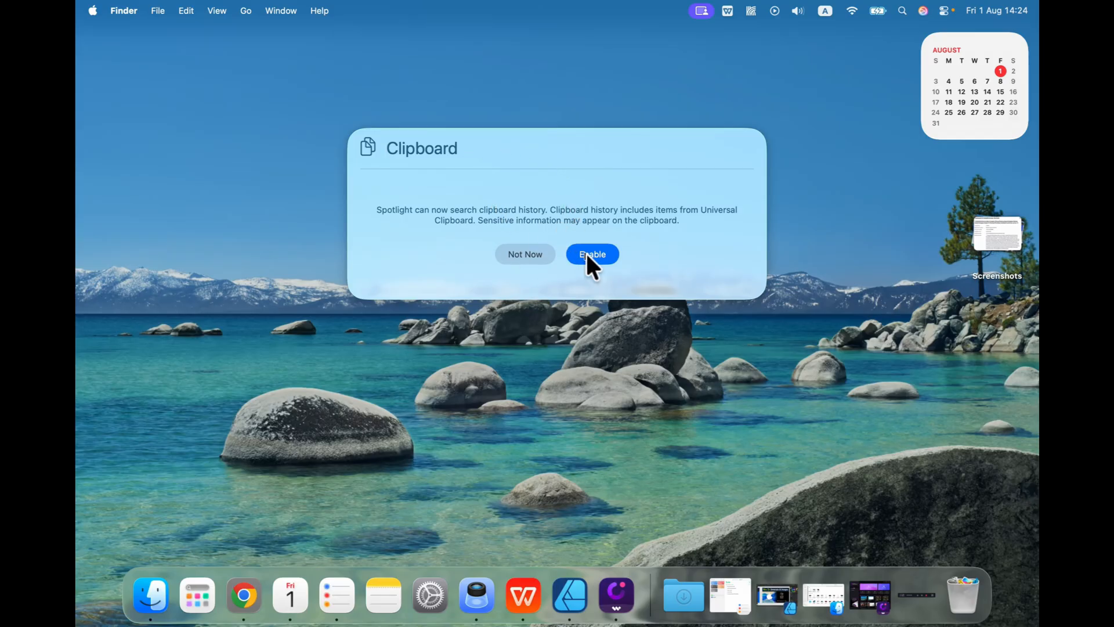
pyautogui.click(592, 254)
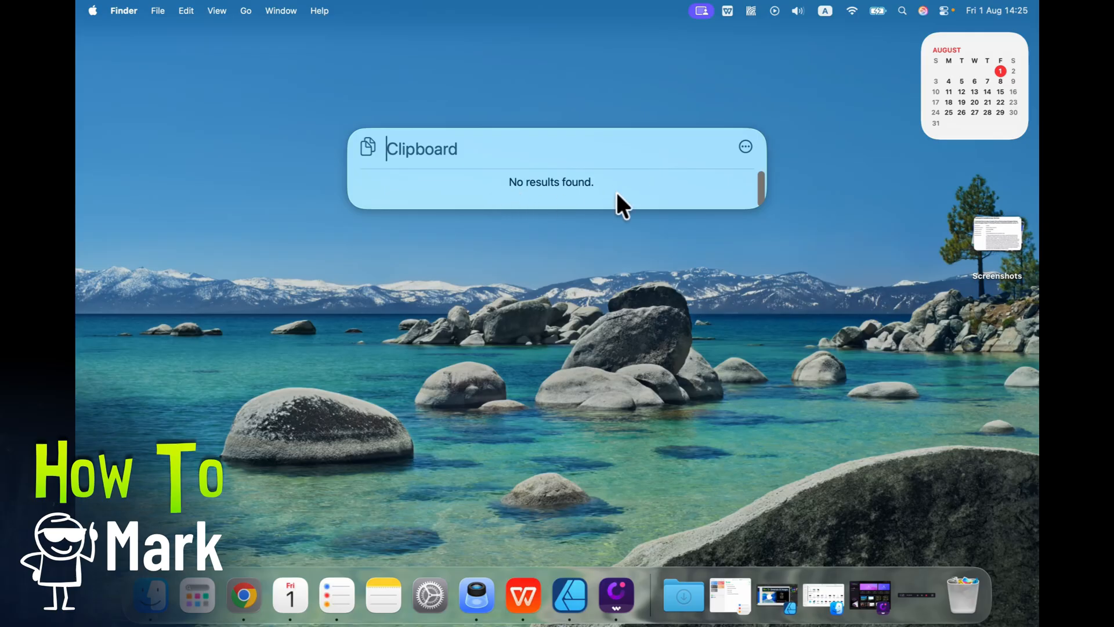
pyautogui.moveTo(614, 178)
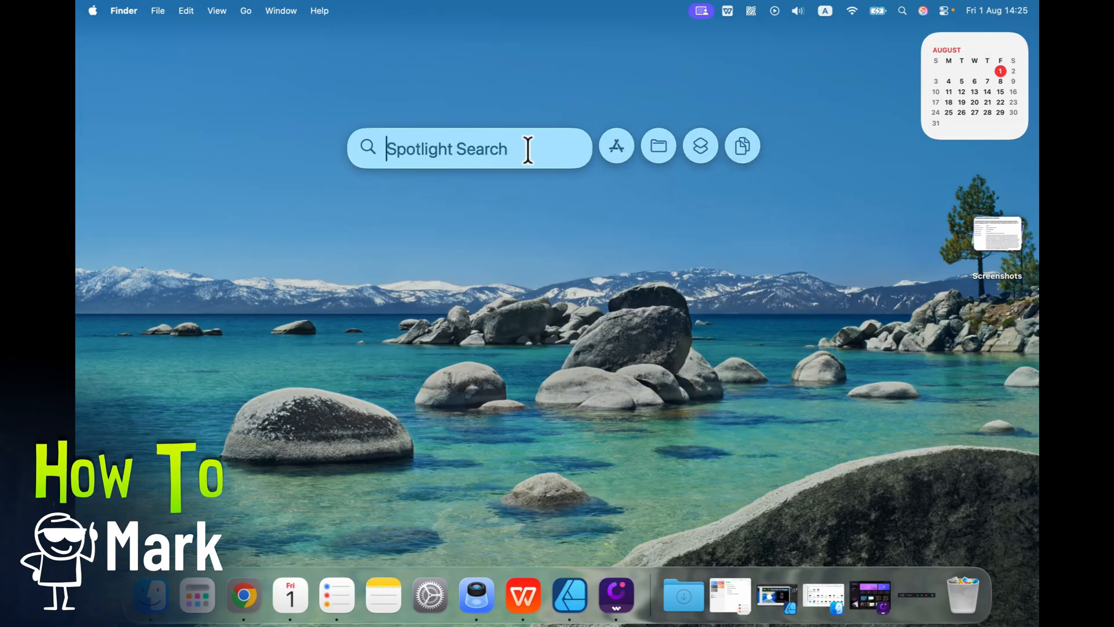
pyautogui.moveTo(503, 197)
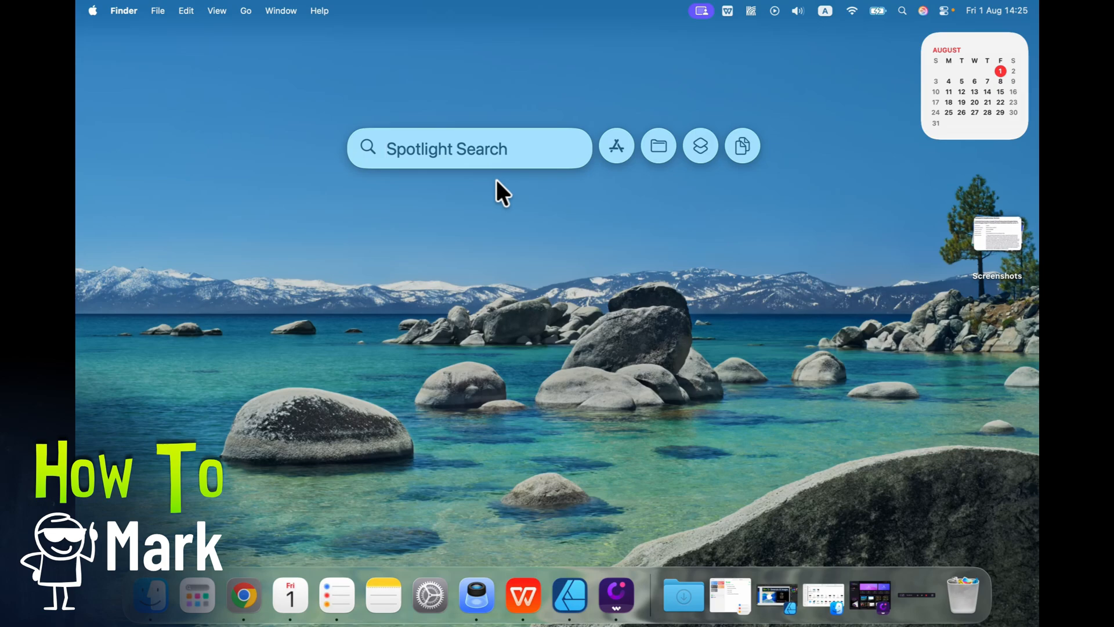
pyautogui.moveTo(473, 228)
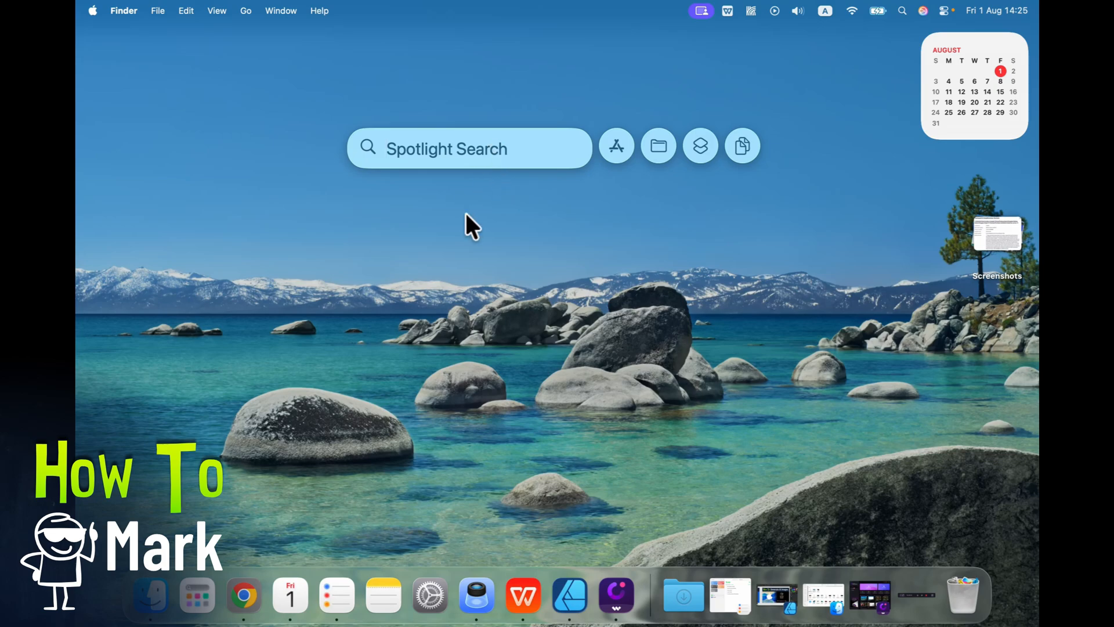
# Step: Use the 'add ev' Add Event action to draft 'test' for tomorrow, noon to 1pm
pyautogui.click(469, 149)
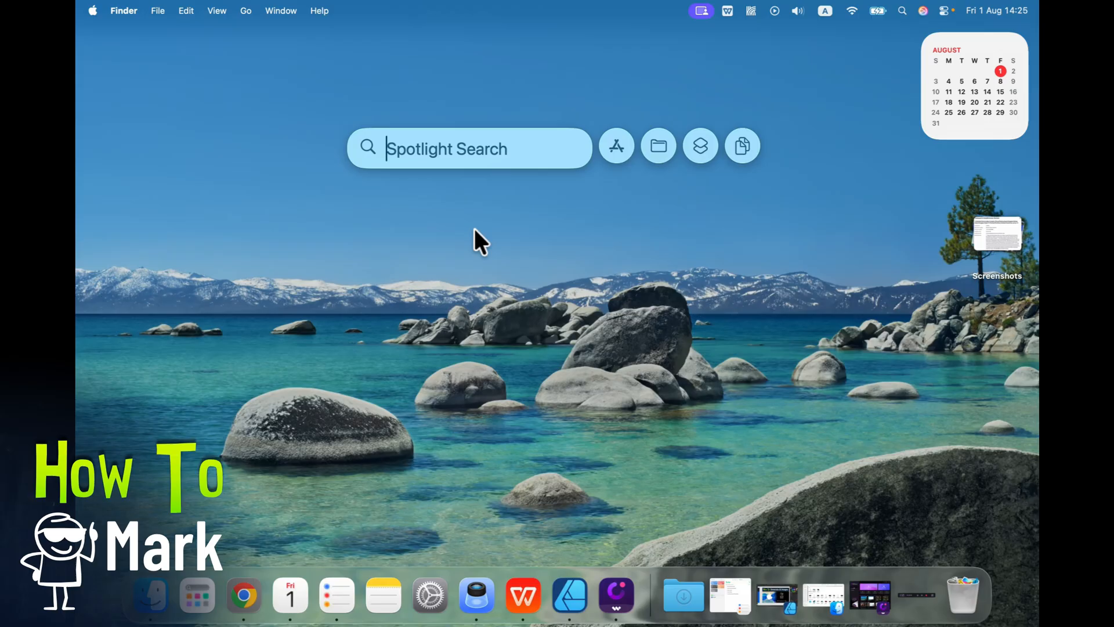
pyautogui.write('add ev')
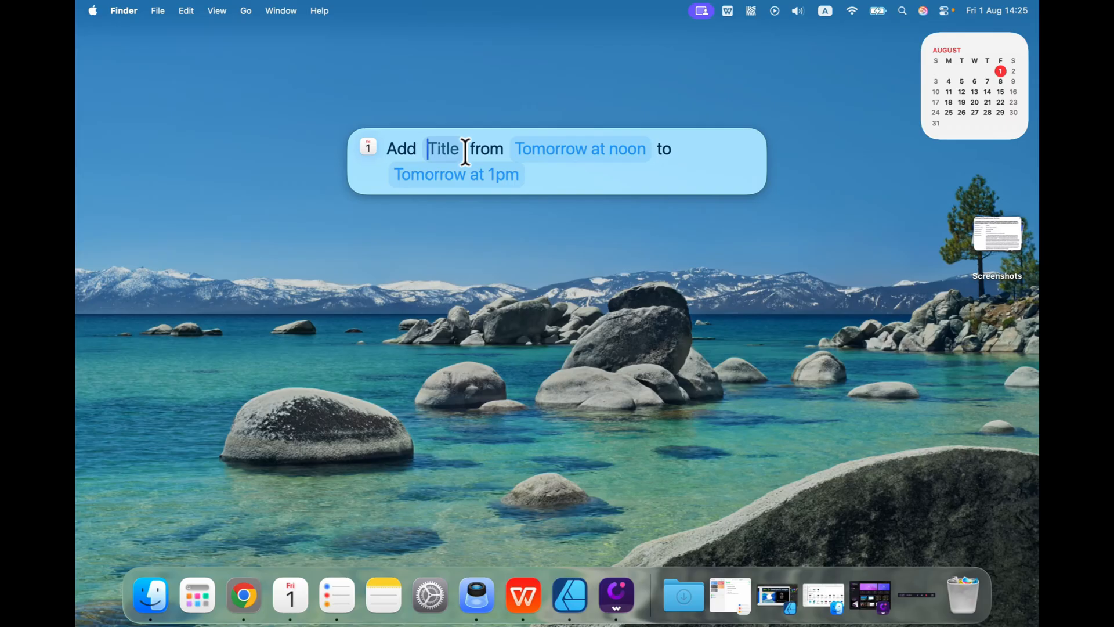
pyautogui.write('test')
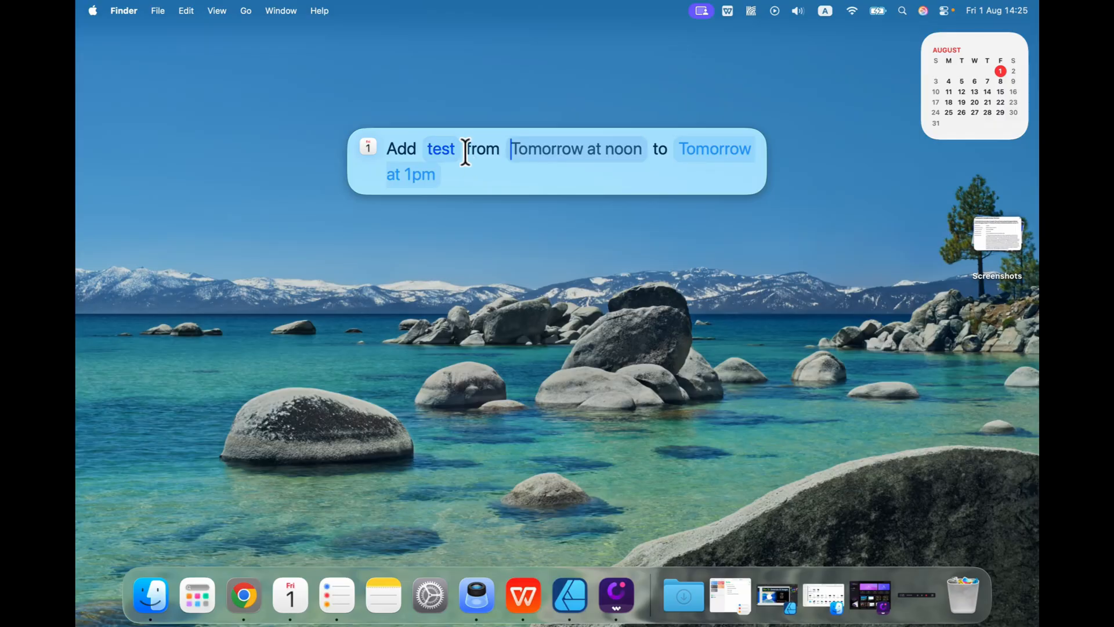
pyautogui.write('august')
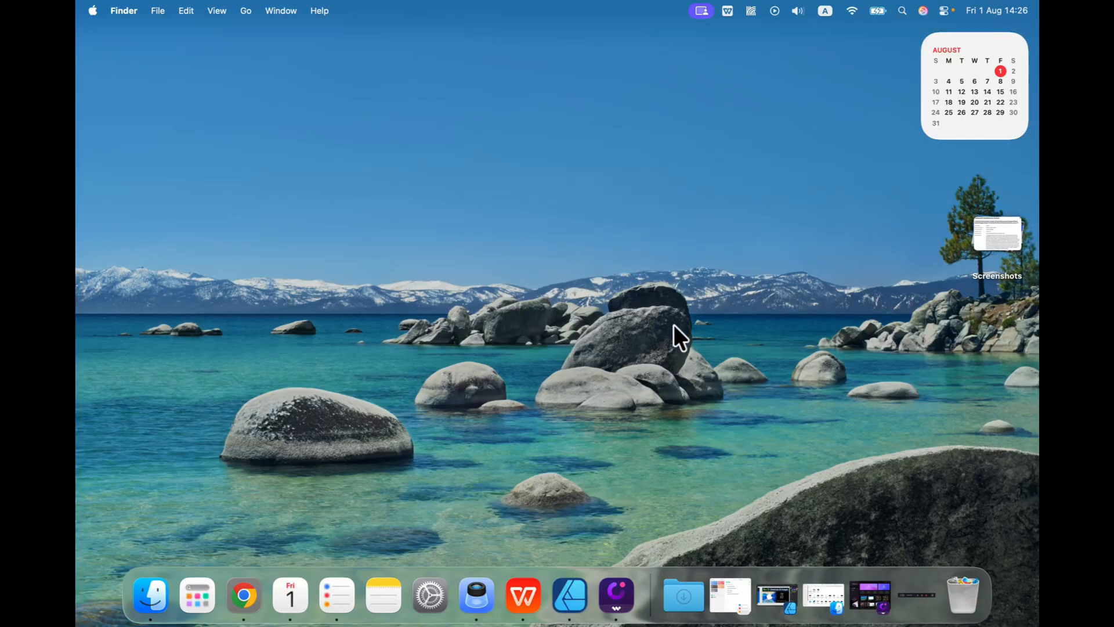
pyautogui.moveTo(673, 333)
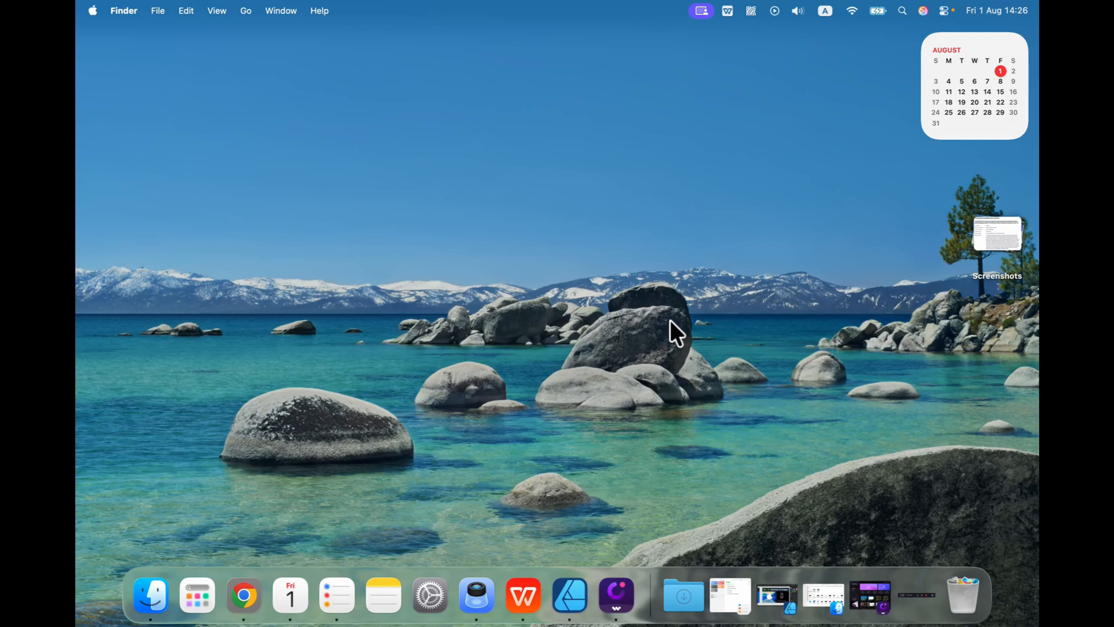
pyautogui.click(902, 10)
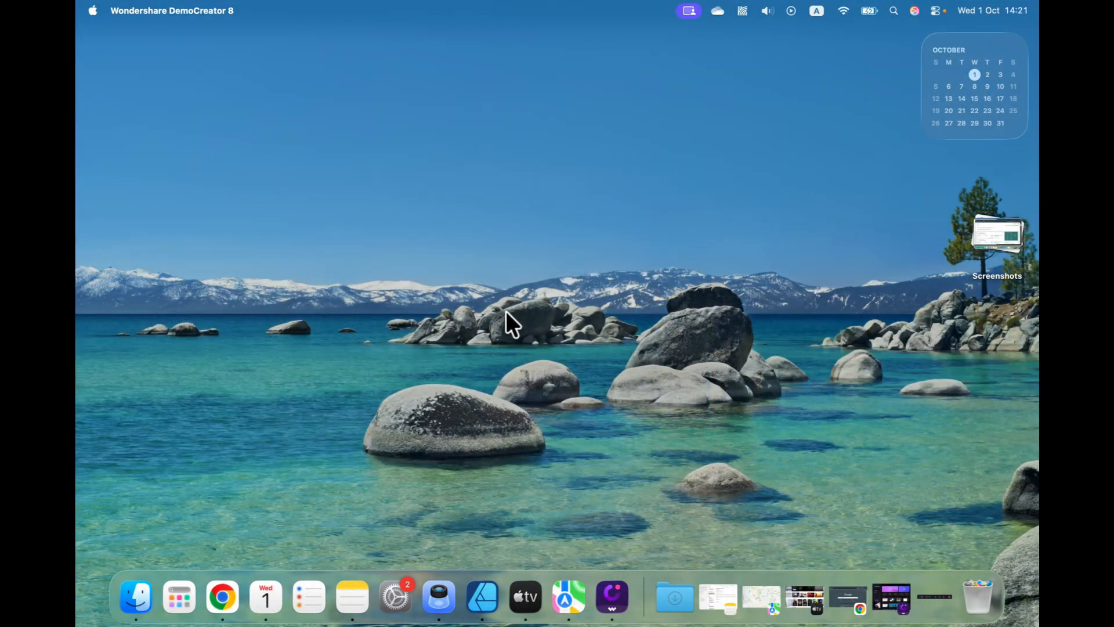
pyautogui.moveTo(134, 598)
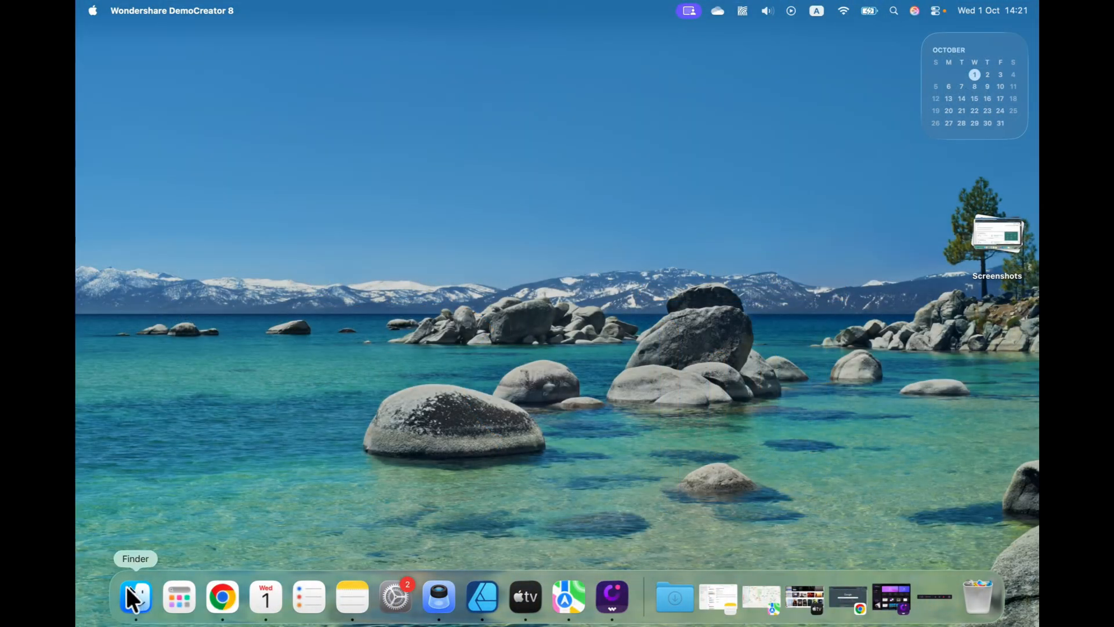
# Step: Move the P5X app from Applications to the Trash, authorizing with the password
pyautogui.click(136, 595)
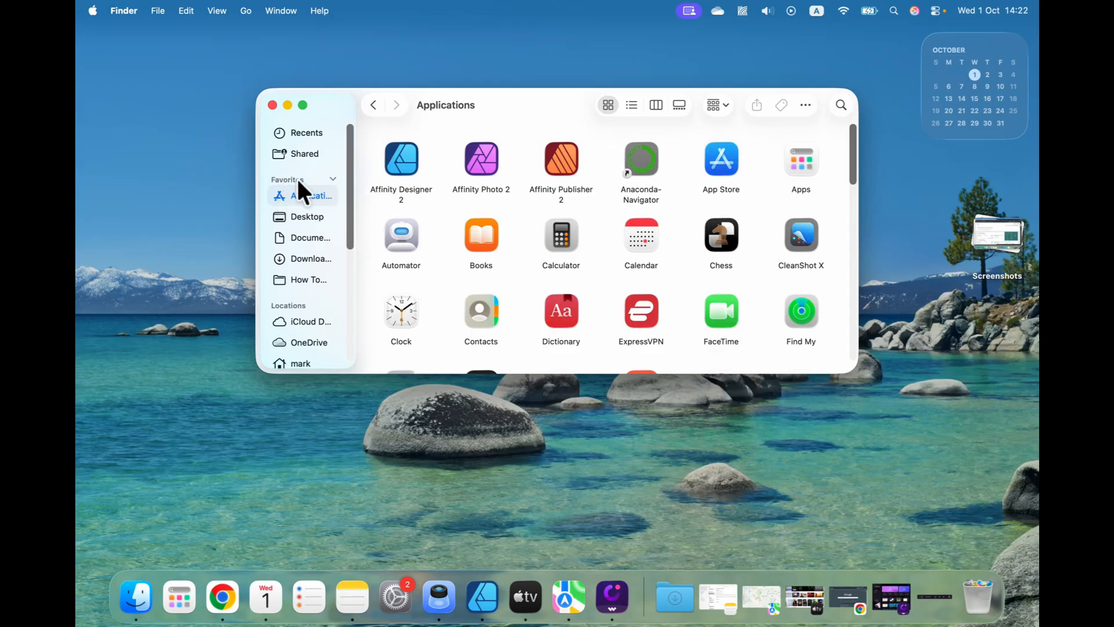
pyautogui.moveTo(839, 136)
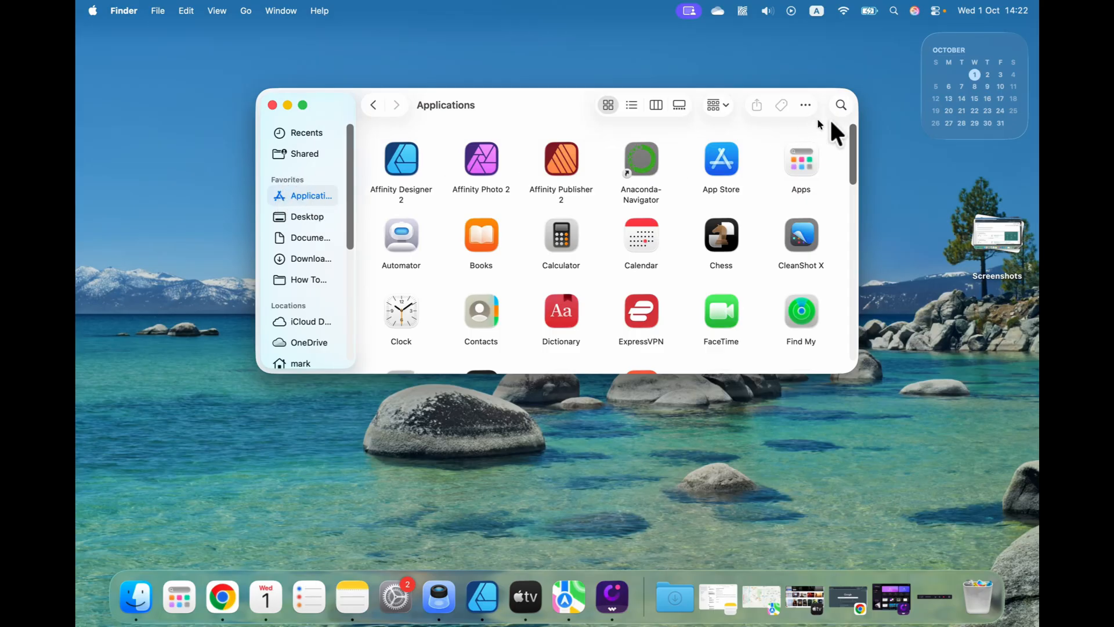
pyautogui.scroll(-3)
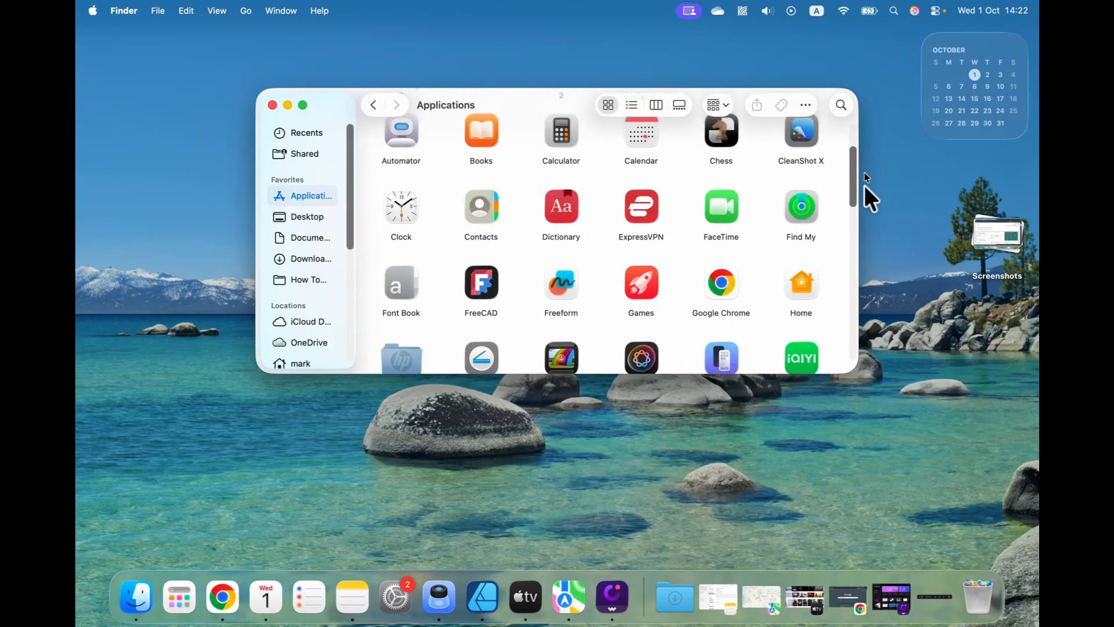
pyautogui.scroll(-3)
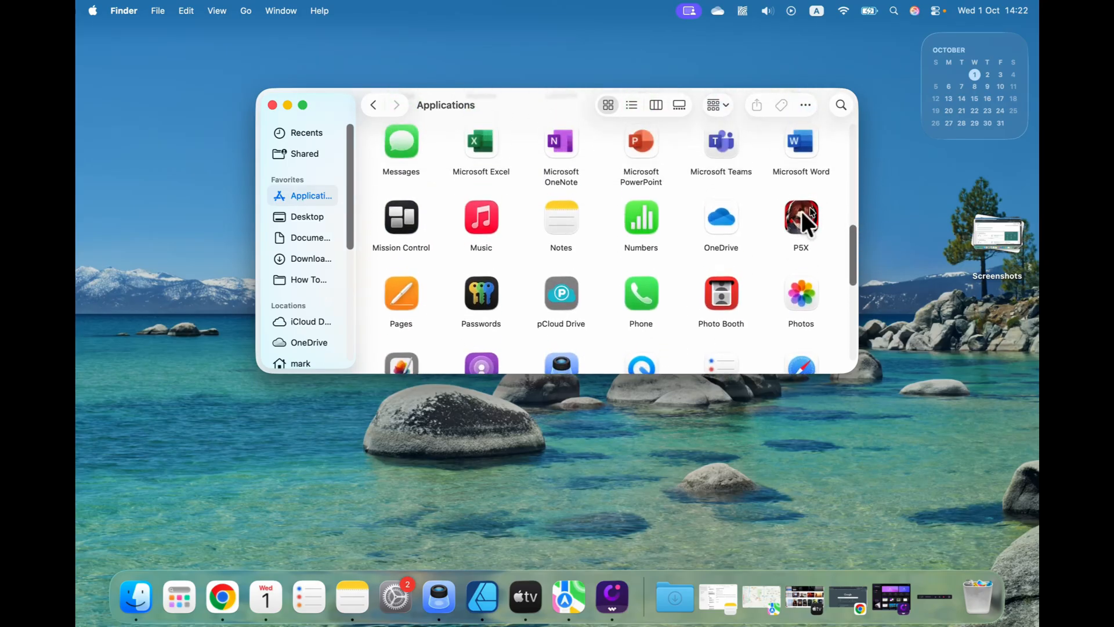
pyautogui.rightClick(801, 216)
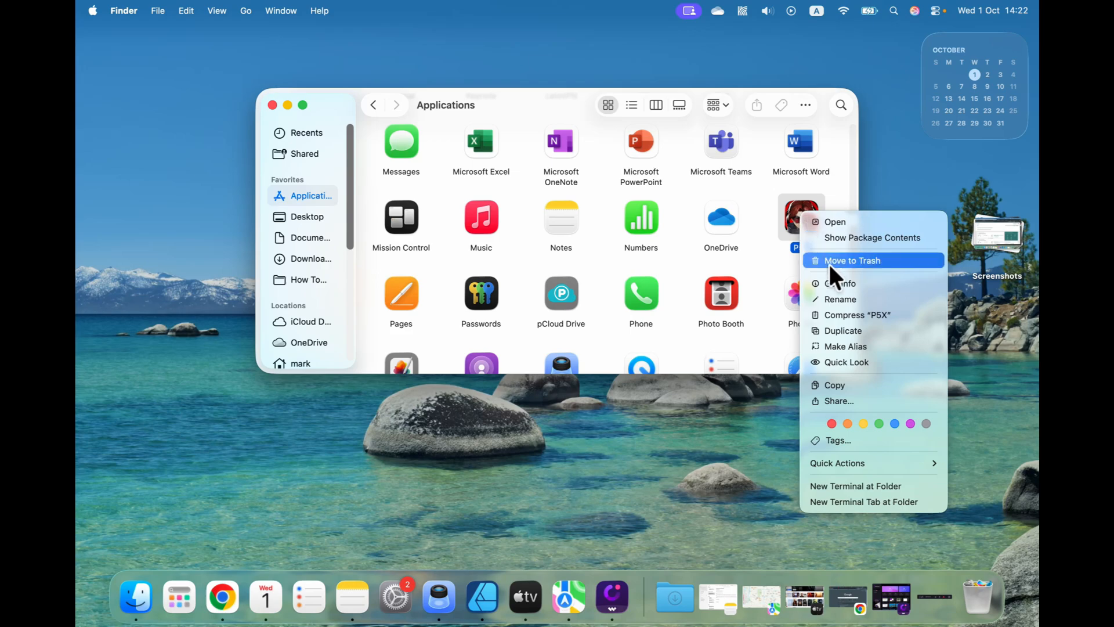
pyautogui.moveTo(801, 215)
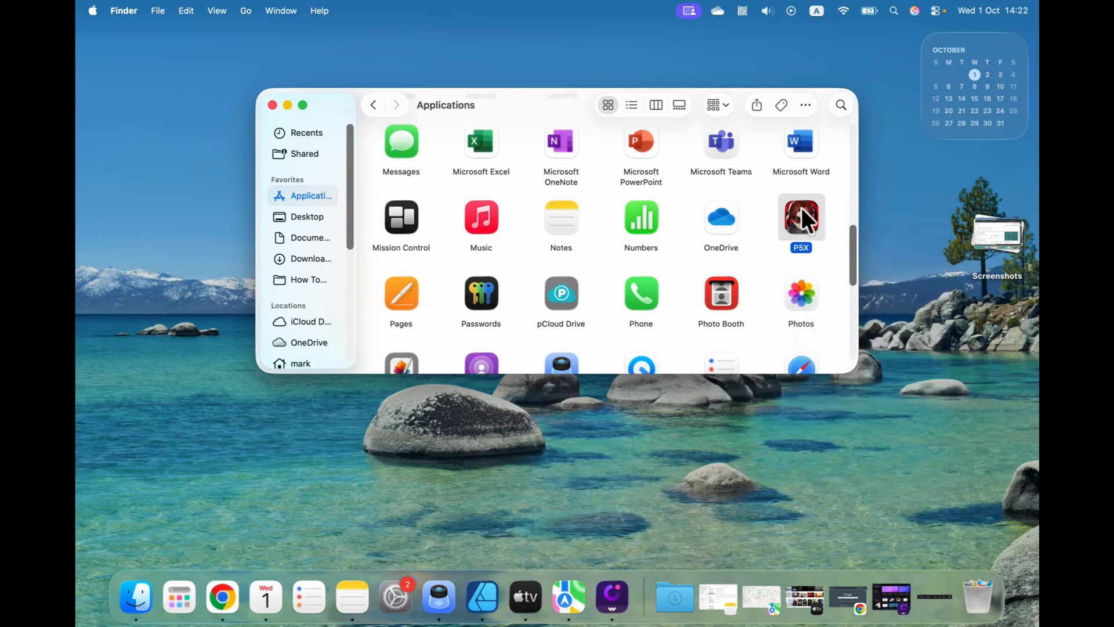
pyautogui.moveTo(984, 601)
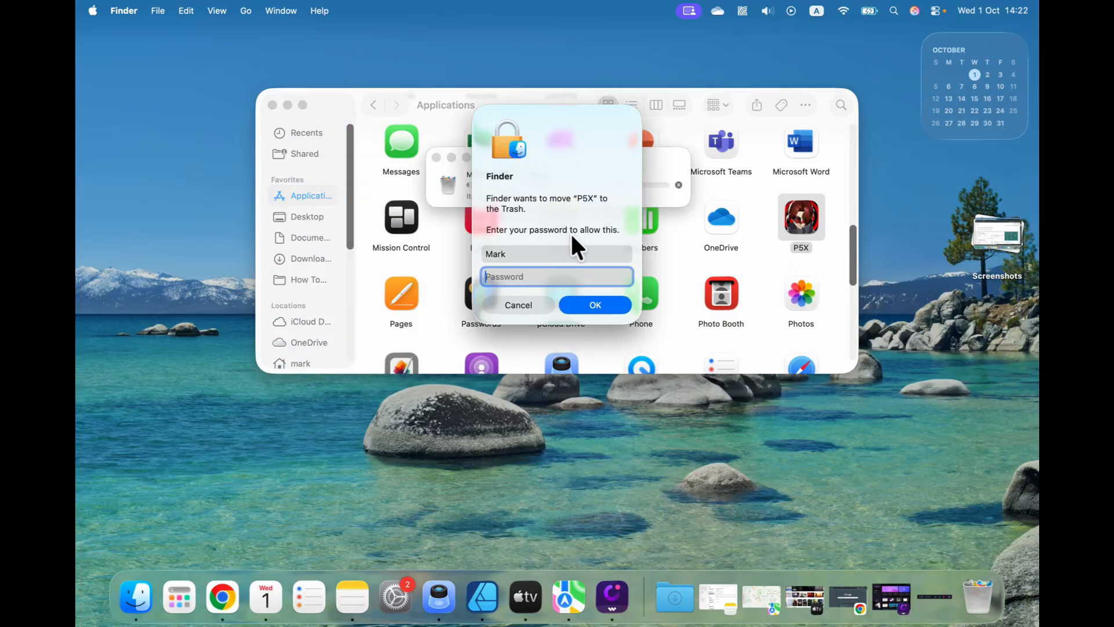
pyautogui.click(518, 304)
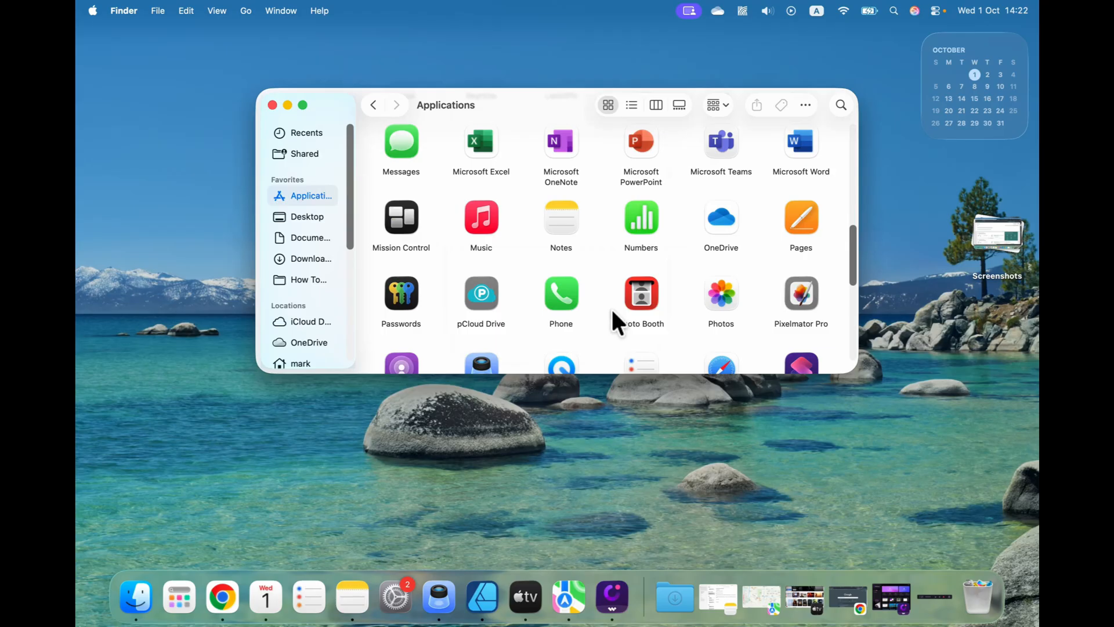
pyautogui.moveTo(686, 231)
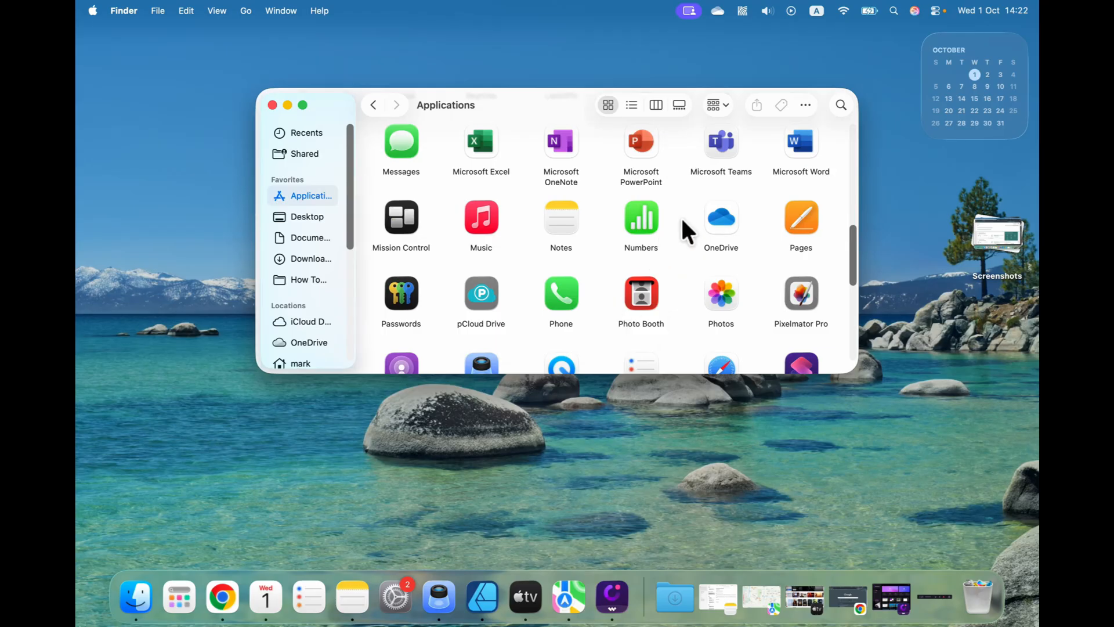
pyautogui.moveTo(741, 203)
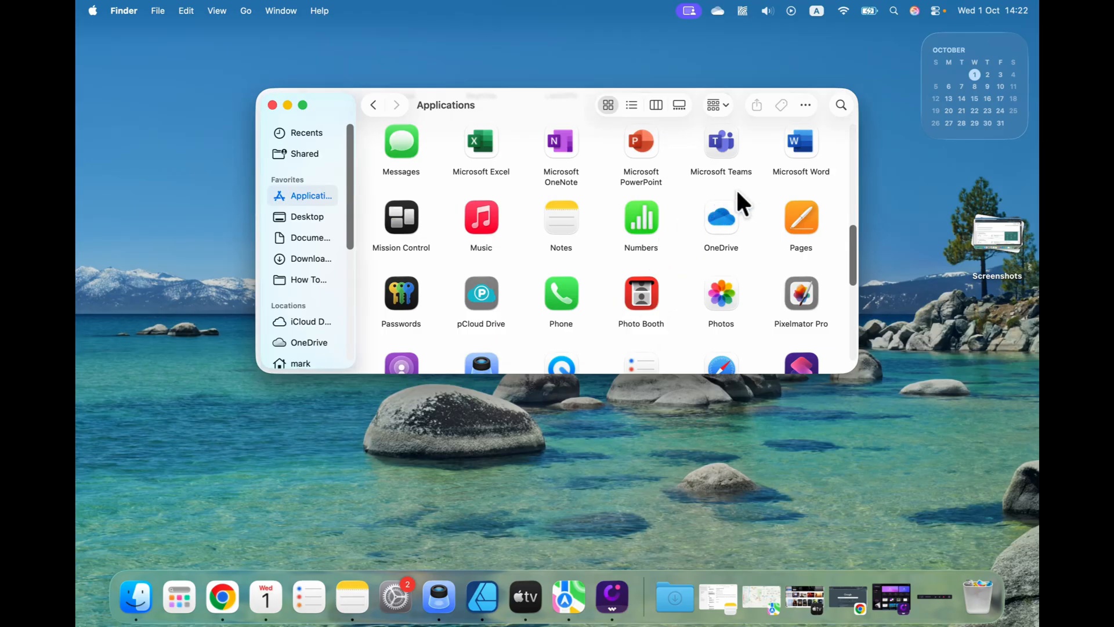
pyautogui.moveTo(784, 244)
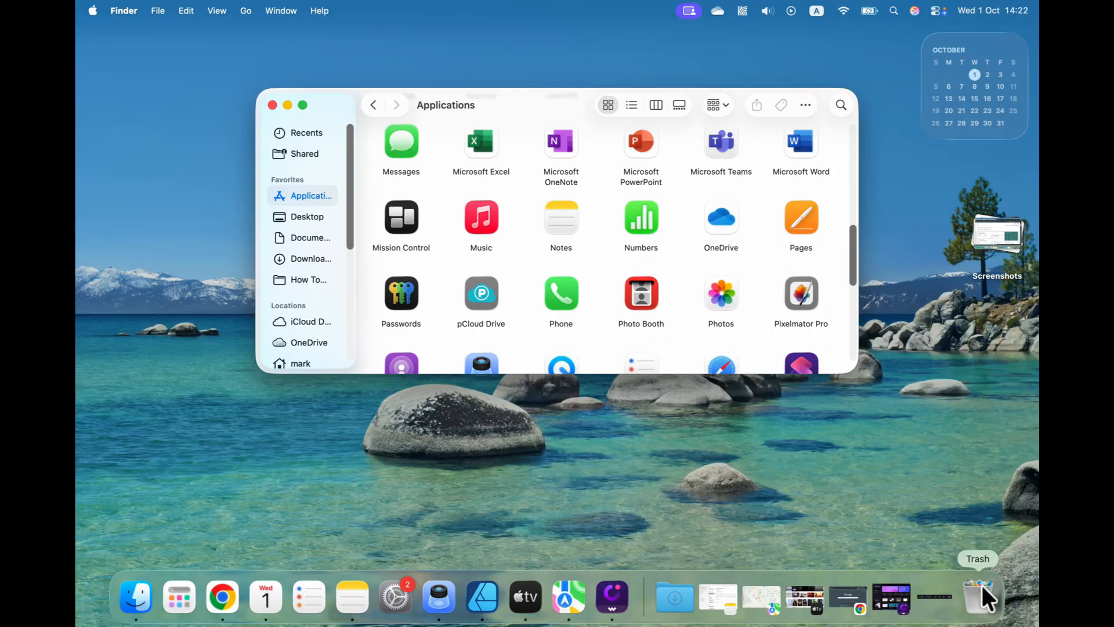
pyautogui.rightClick(982, 597)
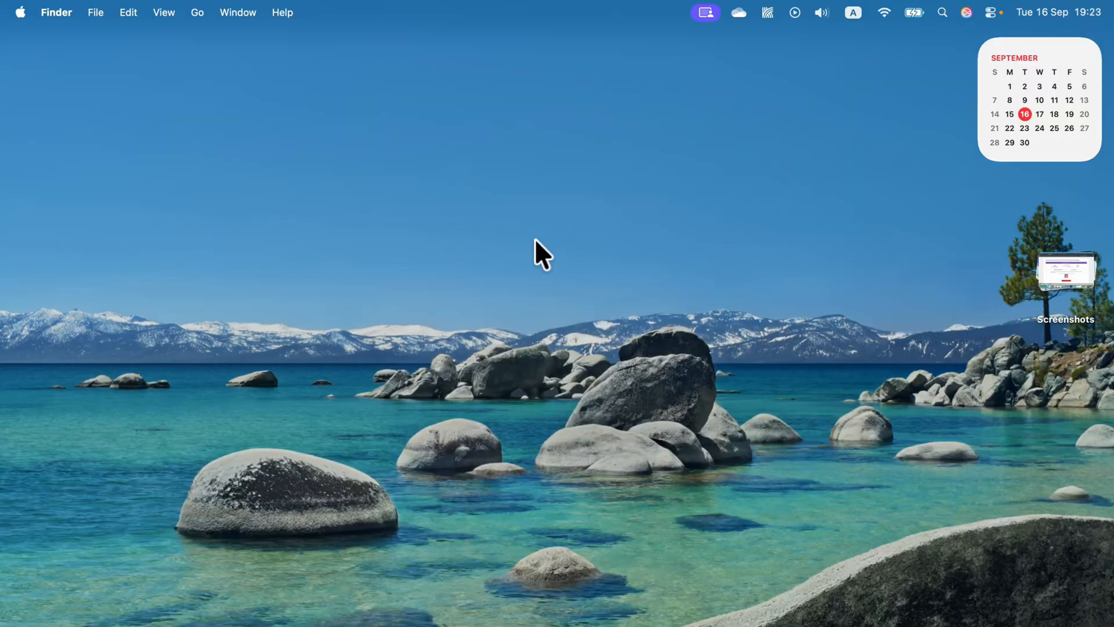
pyautogui.moveTo(661, 238)
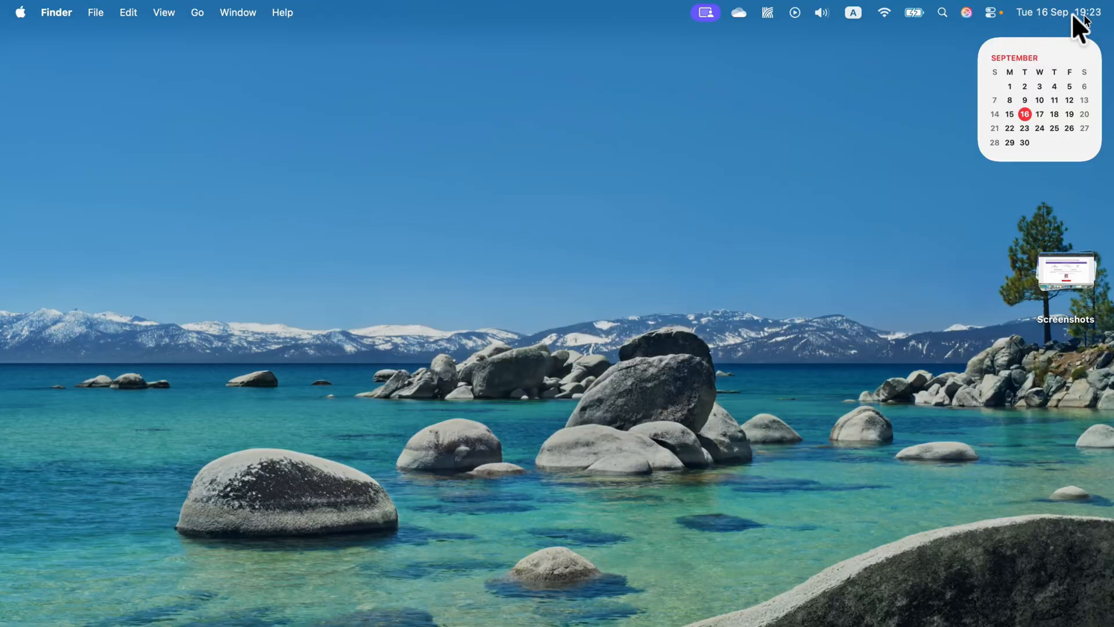
pyautogui.moveTo(998, 23)
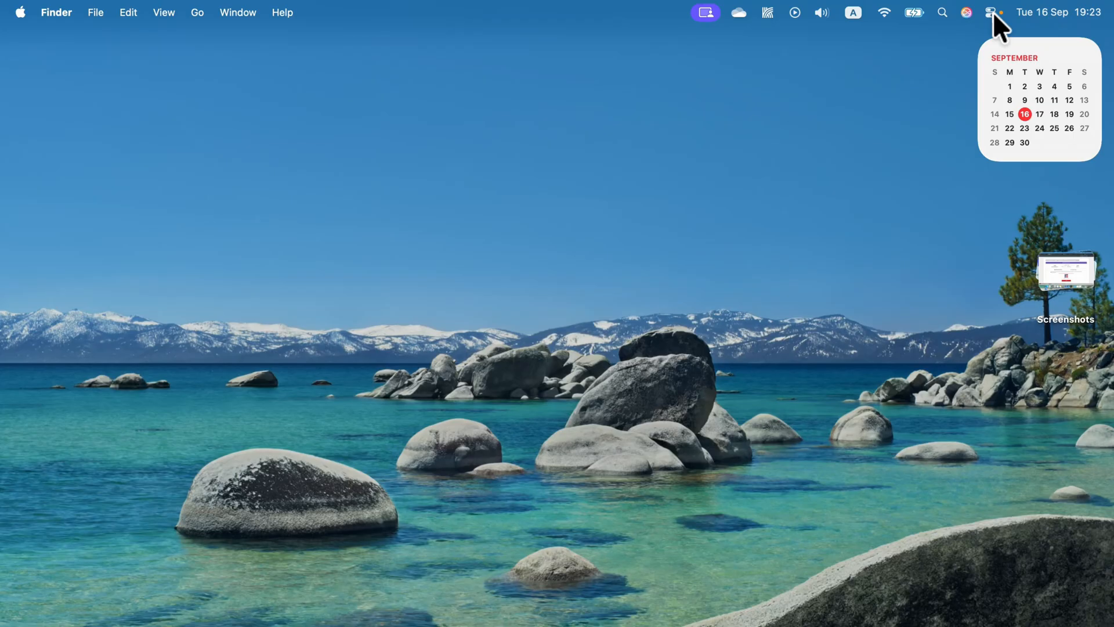
# Step: Show Control Center's Wi-Fi, Bluetooth, AirDrop, Focus, display and sound controls from the menu bar
pyautogui.click(993, 12)
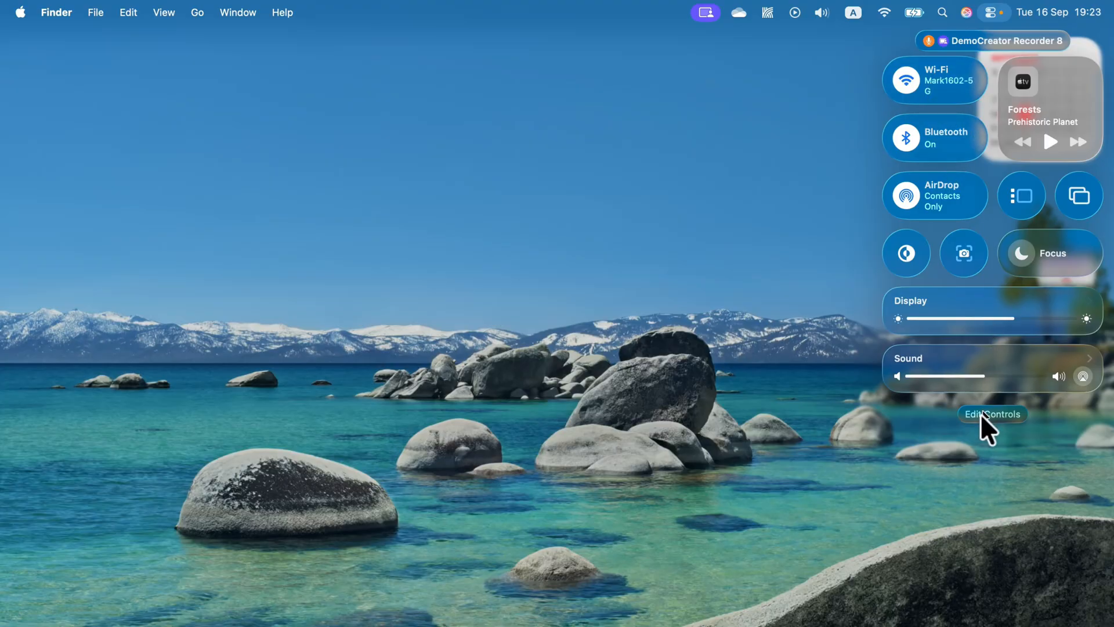
pyautogui.moveTo(994, 431)
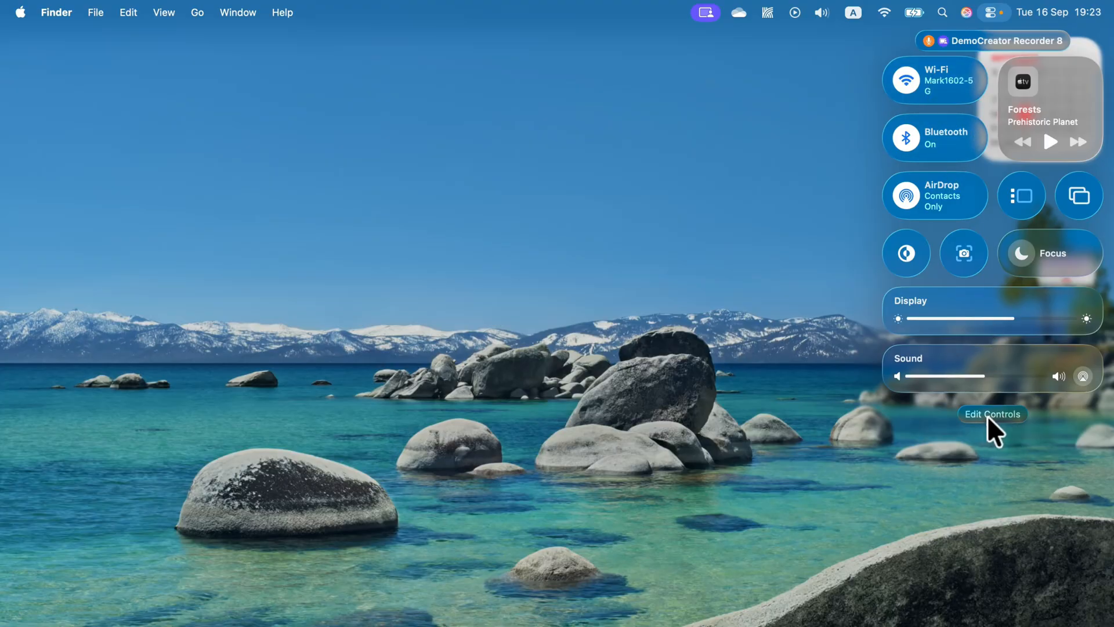
# Step: In Edit Controls, move Low Power Mode and add the Keyboard Brightness control
pyautogui.click(992, 414)
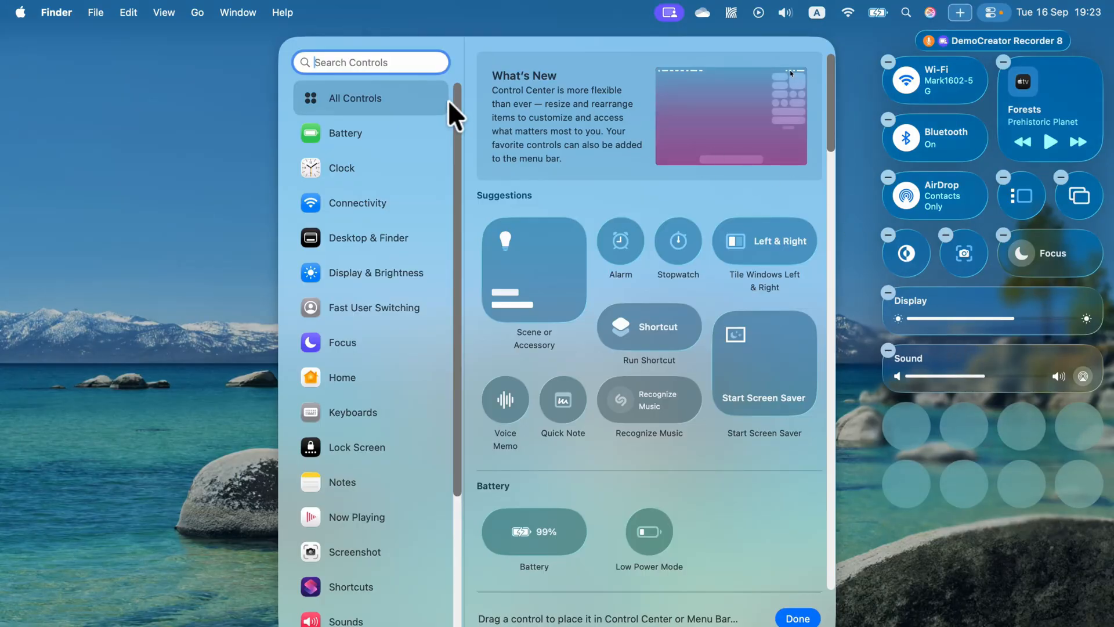
pyautogui.moveTo(975, 458)
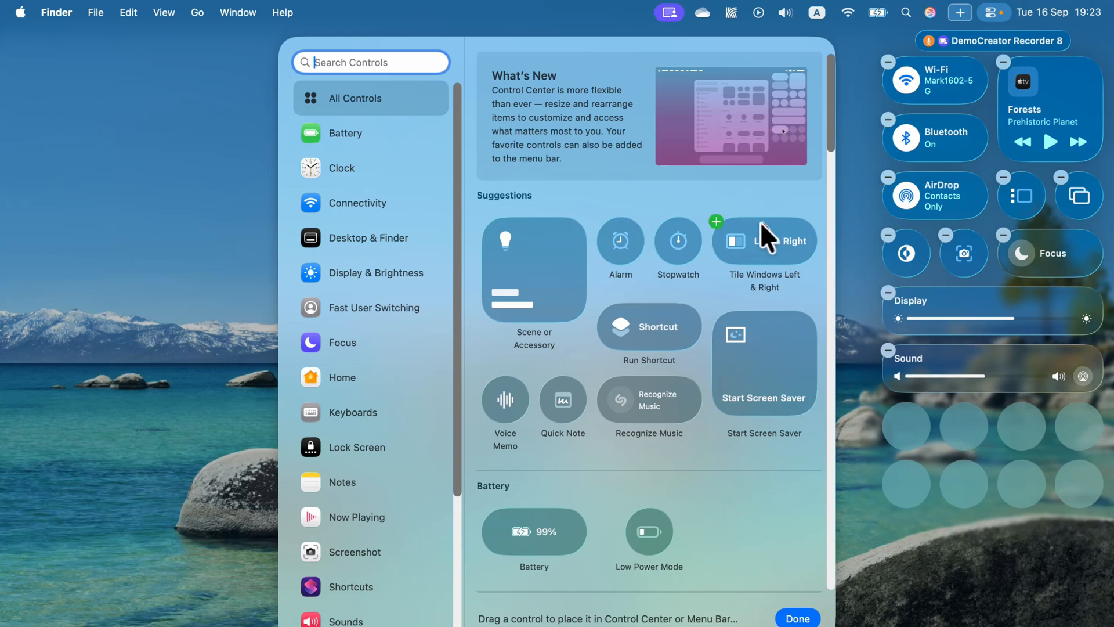
pyautogui.moveTo(690, 439)
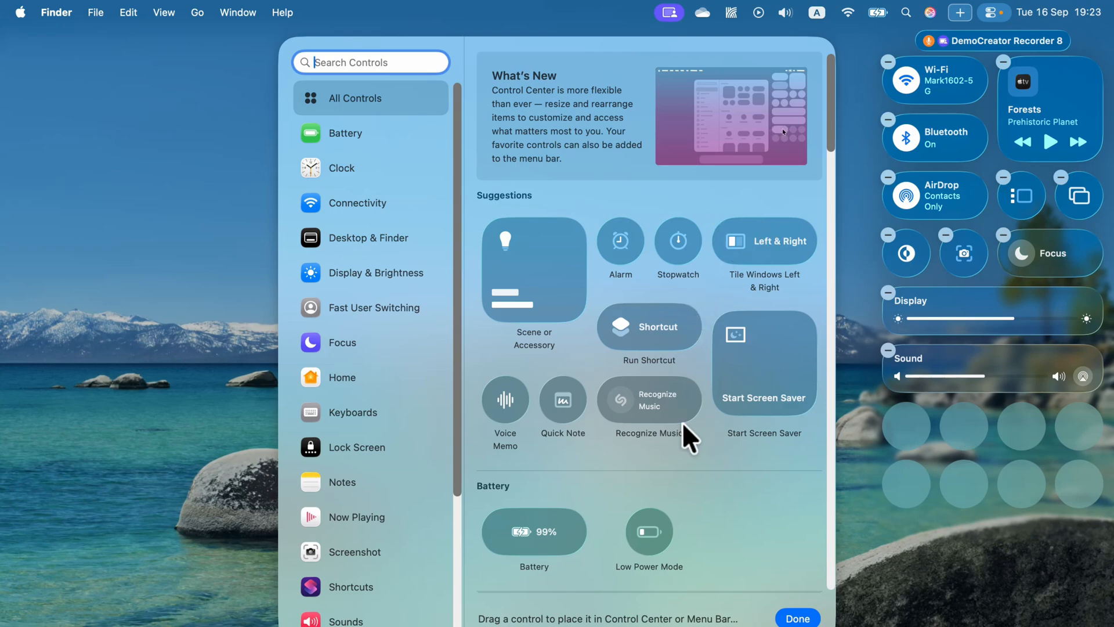
pyautogui.scroll(-3)
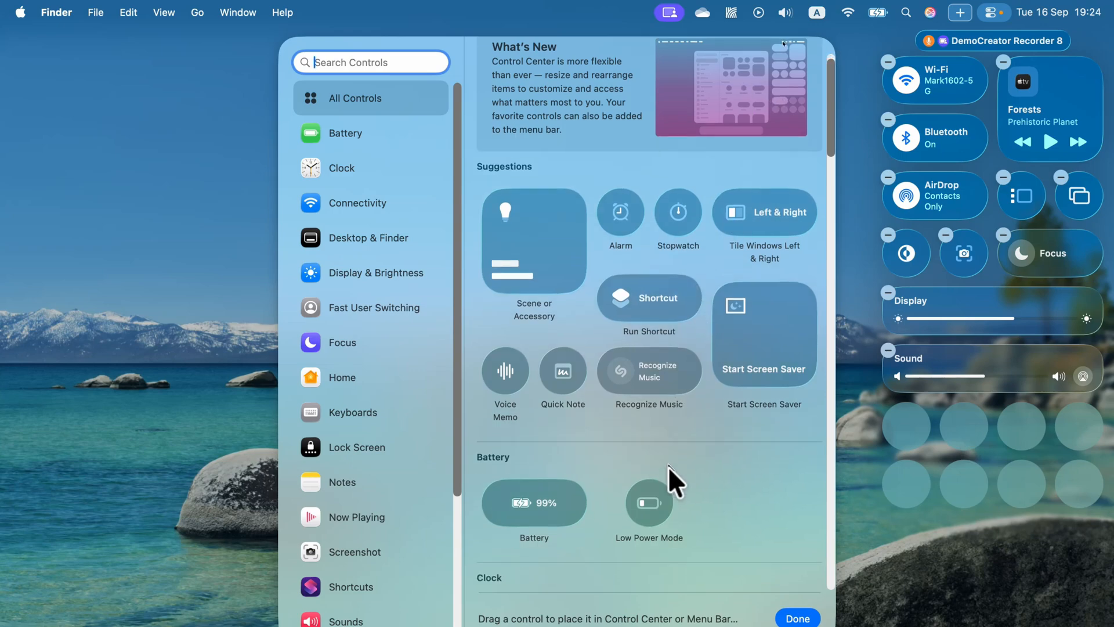
pyautogui.scroll(-3)
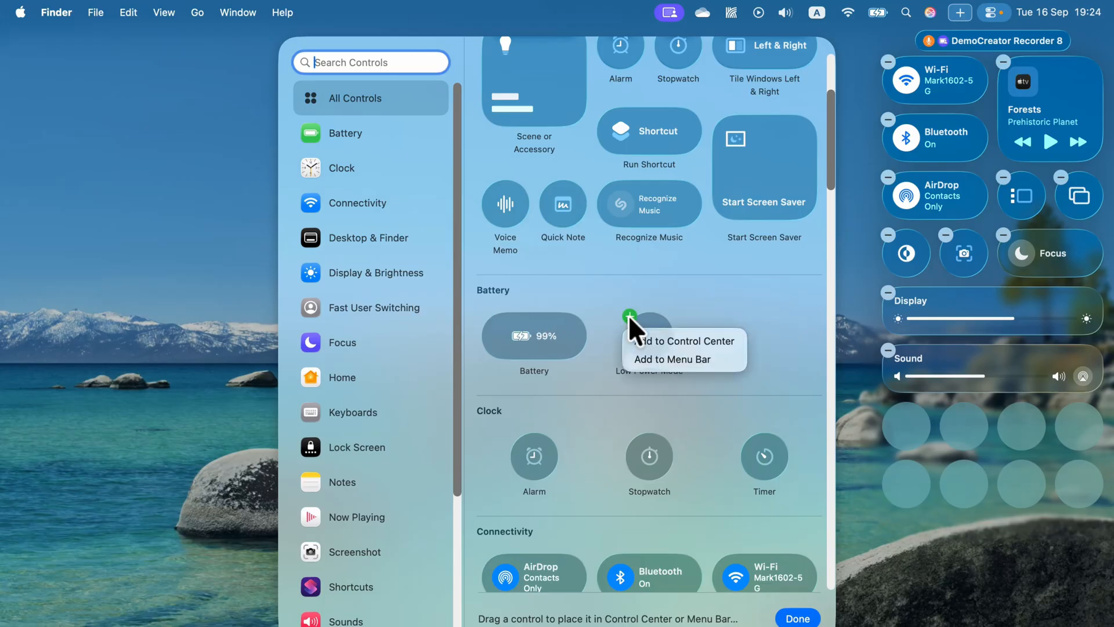
pyautogui.moveTo(710, 354)
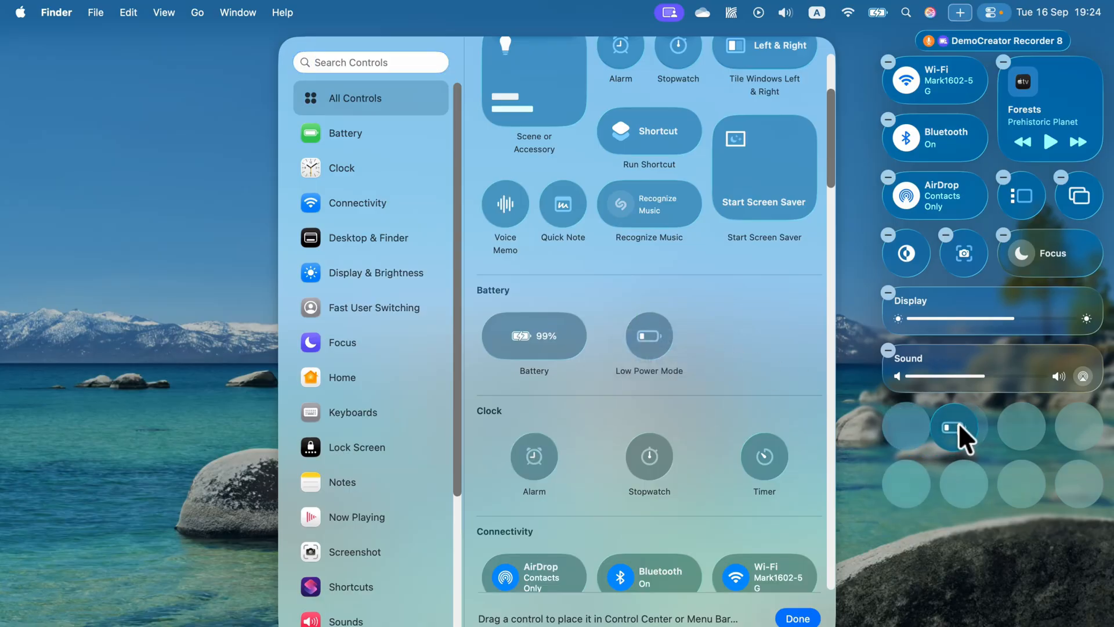
pyautogui.moveTo(956, 427); pyautogui.dragTo(1022, 427)
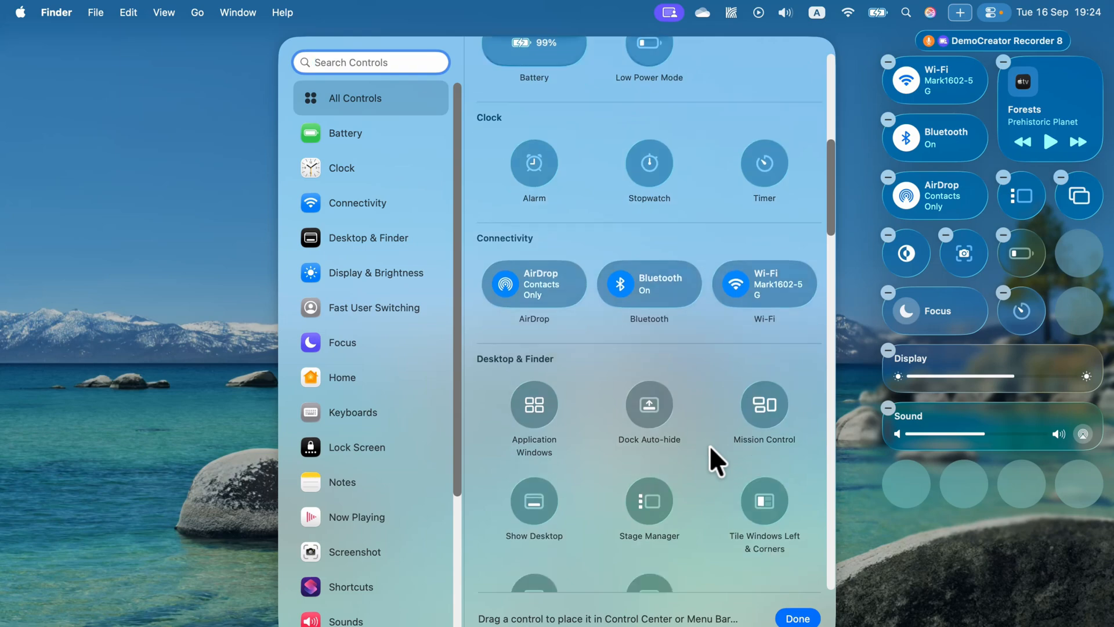
pyautogui.scroll(-3)
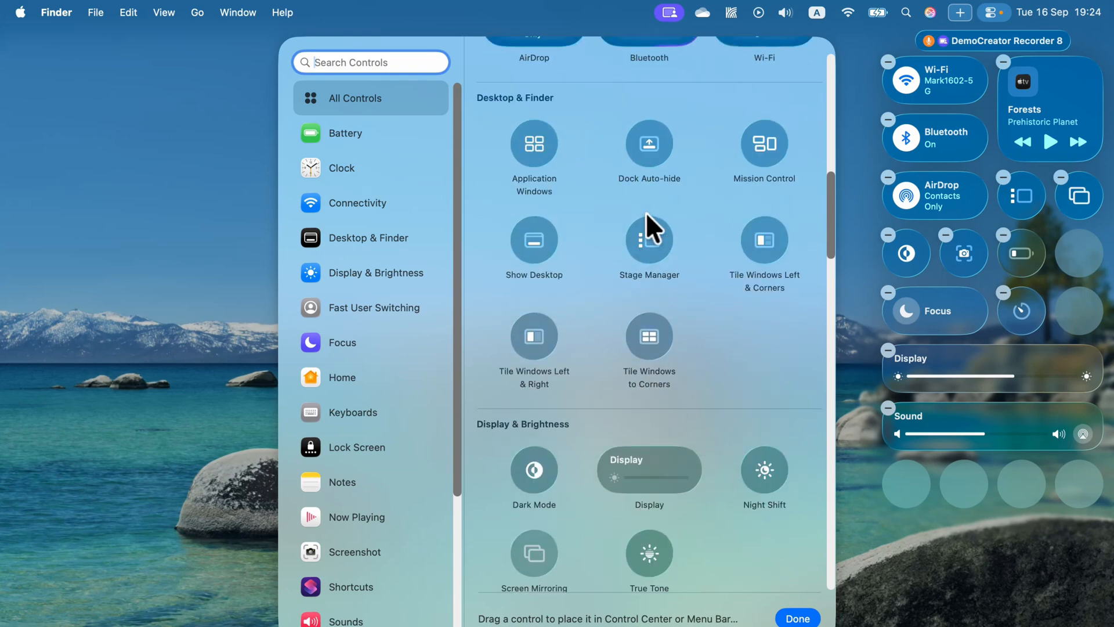
pyautogui.scroll(-3)
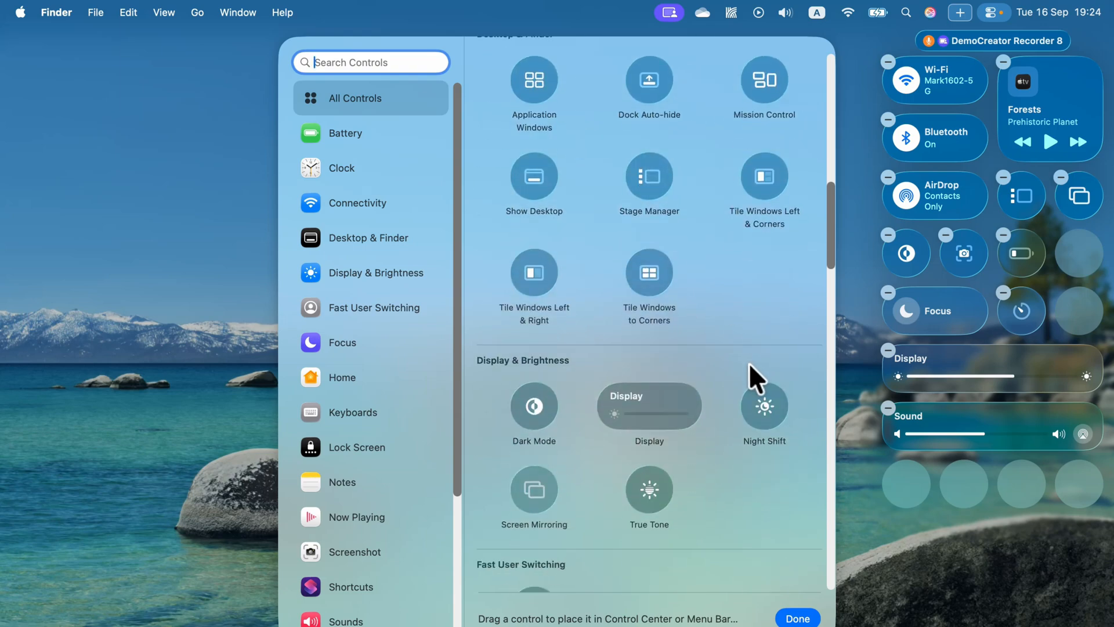
pyautogui.scroll(-3)
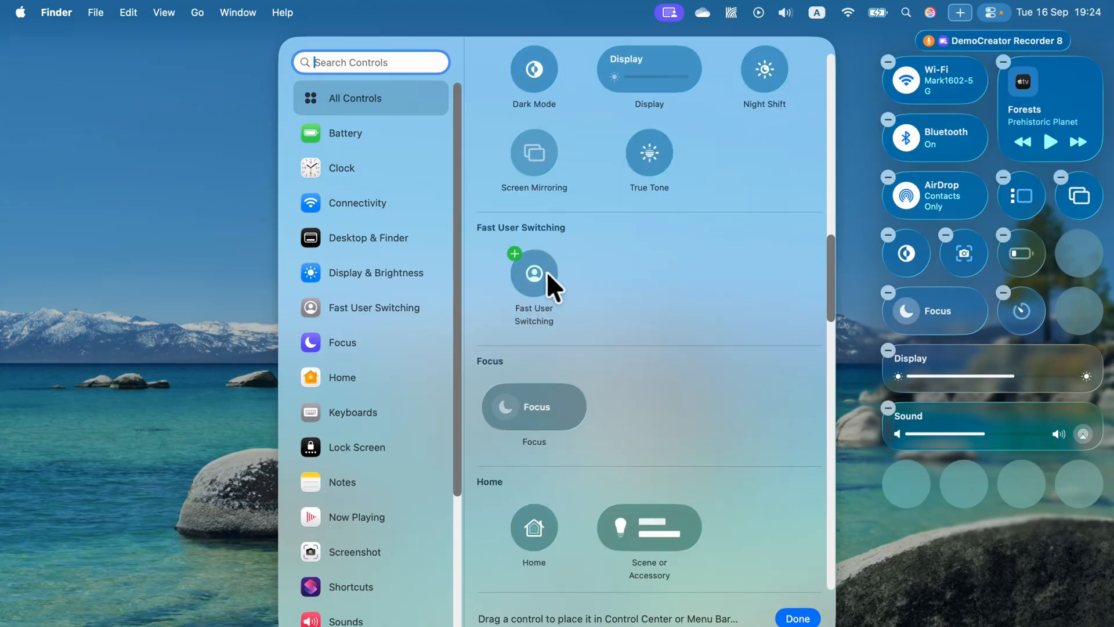
pyautogui.scroll(-3)
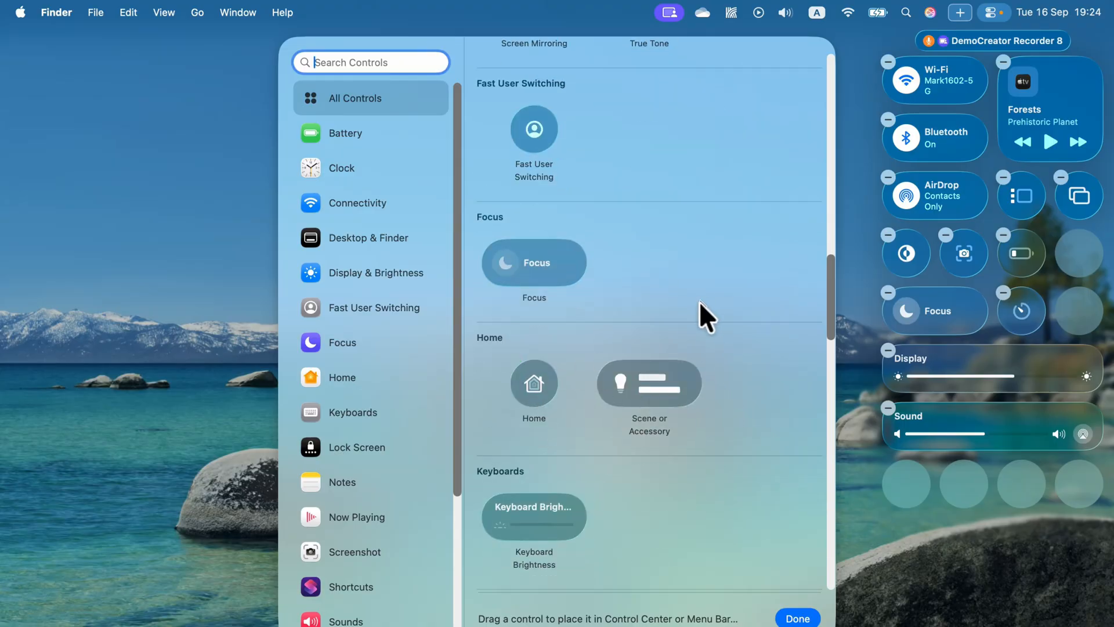
pyautogui.scroll(-3)
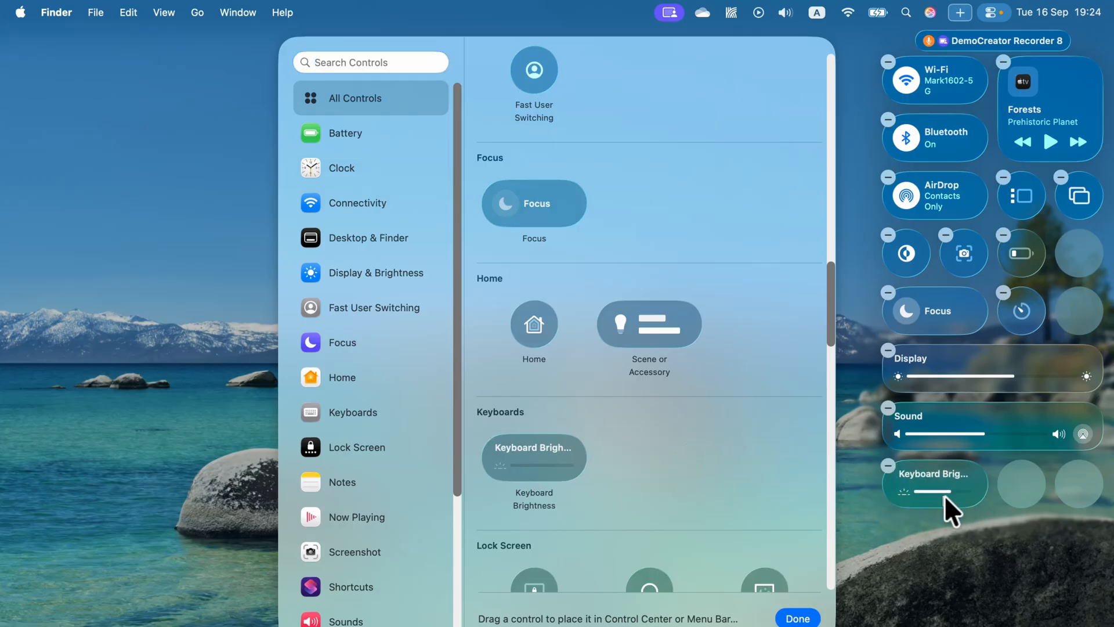
pyautogui.moveTo(772, 512)
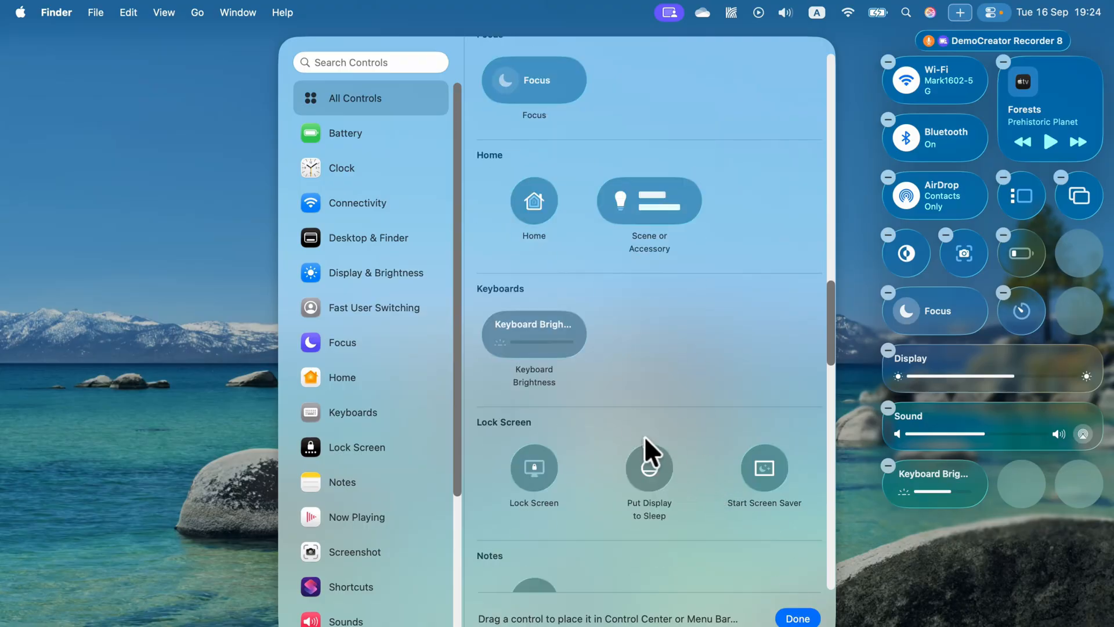
pyautogui.click(797, 618)
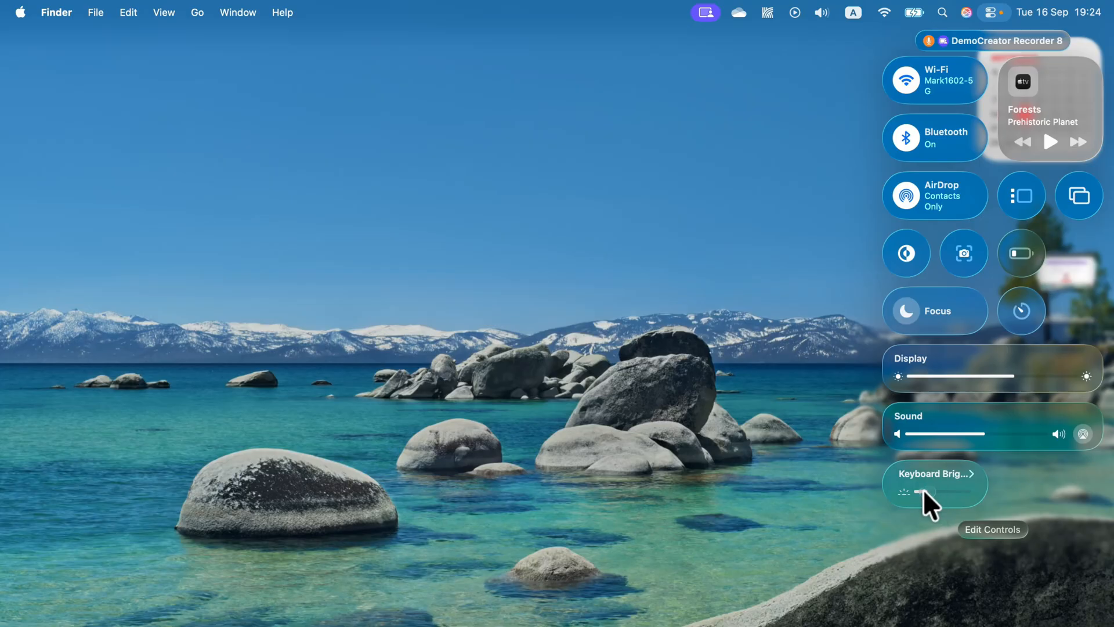
# Step: Remove Keyboard Brightness, reopen Edit Controls, and view the battery control's size options
pyautogui.moveTo(921, 491); pyautogui.dragTo(956, 491)
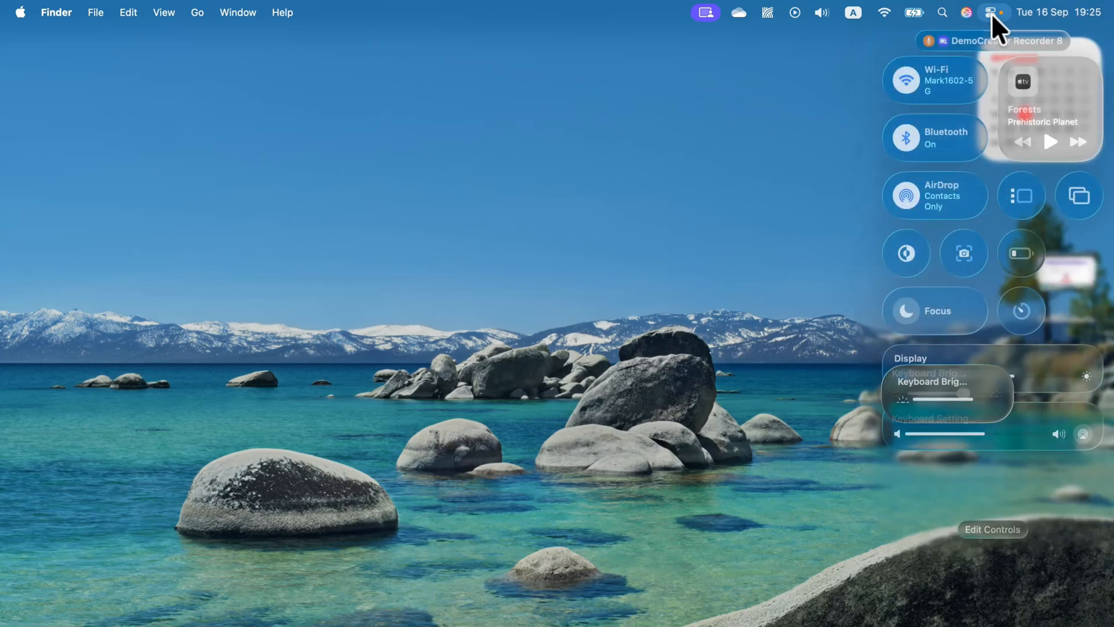
pyautogui.click(992, 529)
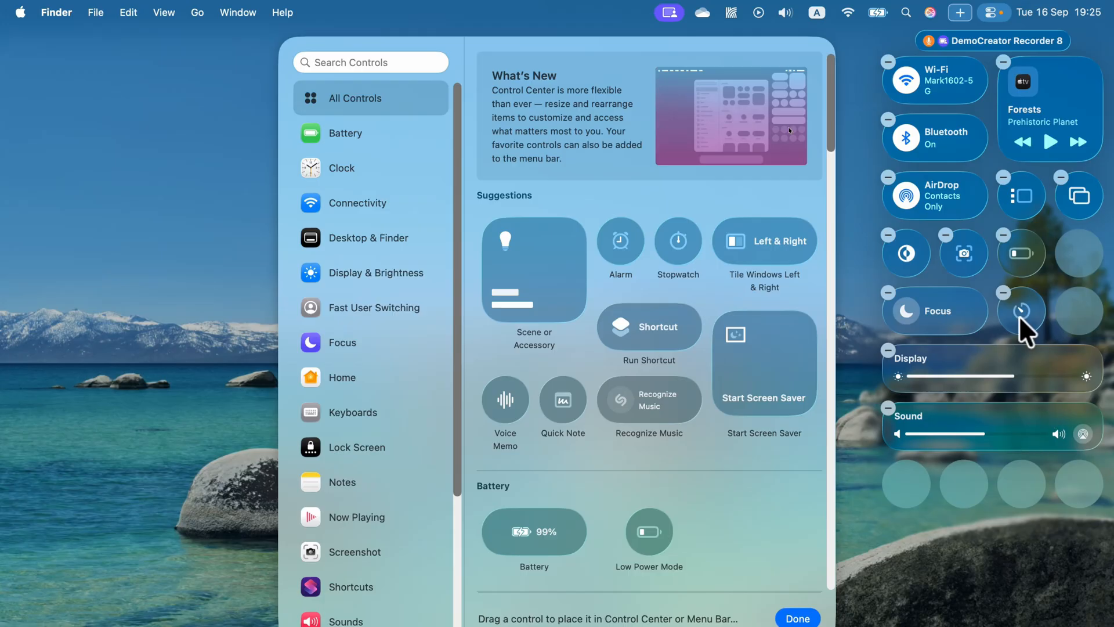
pyautogui.moveTo(1031, 224)
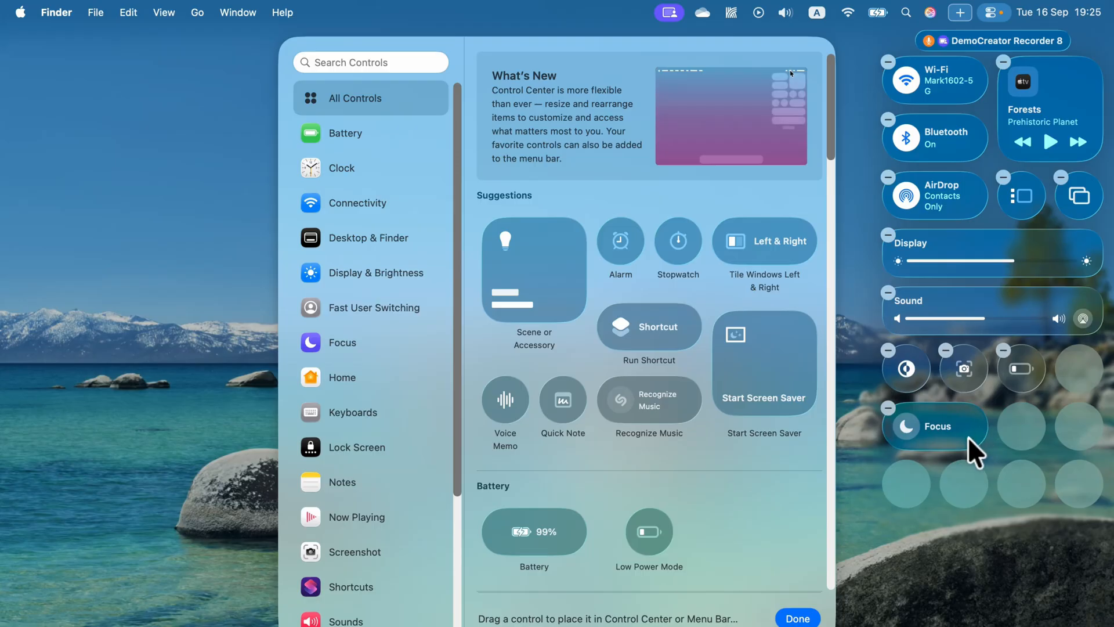
pyautogui.rightClick(1022, 370)
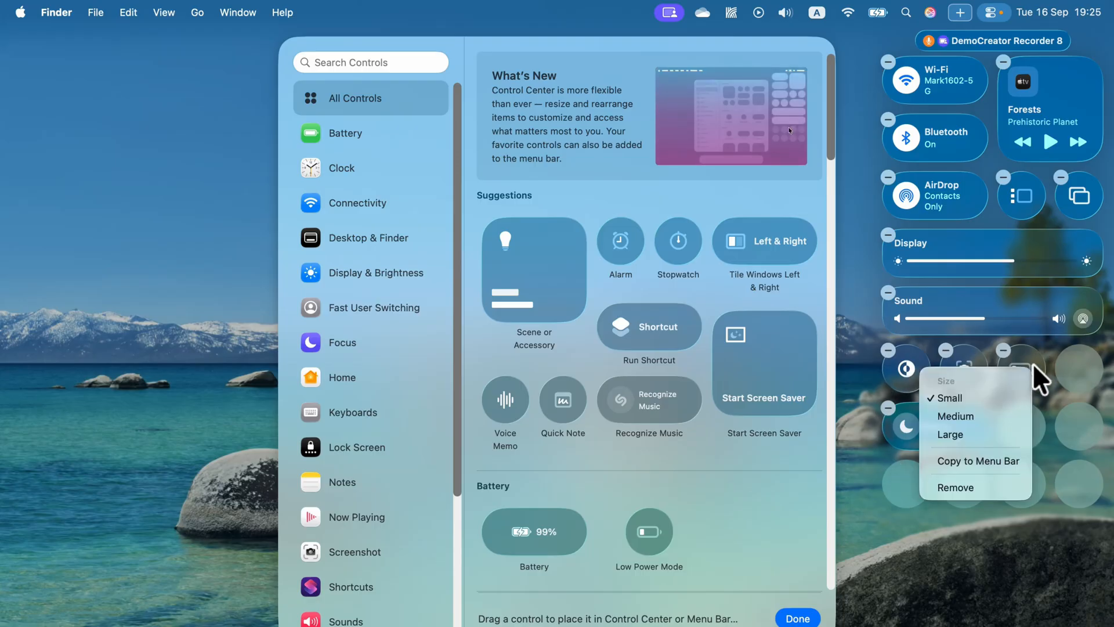
pyautogui.moveTo(1031, 408)
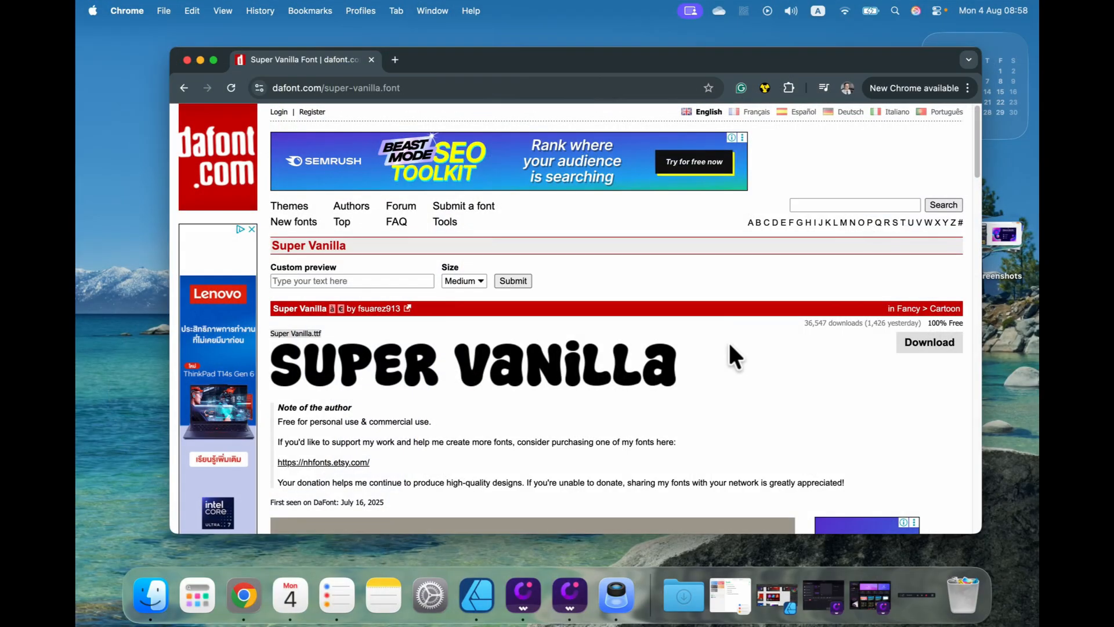
pyautogui.moveTo(238, 192)
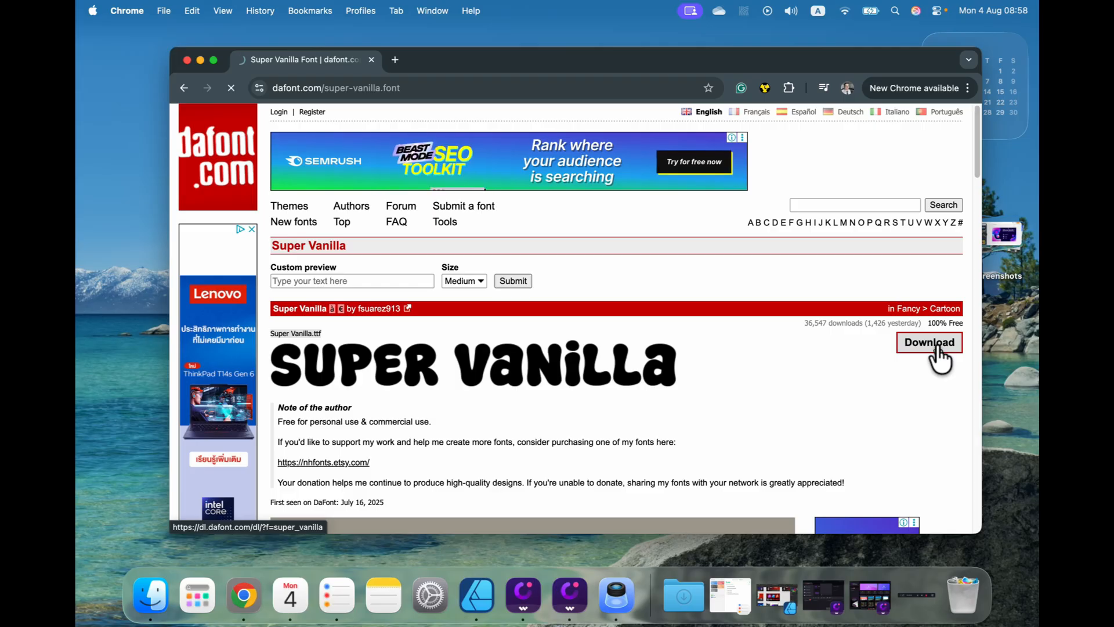
# Step: Download Super Vanilla from dafont.com and open super_vanilla.zip from Chrome's downloads
pyautogui.click(929, 342)
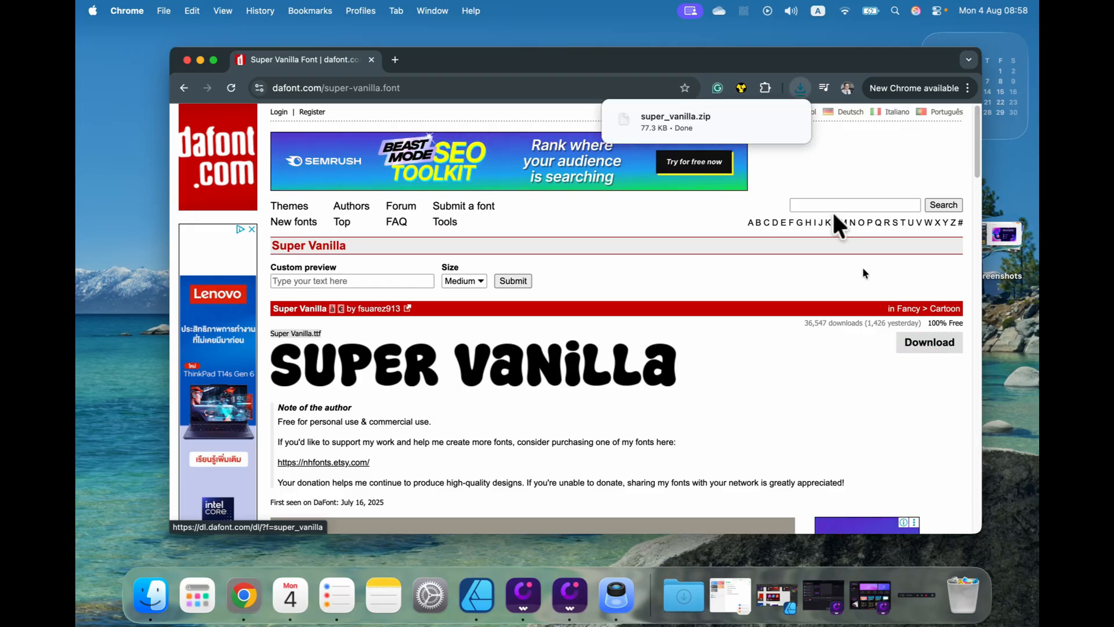
pyautogui.moveTo(703, 127)
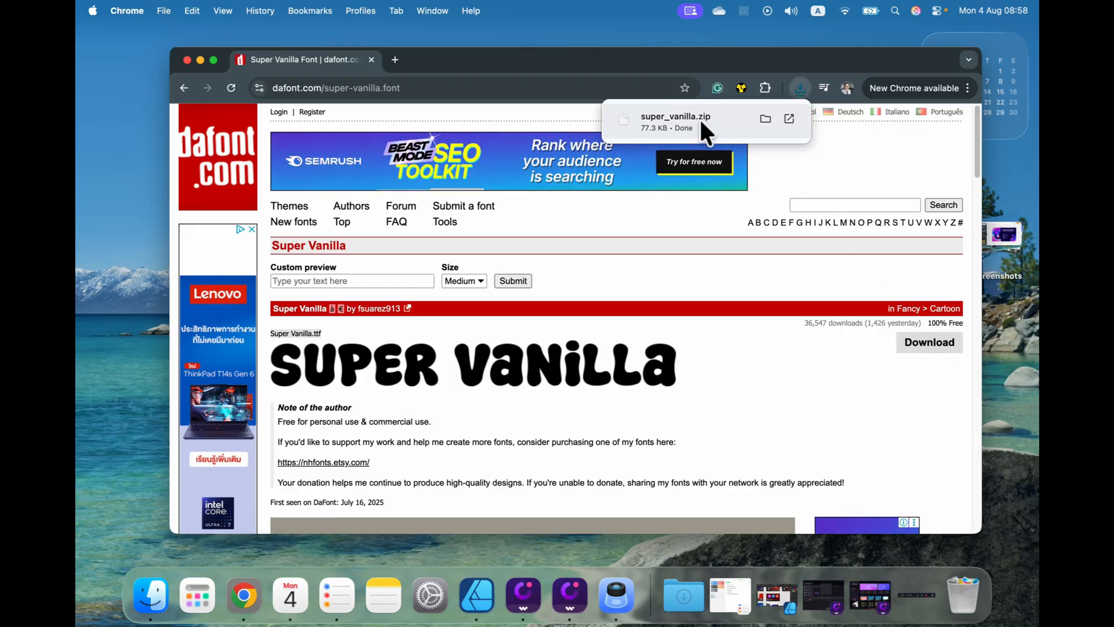
pyautogui.click(766, 119)
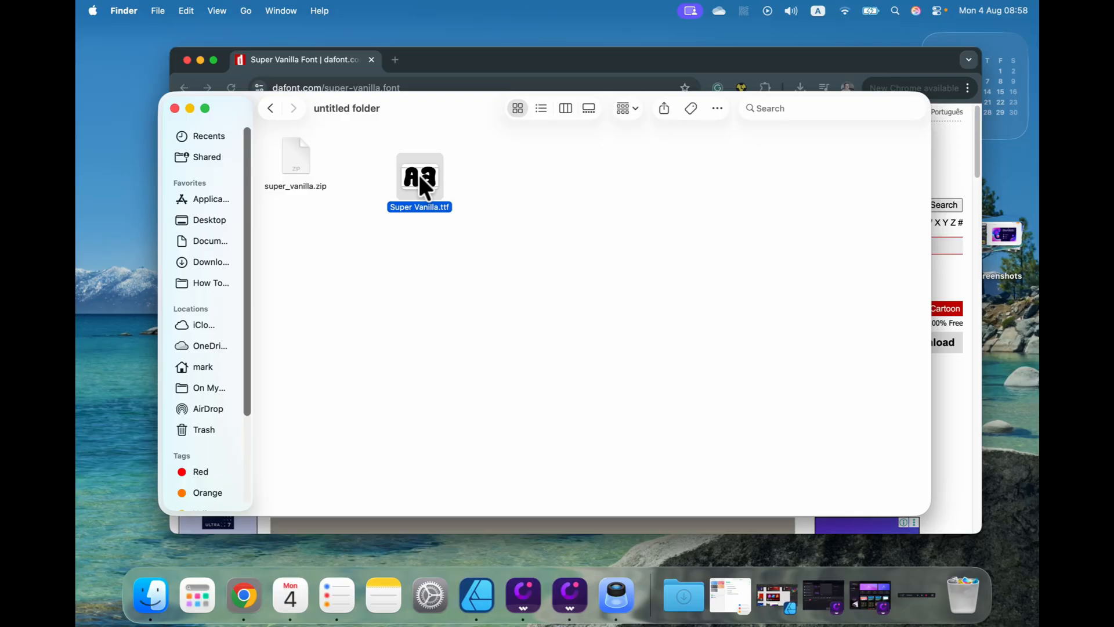
# Step: Install Super Vanilla.ttf from its preview and view it under My Fonts
pyautogui.doubleClick(419, 180)
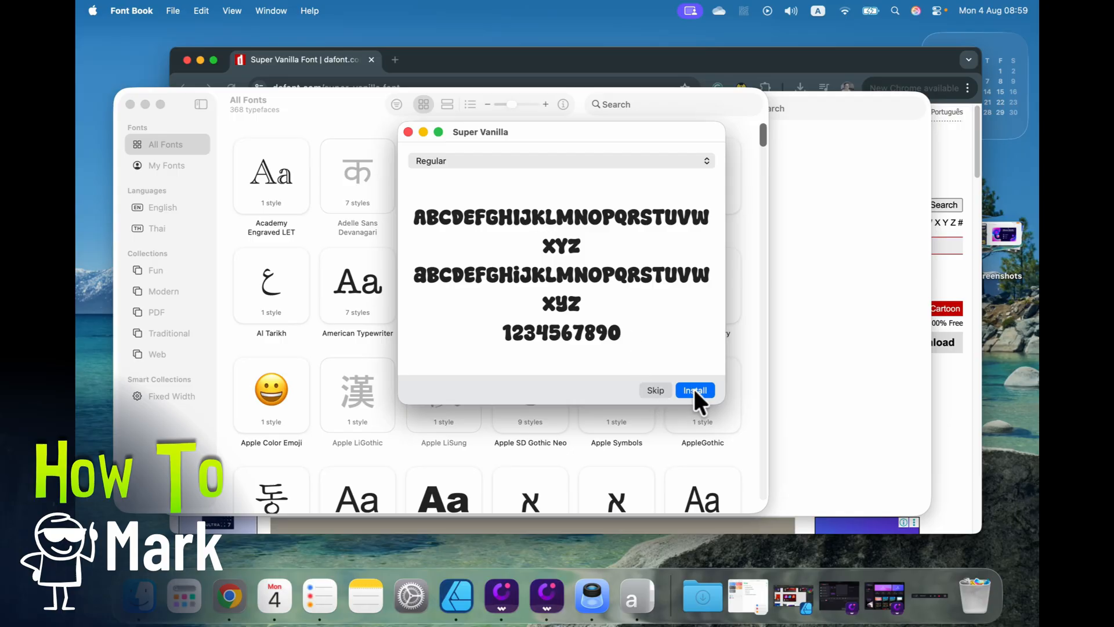
pyautogui.click(695, 390)
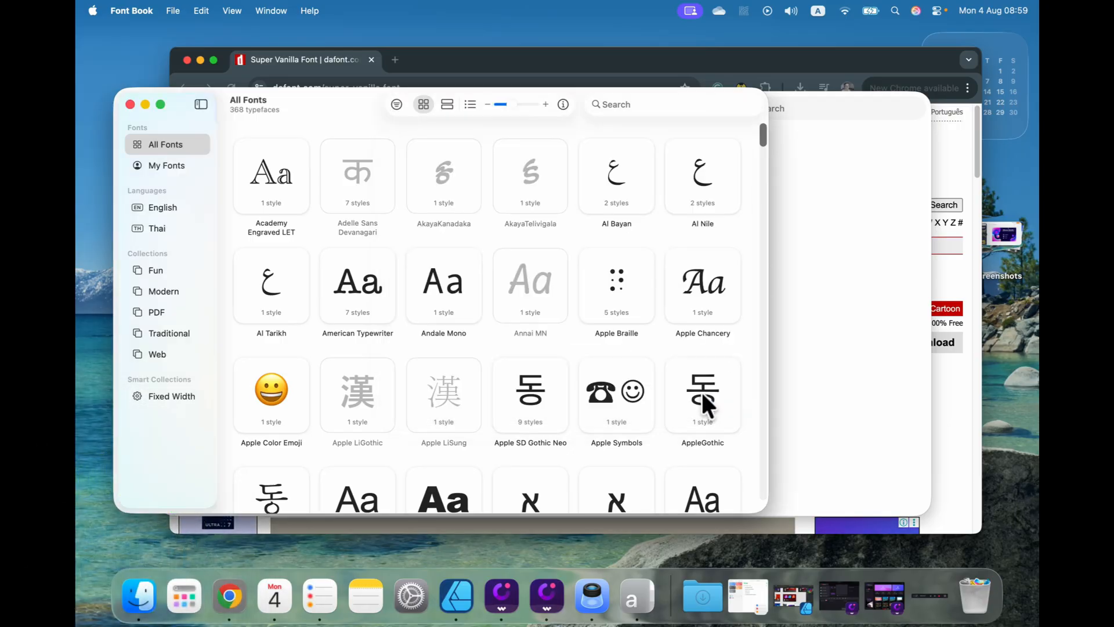
pyautogui.moveTo(242, 124)
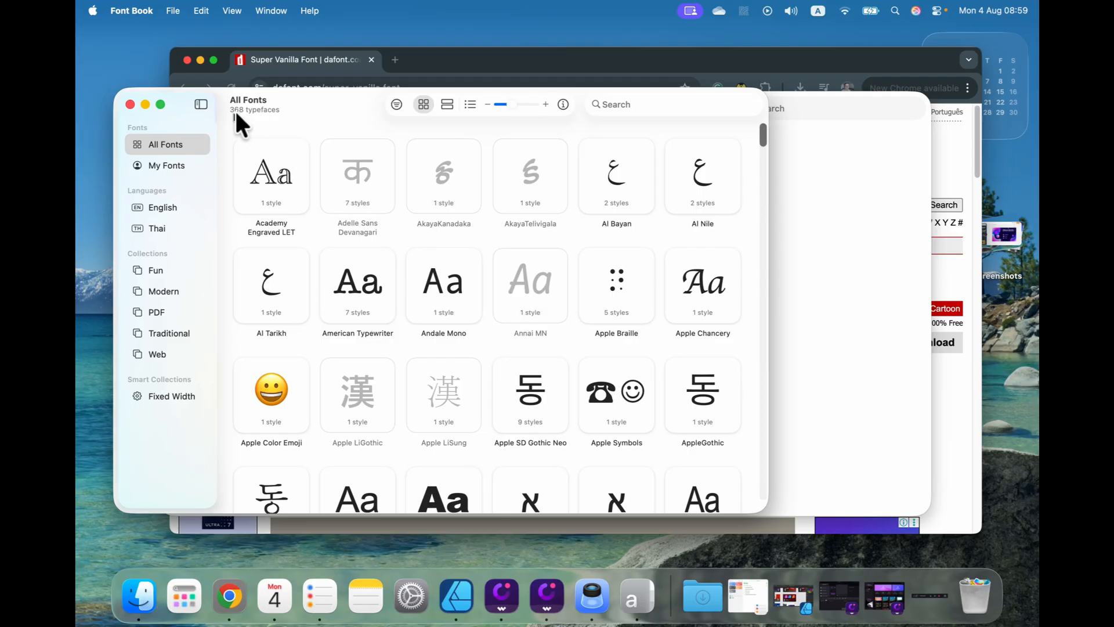
pyautogui.click(166, 165)
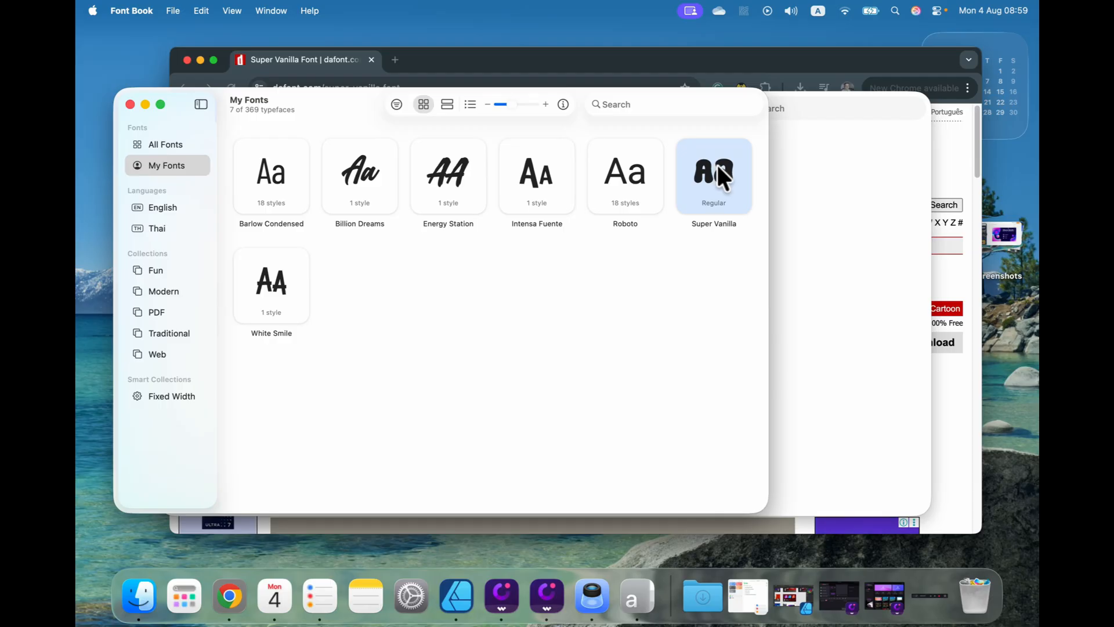
pyautogui.moveTo(717, 238)
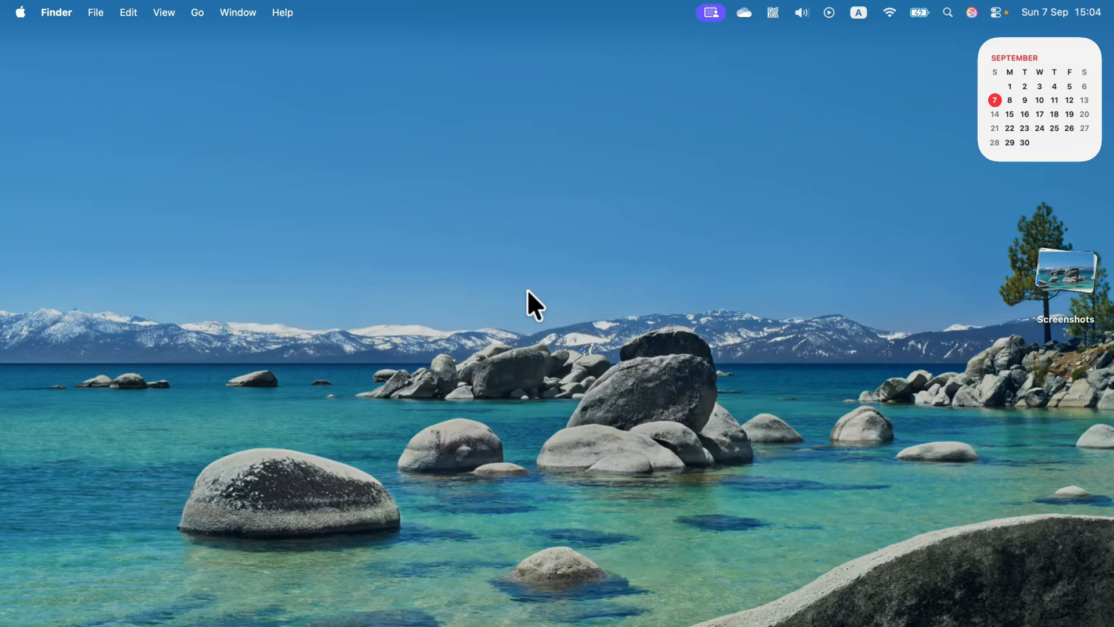
pyautogui.moveTo(546, 293)
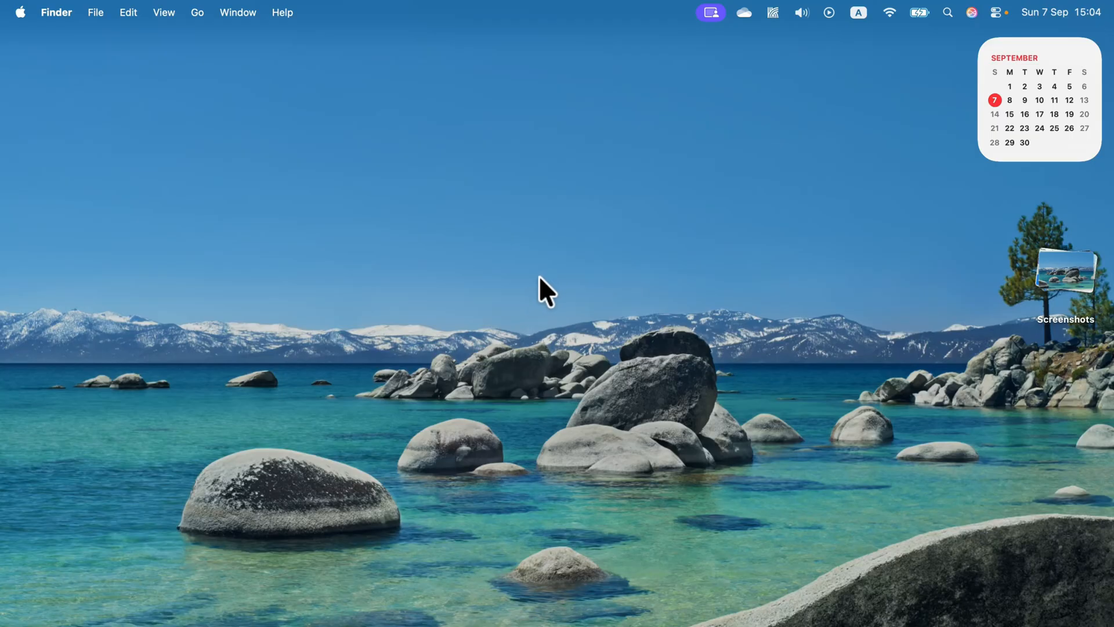
pyautogui.moveTo(648, 318)
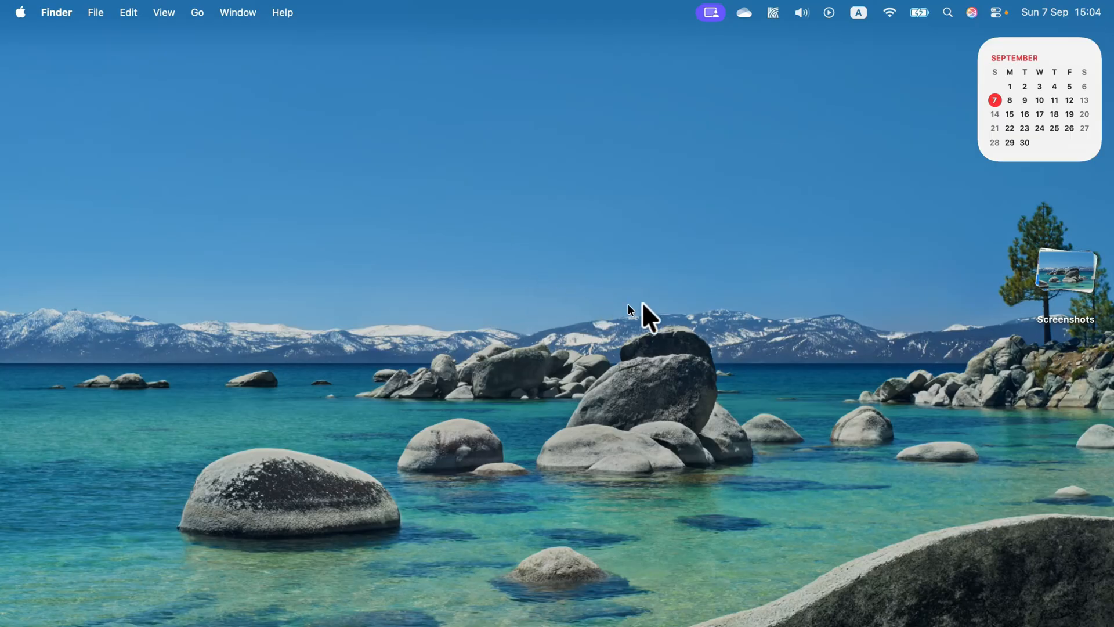
# Step: Bring up an empty Spotlight search field via Command-Space and the menu bar icon
pyautogui.press('cmd+space')
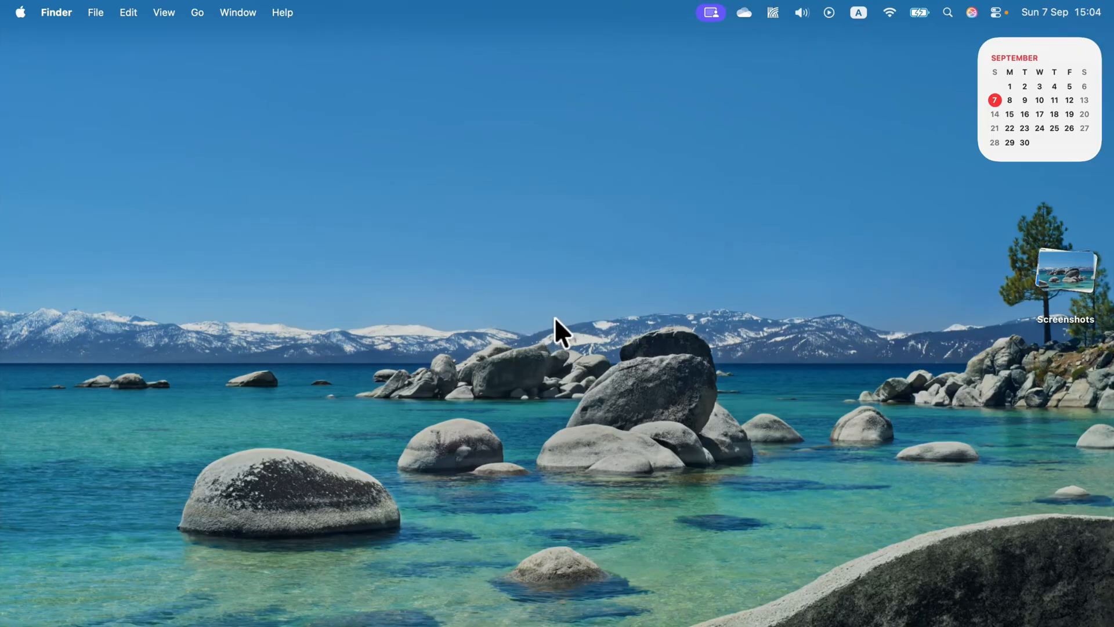
pyautogui.click(947, 13)
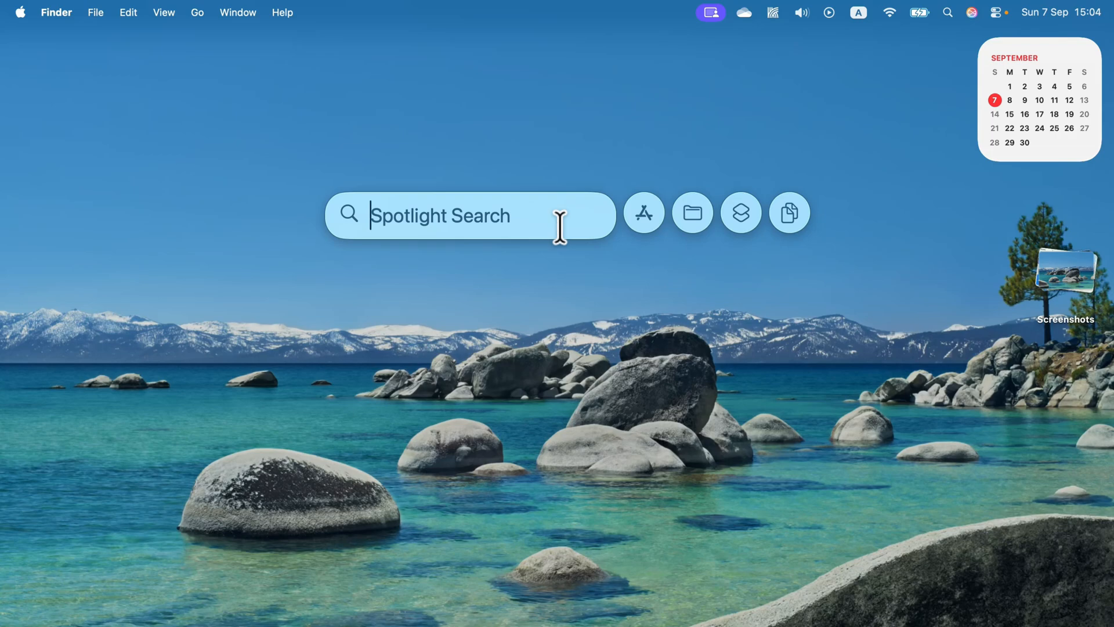
# Step: Browse Spotlight's clipboard history, right-click an entry, then close the panel
pyautogui.click(788, 212)
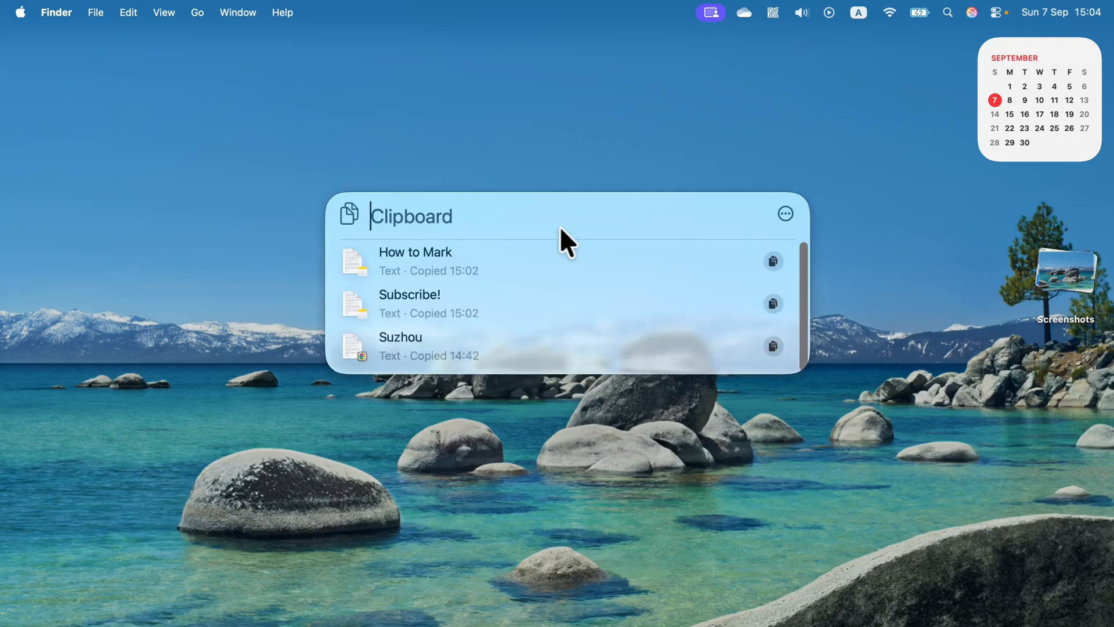
pyautogui.moveTo(447, 234)
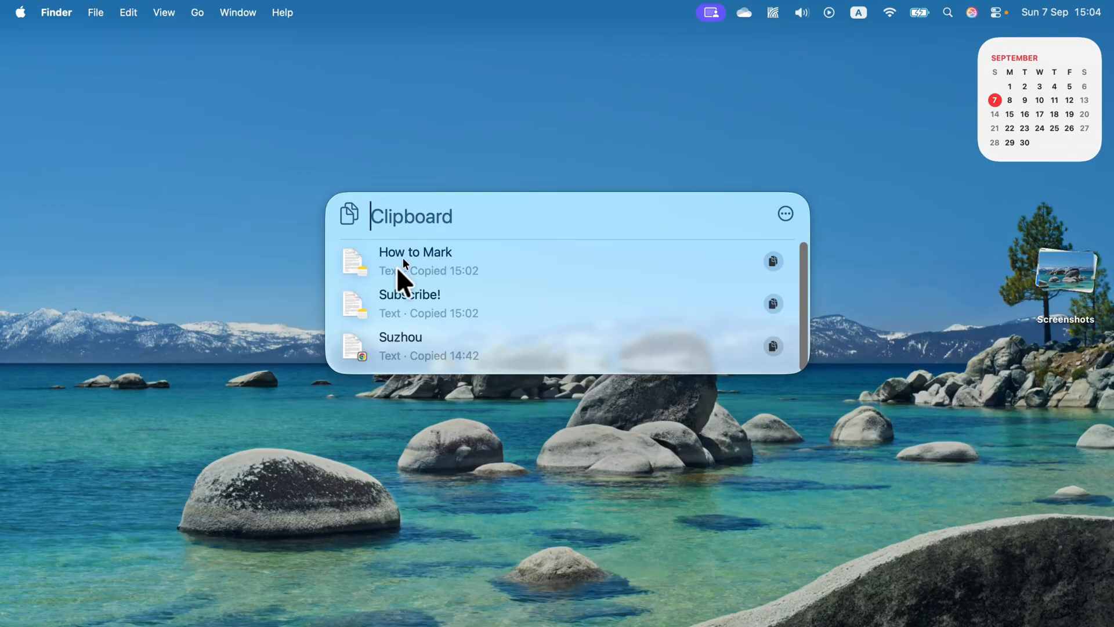
pyautogui.moveTo(532, 399)
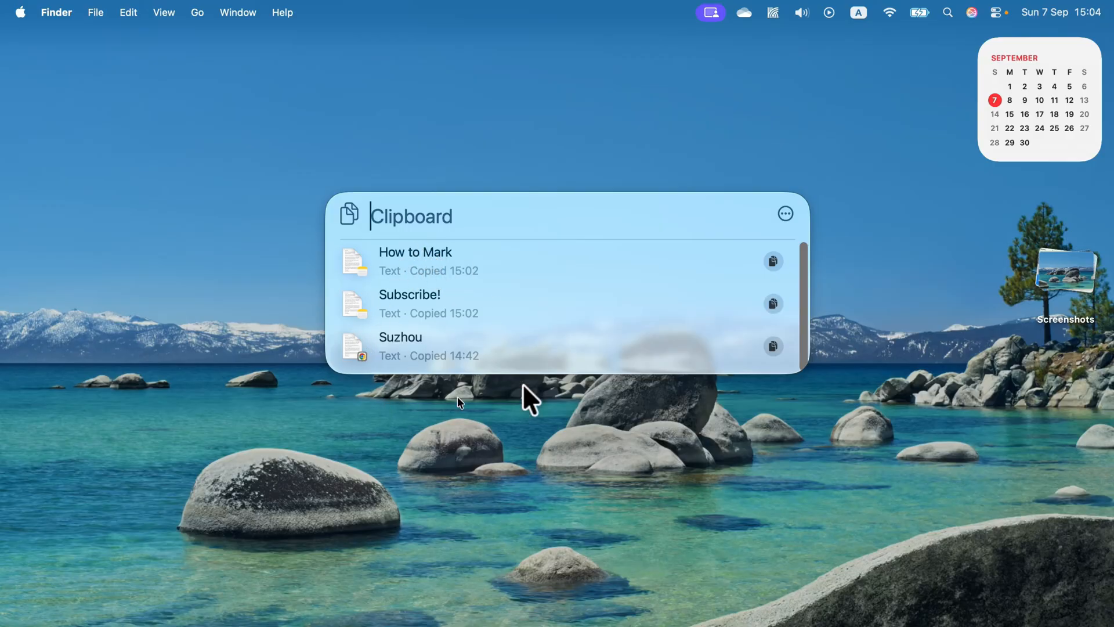
pyautogui.moveTo(778, 288)
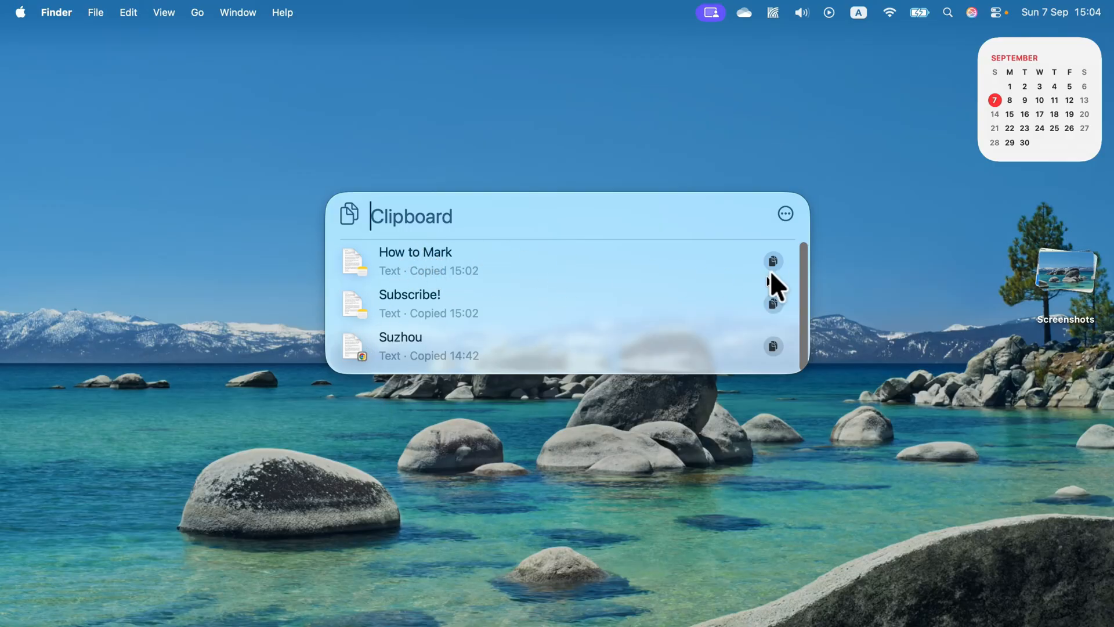
pyautogui.moveTo(781, 273)
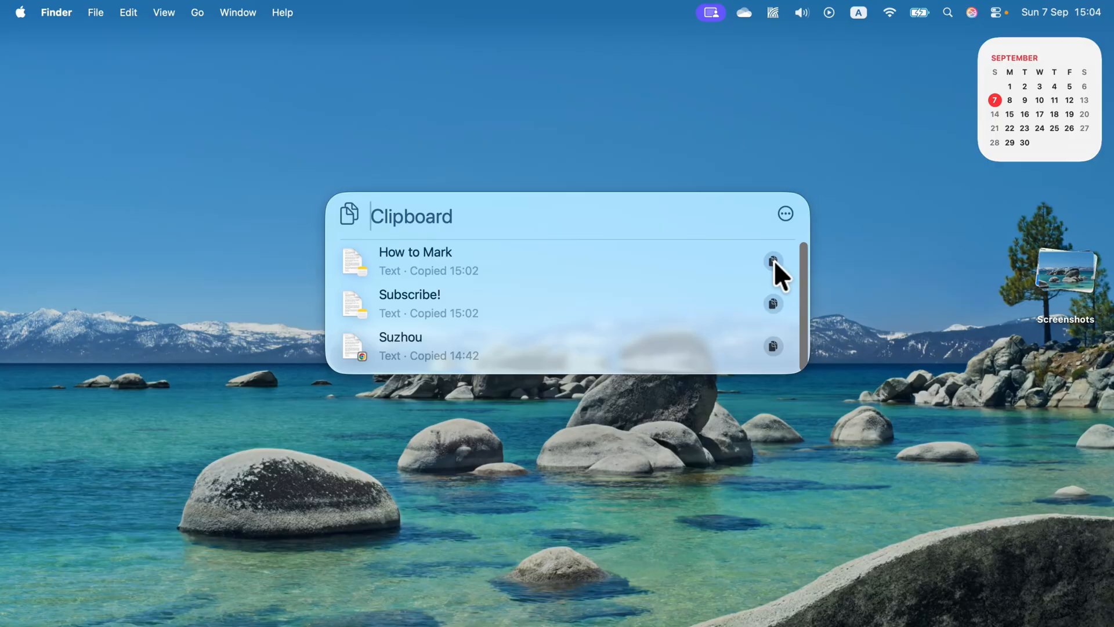
pyautogui.moveTo(757, 268)
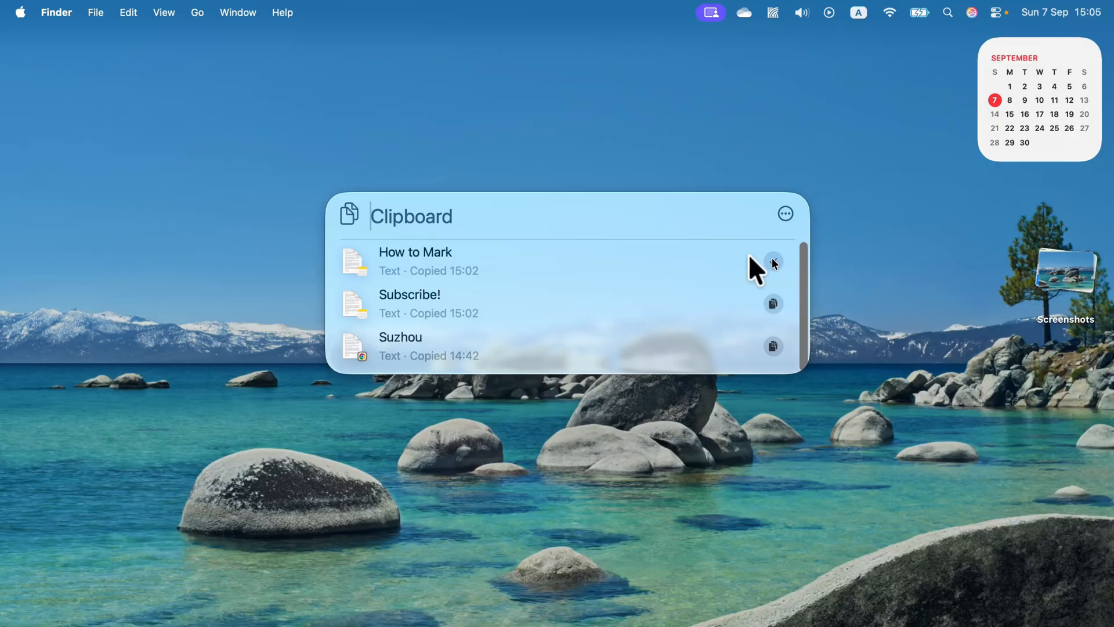
pyautogui.rightClick(415, 260)
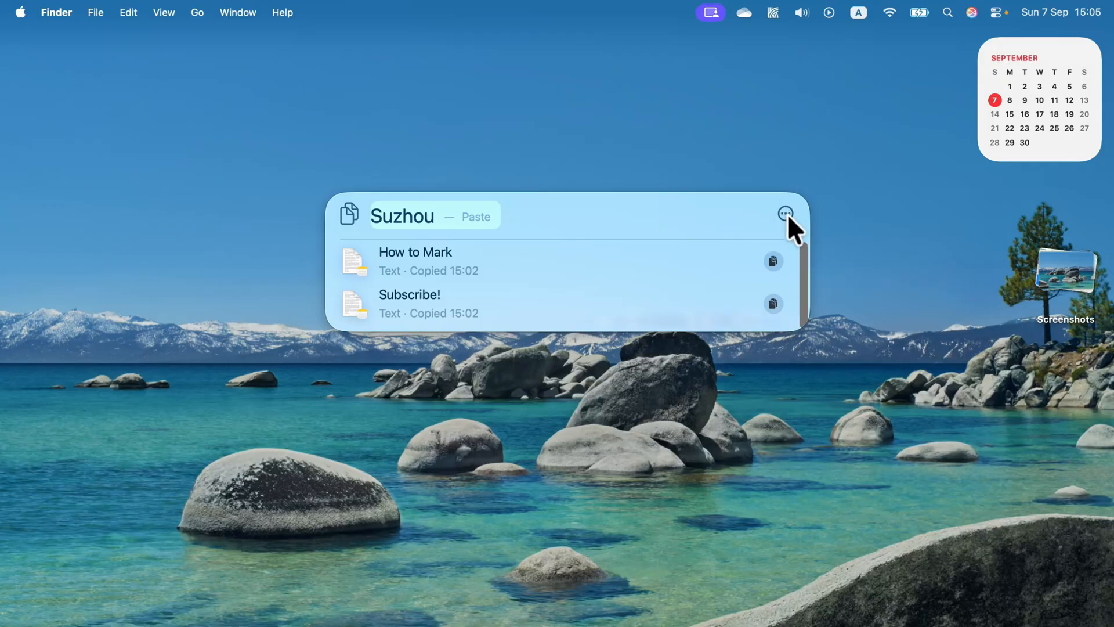
pyautogui.click(785, 213)
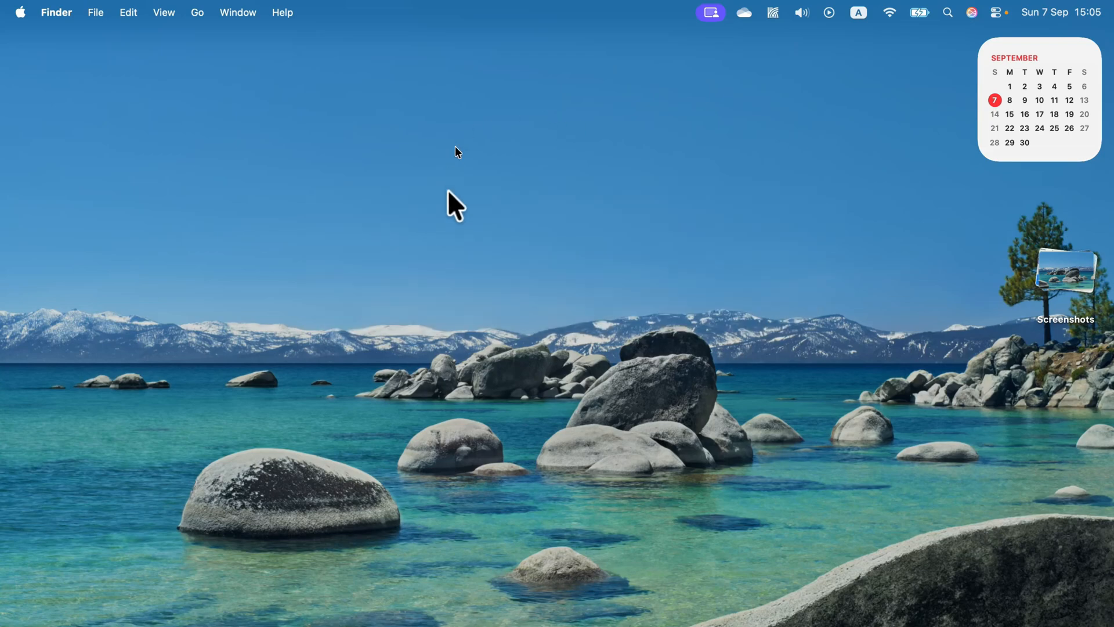
pyautogui.moveTo(576, 281)
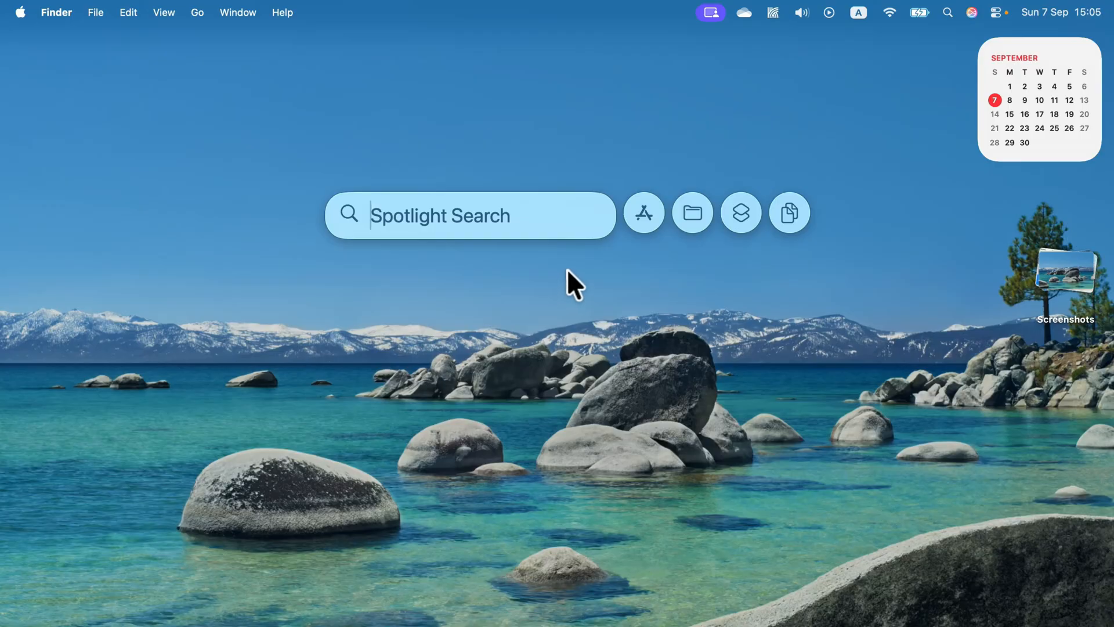
# Step: Switch Spotlight back and forth between its Clipboard and Actions modes
pyautogui.click(789, 212)
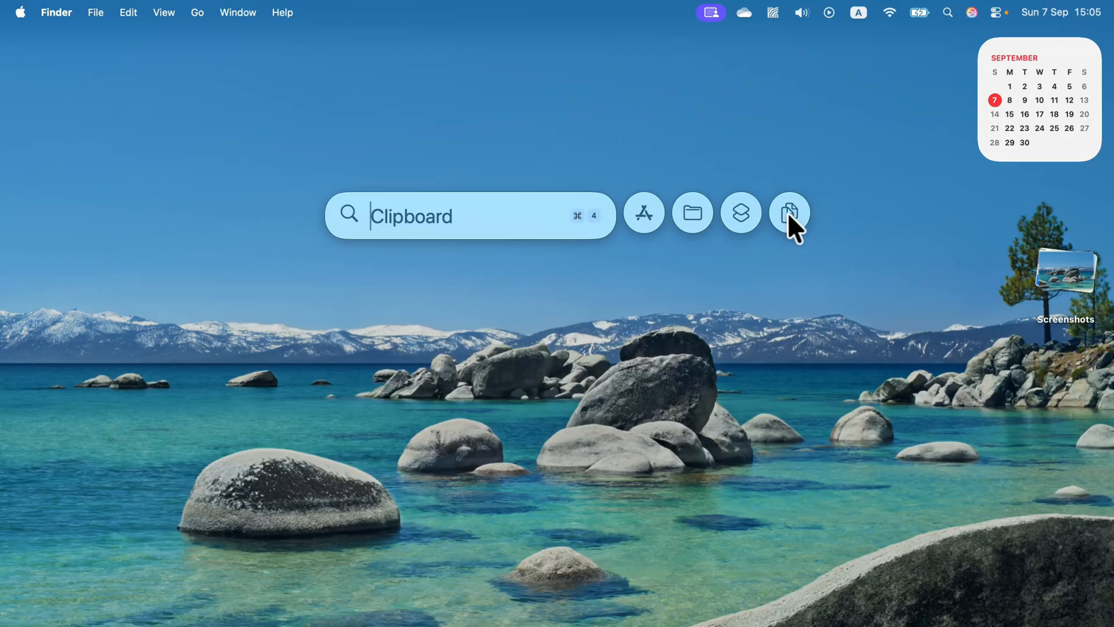
pyautogui.click(789, 213)
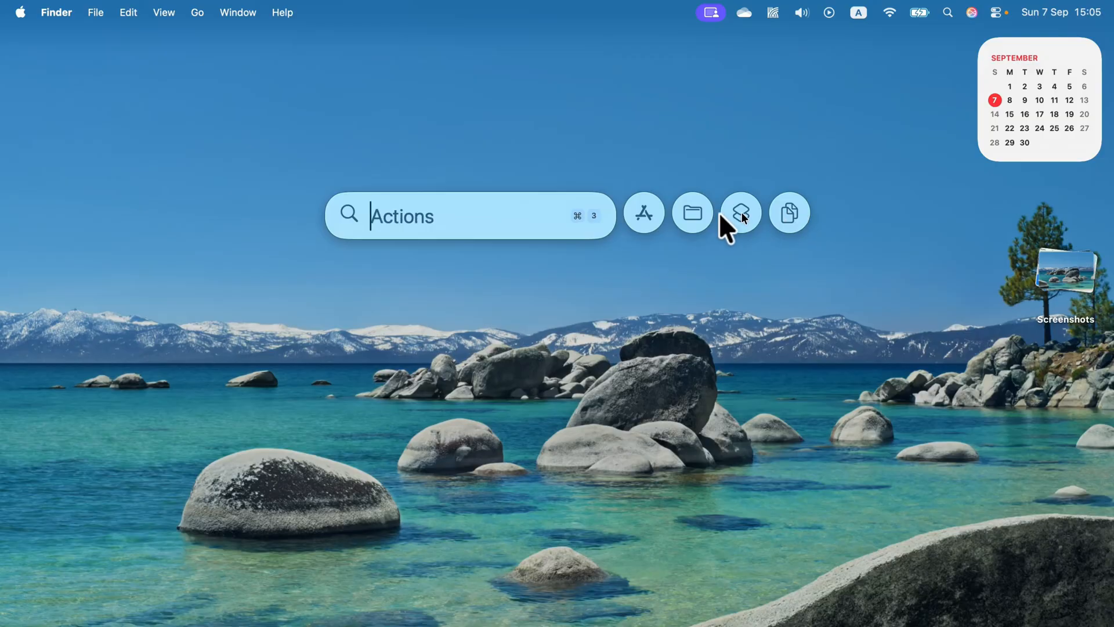
pyautogui.click(789, 212)
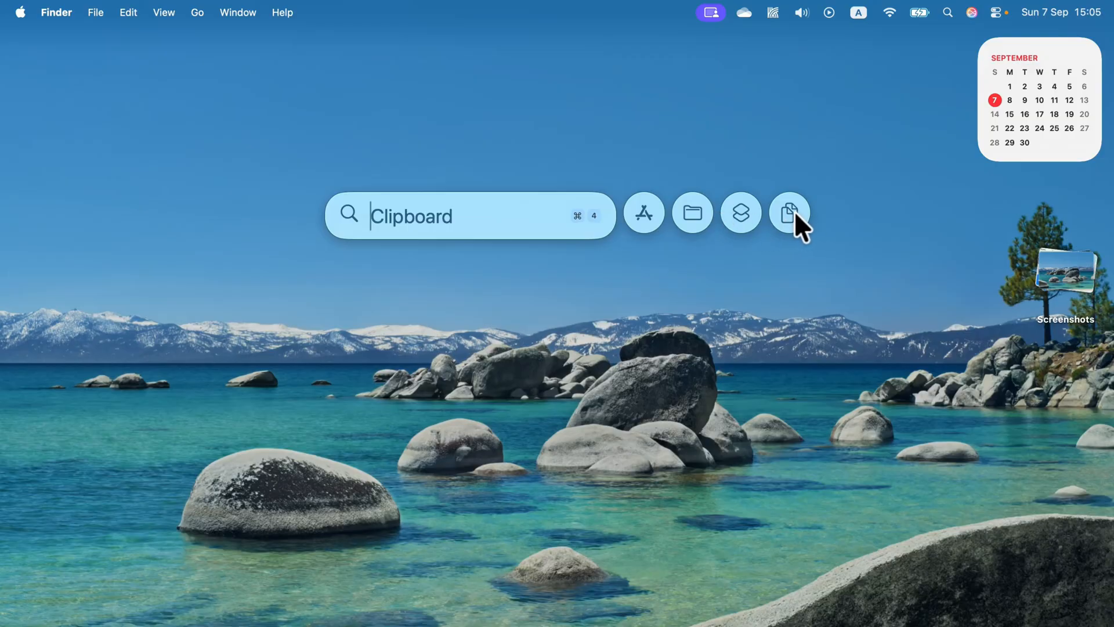
pyautogui.click(789, 213)
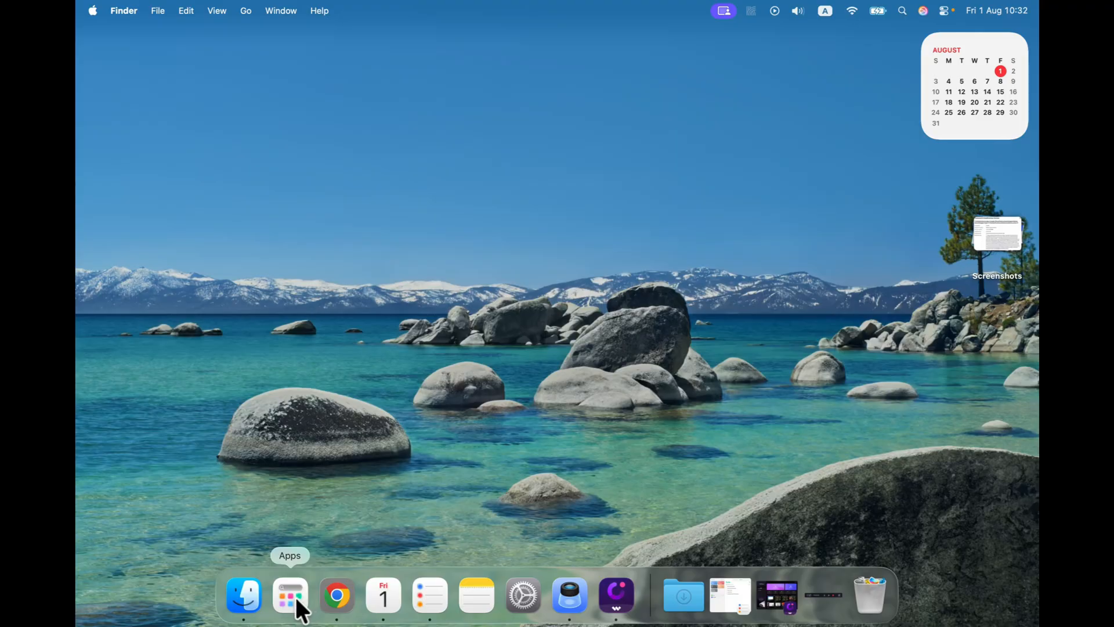
# Step: Open Apps from the Dock and scroll down the Applications grid
pyautogui.click(289, 595)
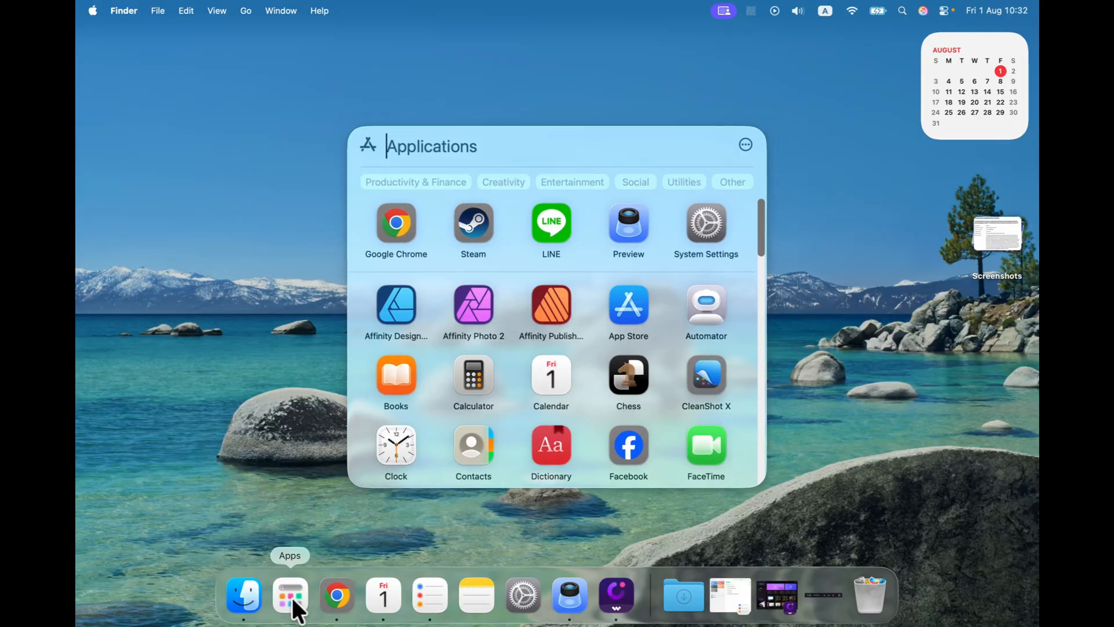
pyautogui.moveTo(506, 145)
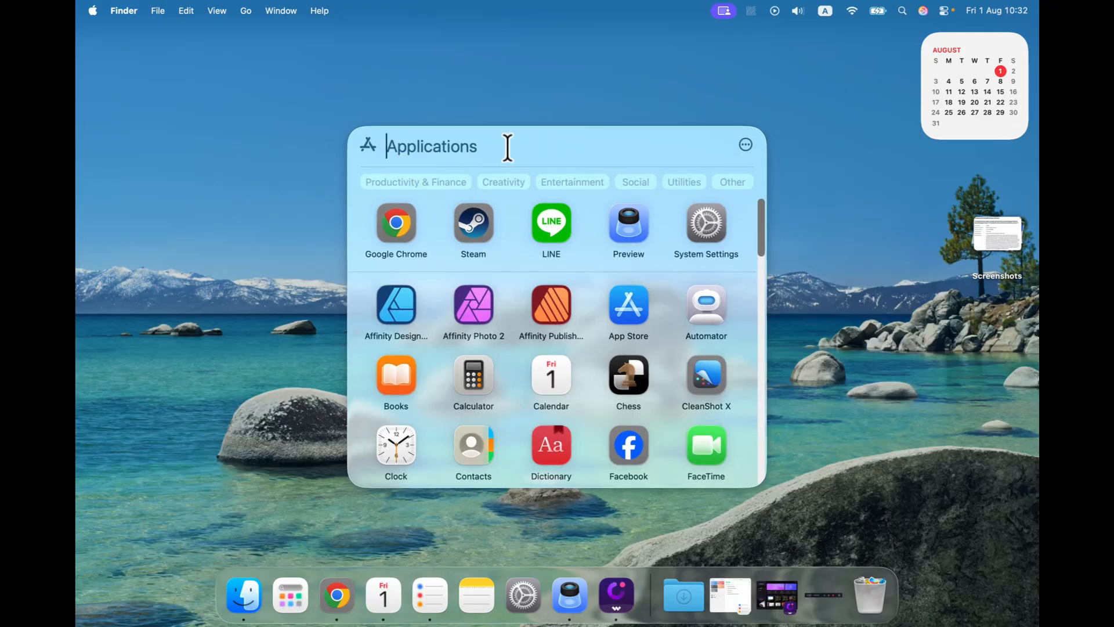
pyautogui.scroll(-3)
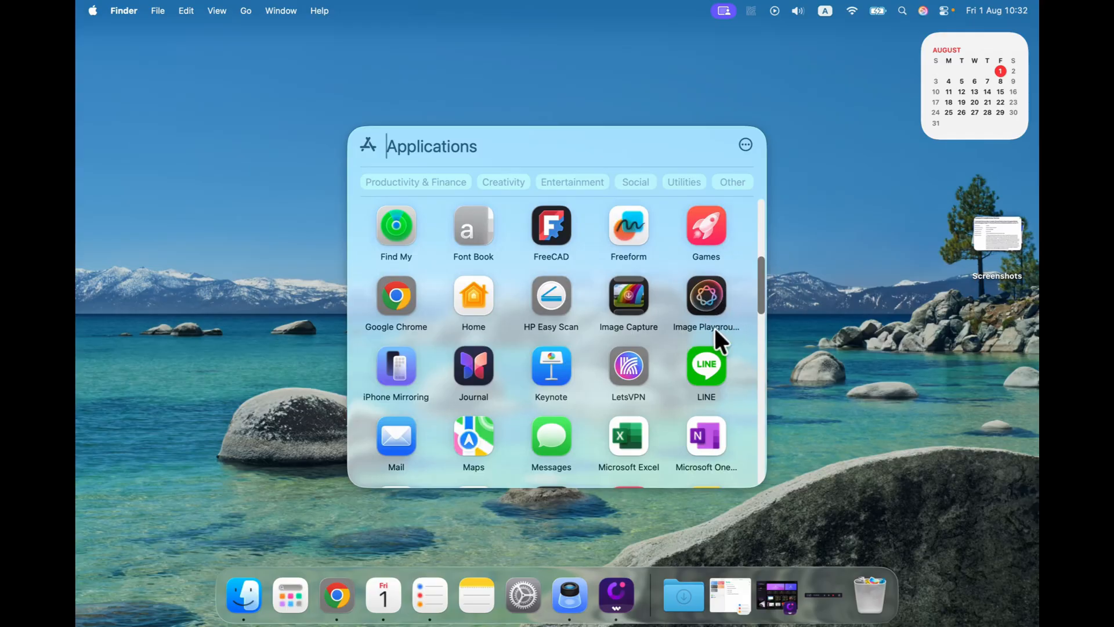
pyautogui.moveTo(706, 302)
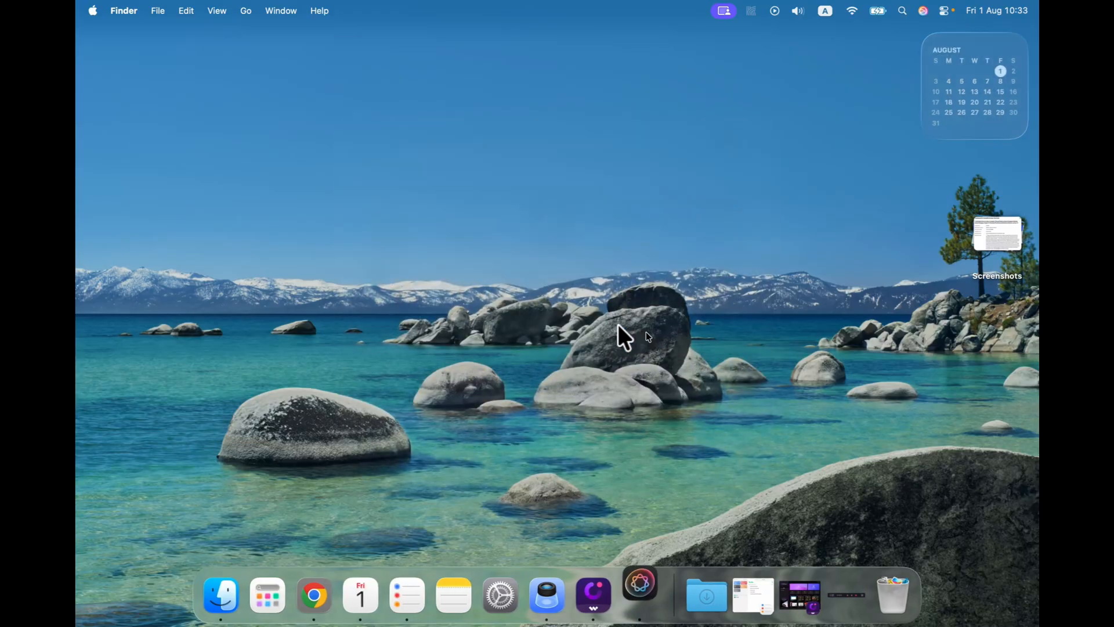
# Step: Start a new Image Playground image and choose ChatGPT from the style list
pyautogui.click(637, 595)
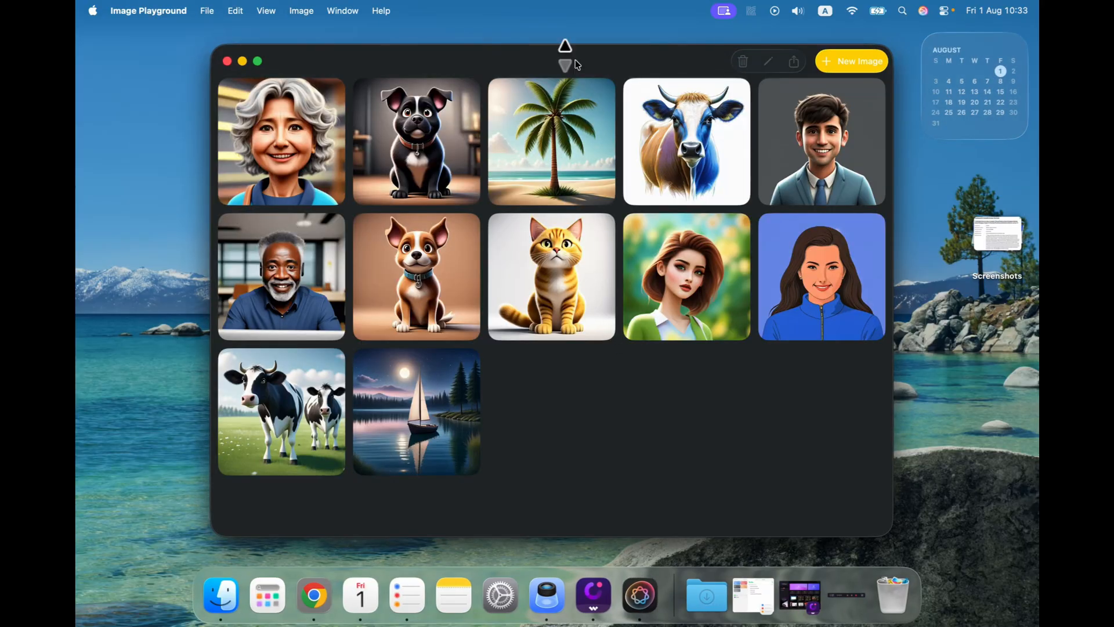
pyautogui.moveTo(702, 152)
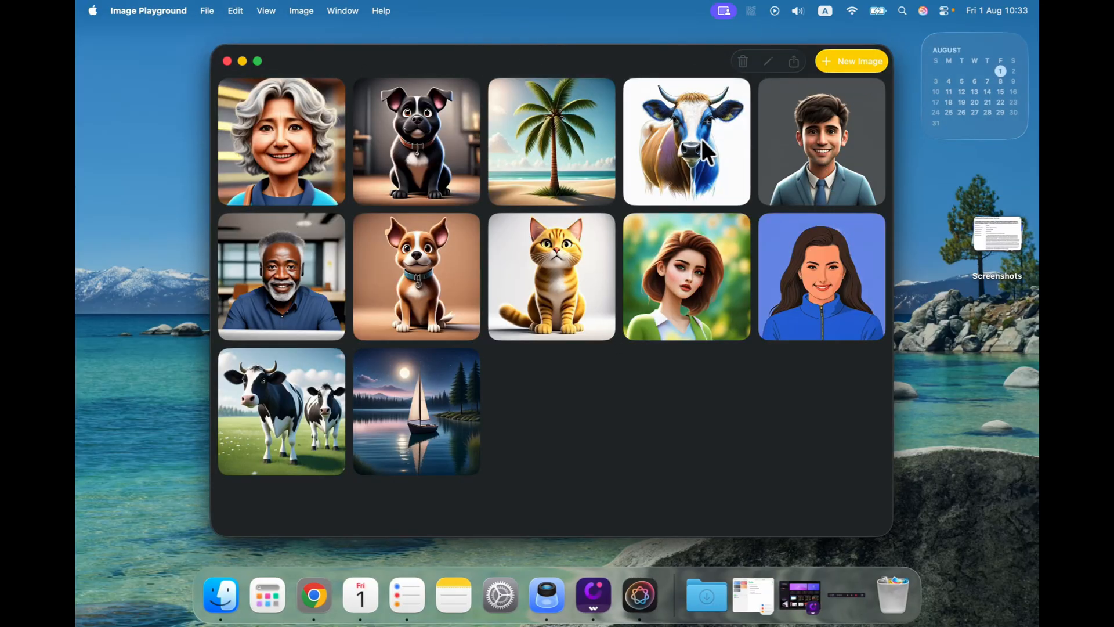
pyautogui.moveTo(462, 273)
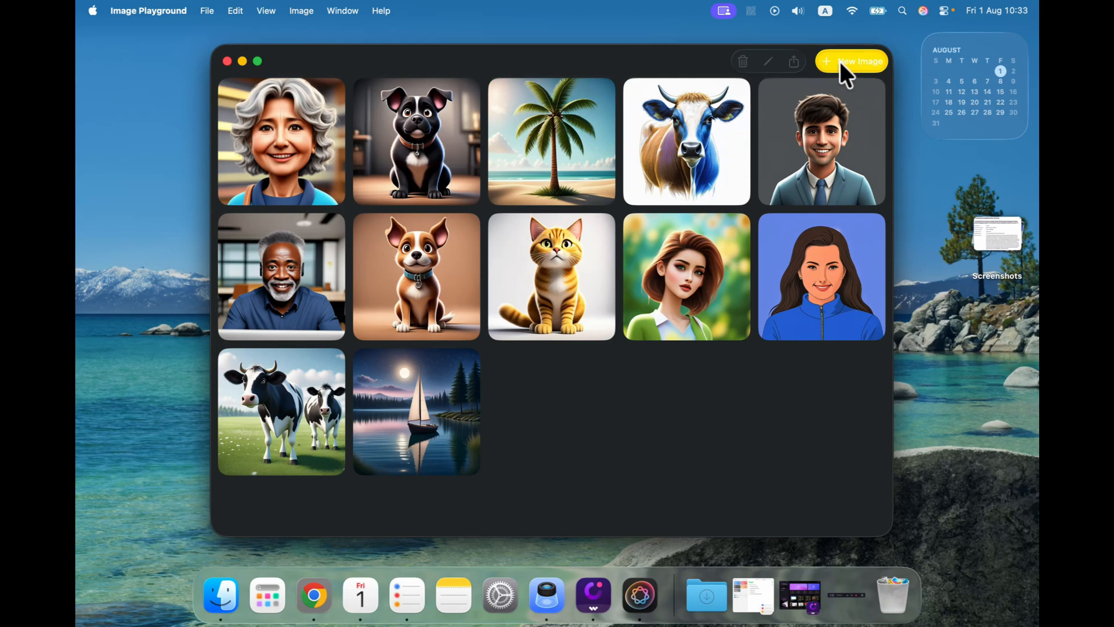
pyautogui.click(852, 61)
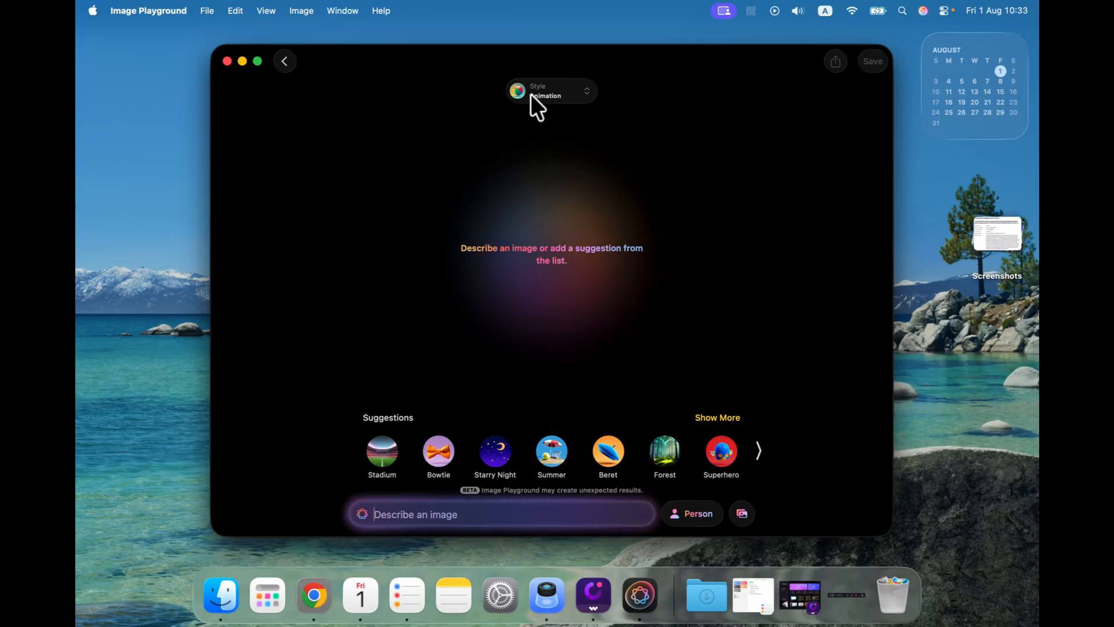
pyautogui.click(551, 91)
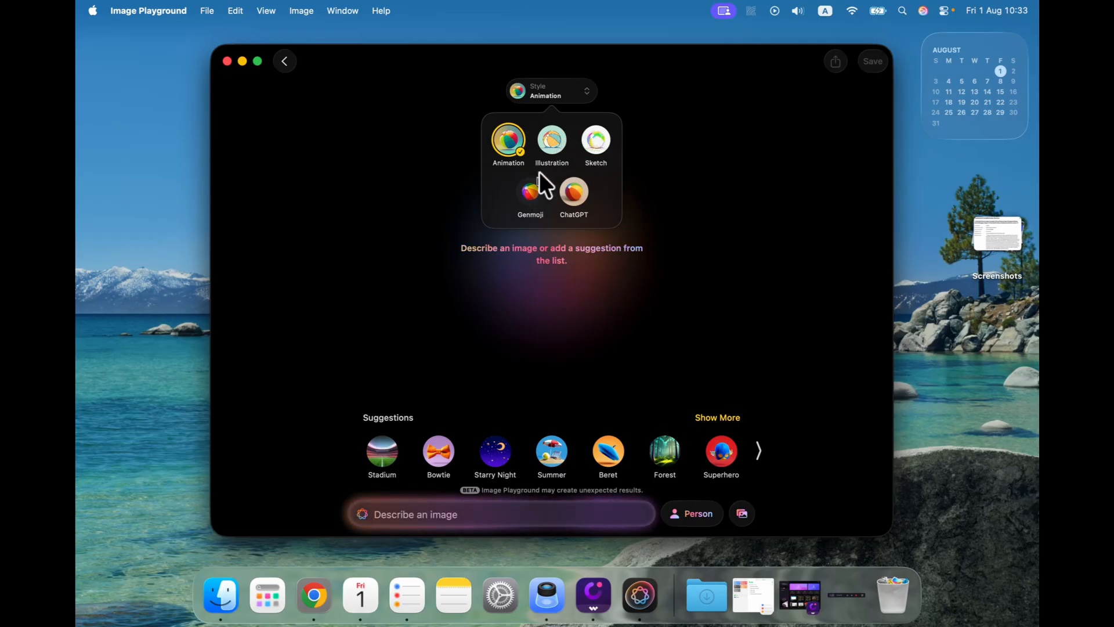
pyautogui.moveTo(592, 201)
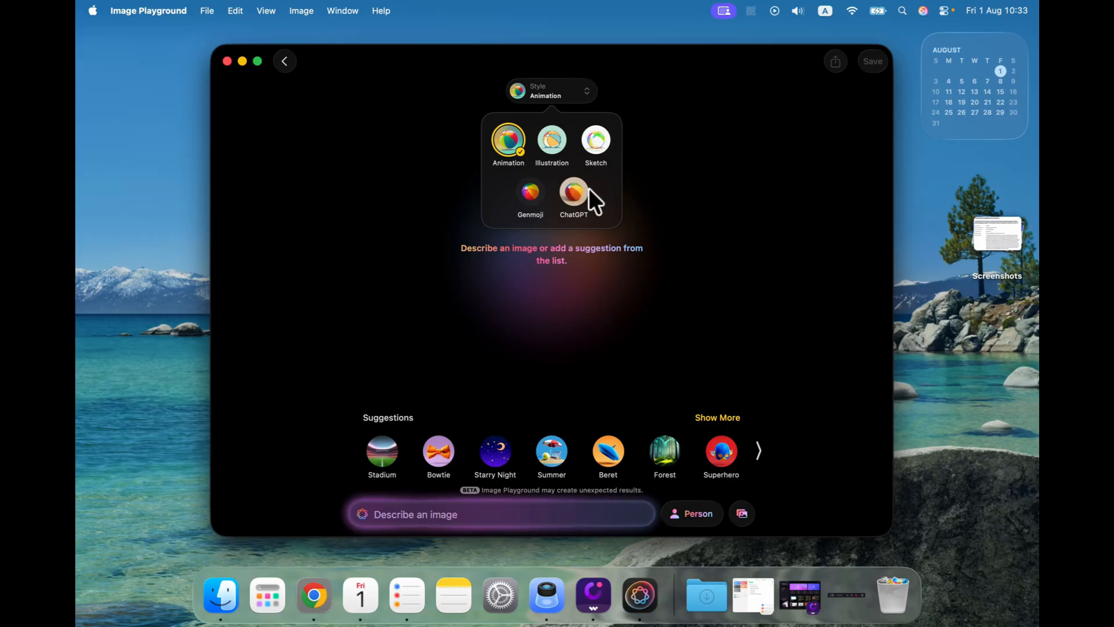
pyautogui.click(498, 513)
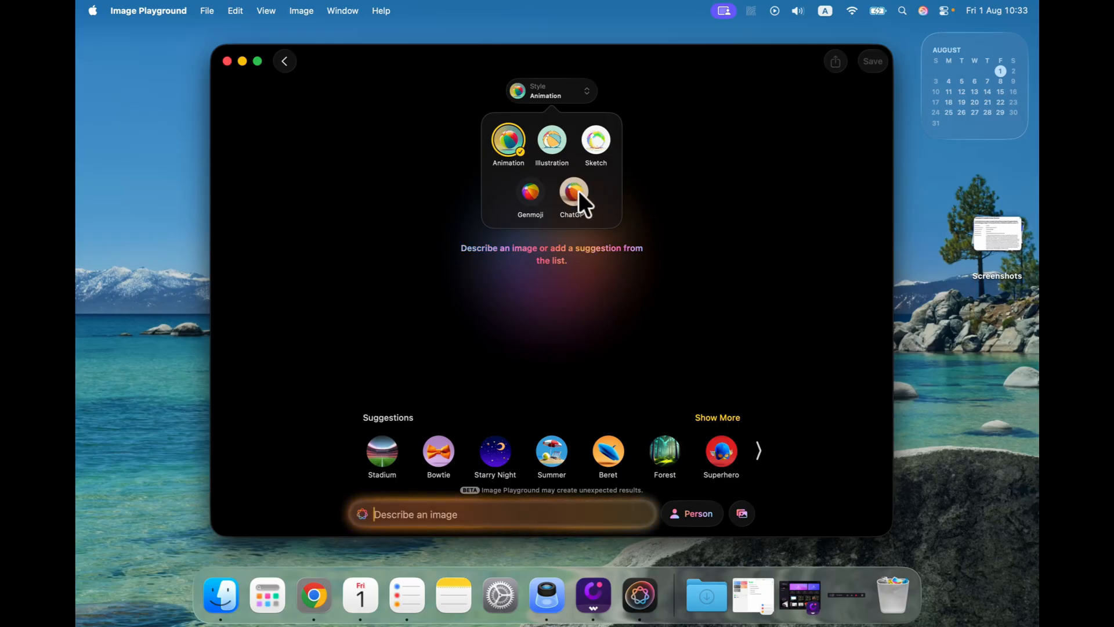
# Step: Select the ChatGPT style, continue through setup and enable ChatGPT
pyautogui.click(574, 195)
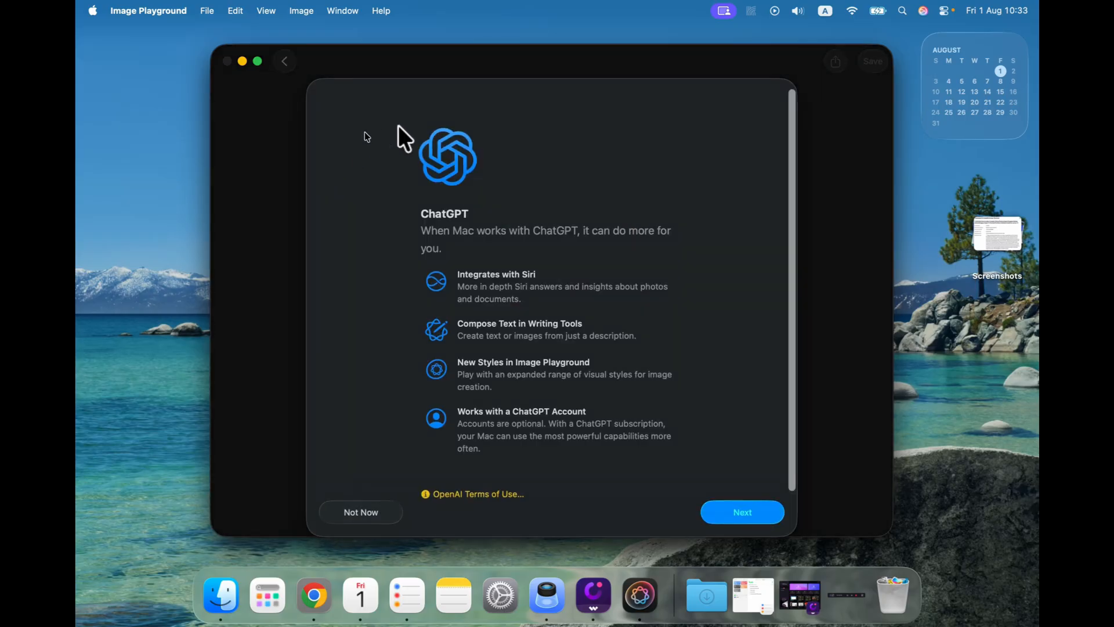
pyautogui.moveTo(416, 541)
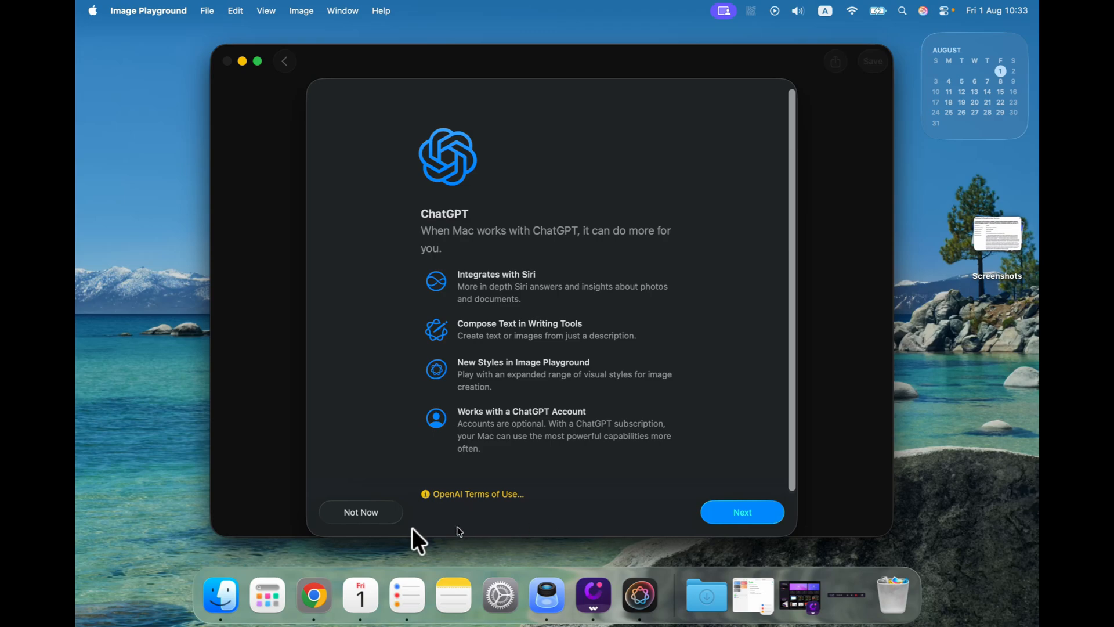
pyautogui.moveTo(479, 247)
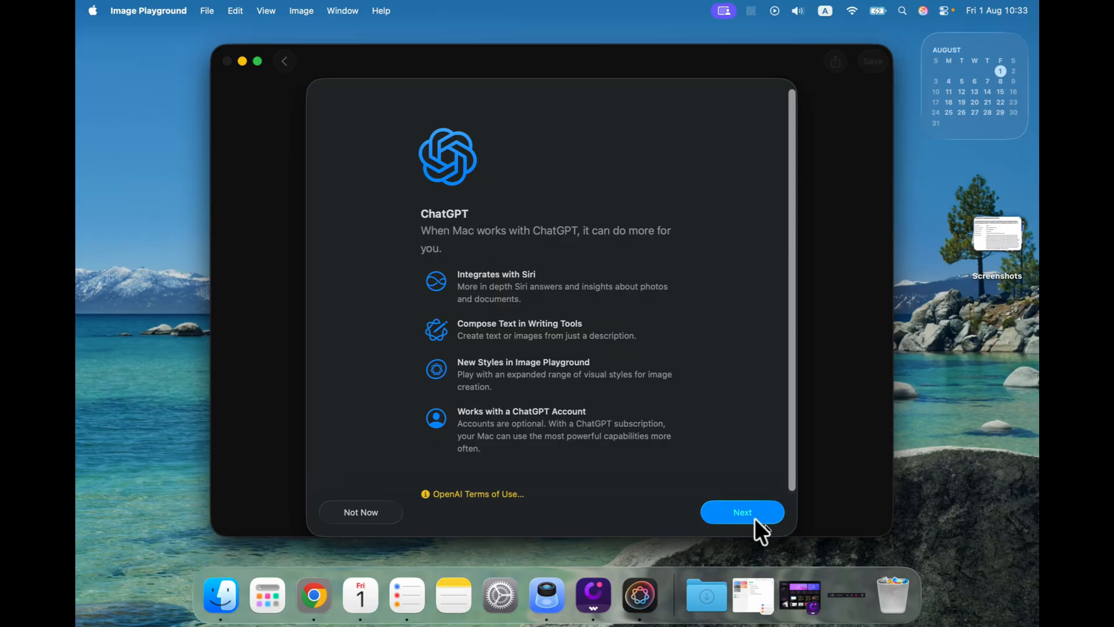
pyautogui.click(742, 512)
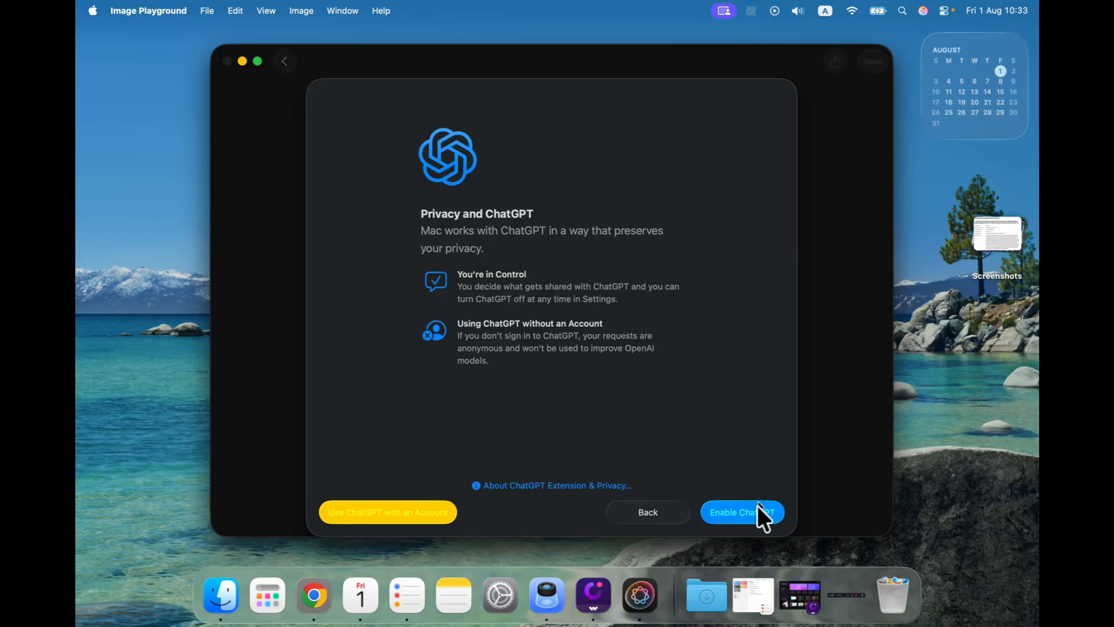
pyautogui.click(741, 511)
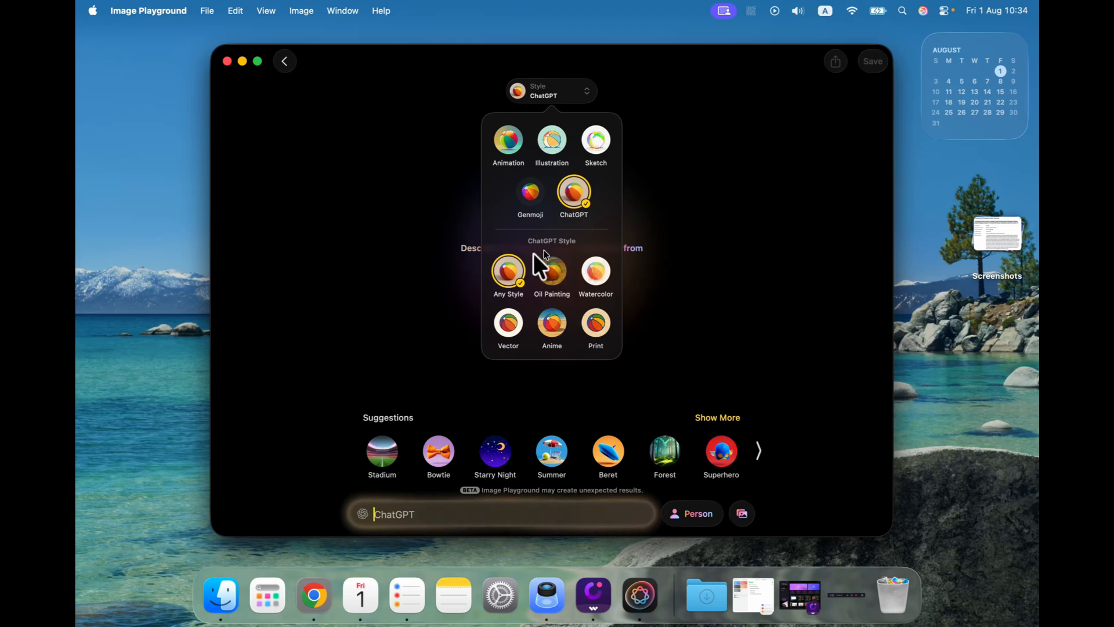
# Step: Generate an Anime-style forest picture of the bespectacled teacher, then clear it
pyautogui.click(552, 324)
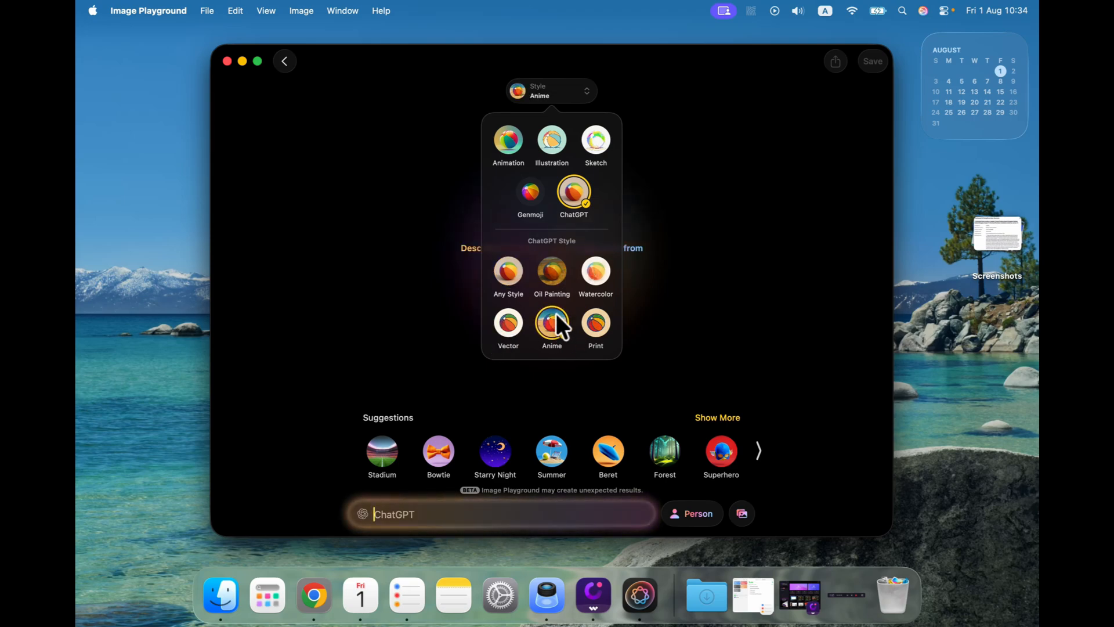
pyautogui.click(551, 324)
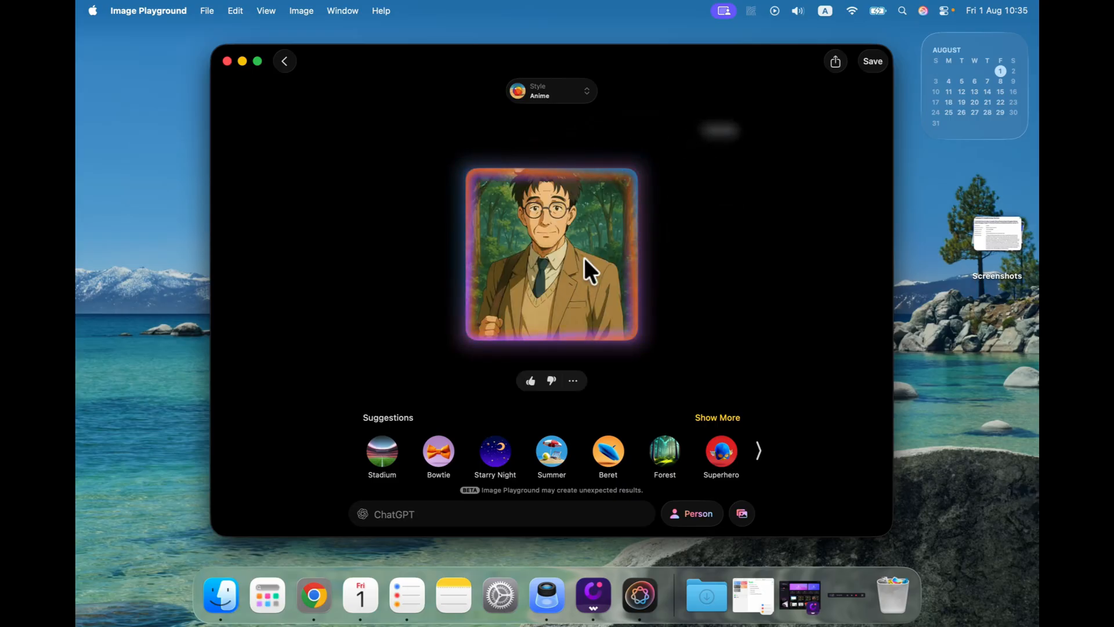
pyautogui.moveTo(610, 209)
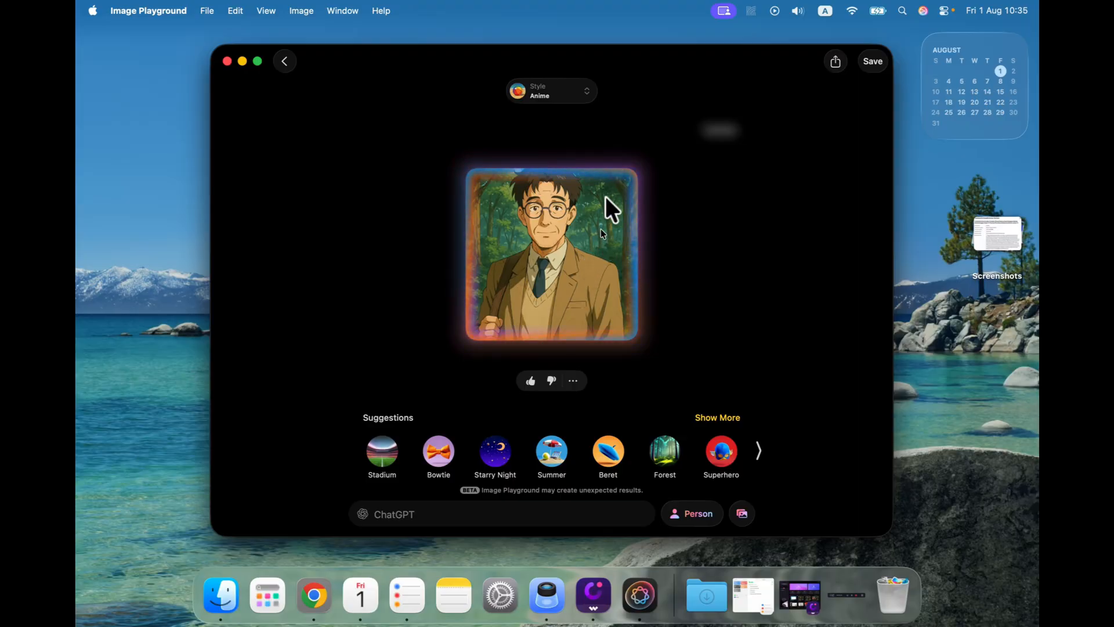
pyautogui.moveTo(517, 329)
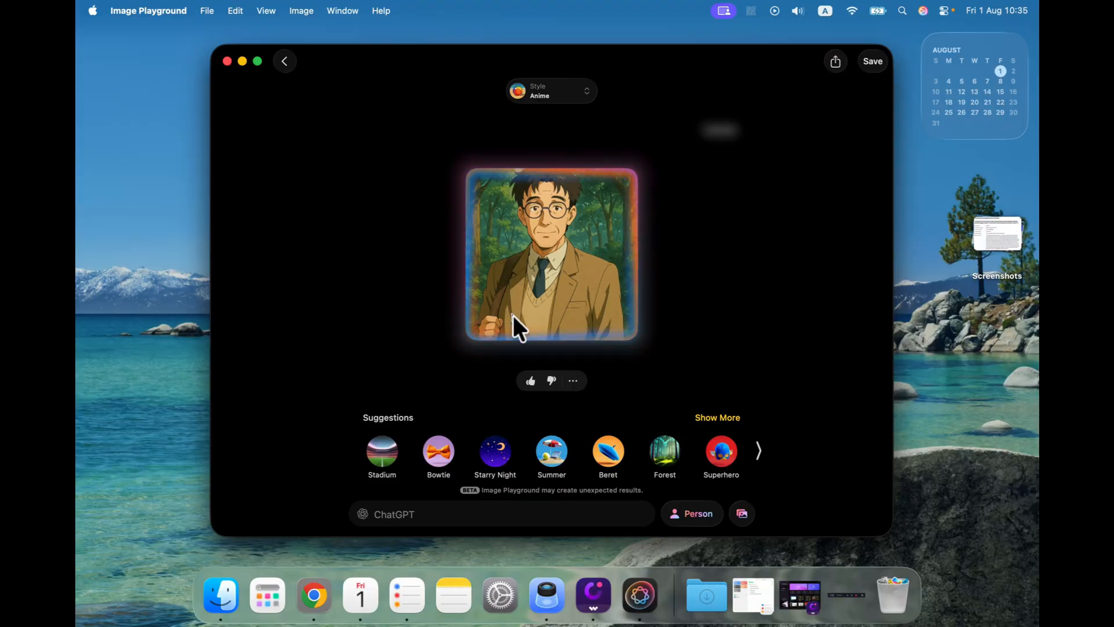
pyautogui.moveTo(574, 180)
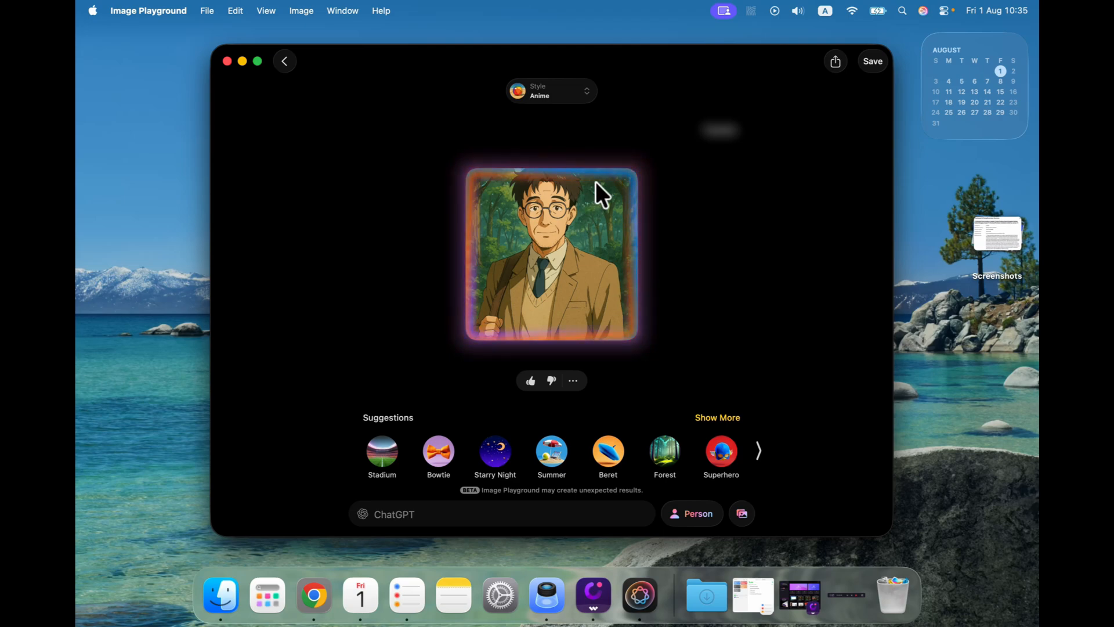
pyautogui.click(551, 91)
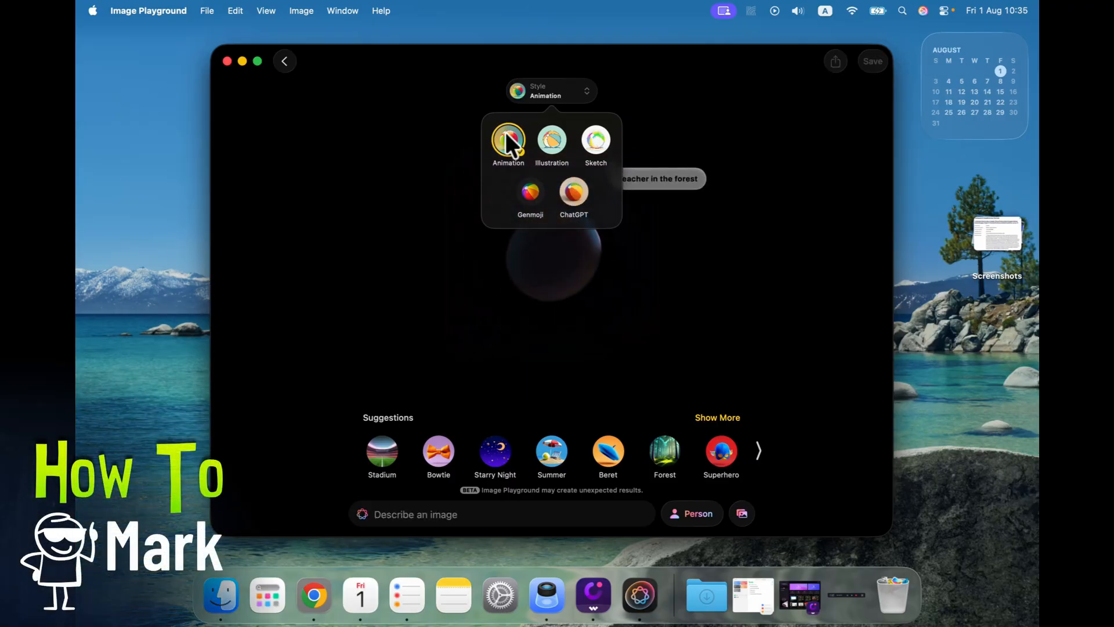
# Step: Switch back to Animation style and pick the person's appearance for forest portraits
pyautogui.click(507, 140)
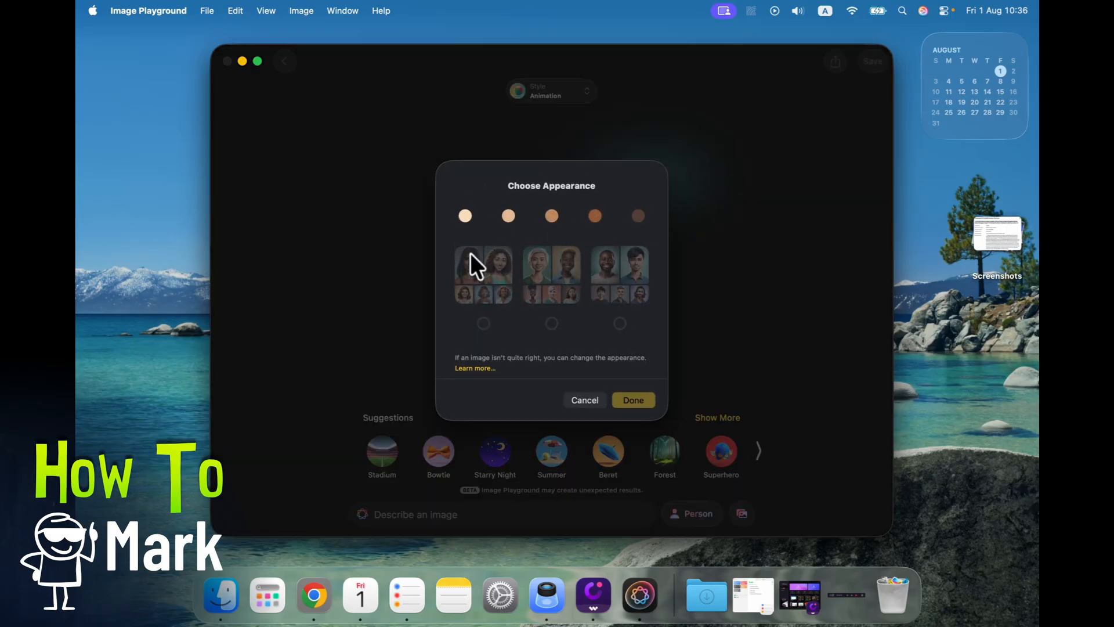
pyautogui.click(595, 215)
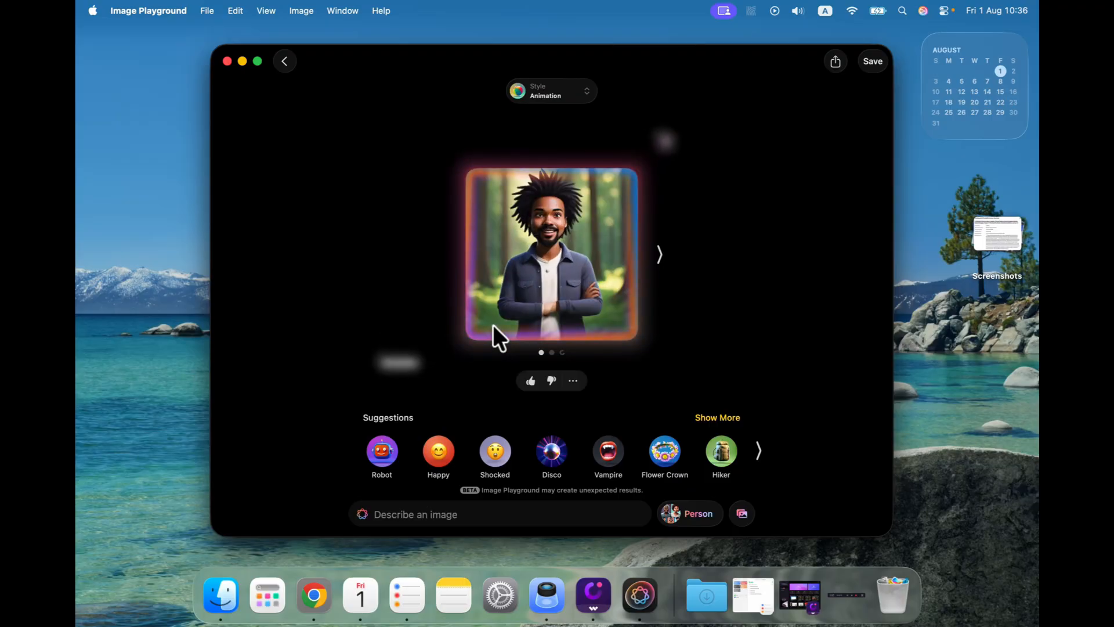
pyautogui.moveTo(487, 188)
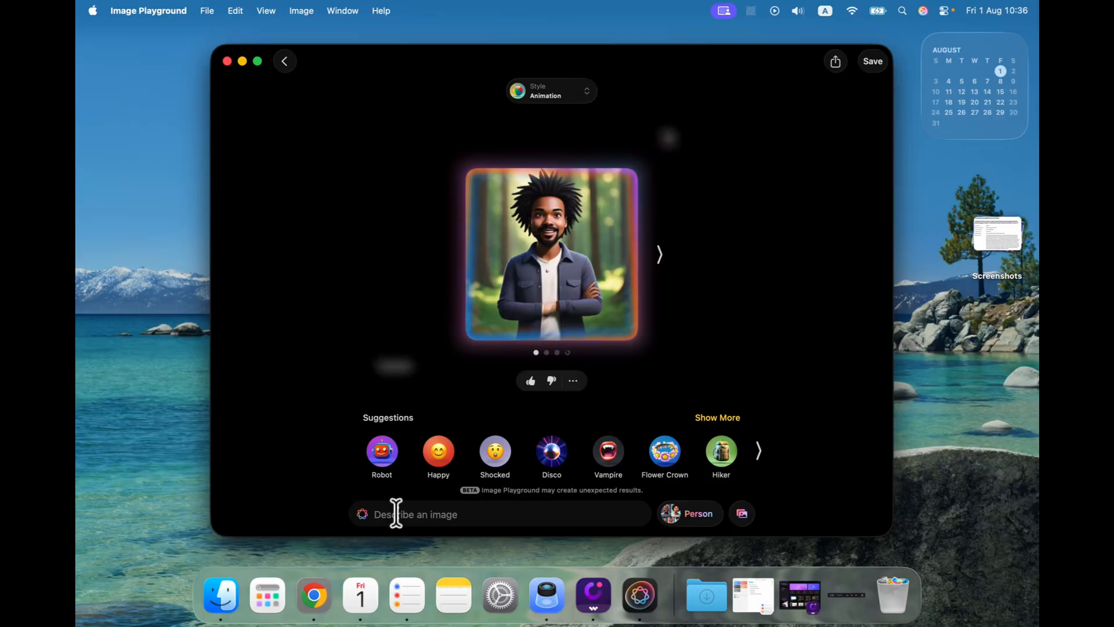
pyautogui.click(497, 514)
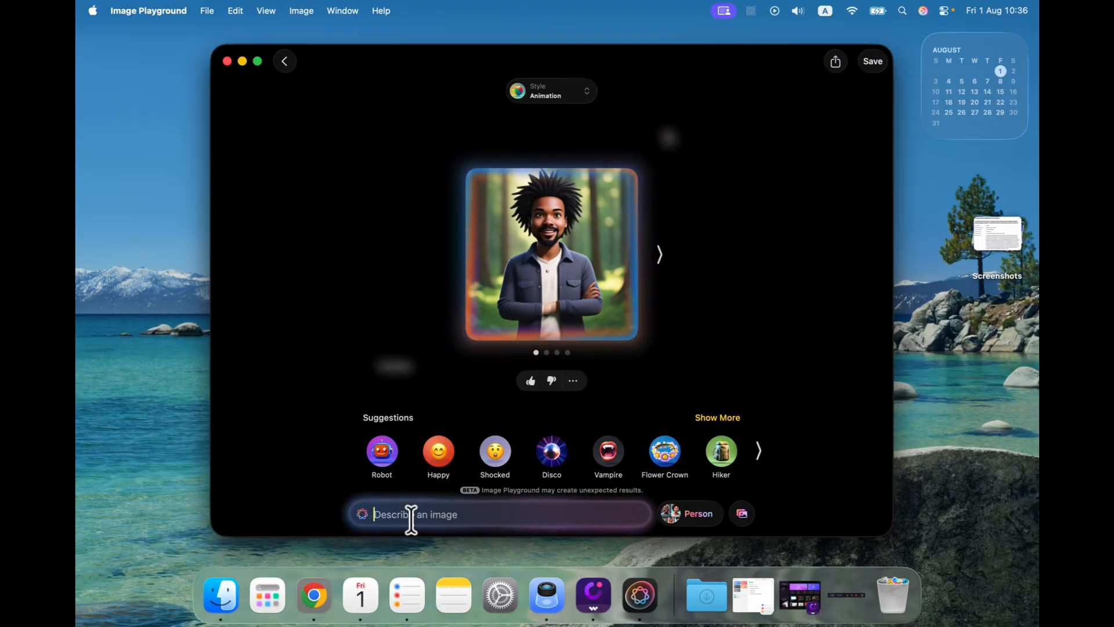
pyautogui.write('At n')
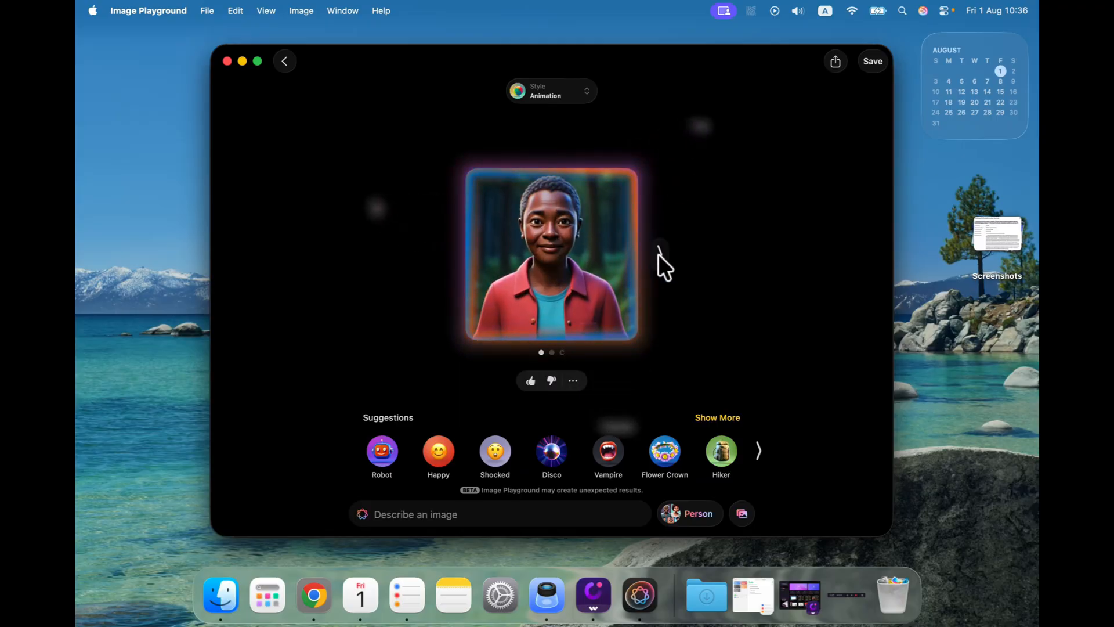
pyautogui.click(661, 254)
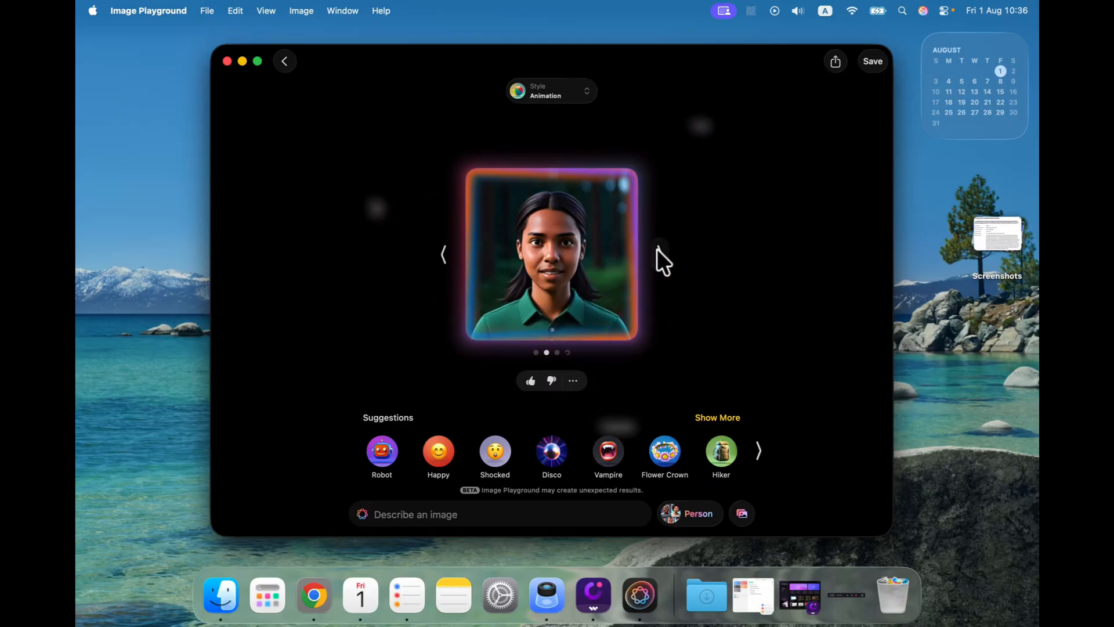
pyautogui.click(659, 254)
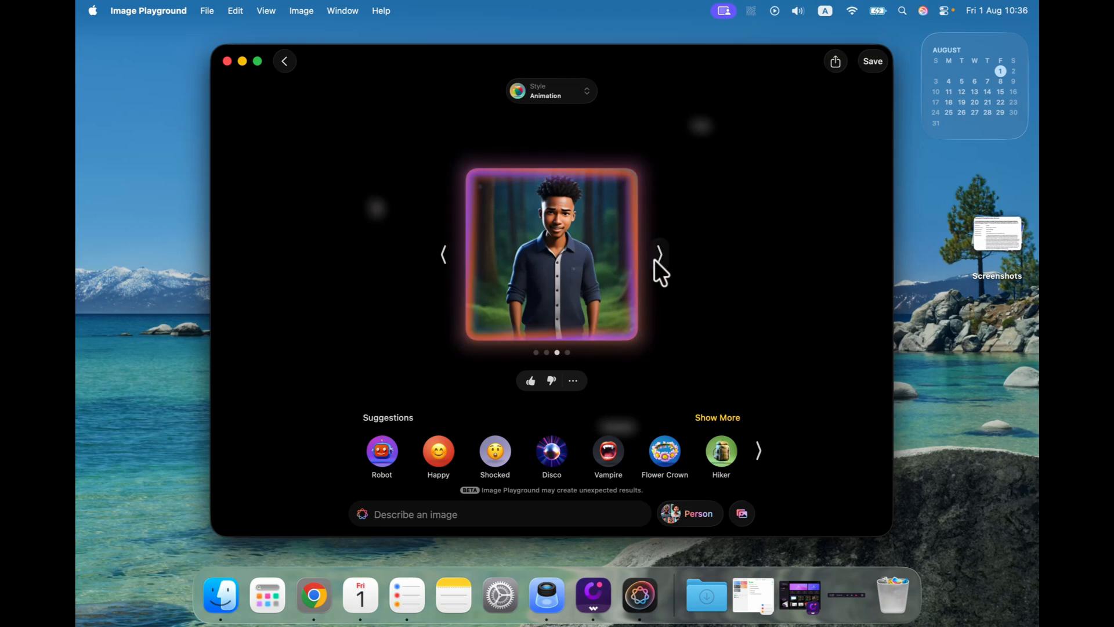
pyautogui.click(659, 255)
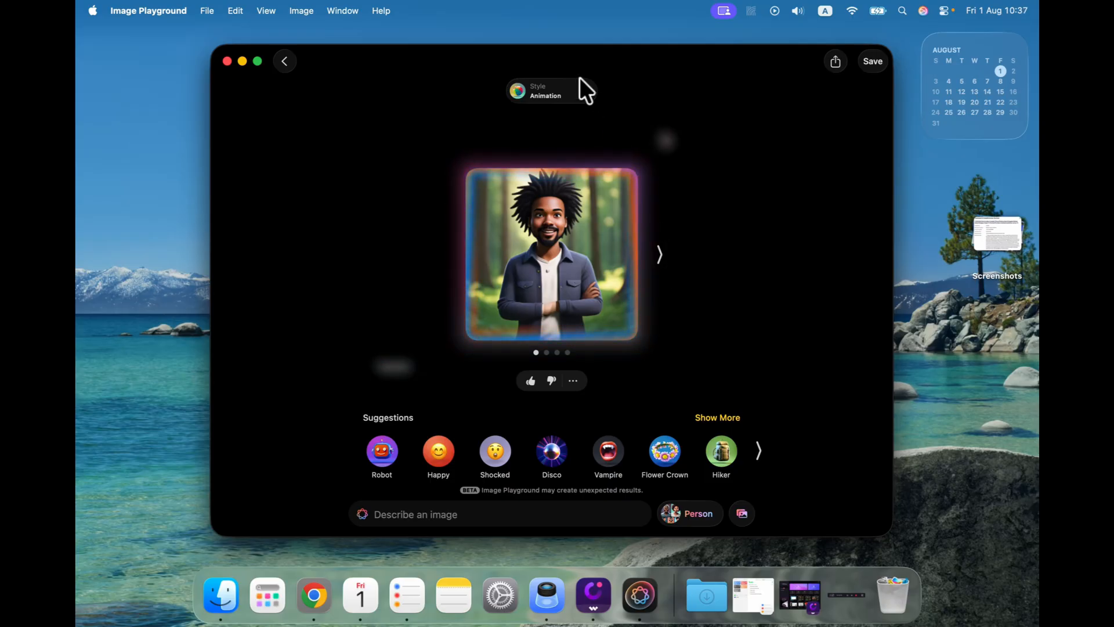
# Step: Switch the portraits to Illustration style and show the image's share options
pyautogui.click(551, 91)
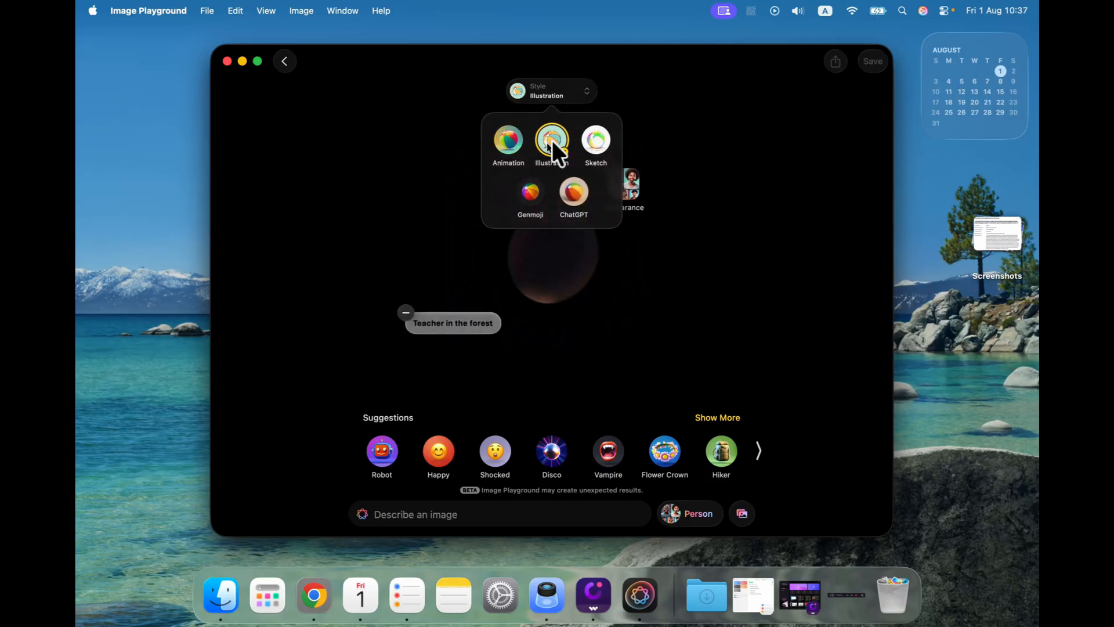
pyautogui.click(551, 146)
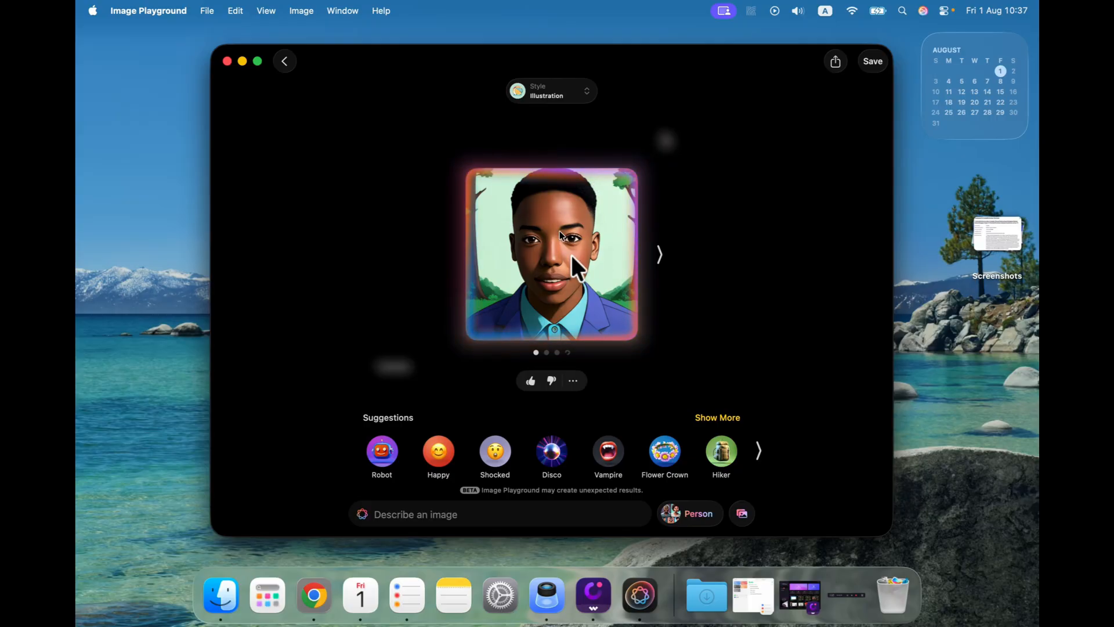
pyautogui.rightClick(576, 267)
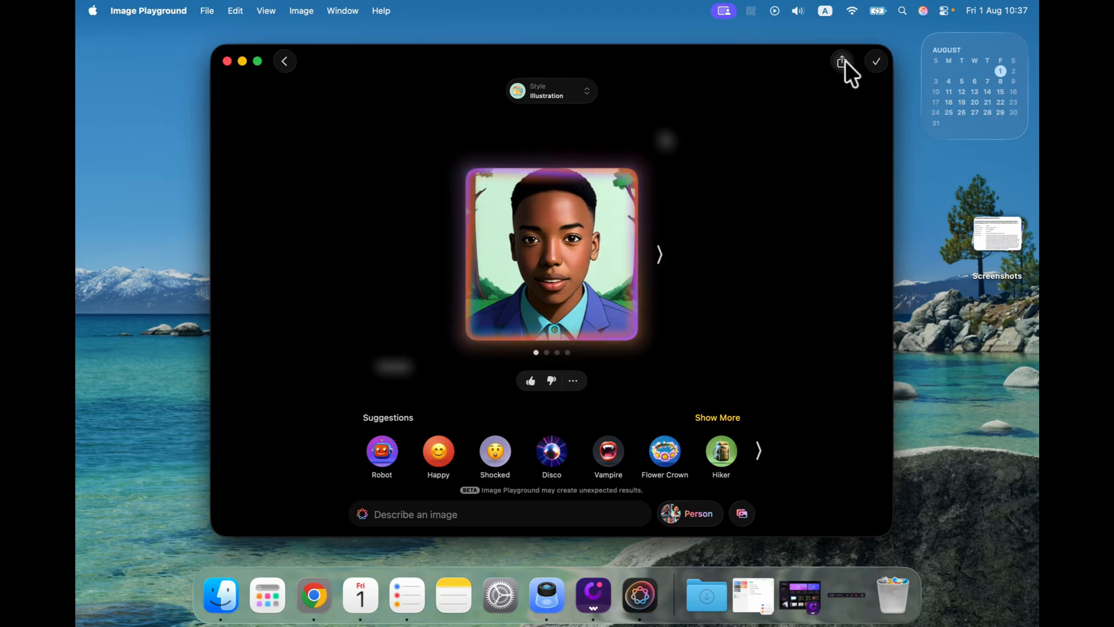
pyautogui.click(842, 61)
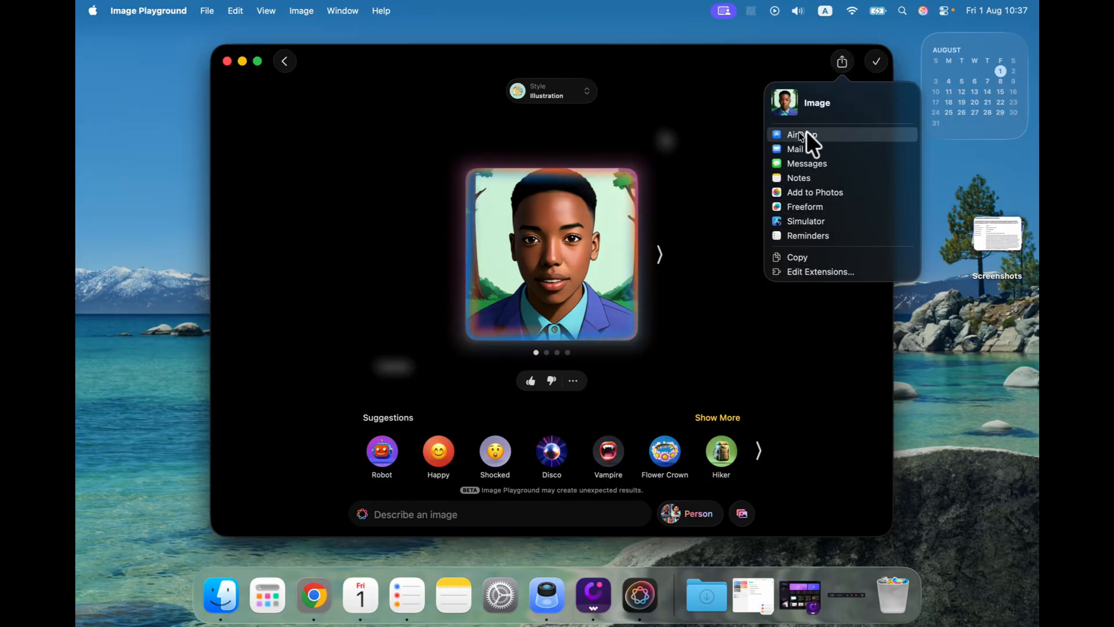
# Step: Send the image with AirDrop, then delete the illustrated boy portrait from all devices
pyautogui.click(876, 61)
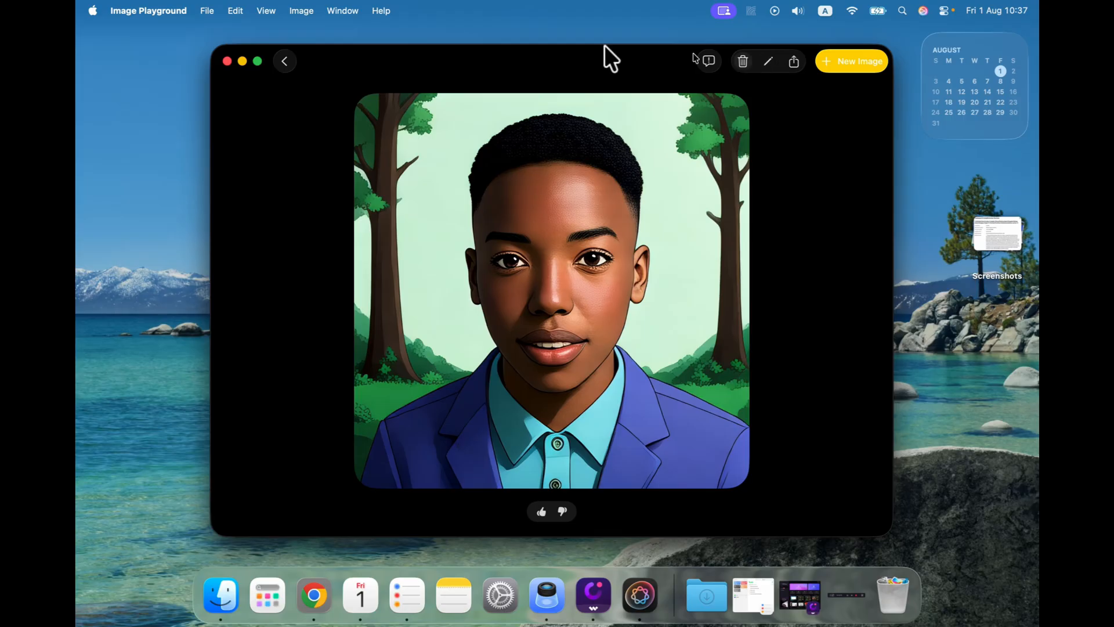
pyautogui.click(284, 60)
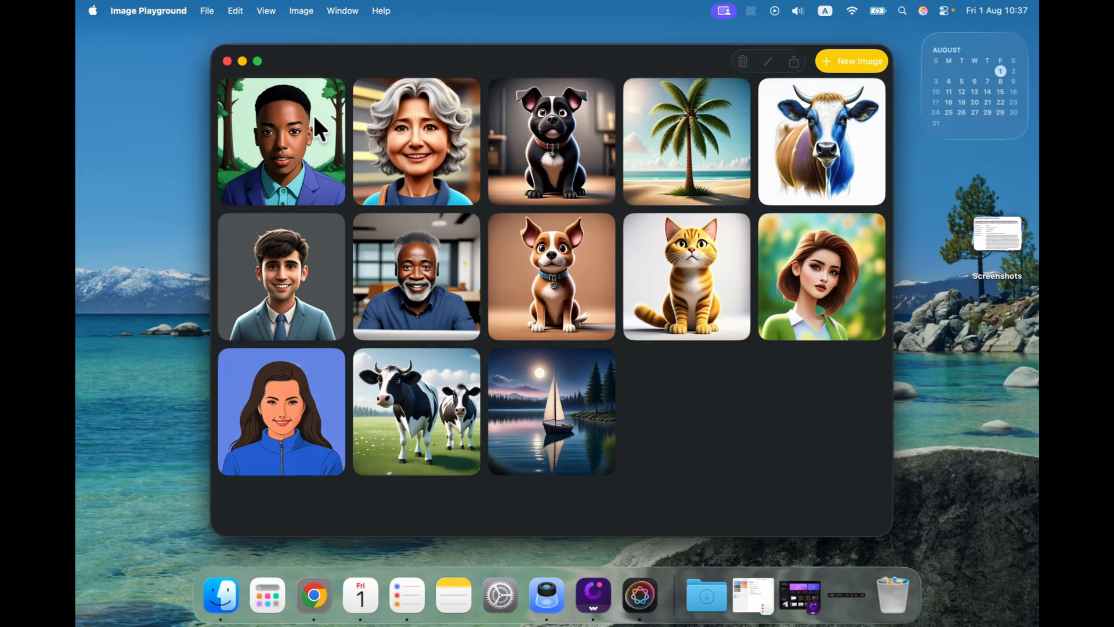
pyautogui.click(280, 141)
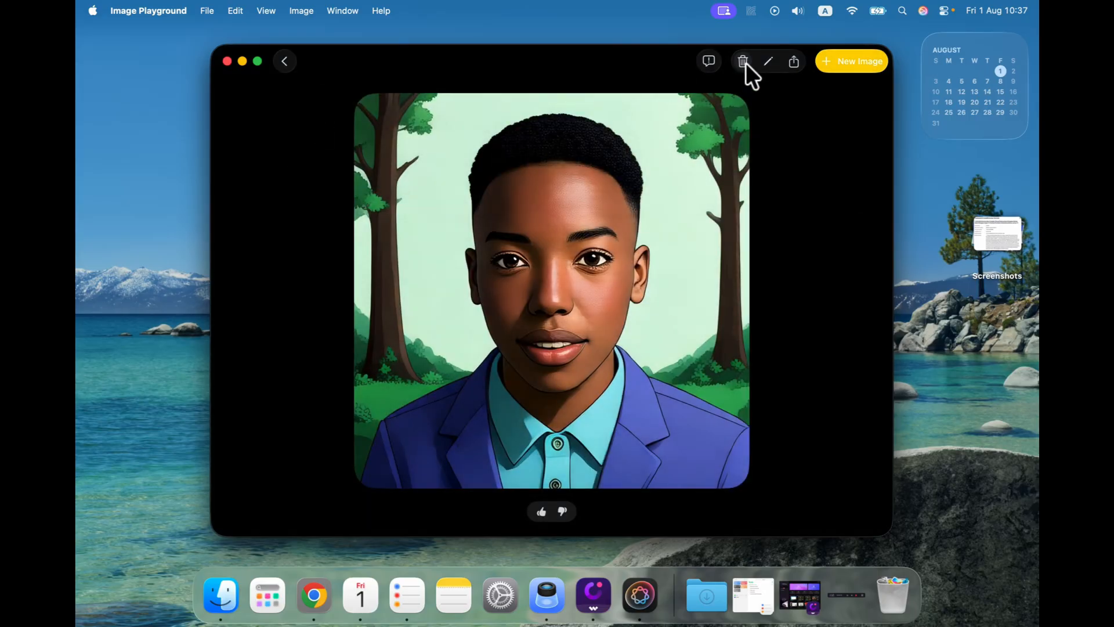
pyautogui.click(741, 61)
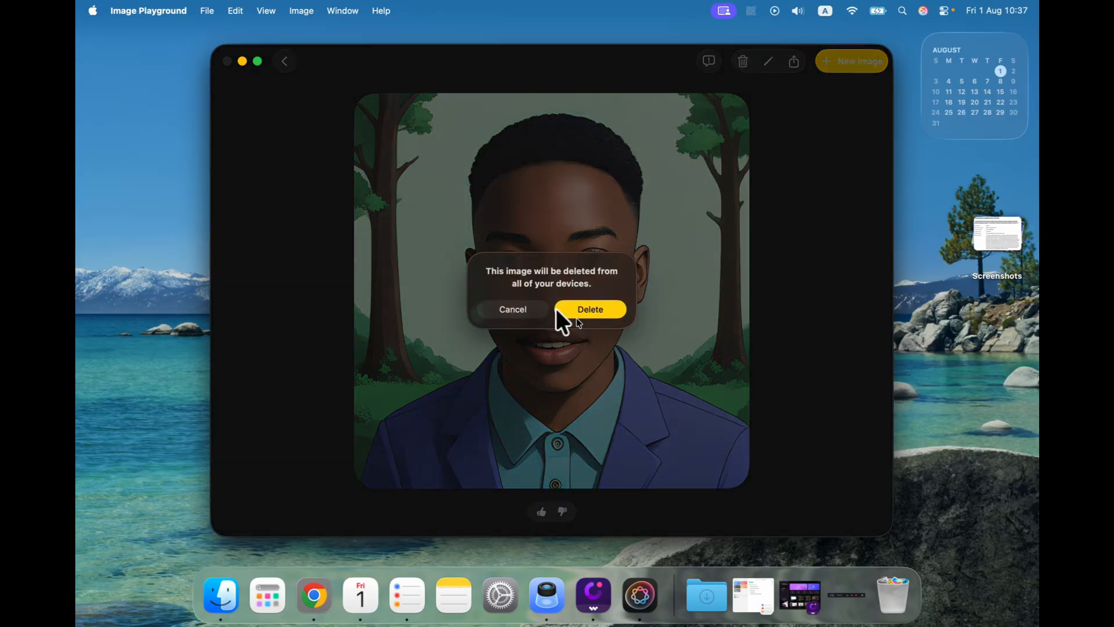
pyautogui.click(589, 309)
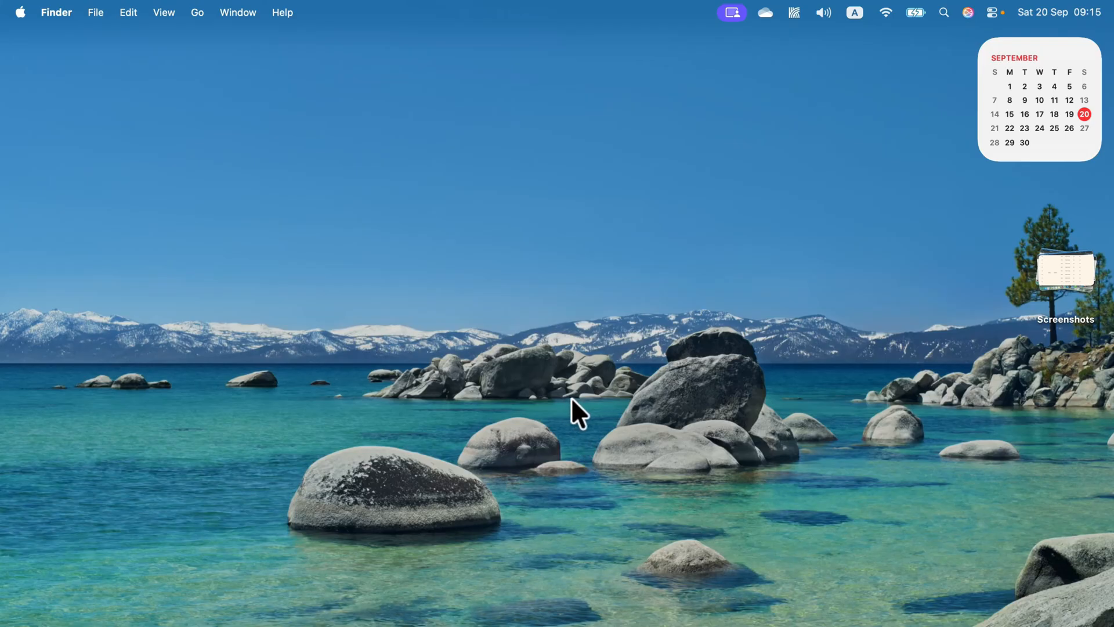
pyautogui.moveTo(142, 139)
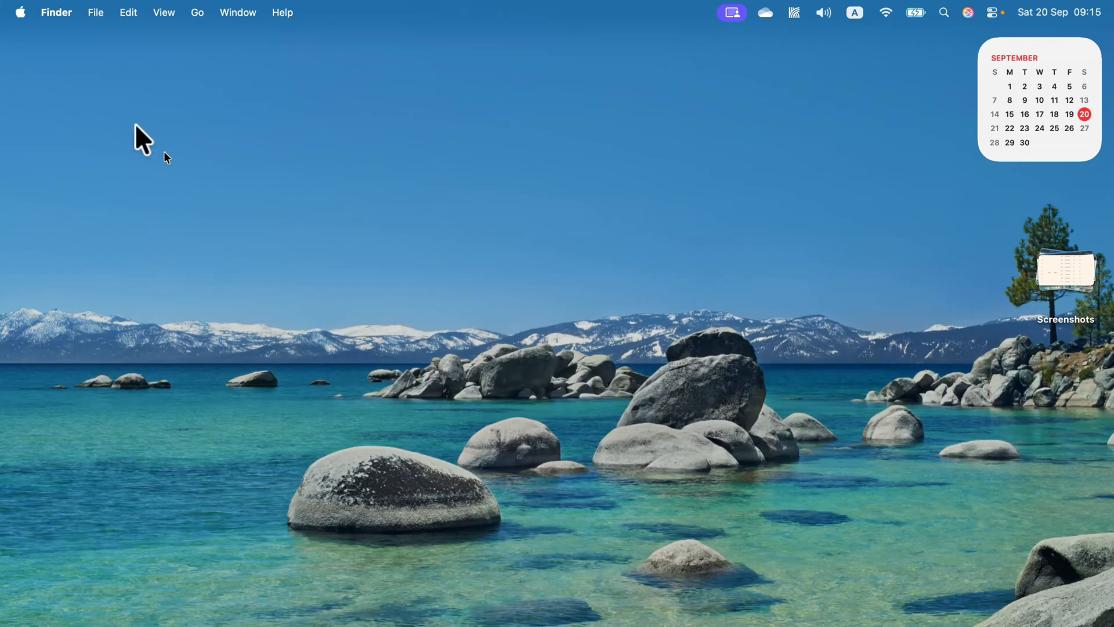
# Step: Choose About This Mac from the Apple menu to show MacBook Air M3 details
pyautogui.click(19, 12)
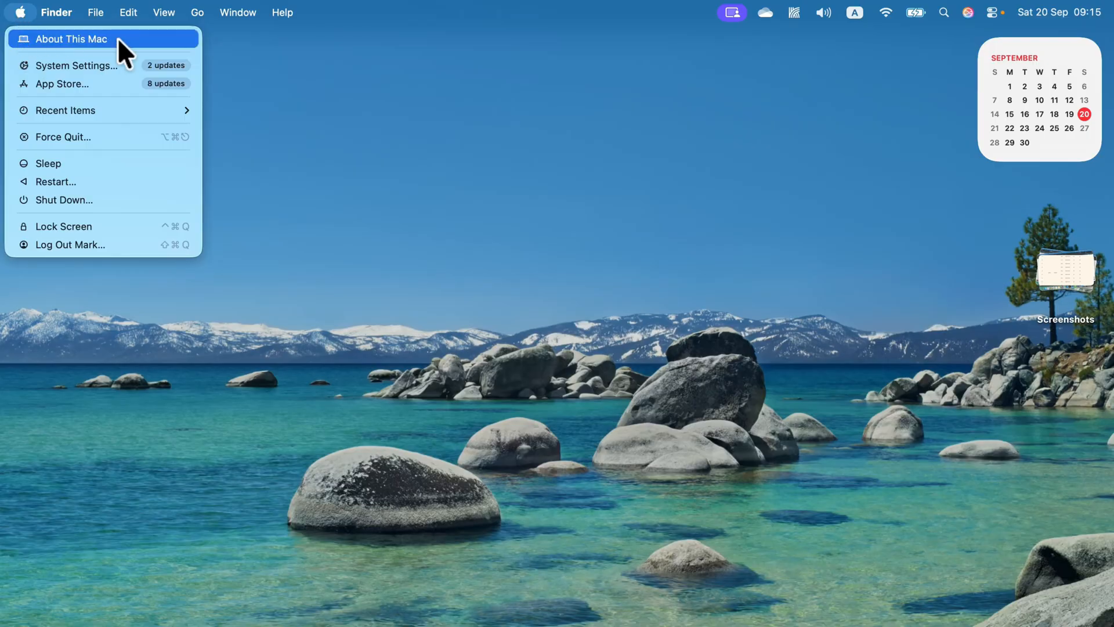
pyautogui.click(71, 38)
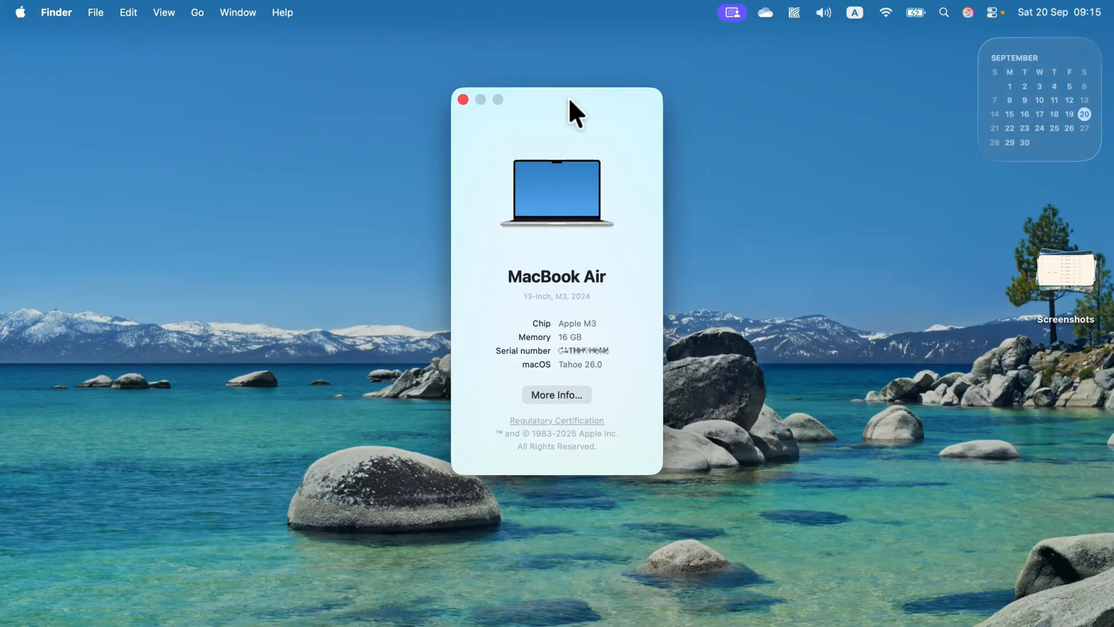
pyautogui.moveTo(504, 295)
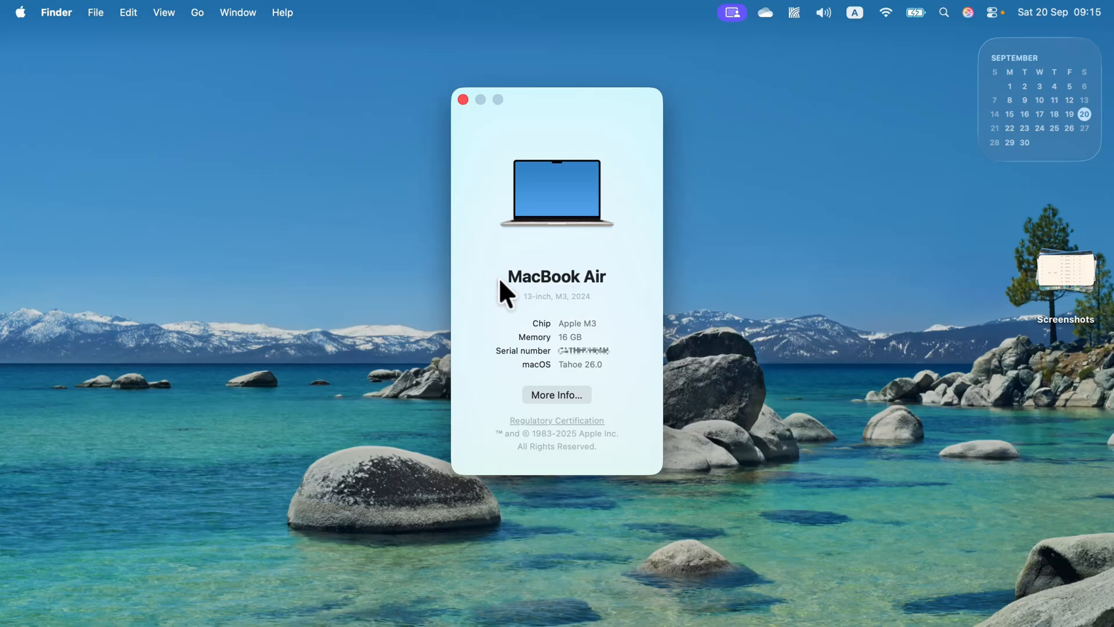
pyautogui.moveTo(532, 321)
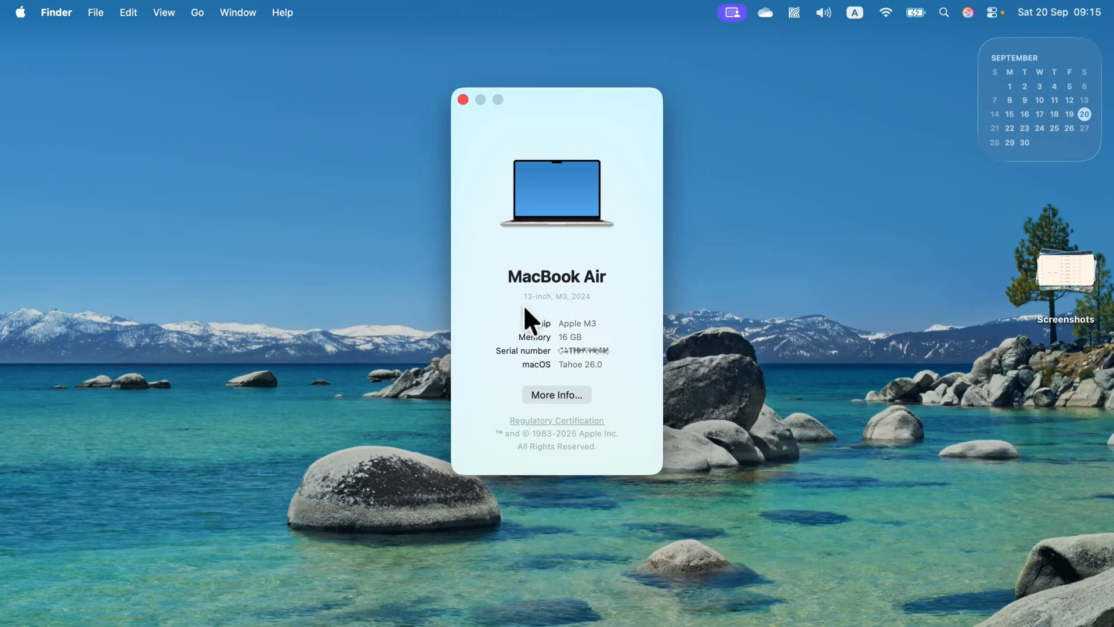
pyautogui.moveTo(569, 343)
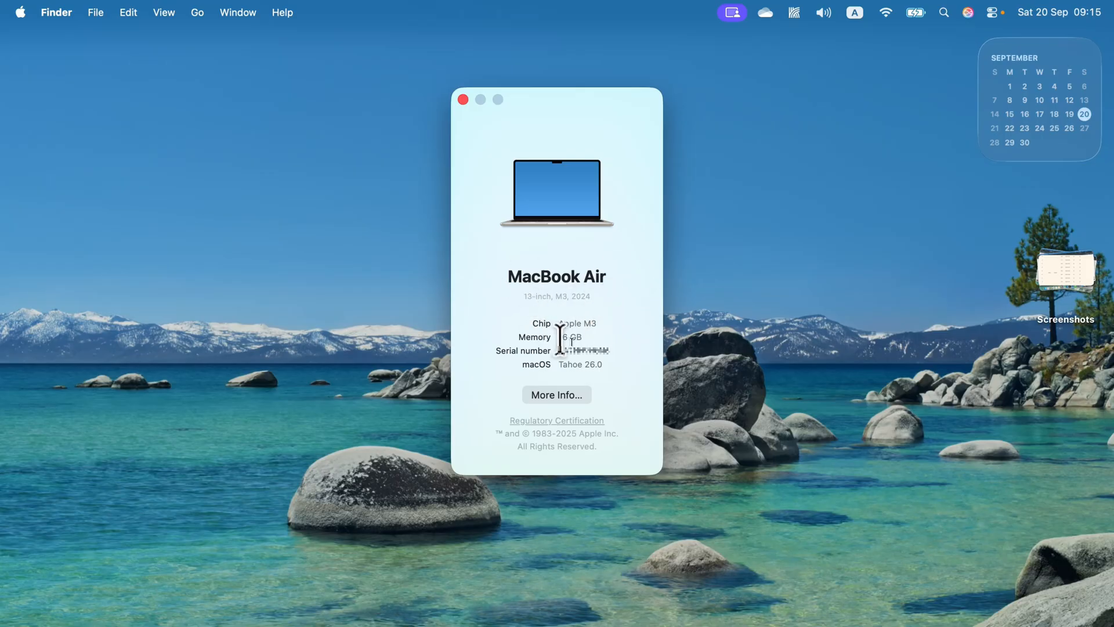
pyautogui.moveTo(636, 384)
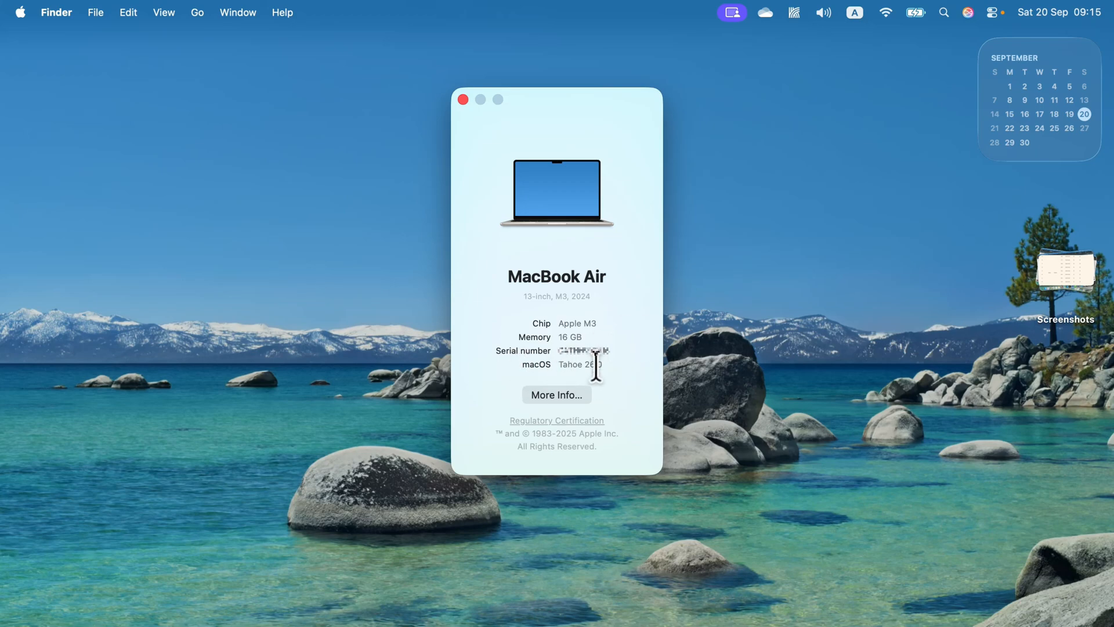
pyautogui.moveTo(637, 406)
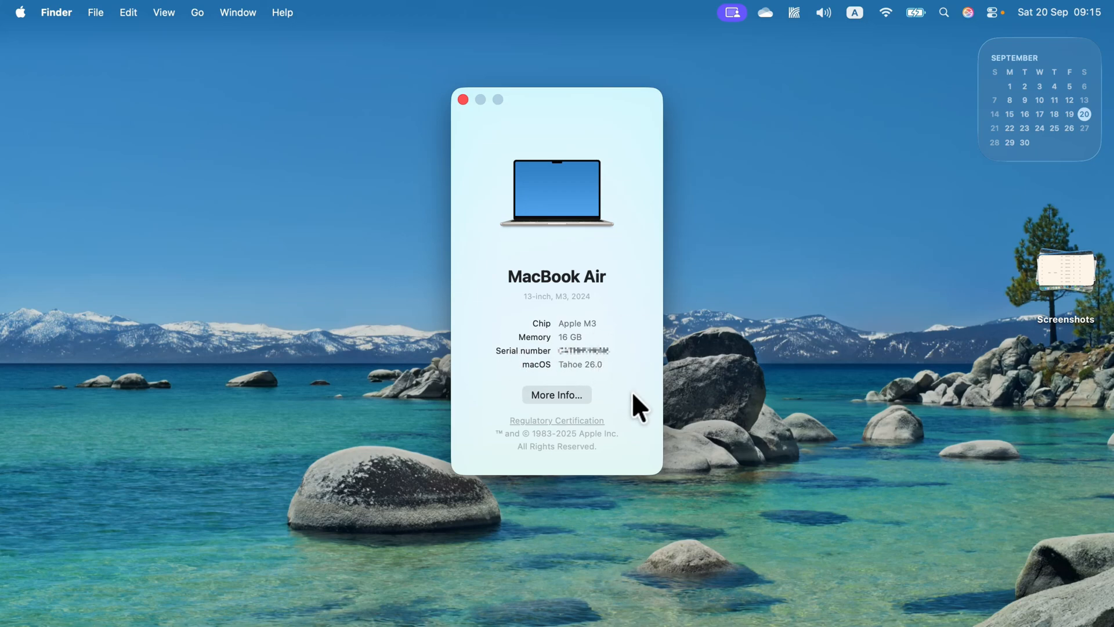
pyautogui.moveTo(547, 409)
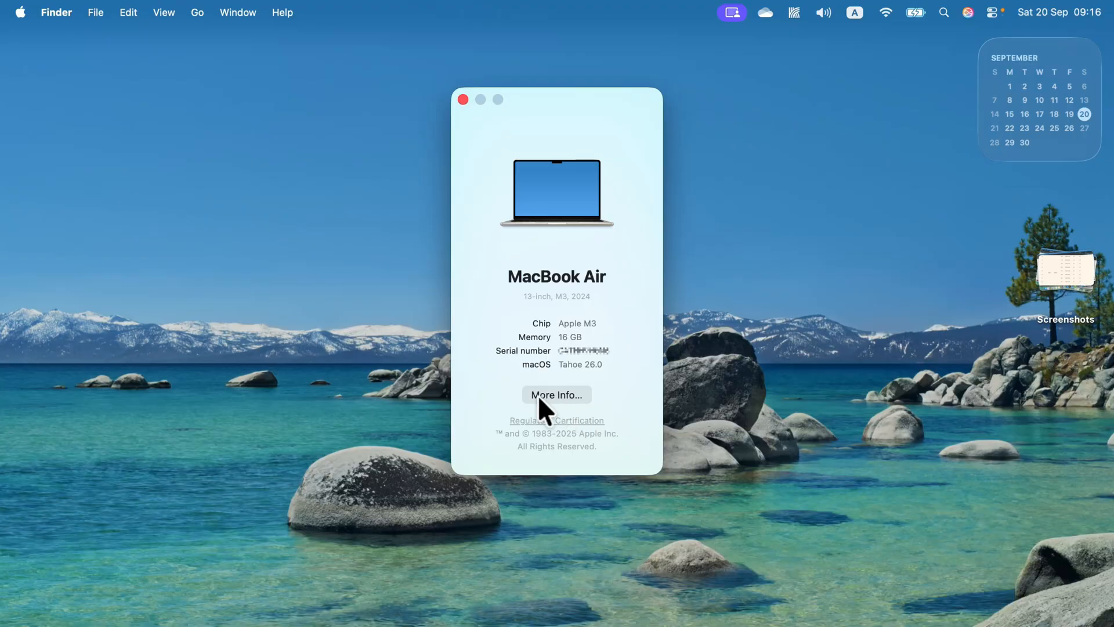
# Step: Open More Info in System Settings and scroll to the Retina display and Macintosh HD storage
pyautogui.click(556, 394)
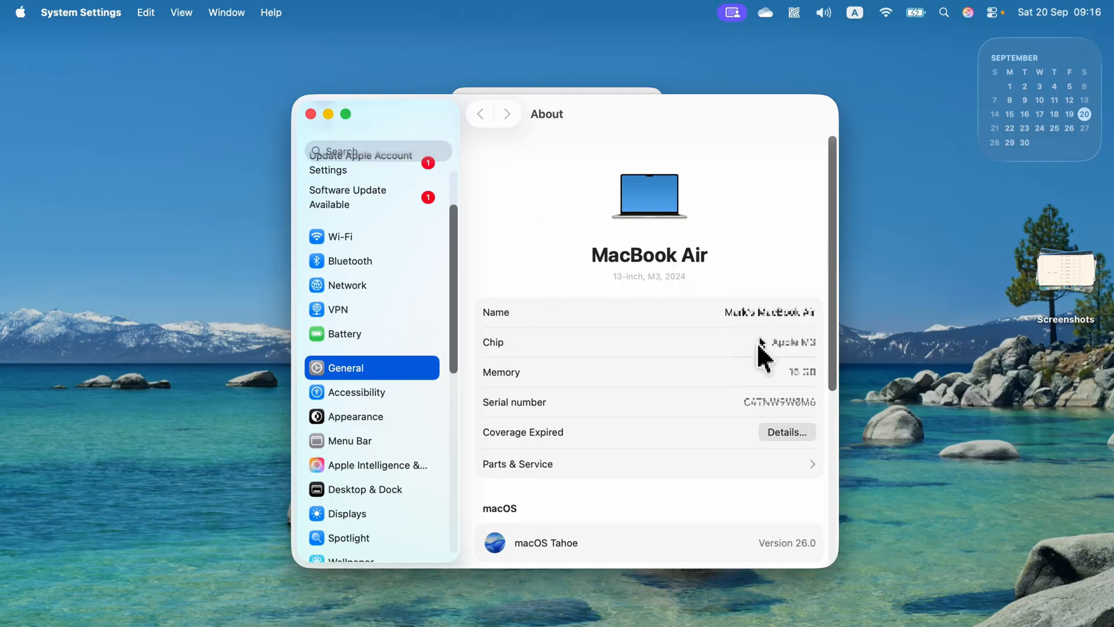
pyautogui.scroll(-3)
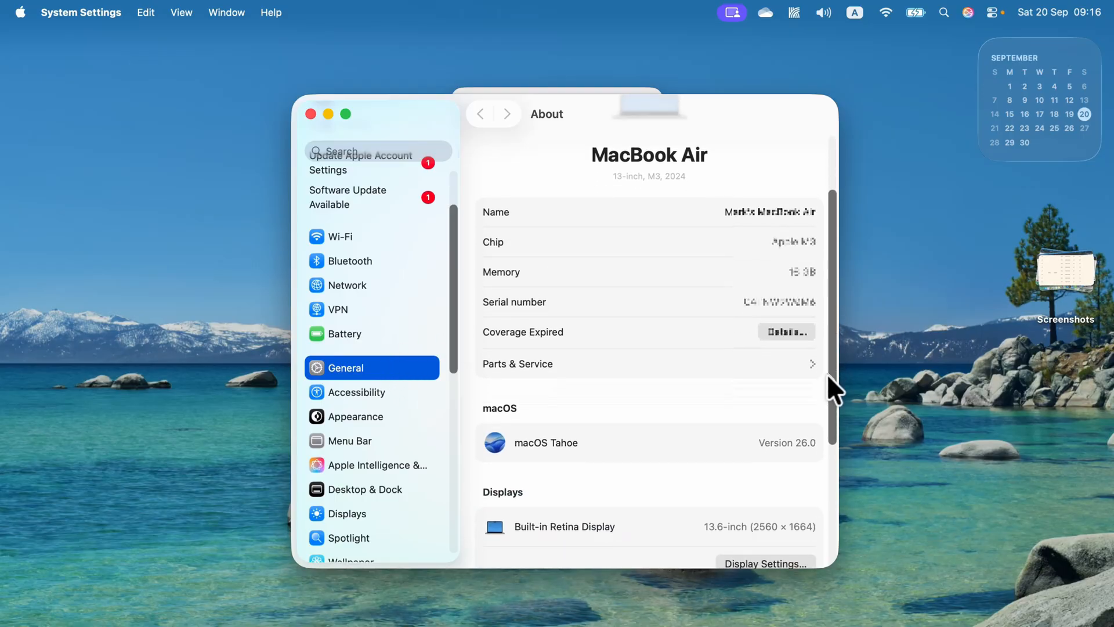
pyautogui.scroll(-3)
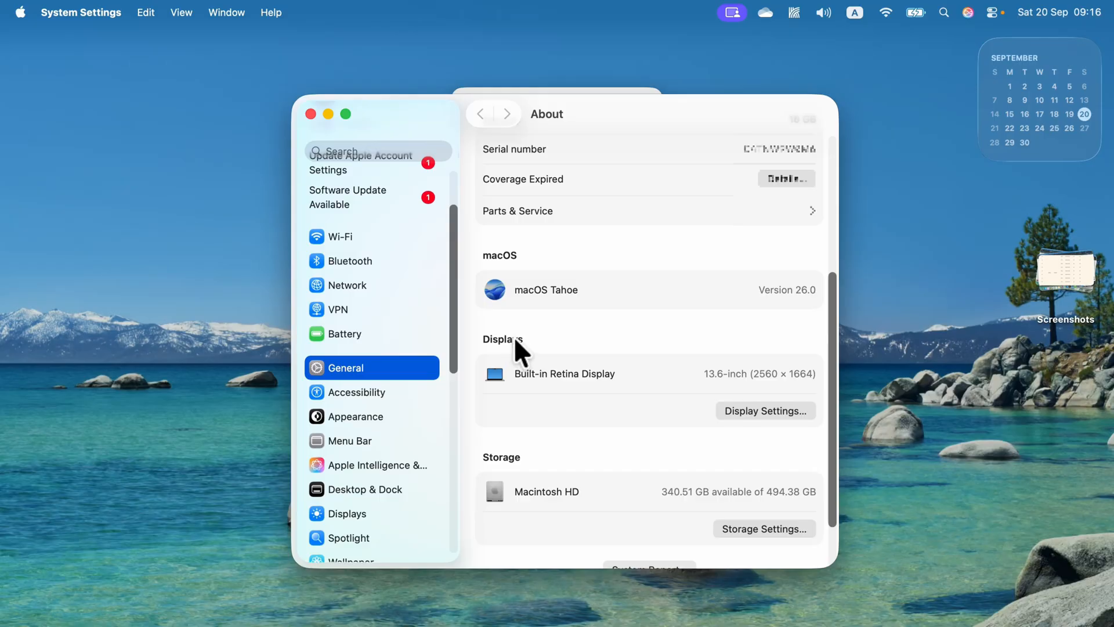
pyautogui.moveTo(784, 393)
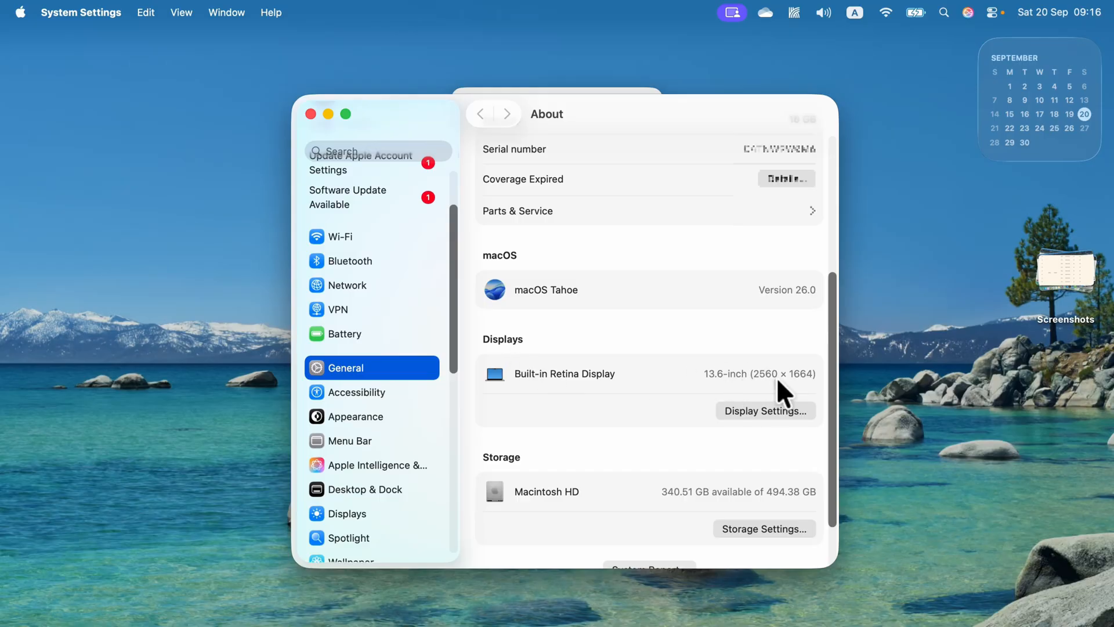
pyautogui.scroll(-3)
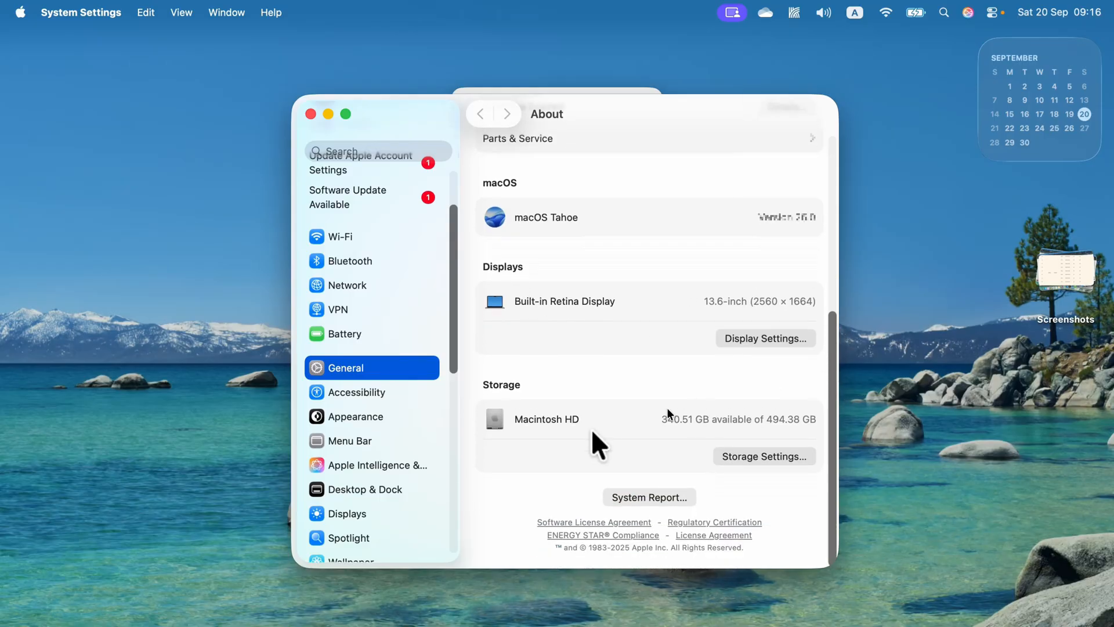
pyautogui.moveTo(604, 433)
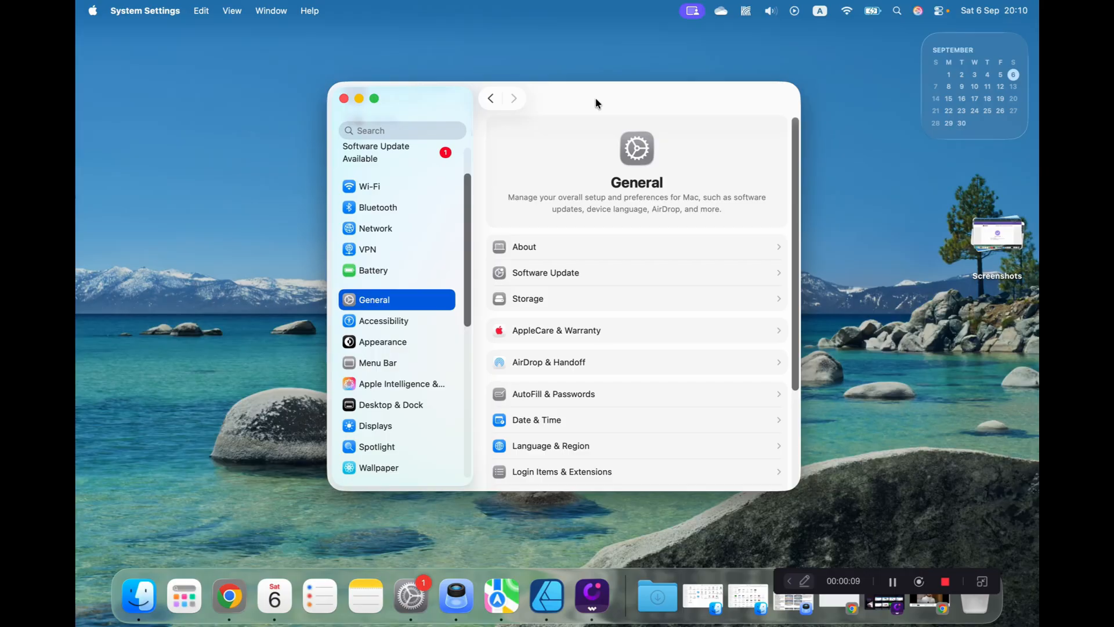
pyautogui.moveTo(411, 595)
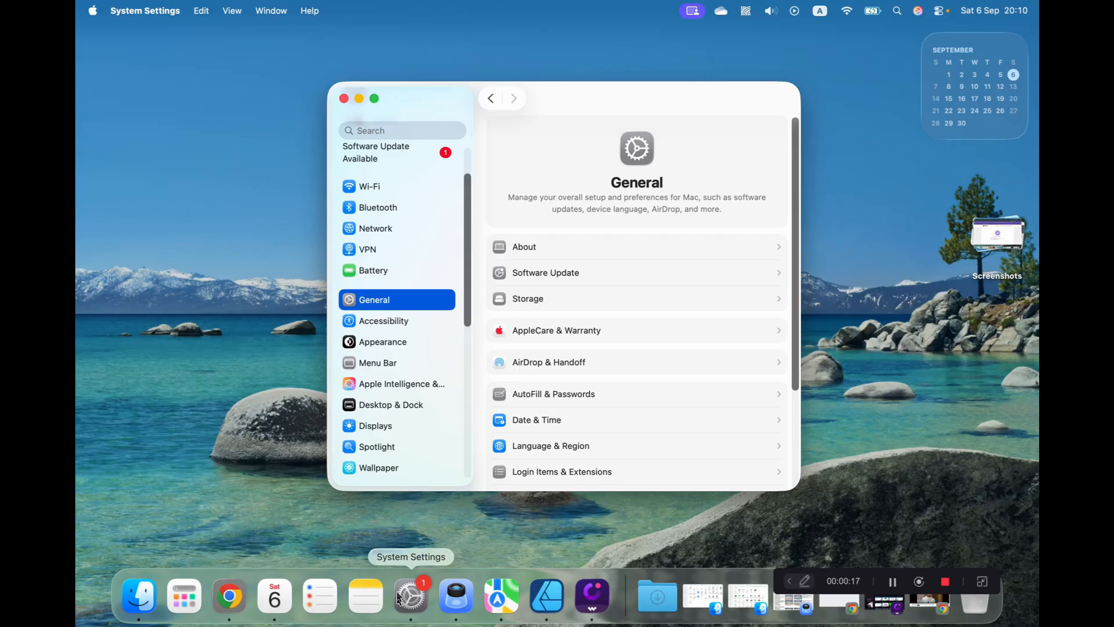
pyautogui.moveTo(405, 599)
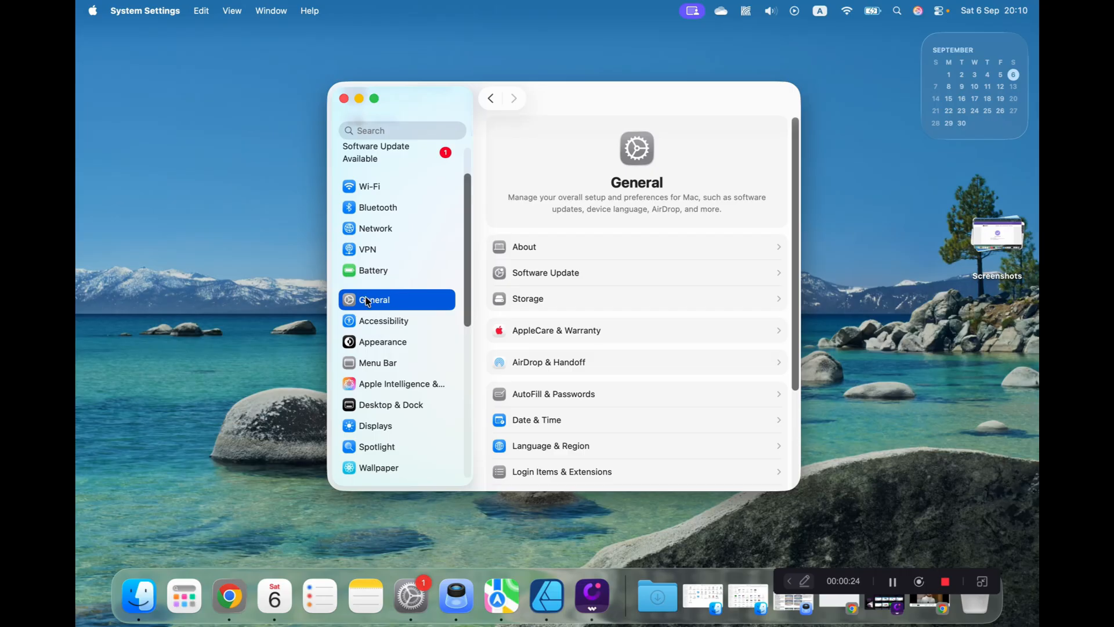
pyautogui.moveTo(383, 322)
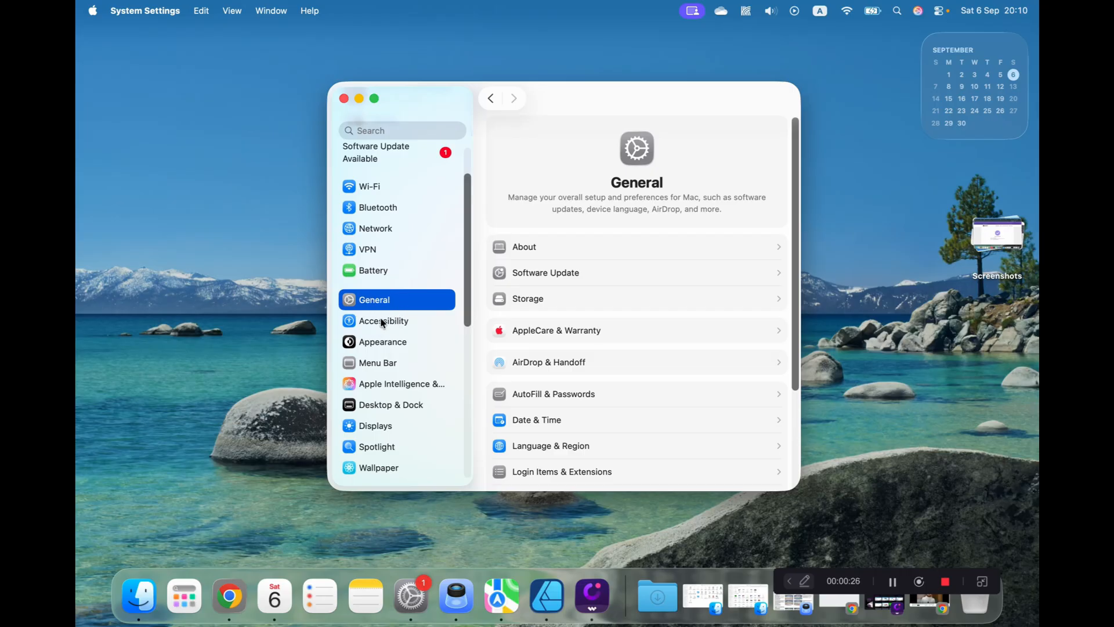
# Step: Go to Accessibility in the System Settings sidebar
pyautogui.click(383, 321)
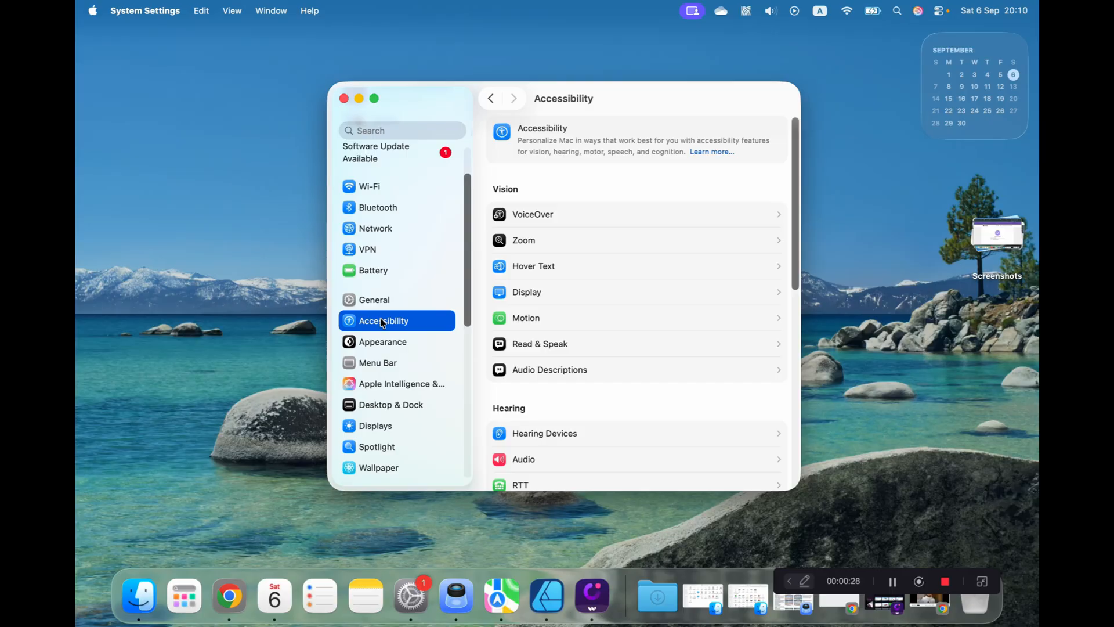
pyautogui.moveTo(443, 316)
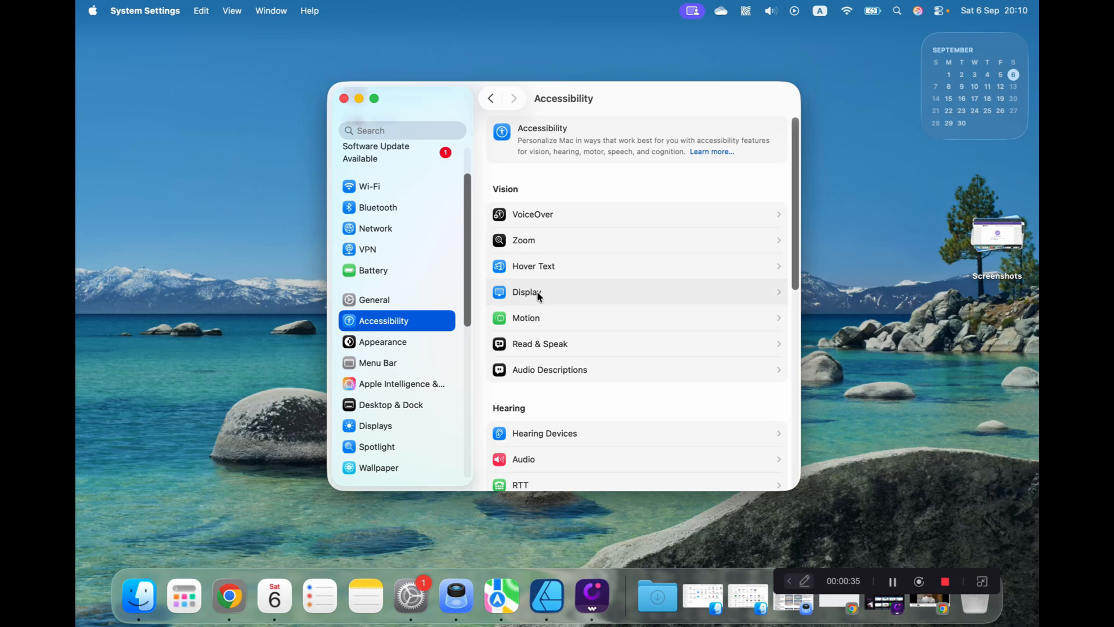
# Step: Open Vision Display settings and drag the pointer size to maximum, then back near Normal
pyautogui.click(526, 291)
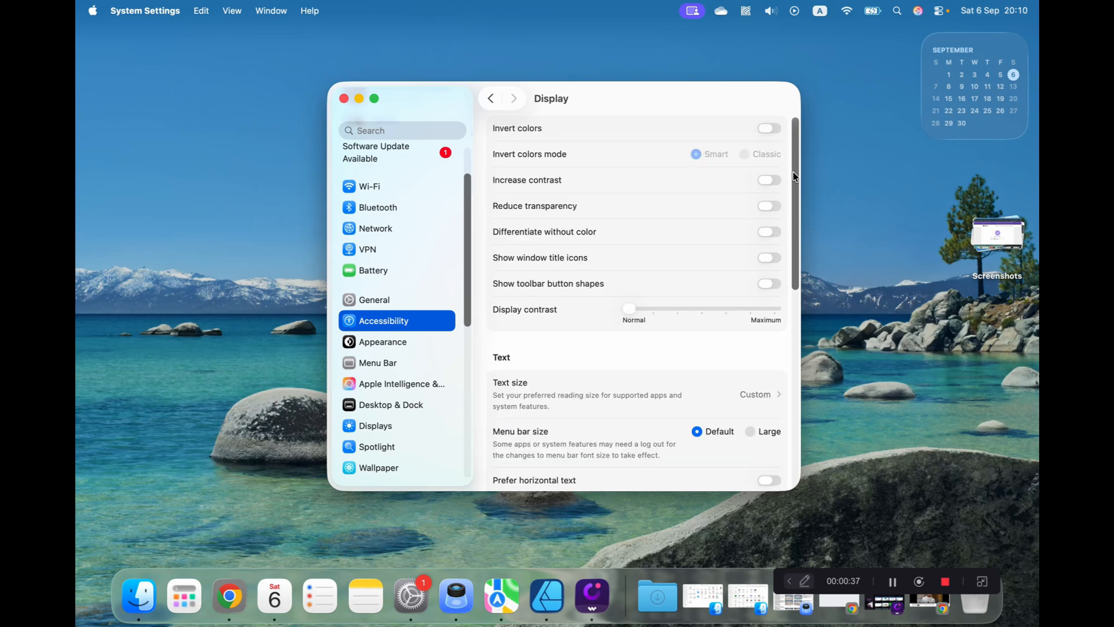
pyautogui.scroll(-3)
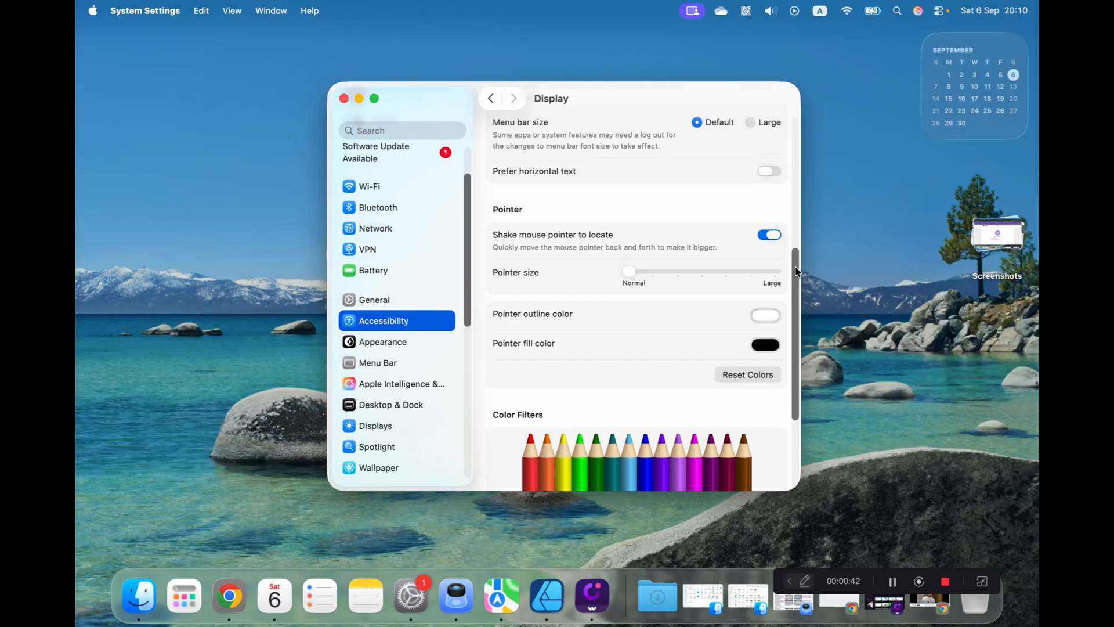
pyautogui.moveTo(628, 272); pyautogui.dragTo(707, 271)
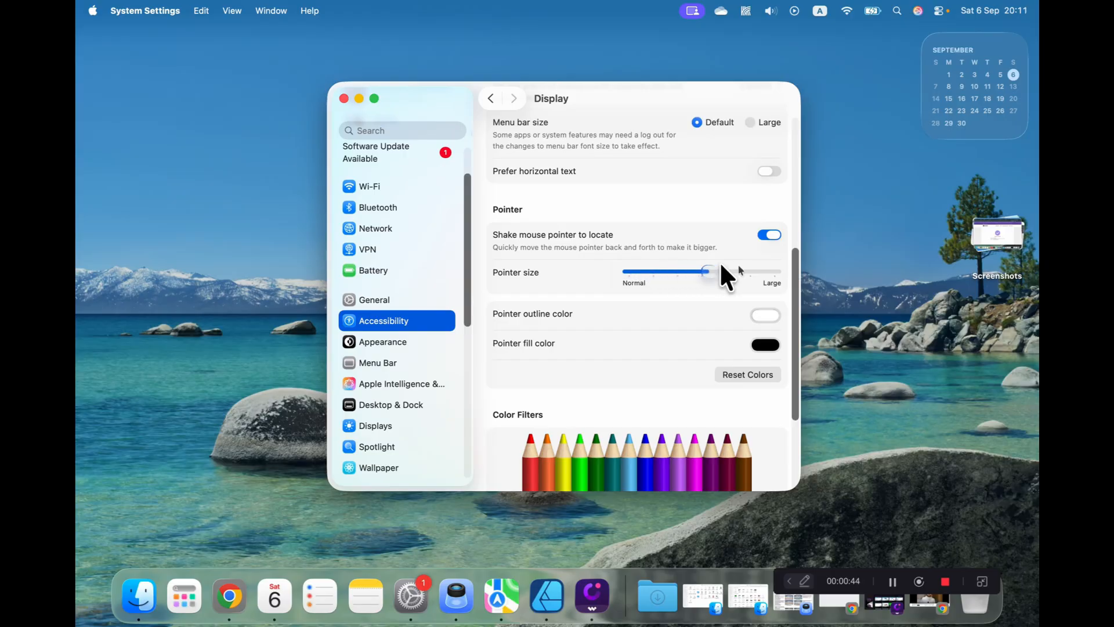
pyautogui.moveTo(707, 272); pyautogui.dragTo(771, 272)
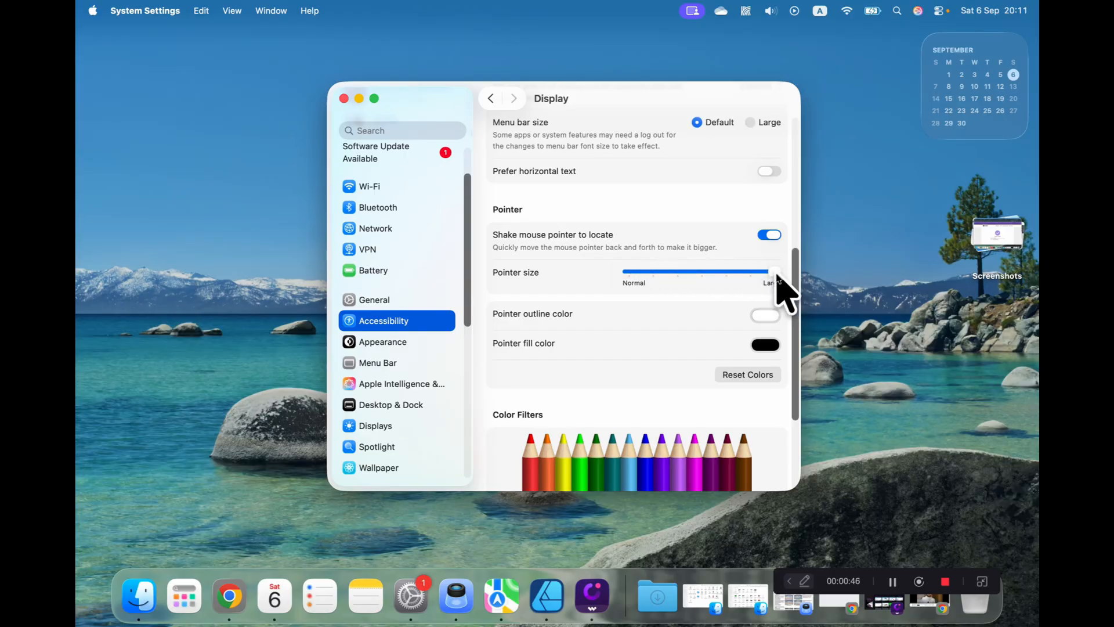
pyautogui.moveTo(772, 271); pyautogui.dragTo(650, 272)
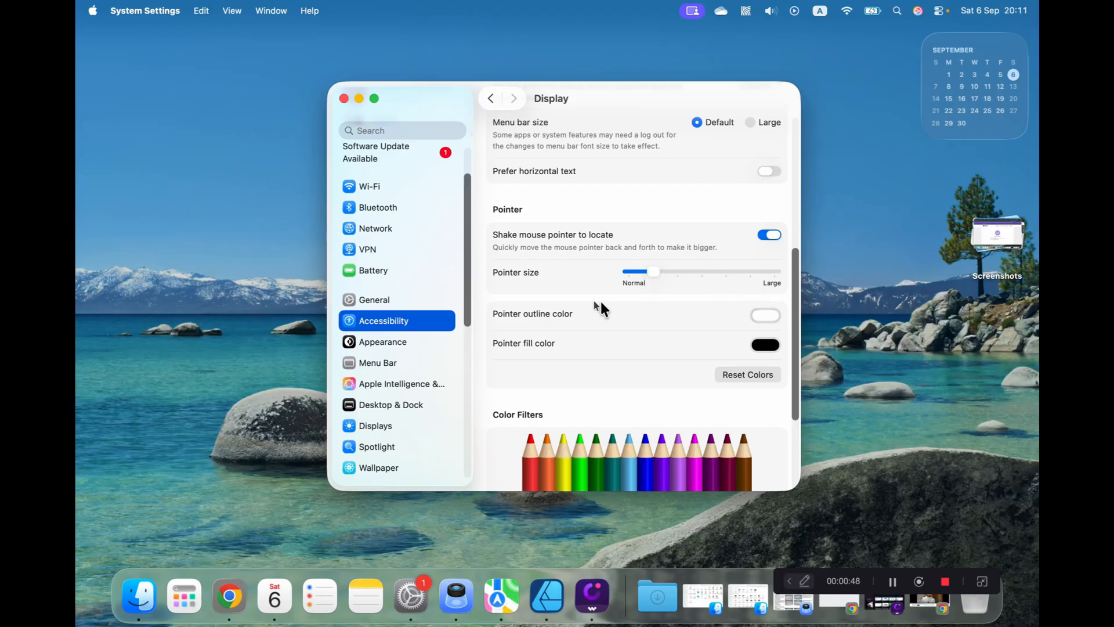
pyautogui.moveTo(775, 322)
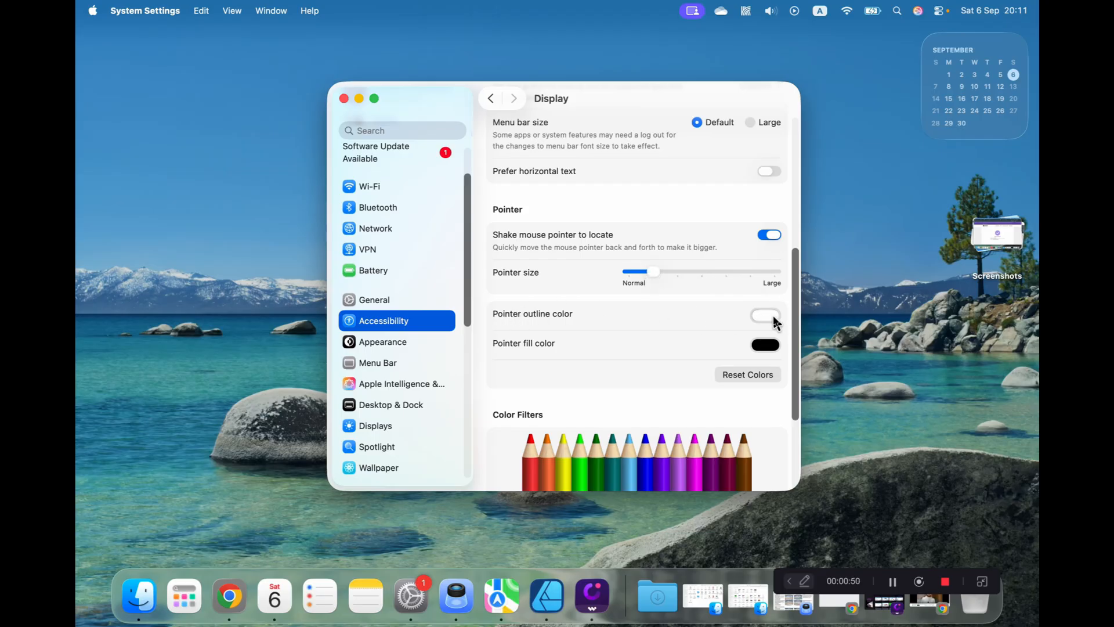
# Step: Pick yellow on the color wheel as the pointer outline color
pyautogui.click(765, 314)
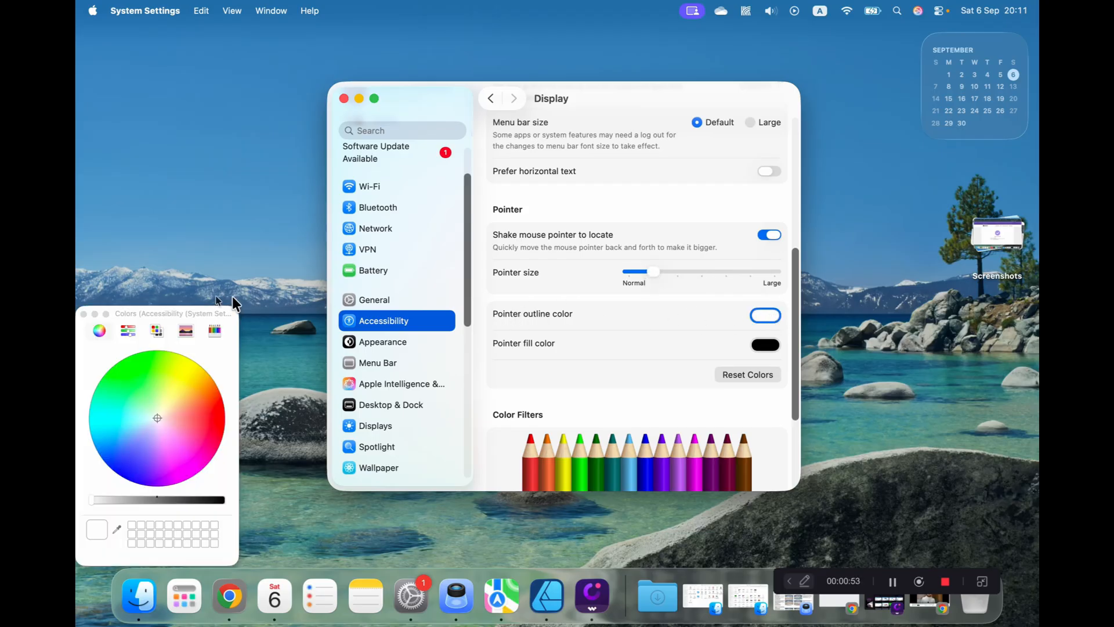
pyautogui.moveTo(171, 313); pyautogui.dragTo(501, 168)
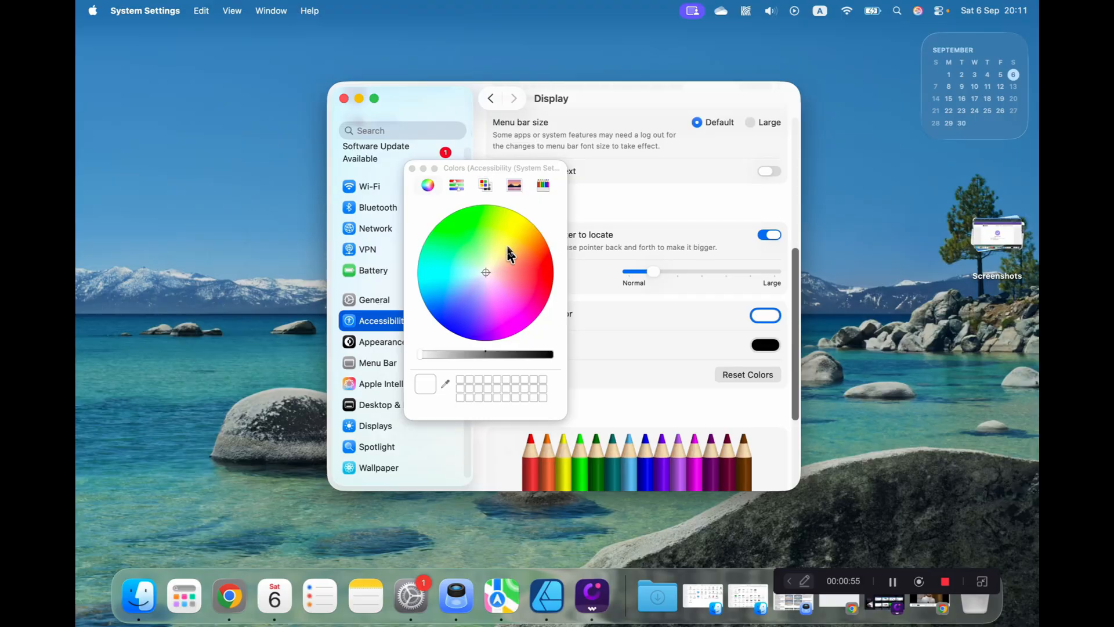
pyautogui.click(509, 234)
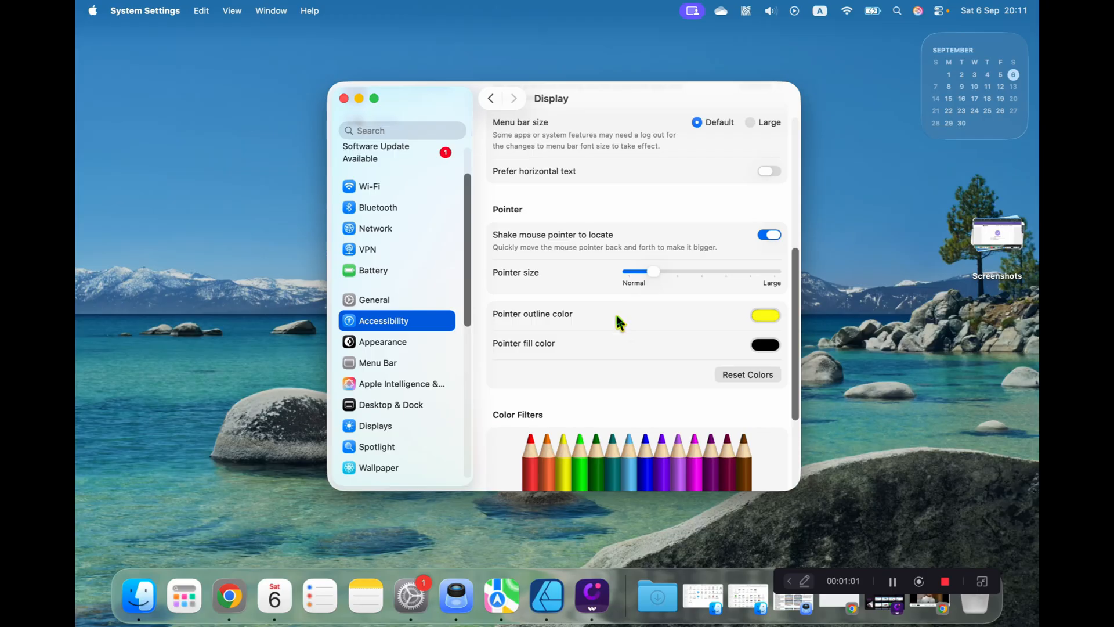
pyautogui.moveTo(523, 353)
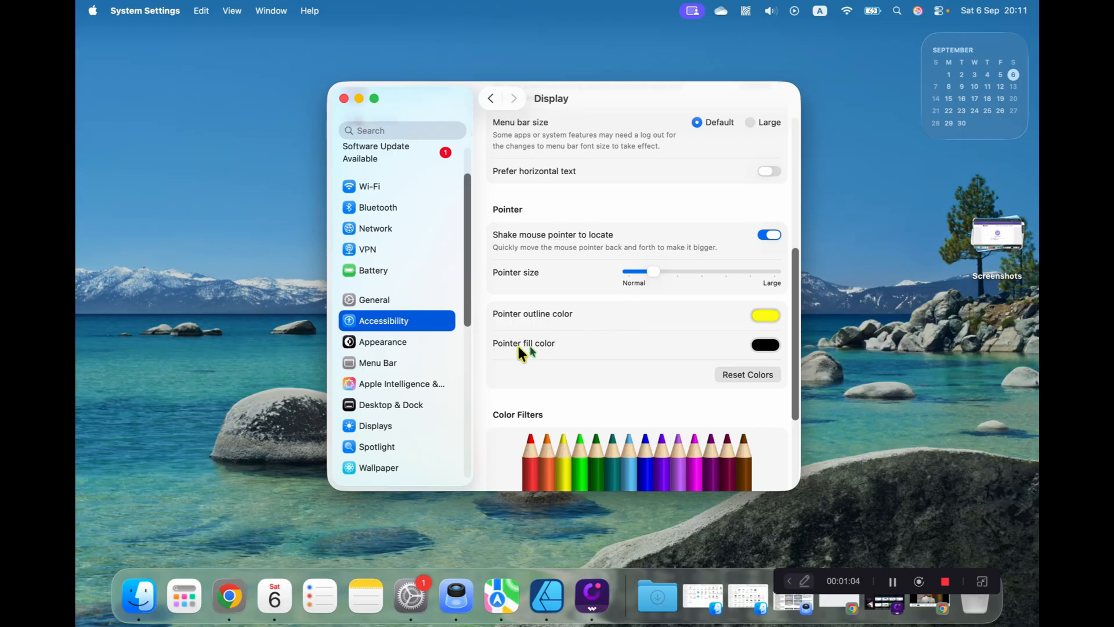
# Step: Try grey and green pointer fills, keep black, and enlarge the pointer to about midway
pyautogui.click(765, 345)
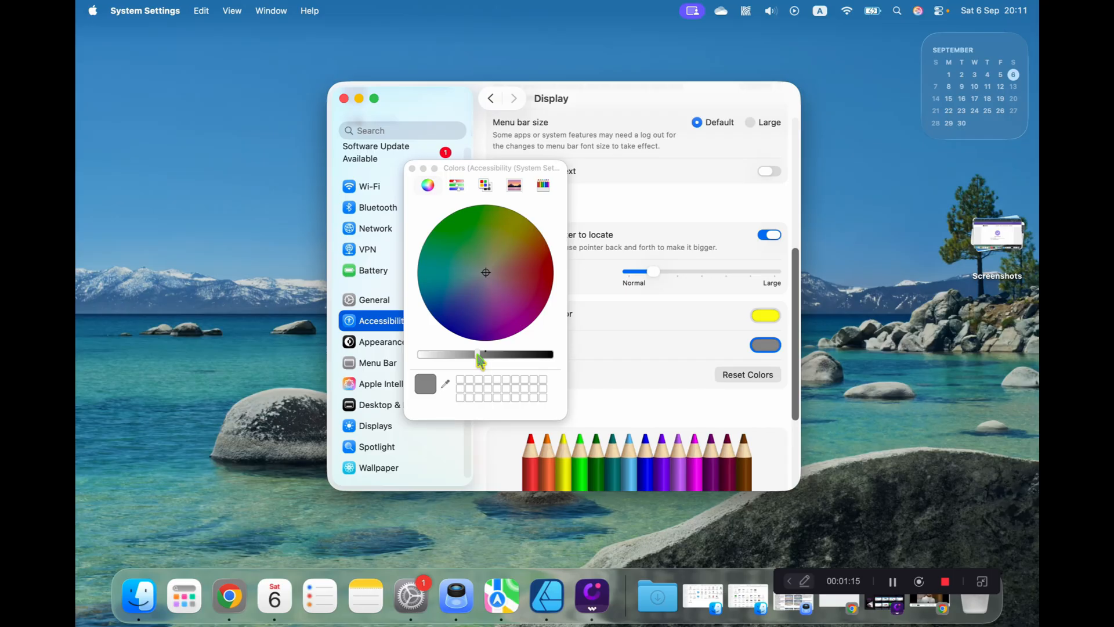
pyautogui.moveTo(480, 353); pyautogui.dragTo(418, 354)
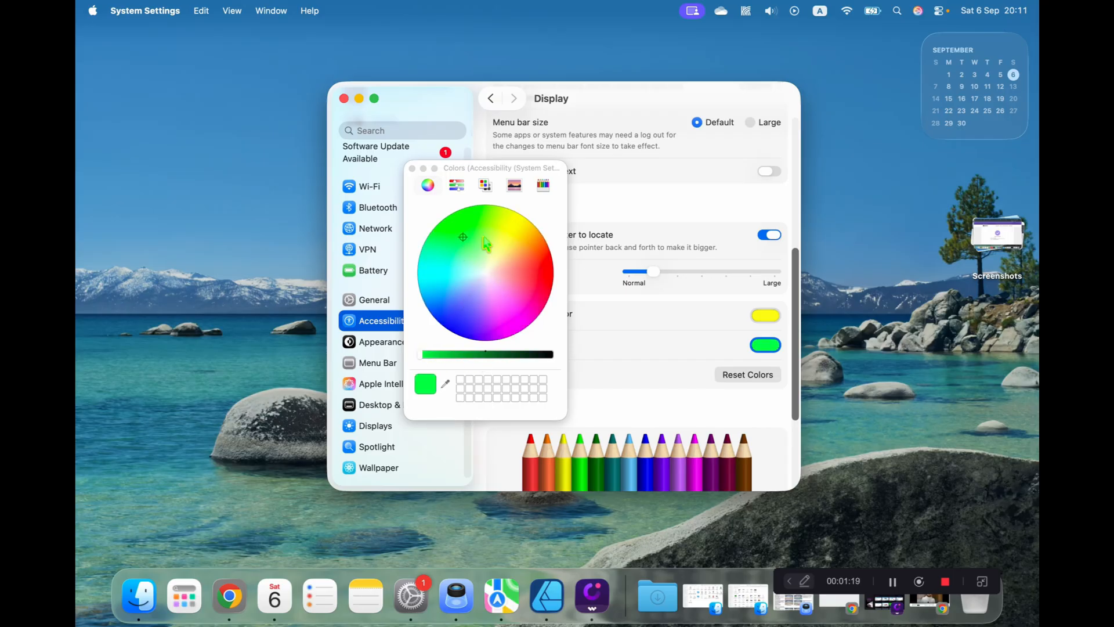
pyautogui.click(484, 273)
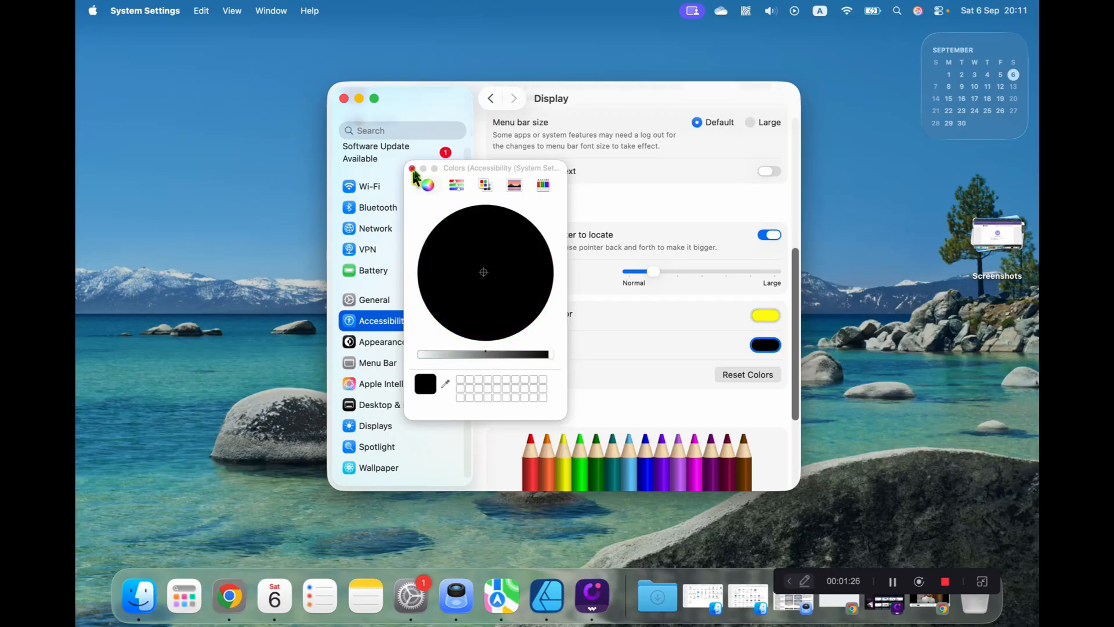
pyautogui.click(411, 168)
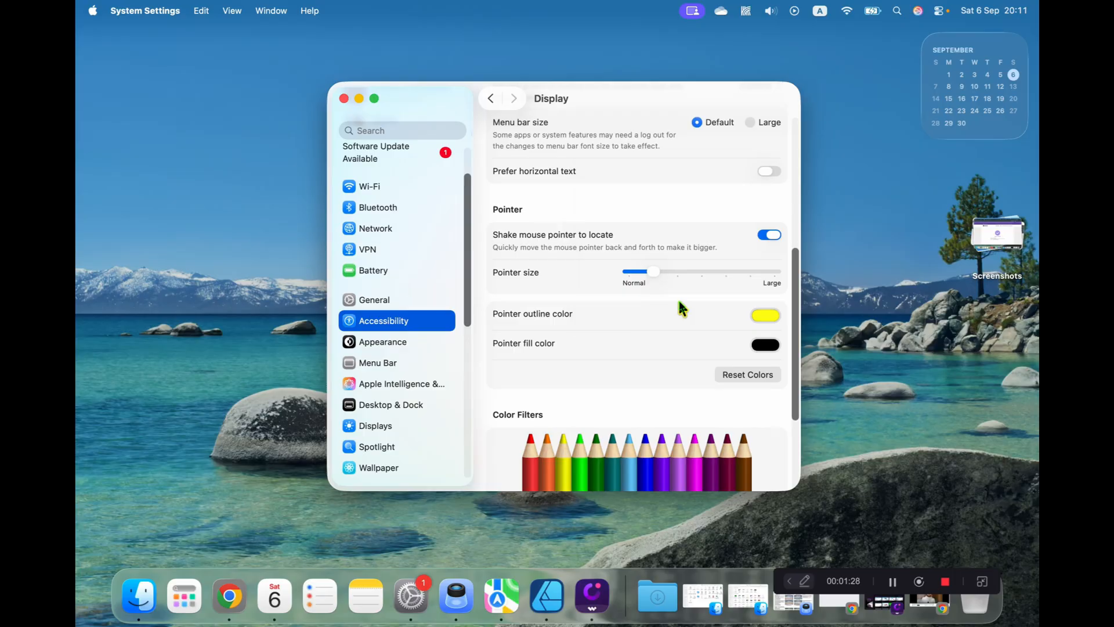
pyautogui.moveTo(653, 272); pyautogui.dragTo(695, 271)
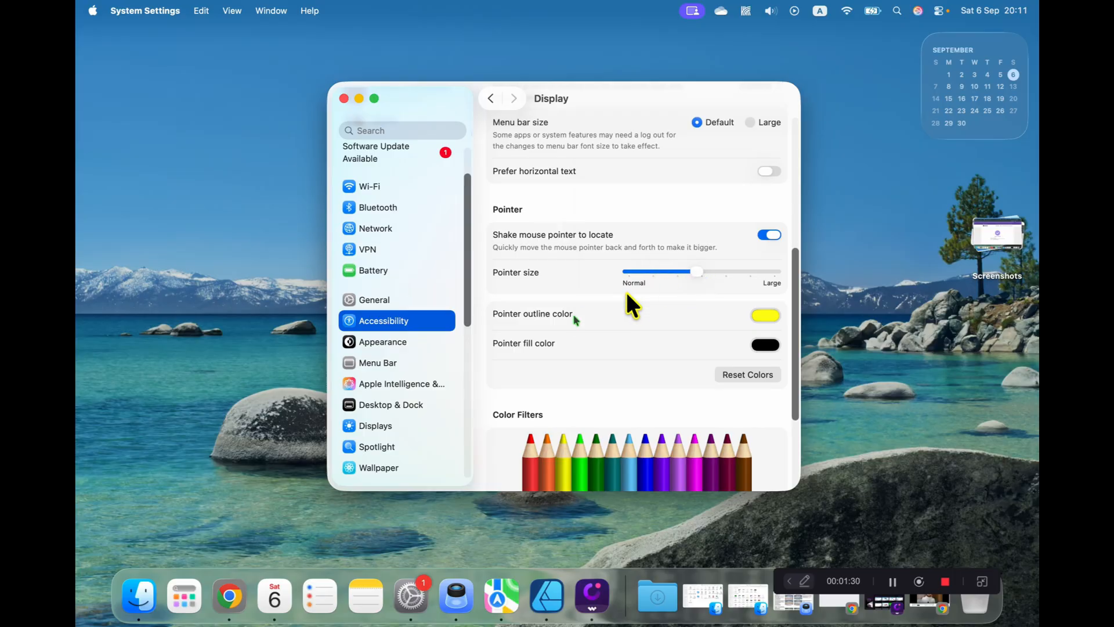
pyautogui.moveTo(756, 350)
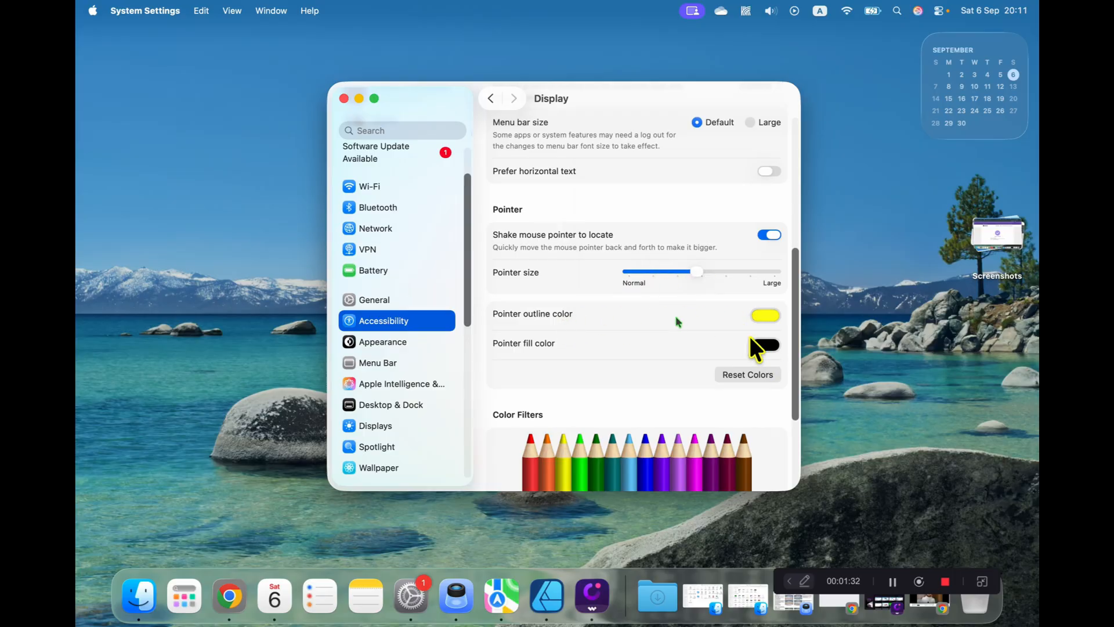
pyautogui.moveTo(636, 314)
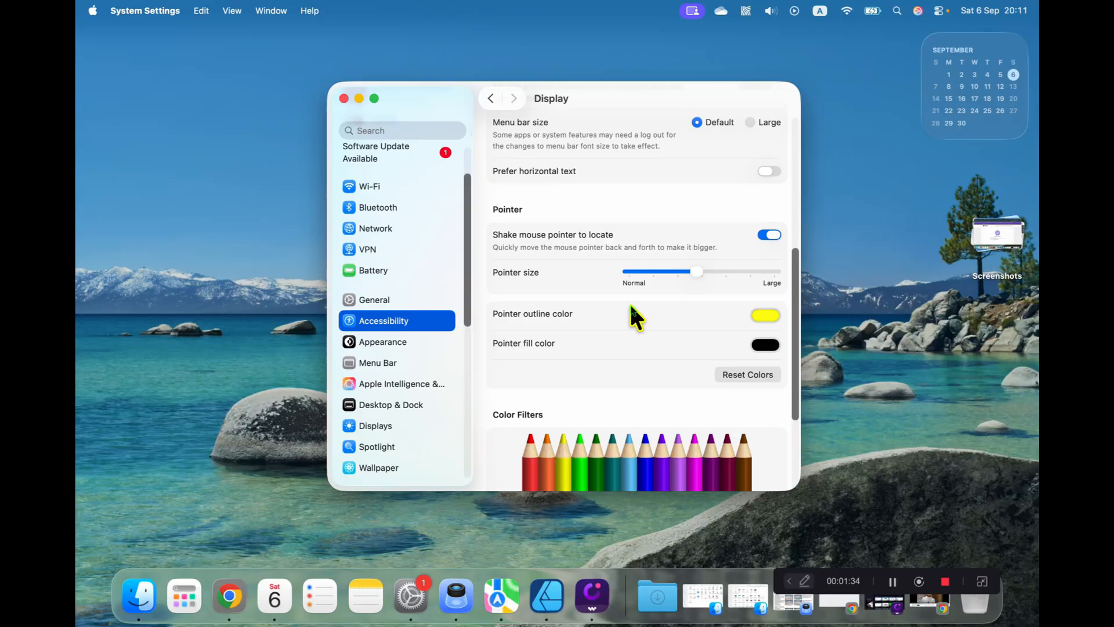